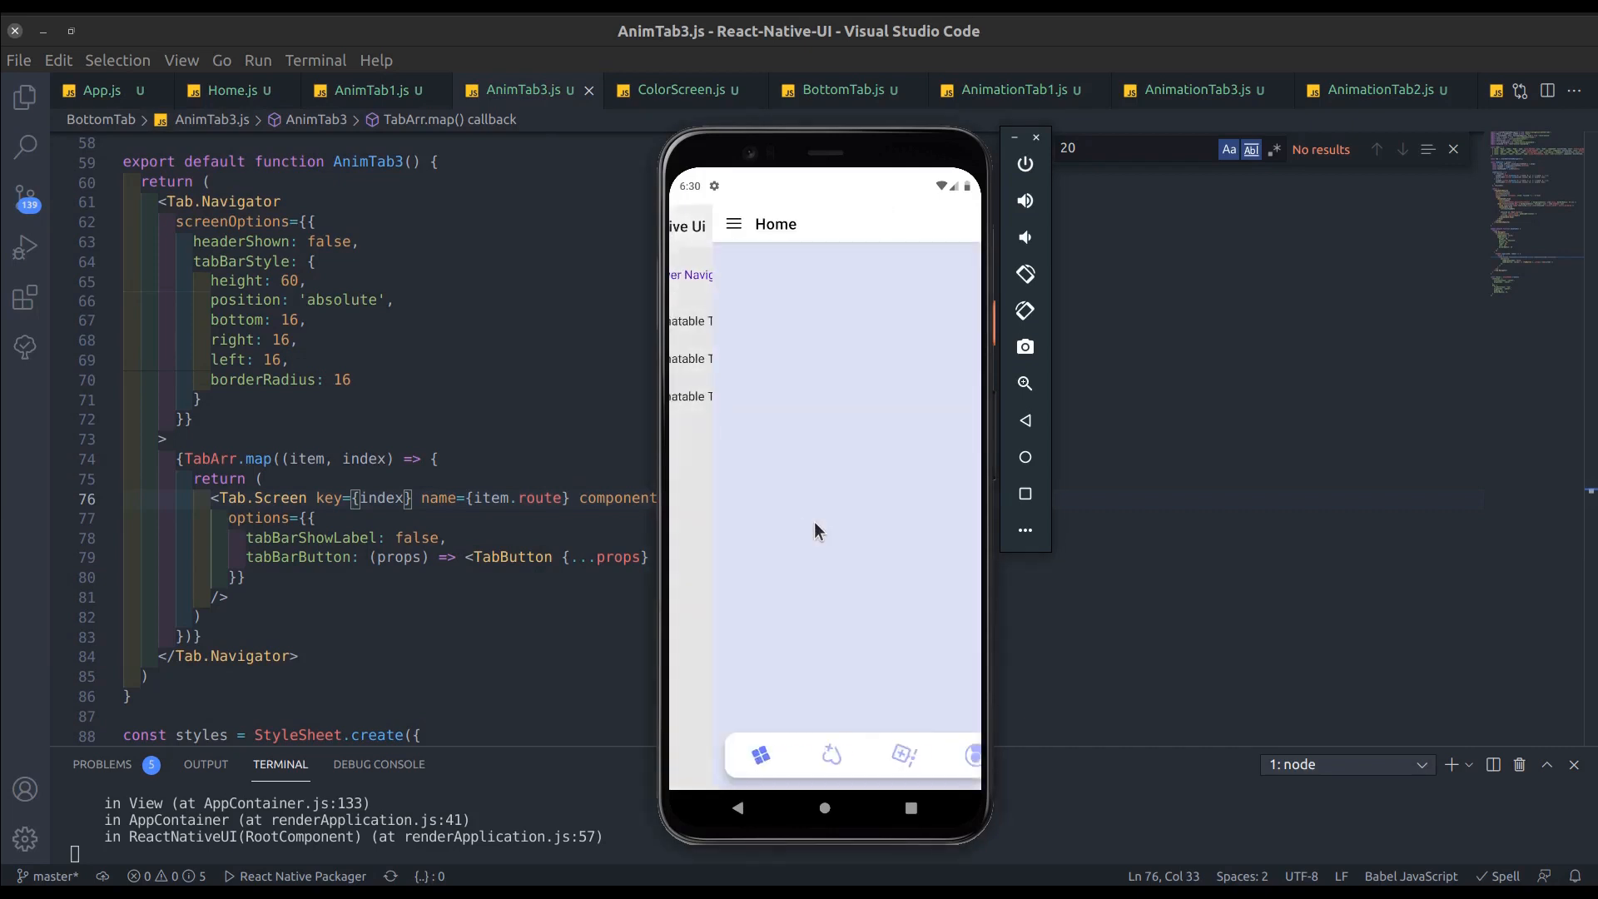
Step: Tap through the Like, Search, Account and Home tabs of the first demo, then return to the list
{"action": "left_click", "coordinate": [789, 754]}
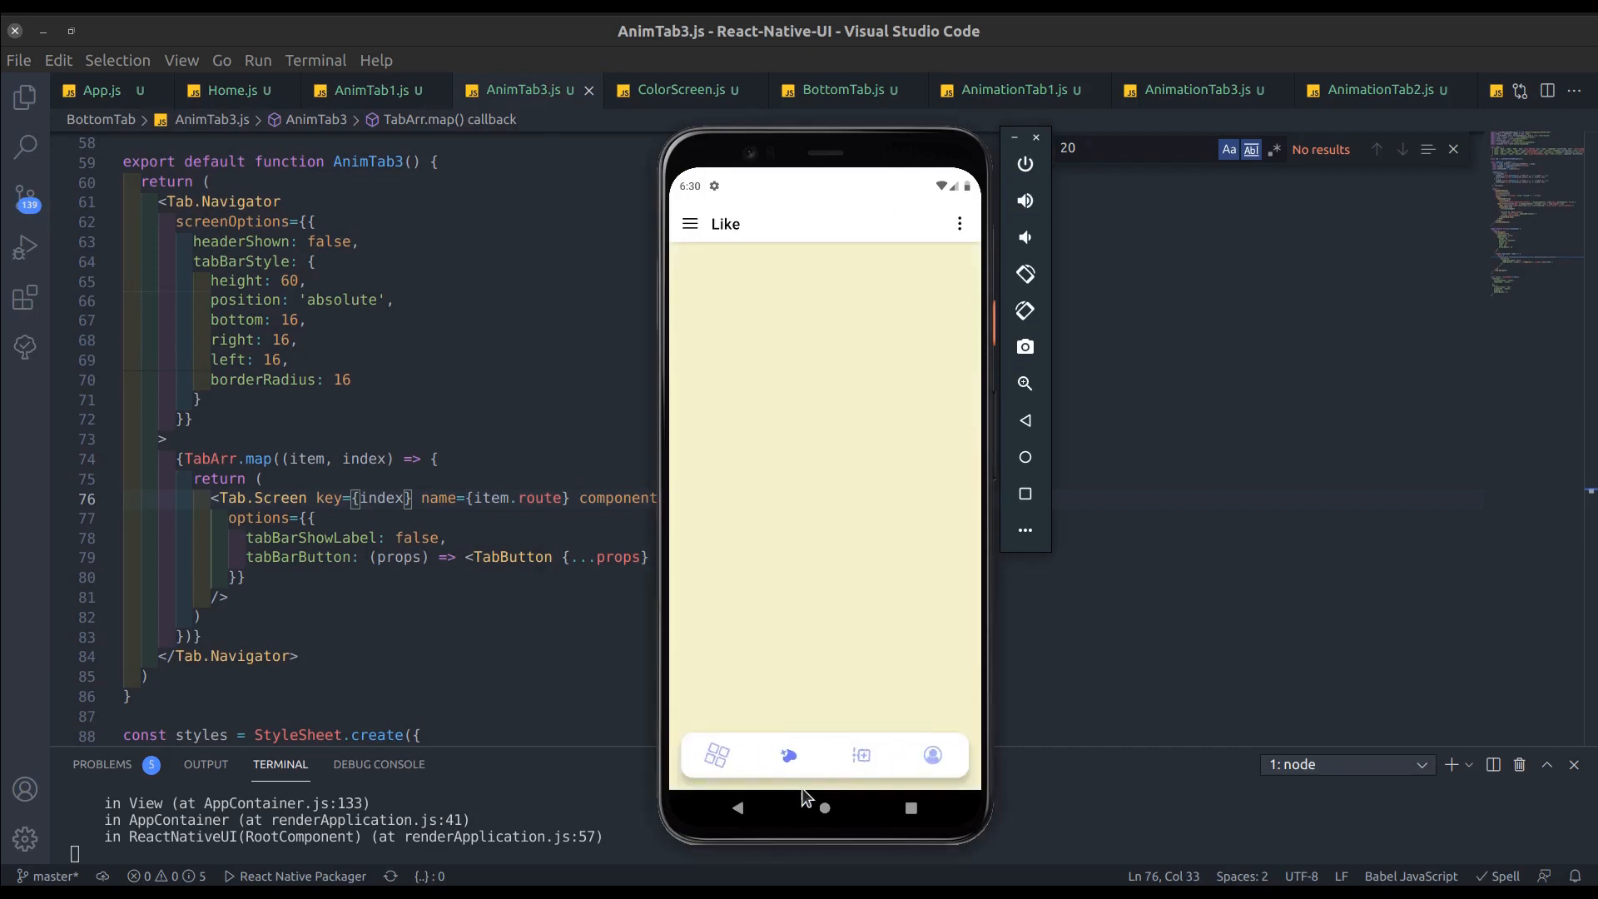
{"action": "left_click", "coordinate": [861, 754]}
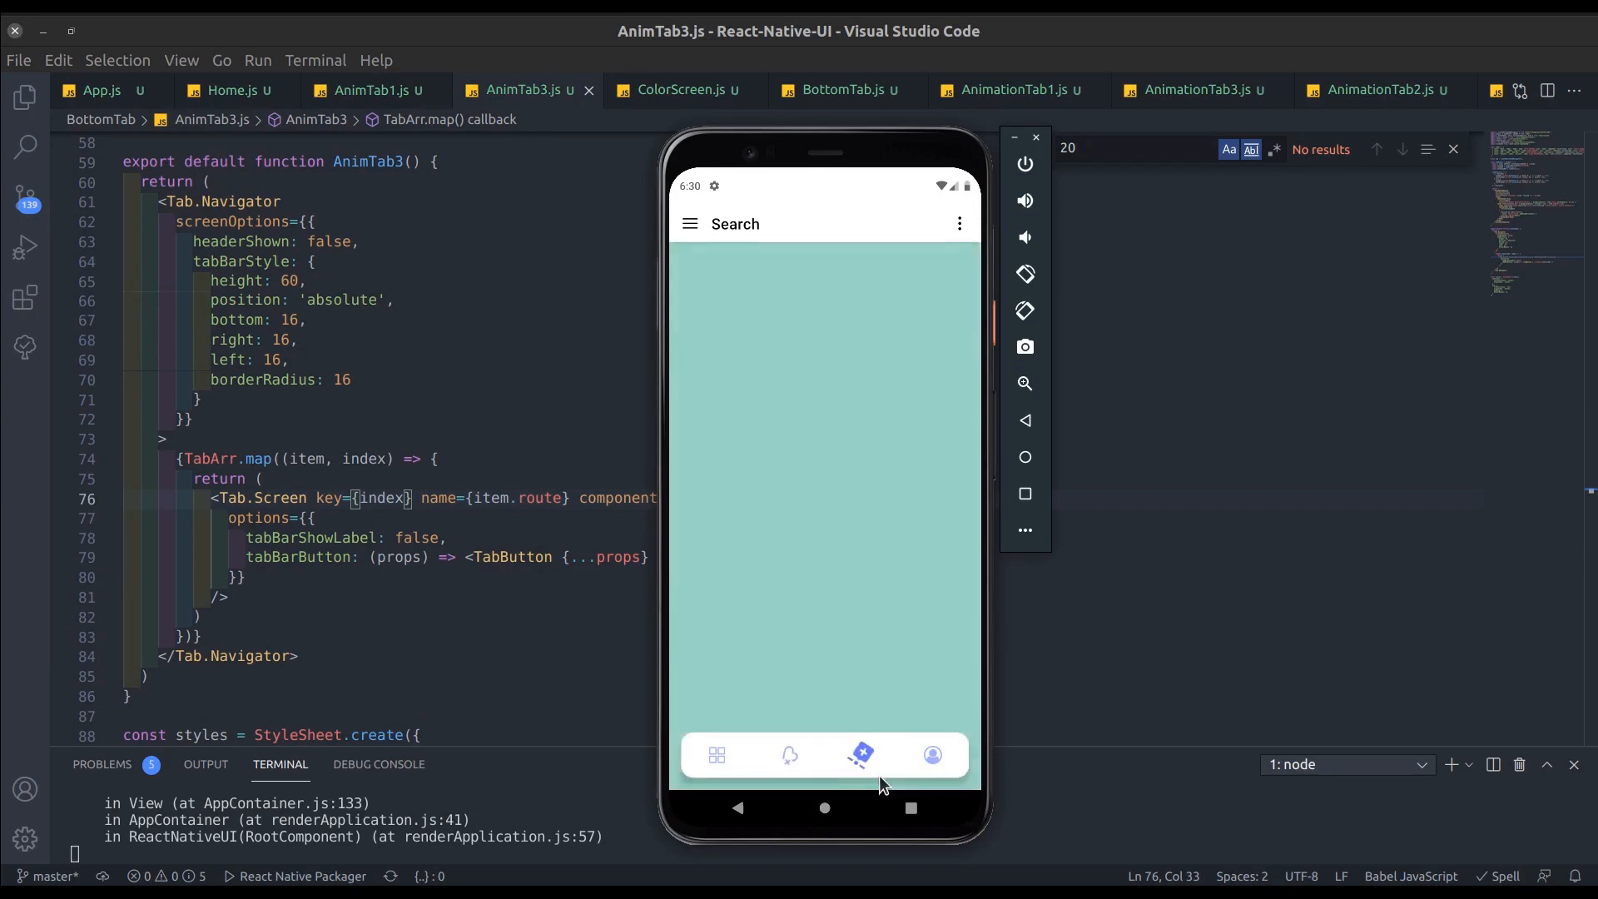
{"action": "left_click", "coordinate": [930, 754]}
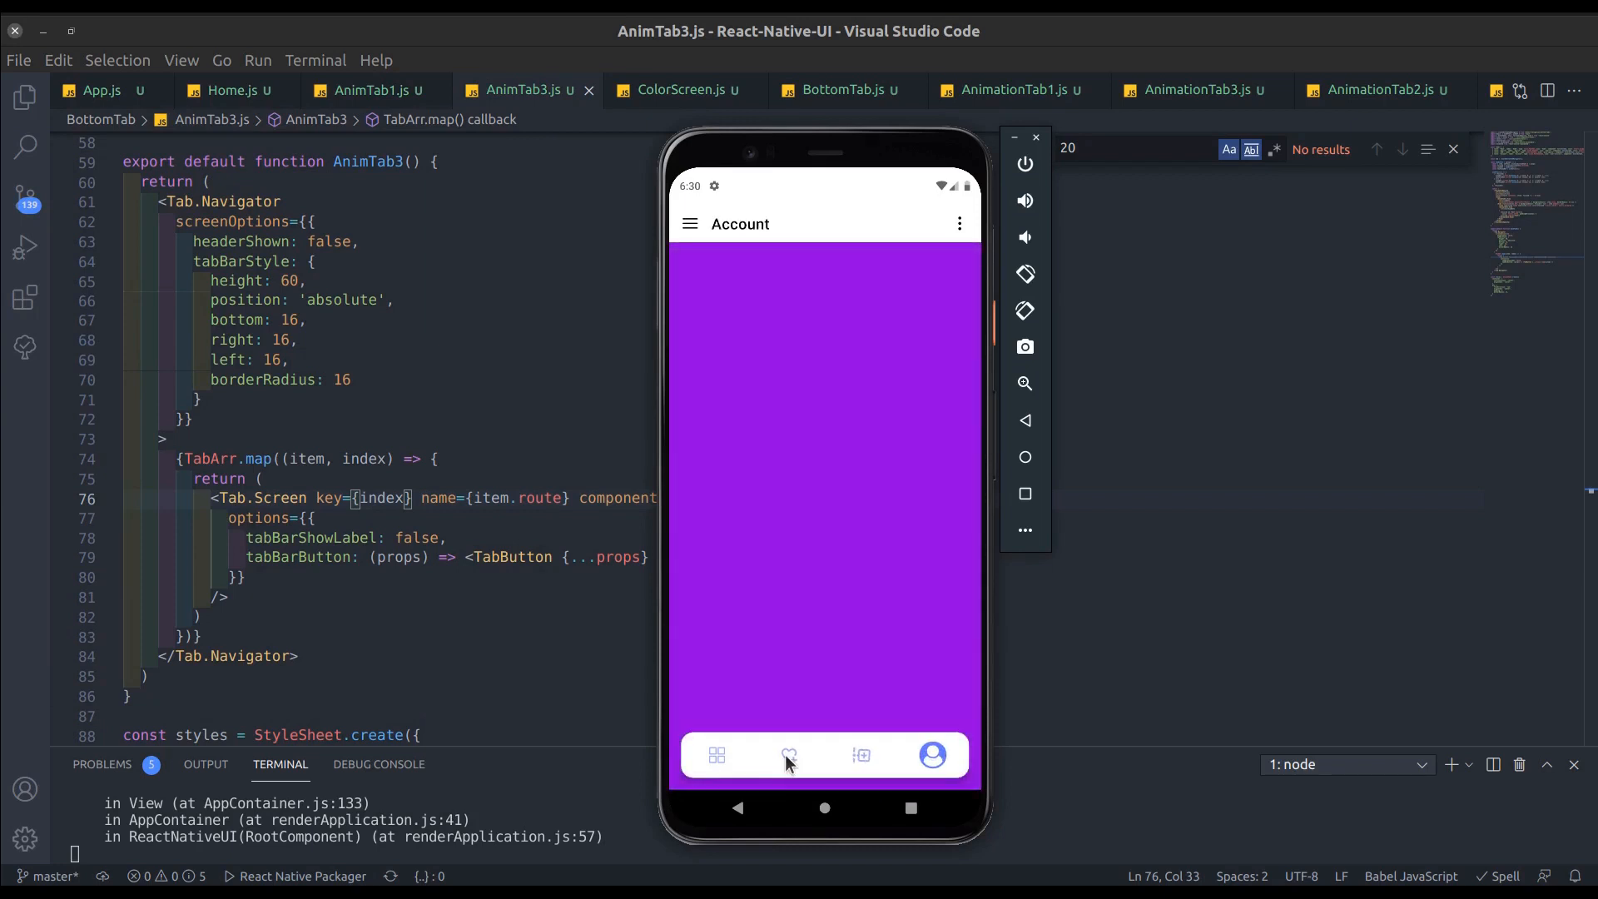
{"action": "left_click", "coordinate": [788, 755]}
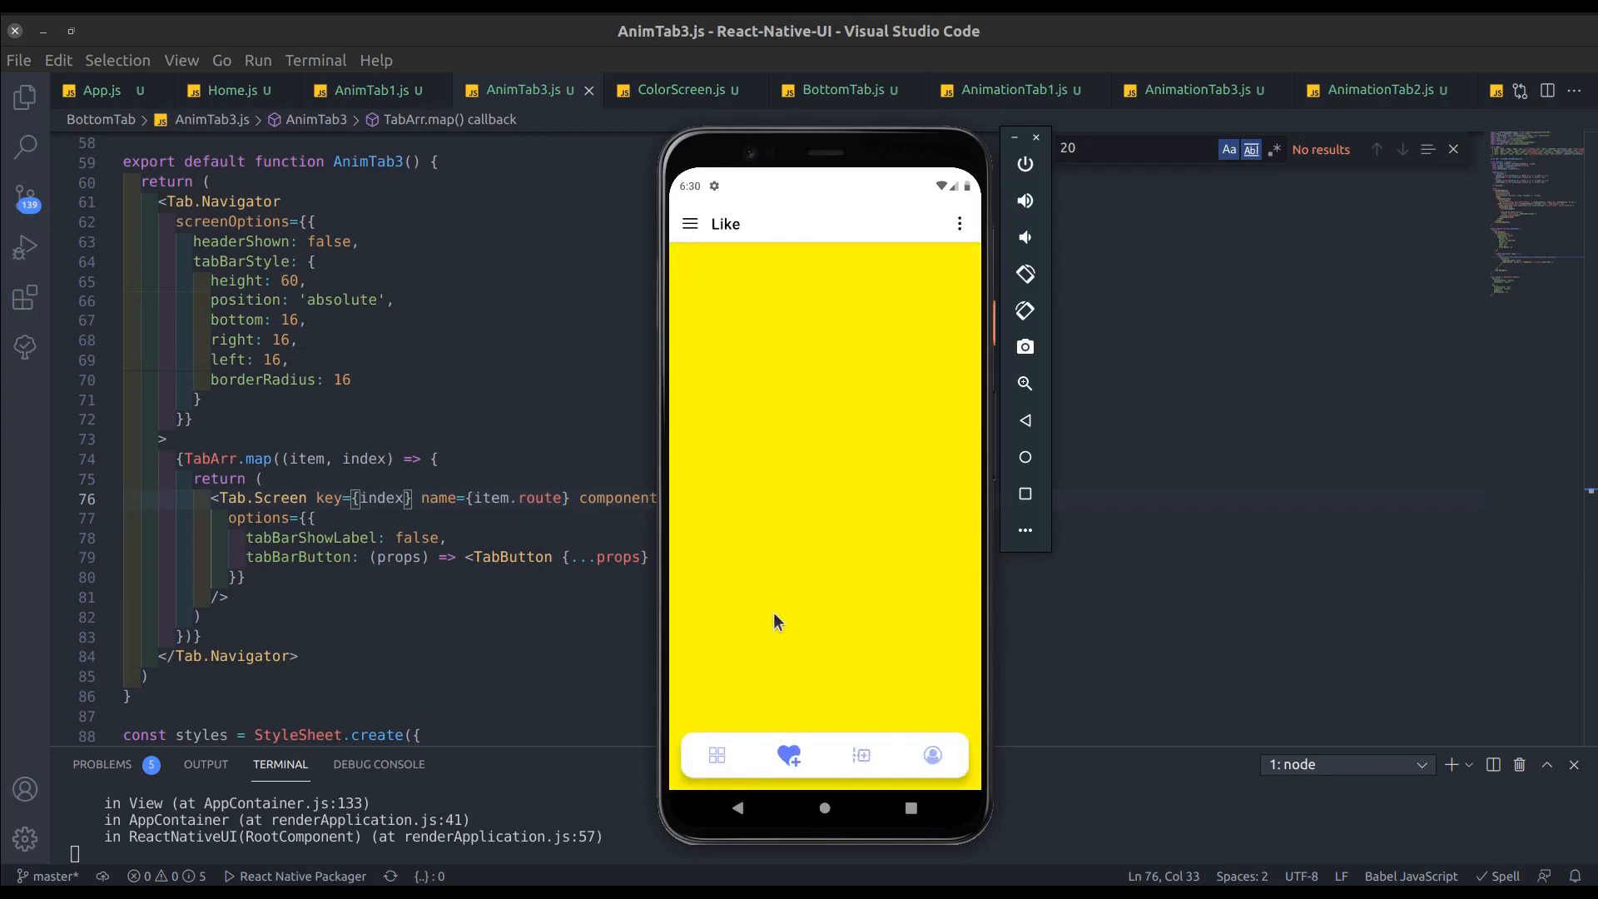
{"action": "left_click", "coordinate": [716, 755]}
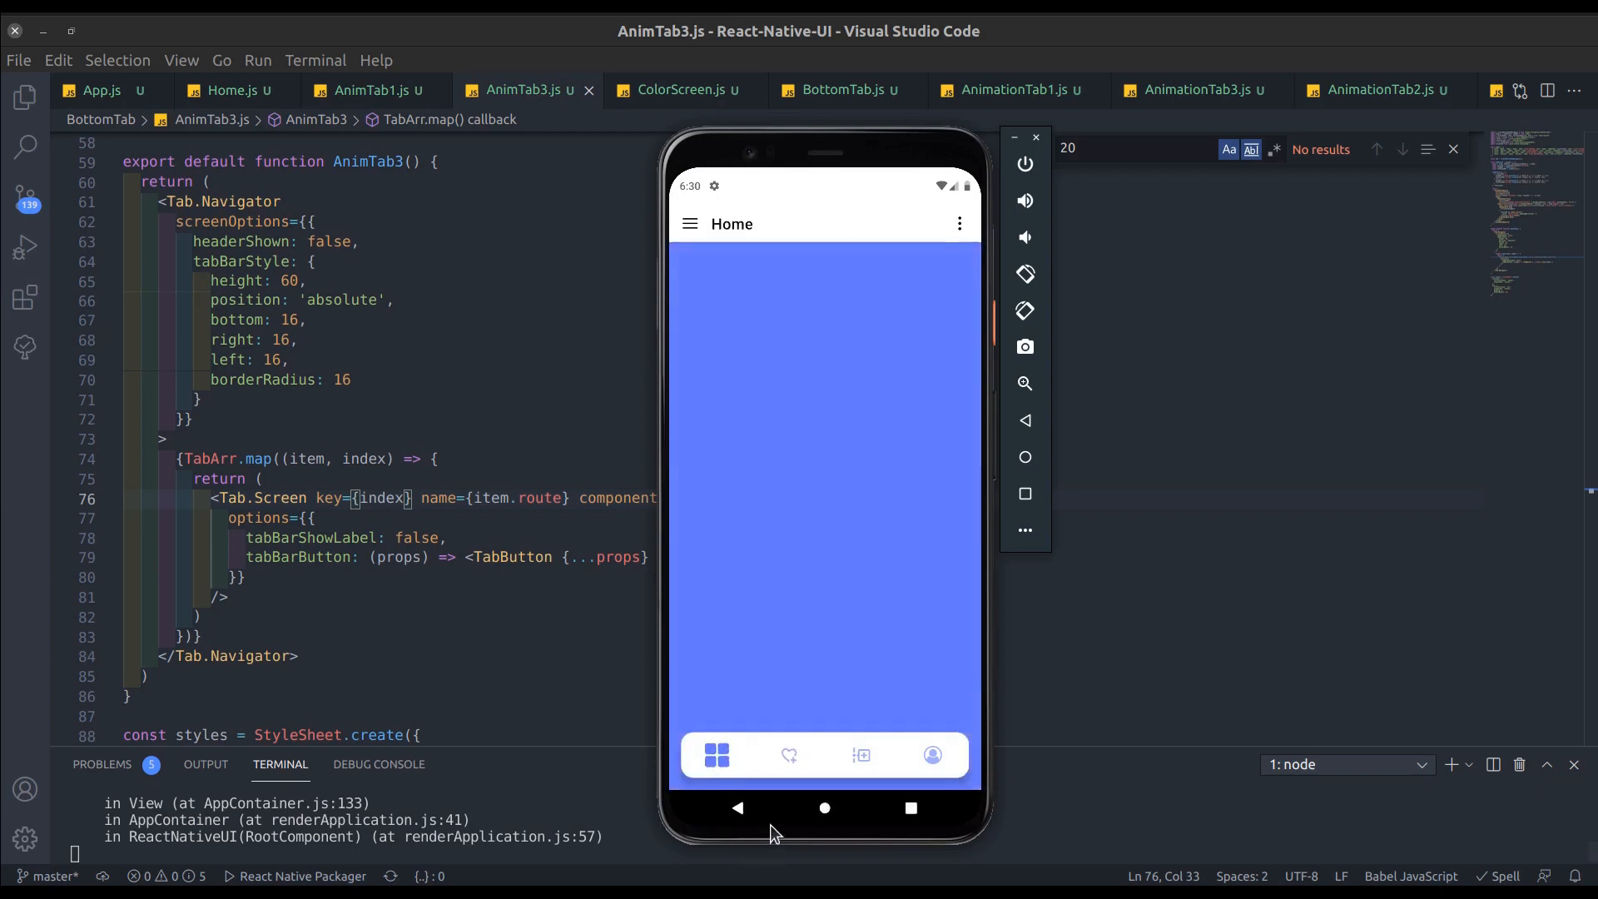
{"action": "left_click", "coordinate": [690, 224]}
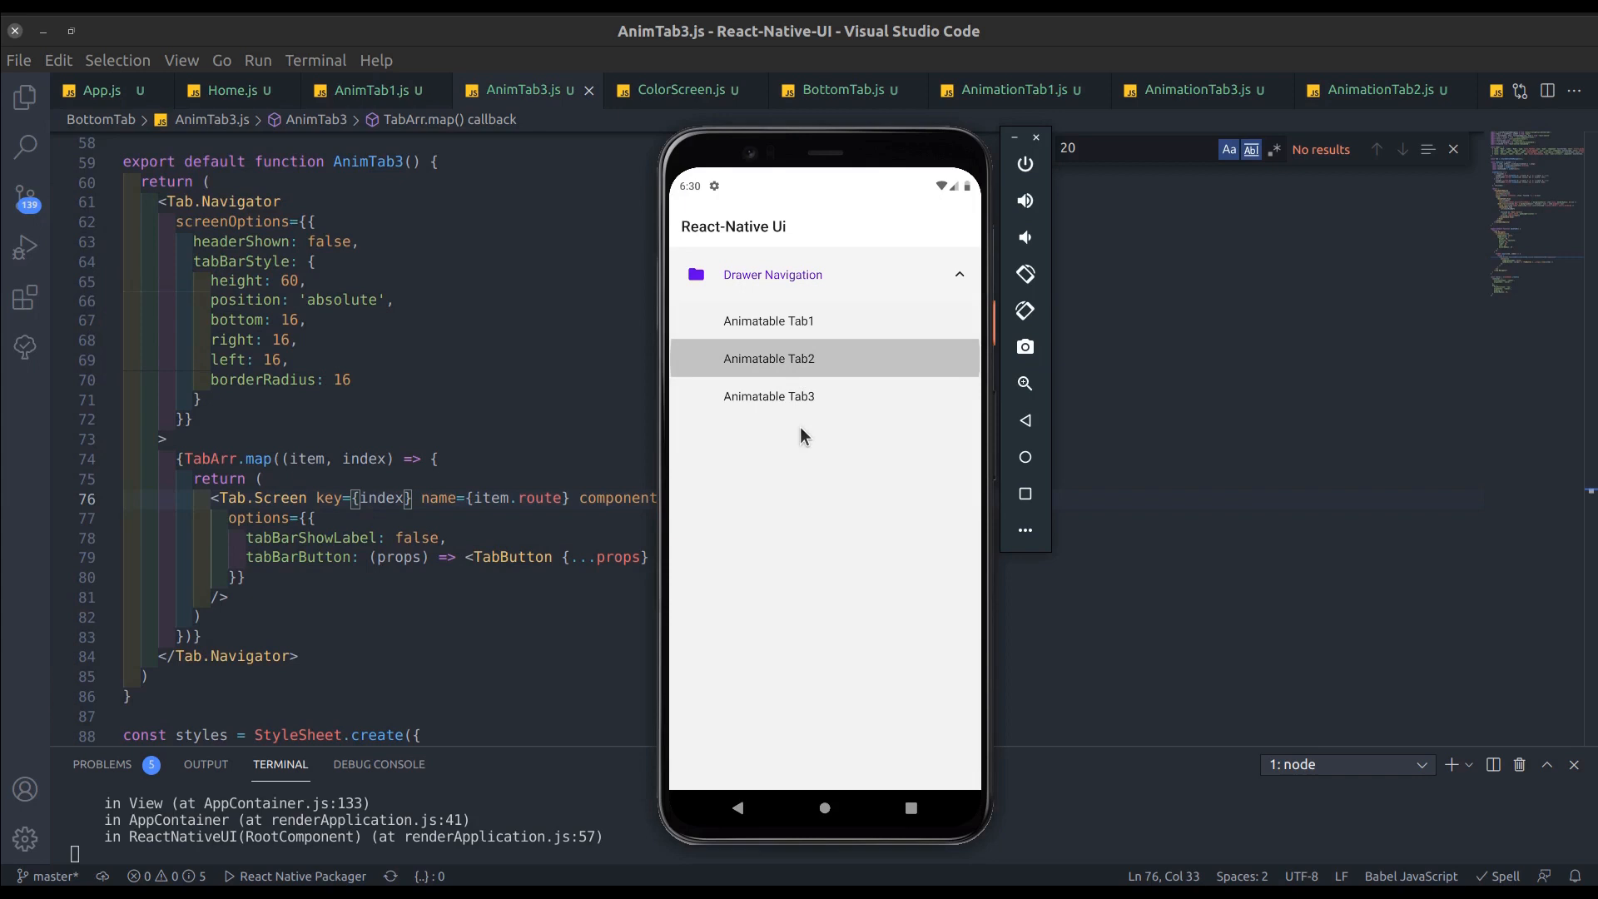
Step: Open the Animatable Tab2 demo and tap its Search, Add, Like and Account tabs
{"action": "left_click", "coordinate": [769, 358]}
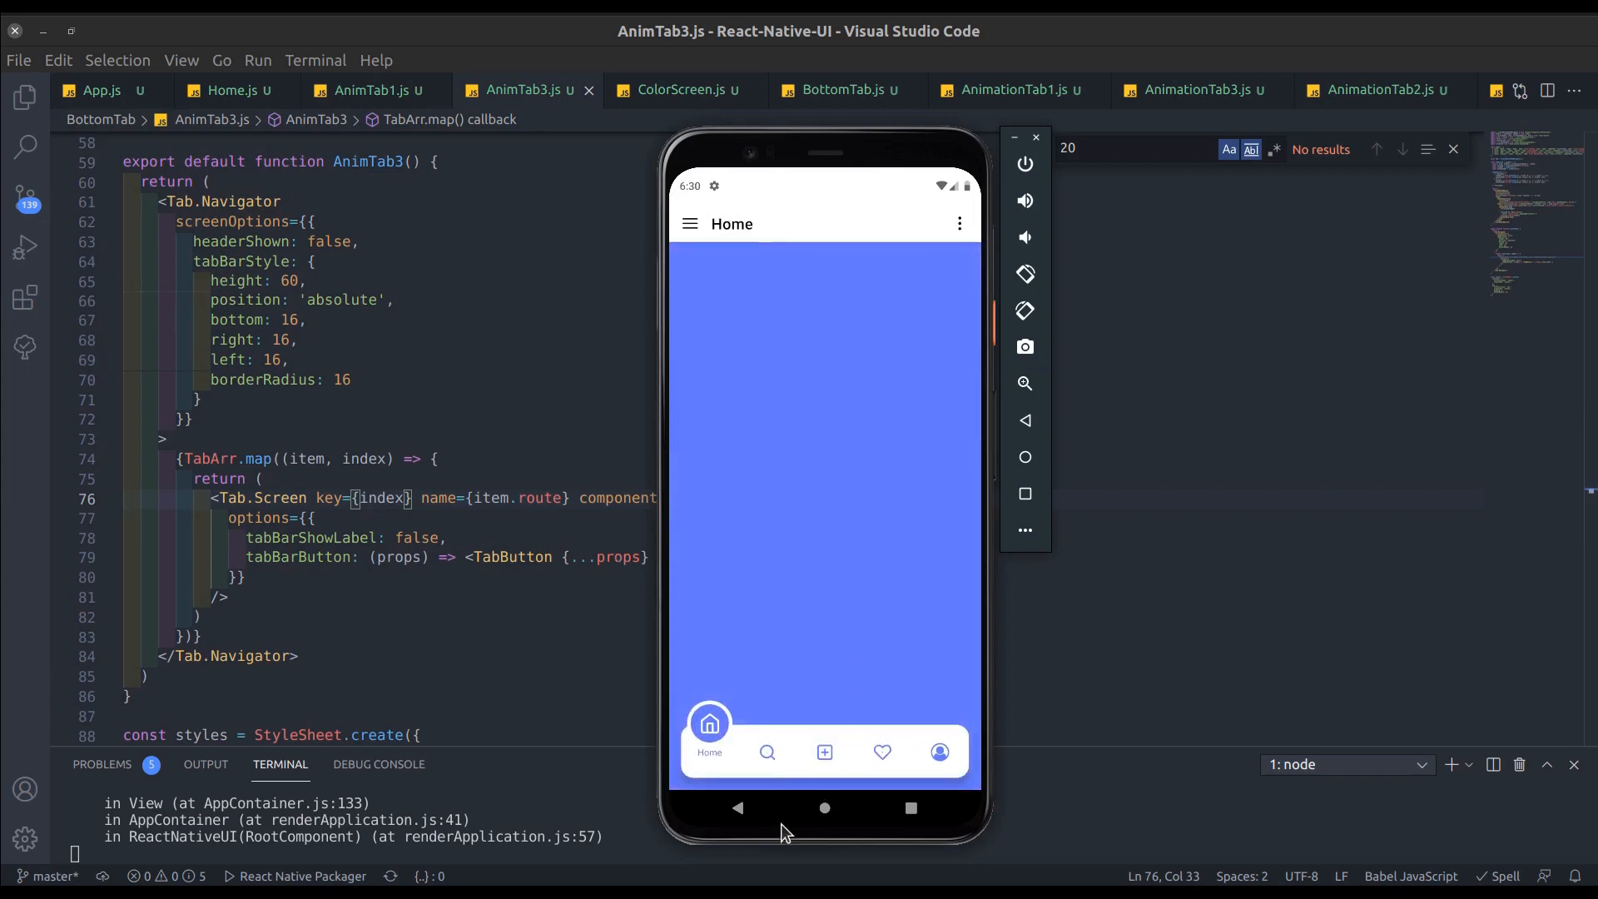
{"action": "left_click", "coordinate": [767, 751]}
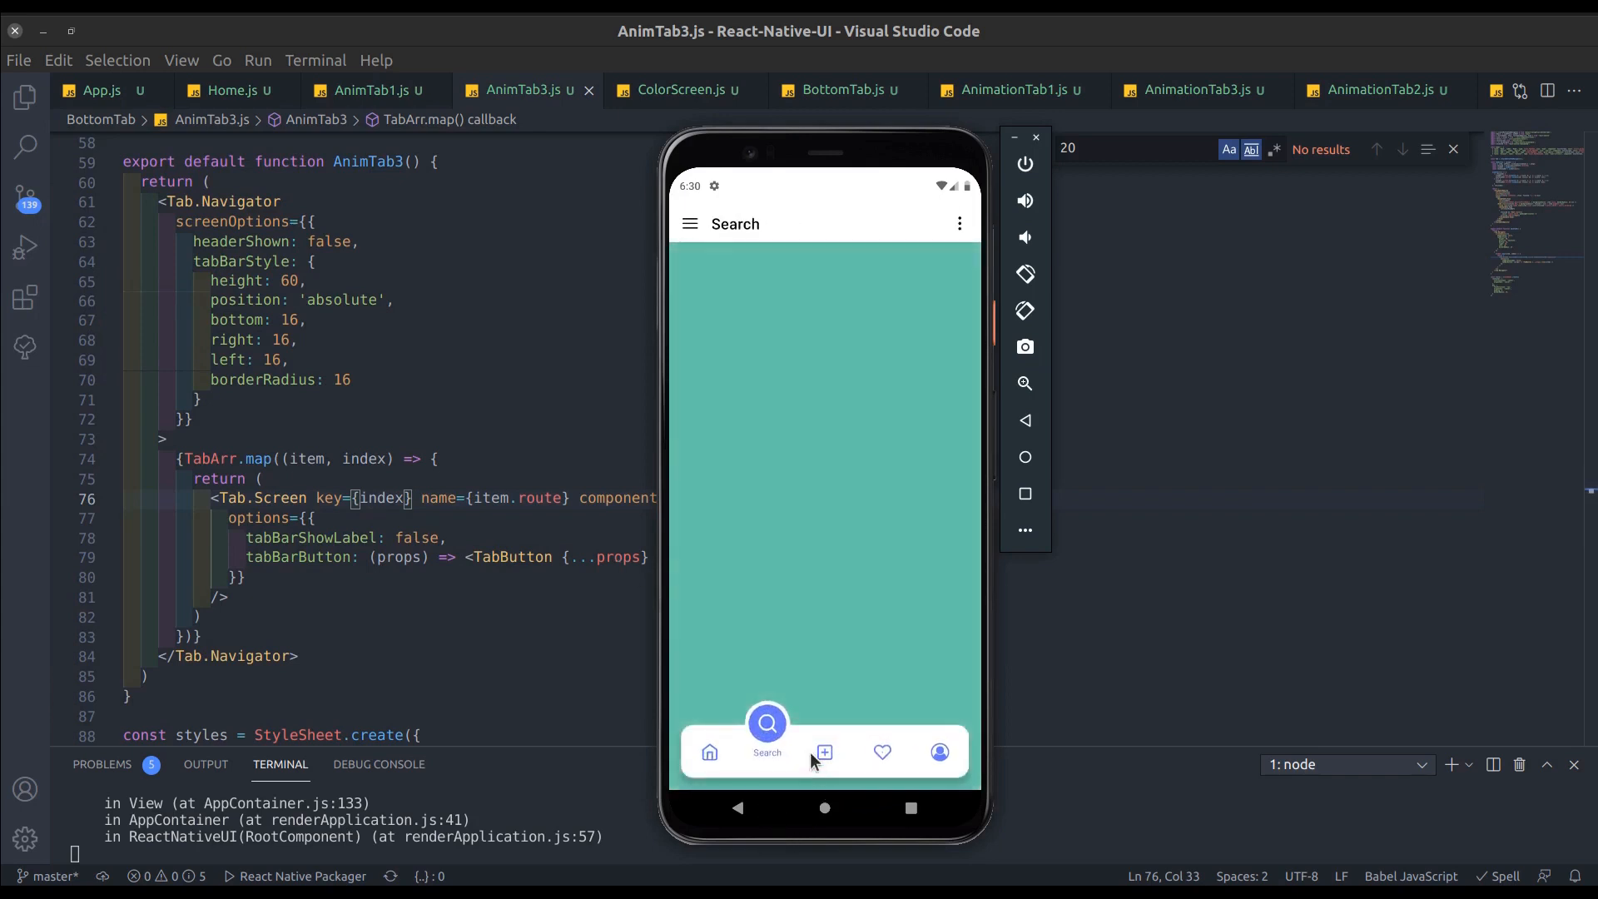
{"action": "left_click", "coordinate": [824, 753]}
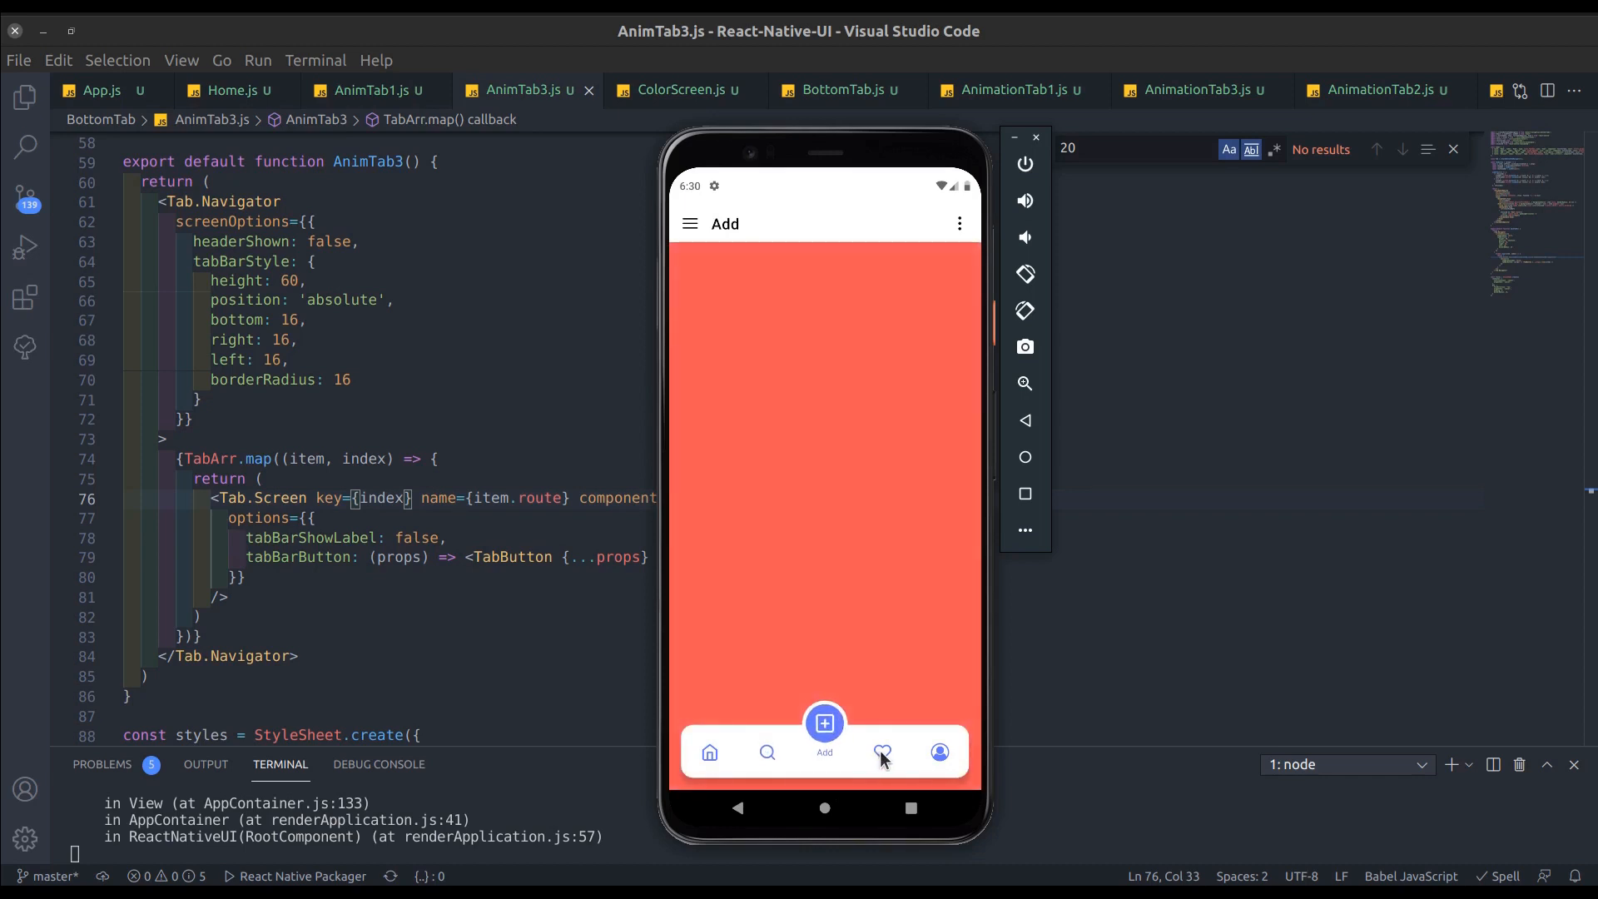
{"action": "left_click", "coordinate": [939, 753]}
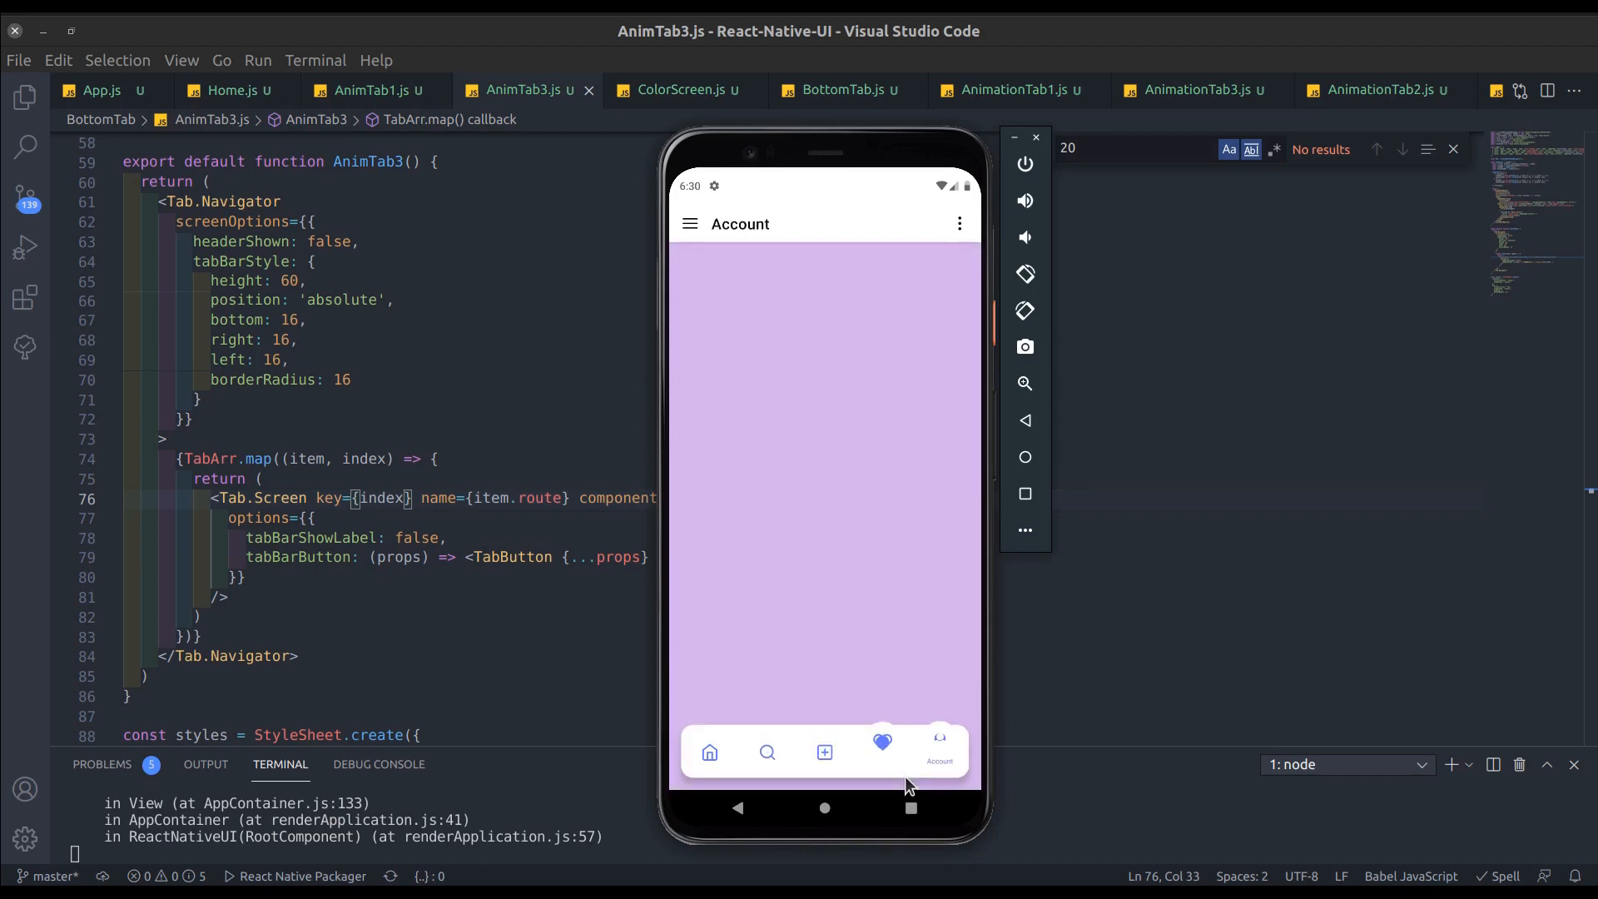
{"action": "left_click", "coordinate": [824, 753]}
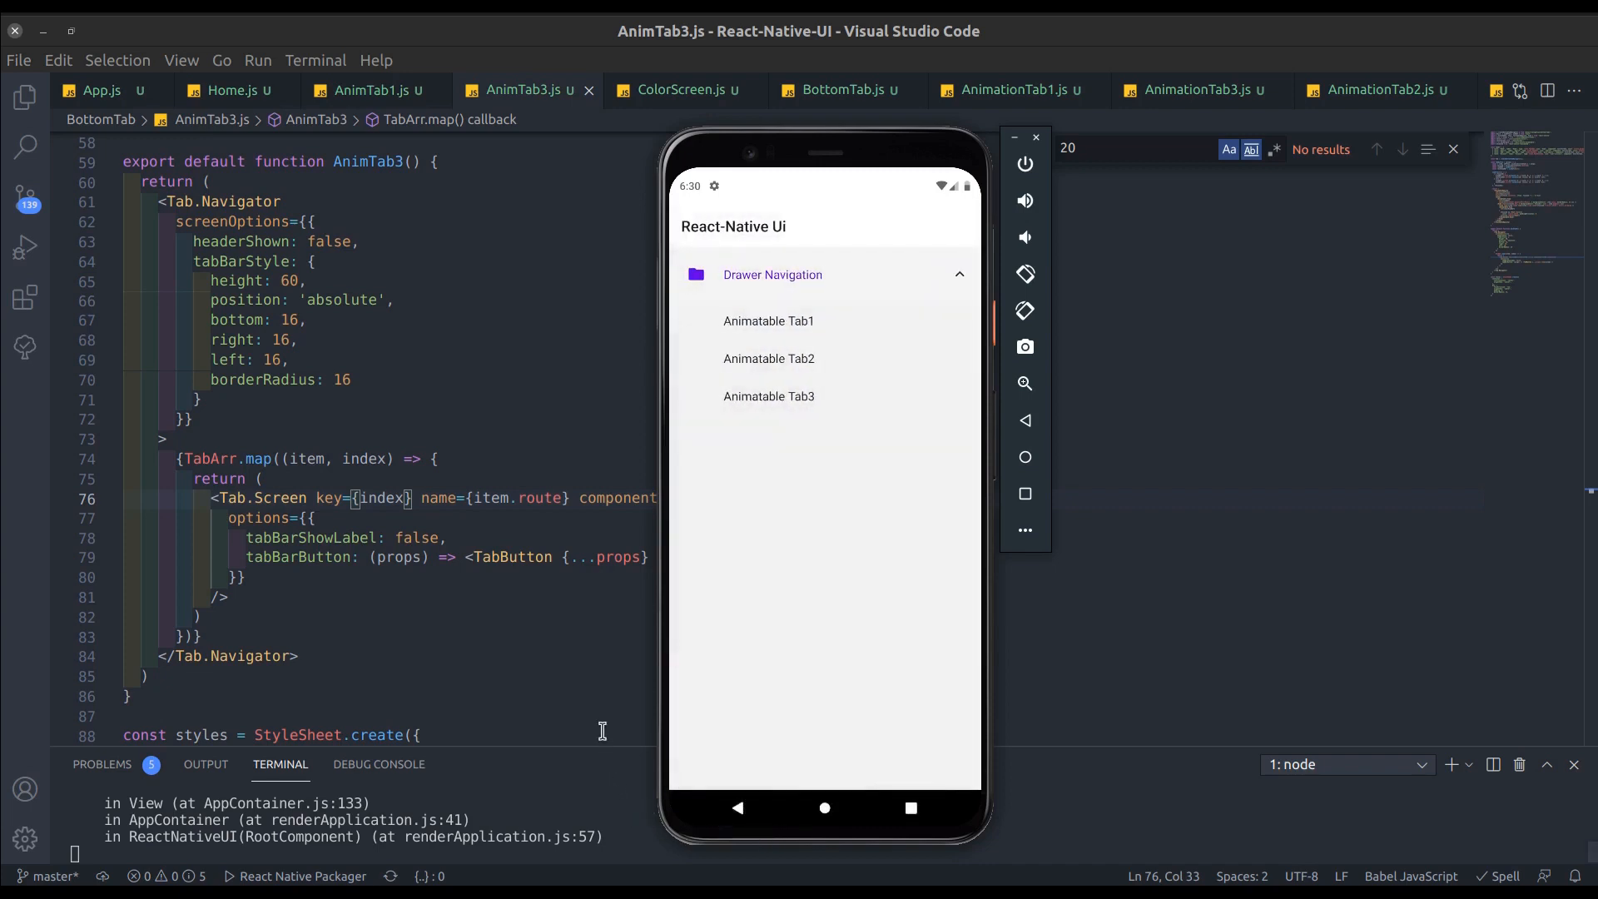
Step: Open the Animatable Tab3 demo and tap its Home, Search, Add and Account tabs
{"action": "left_click", "coordinate": [770, 395]}
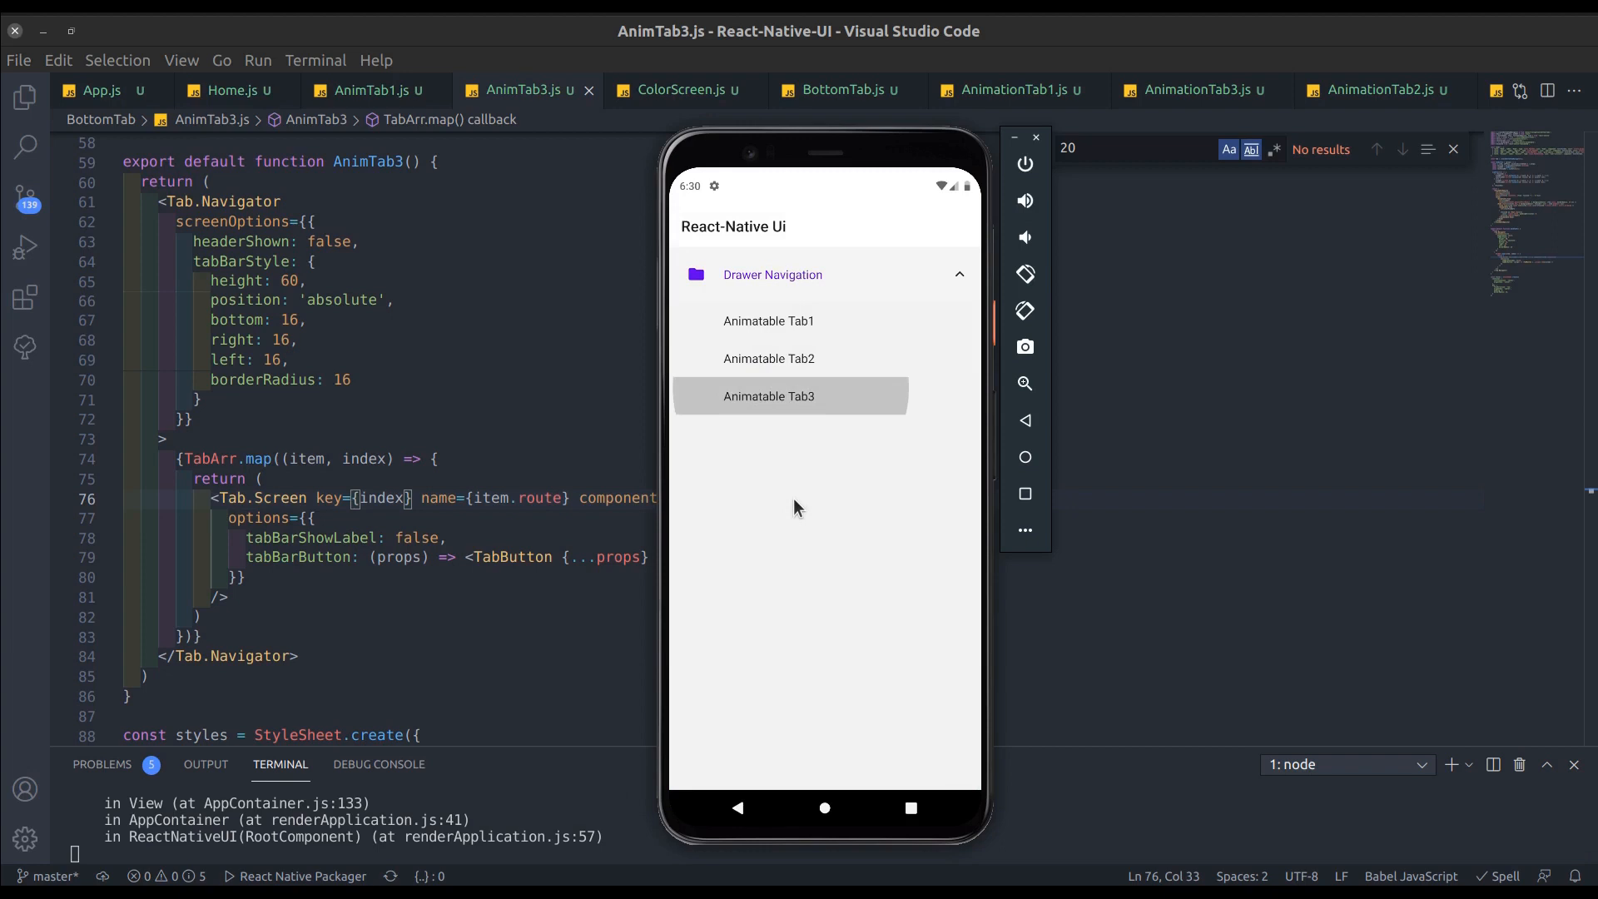
{"action": "left_click", "coordinate": [768, 396]}
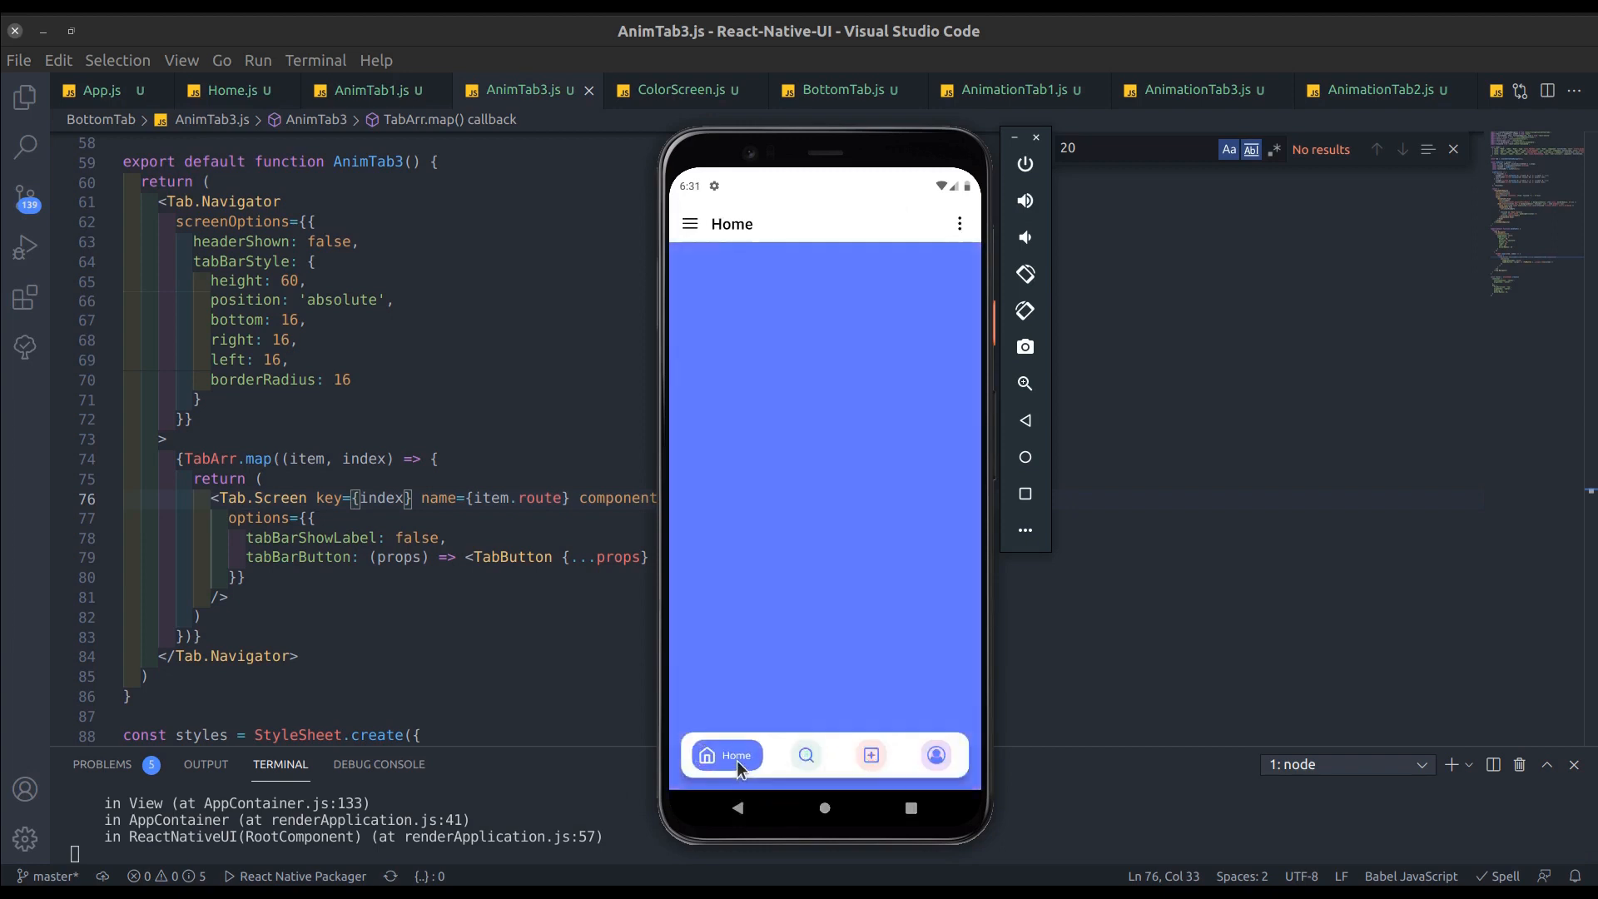
{"action": "left_click", "coordinate": [804, 754]}
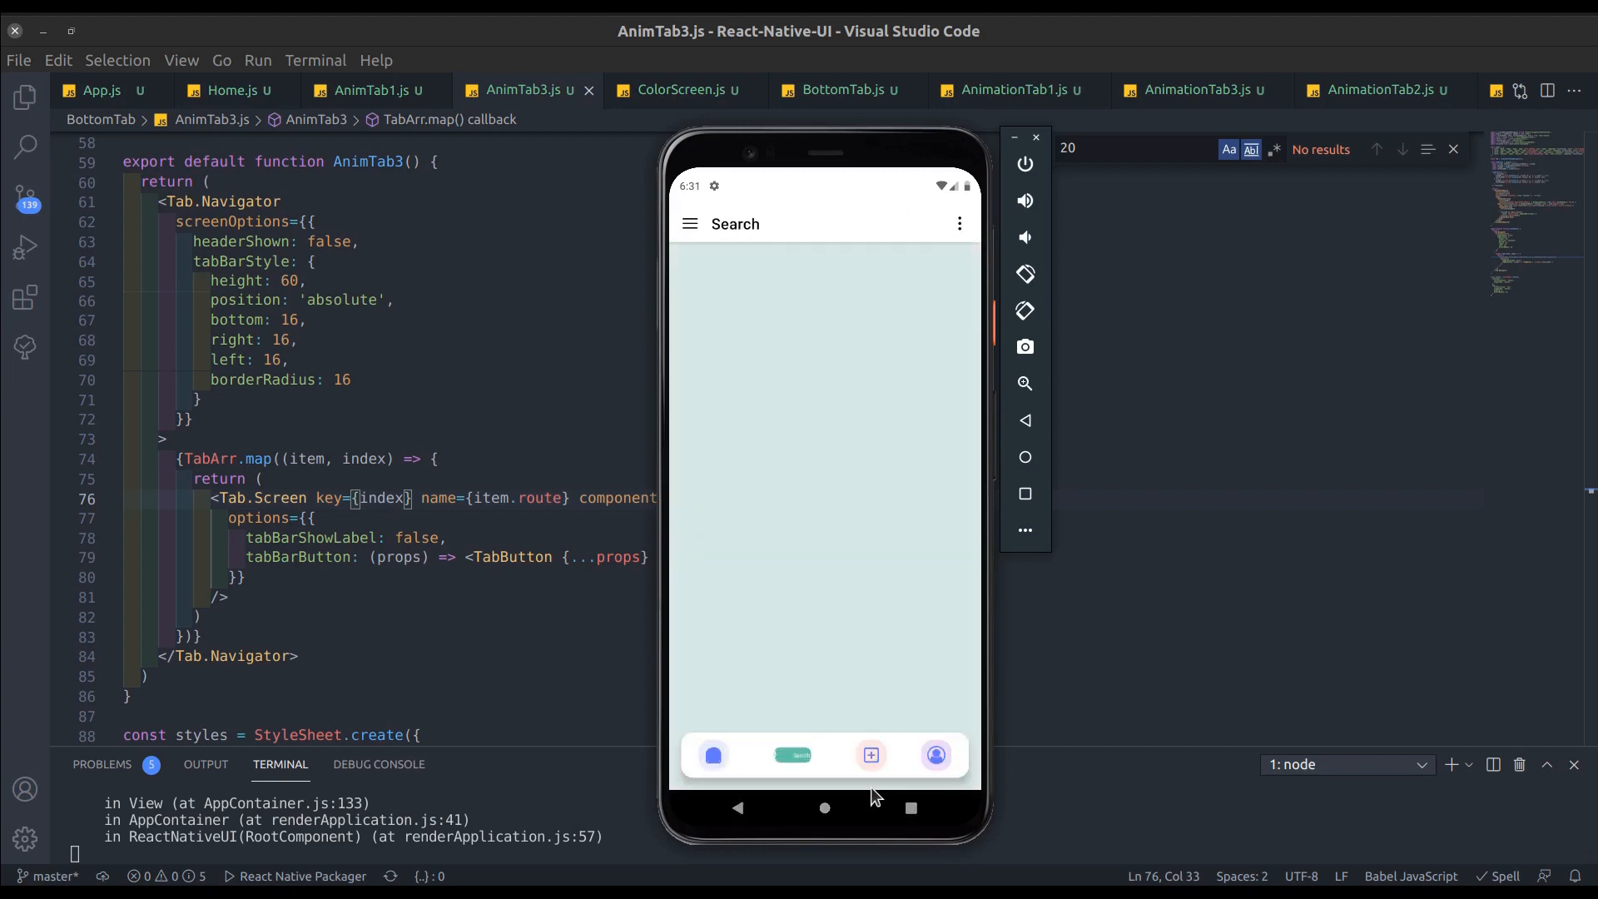
{"action": "left_click", "coordinate": [869, 755]}
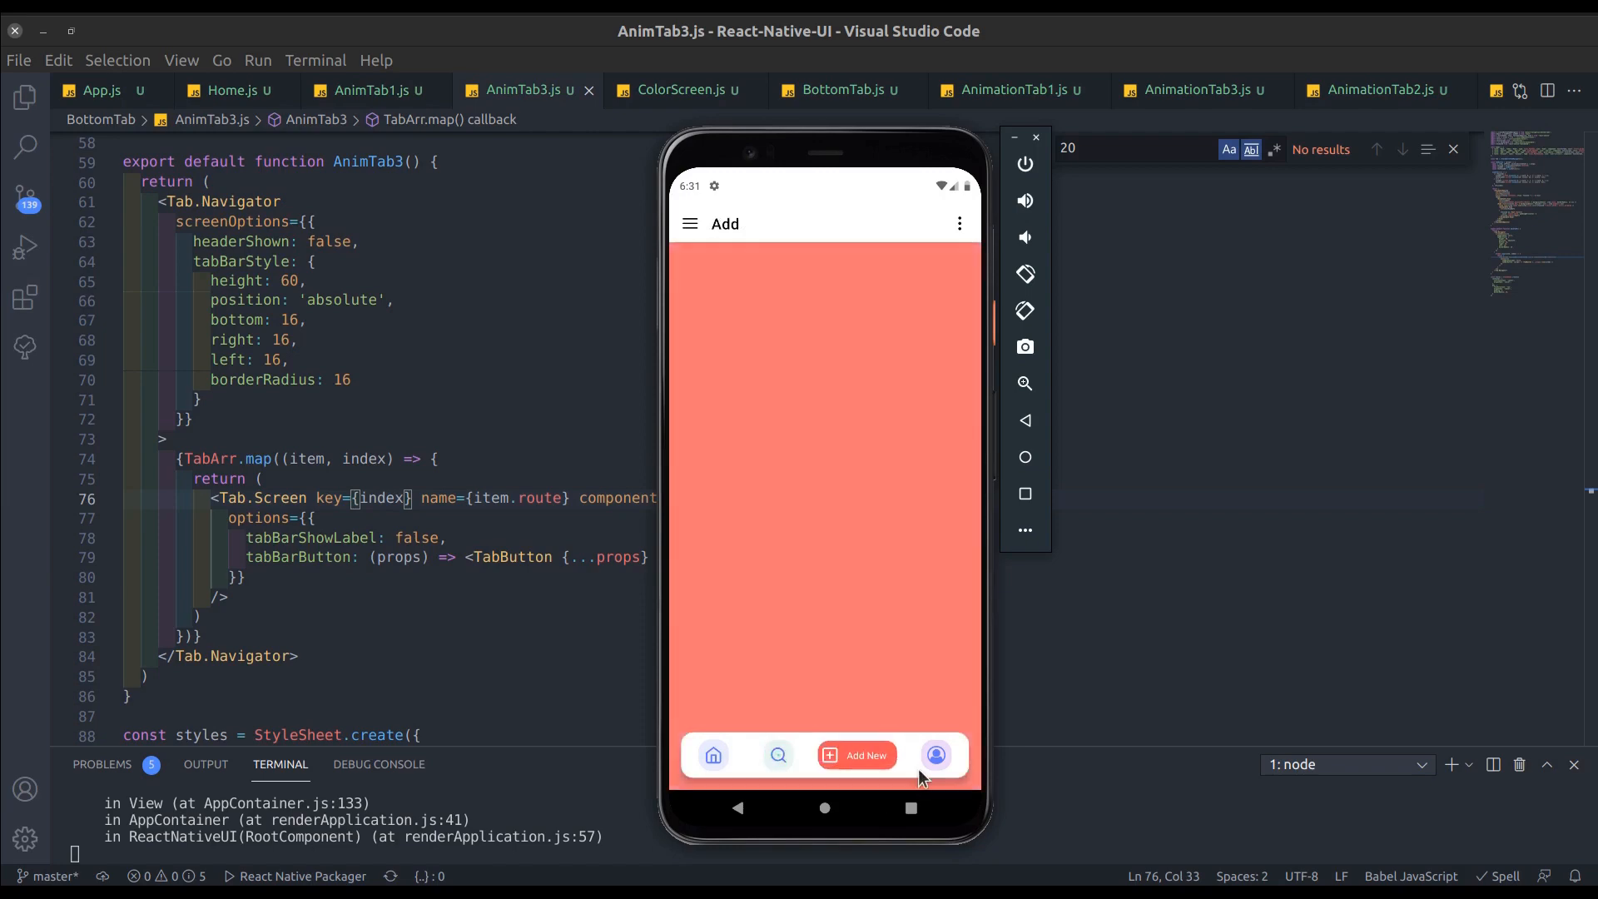
{"action": "left_click", "coordinate": [935, 755]}
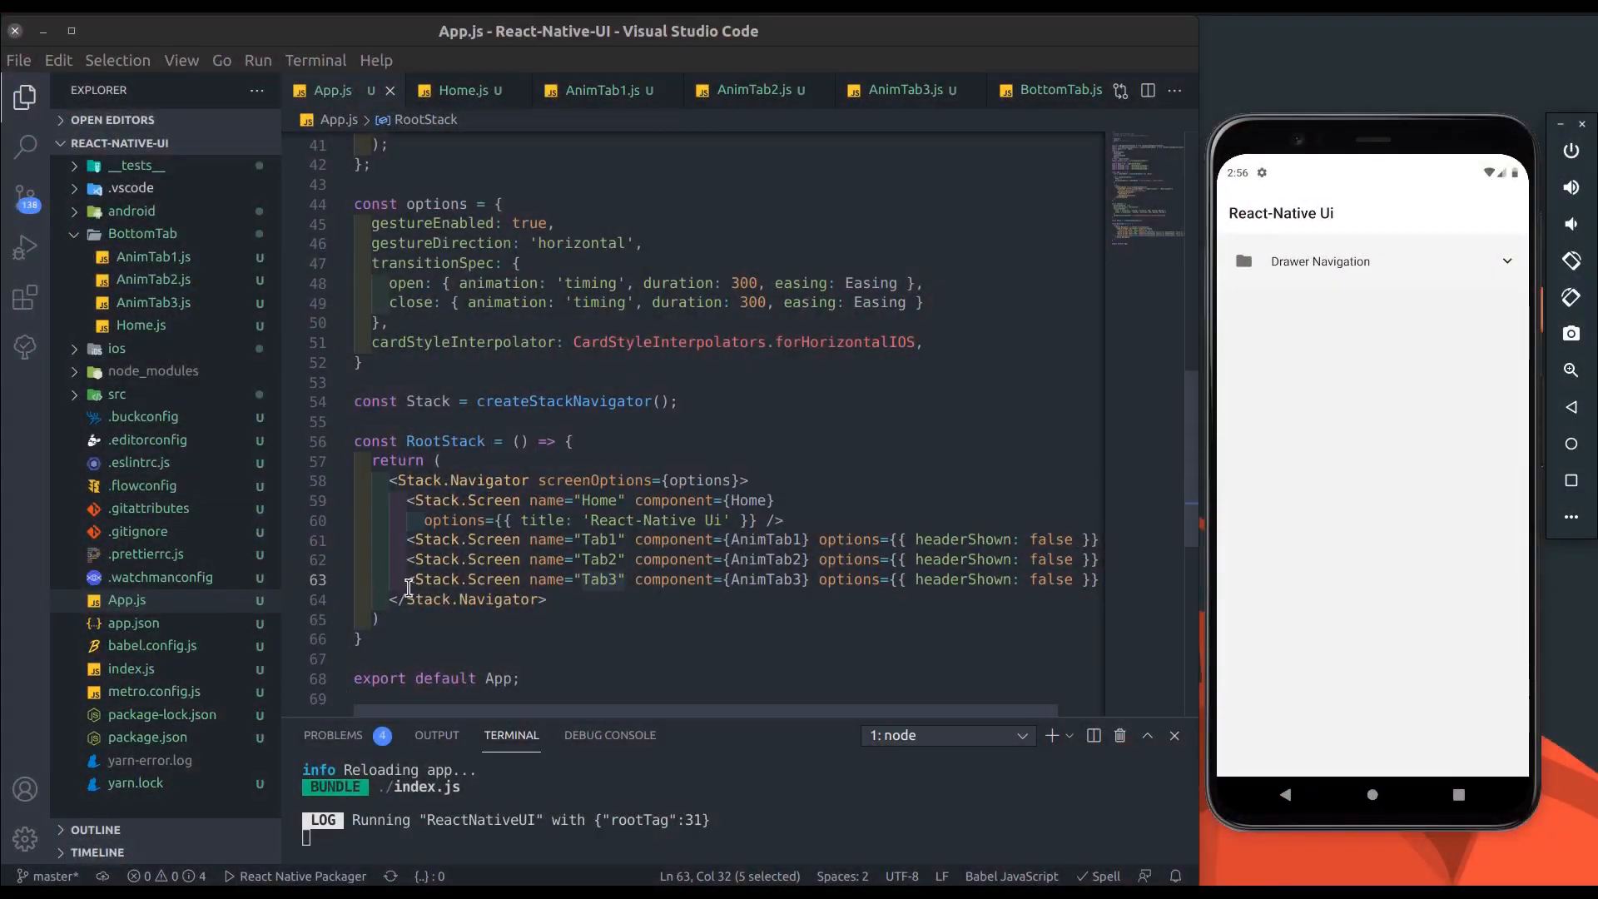
{"action": "scroll", "scroll_direction": "up", "scroll_amount": 3}
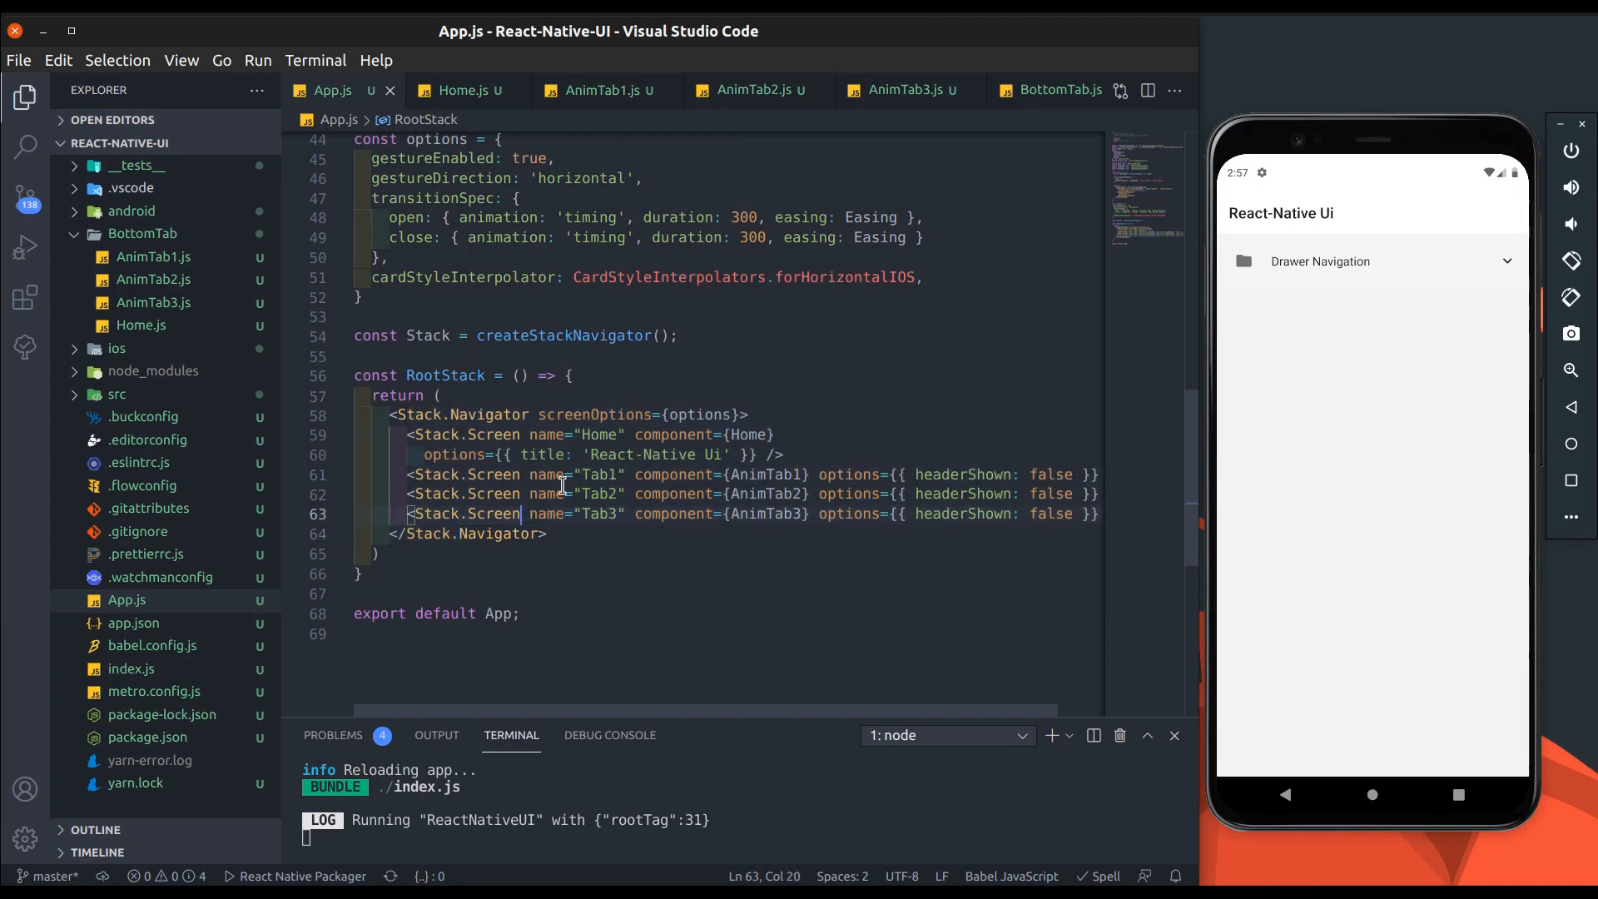
{"action": "double_click", "coordinate": [598, 435]}
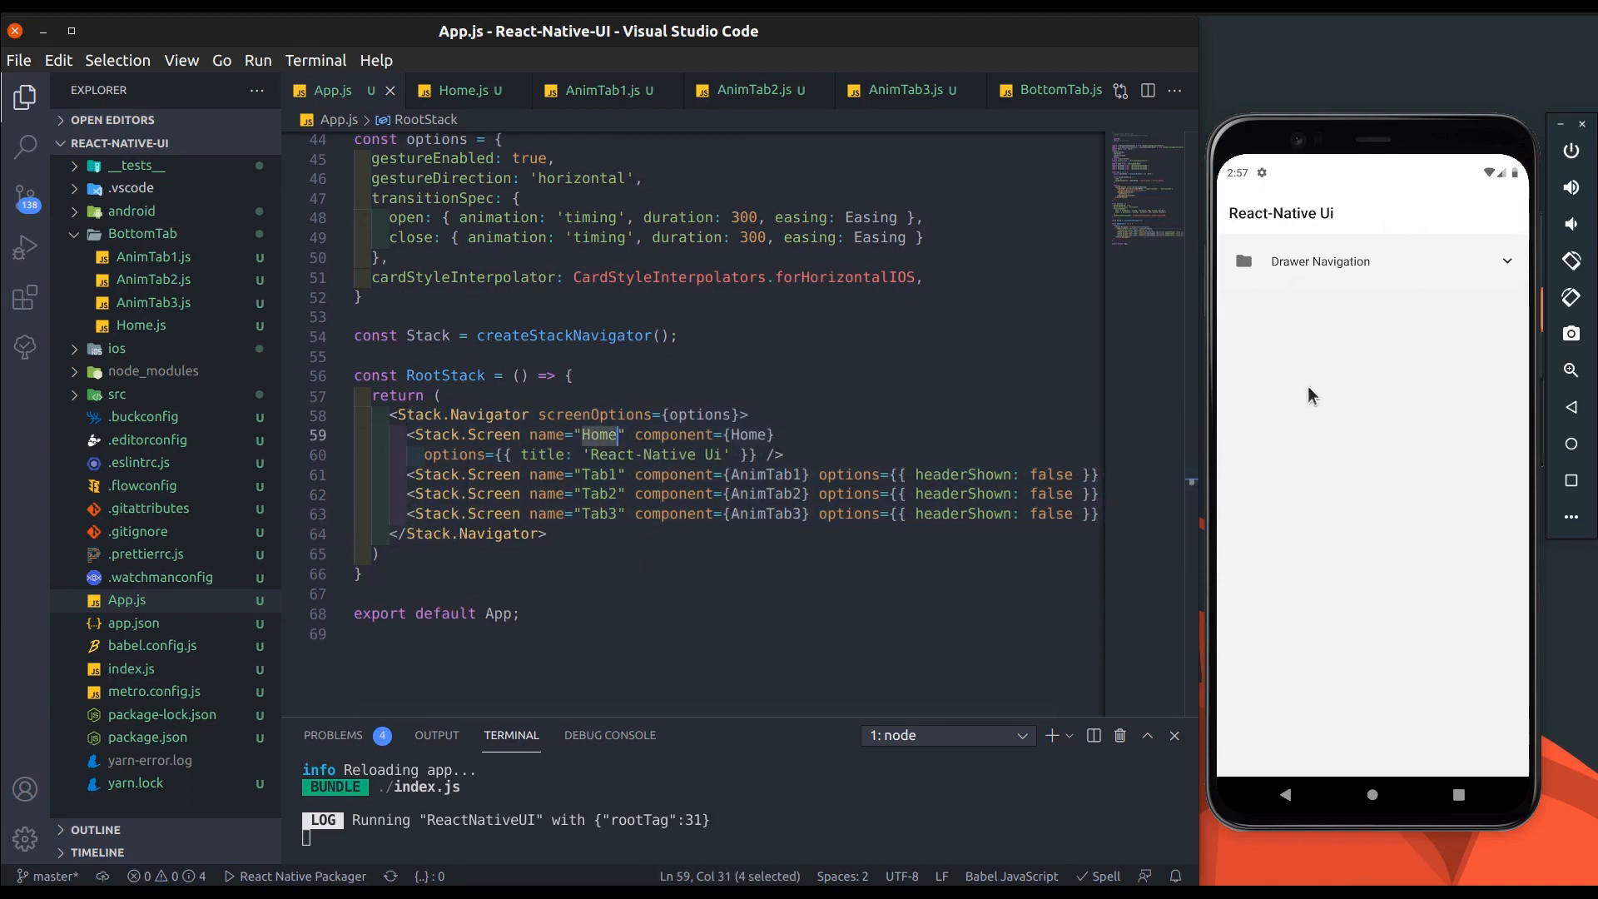
{"action": "left_click", "coordinate": [594, 494]}
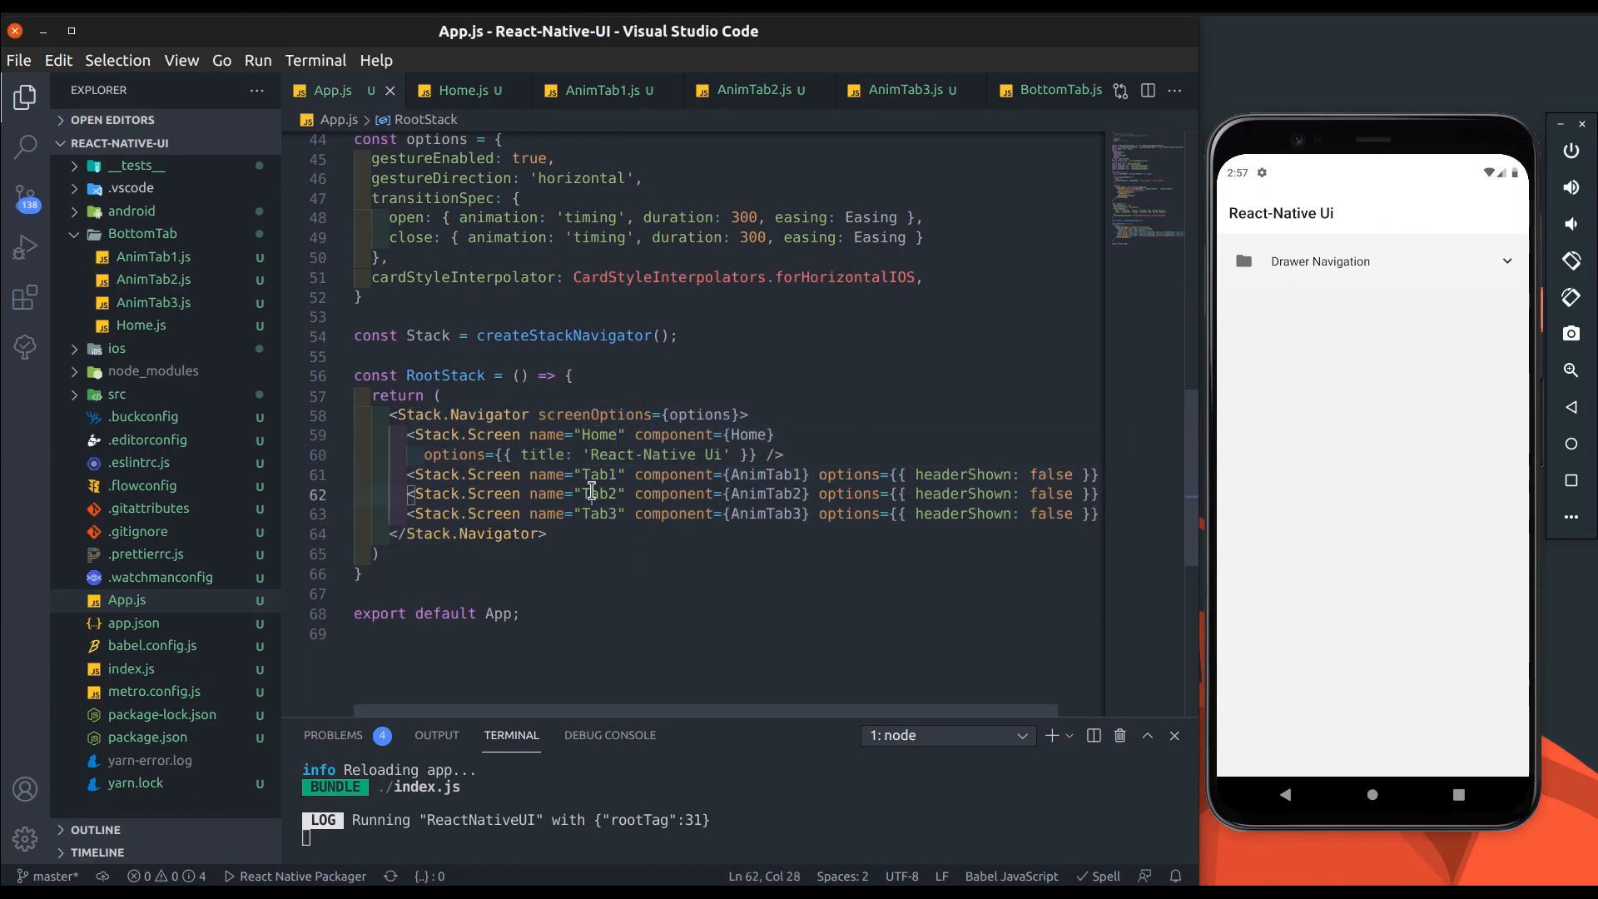
{"action": "double_click", "coordinate": [600, 513]}
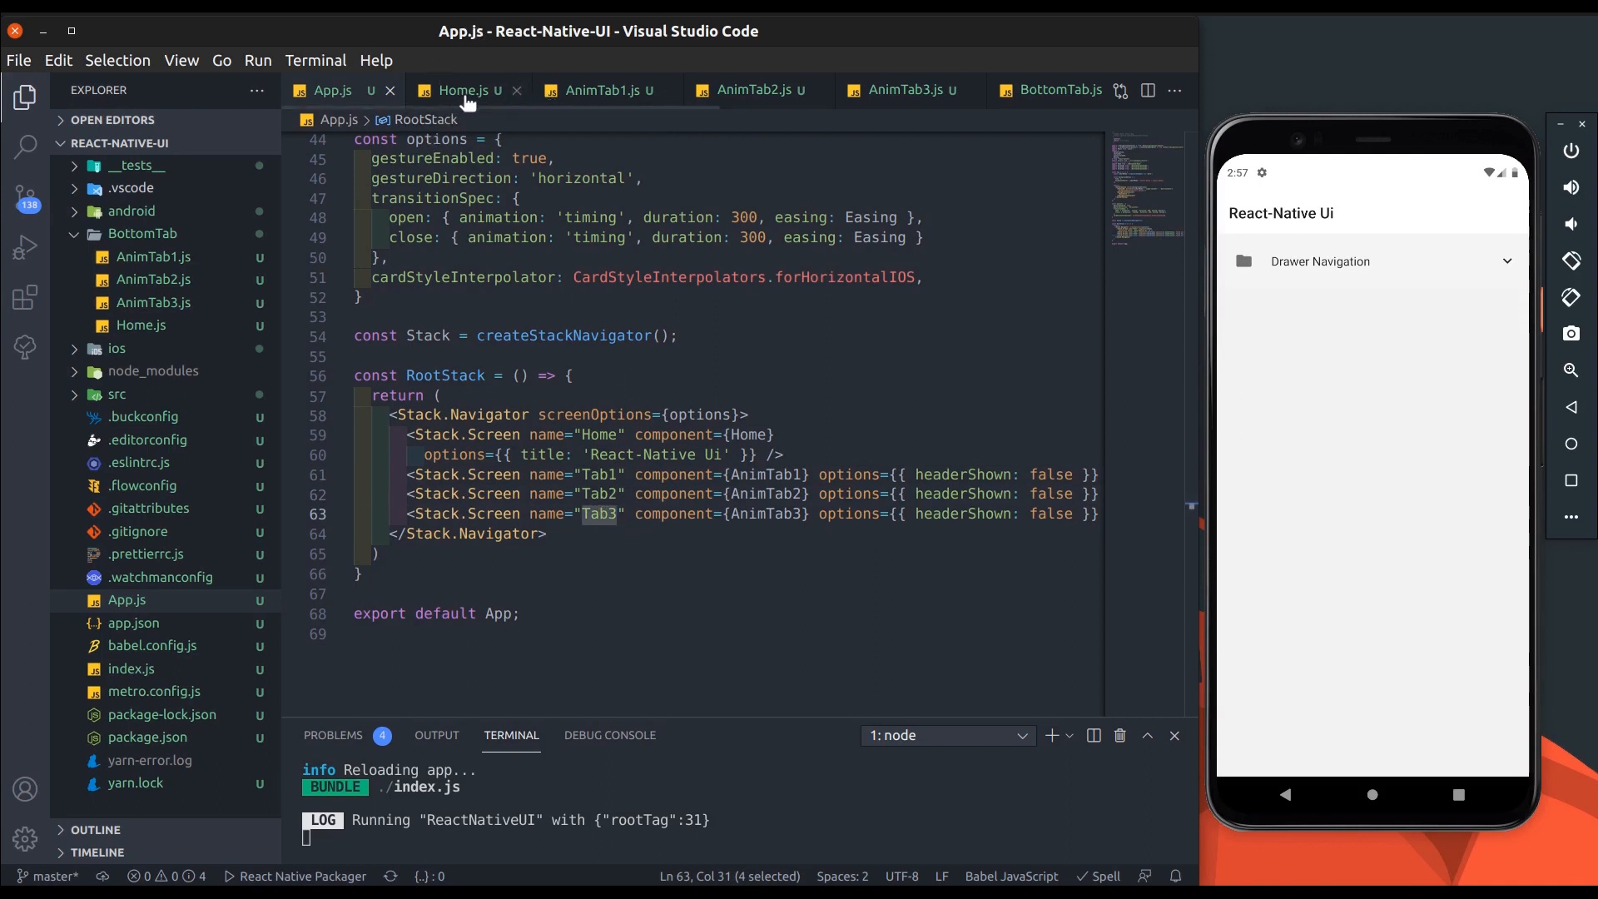
Step: In Home.js, add a navigate helper that calls navigation.navigate with a route
{"action": "left_click", "coordinate": [464, 90]}
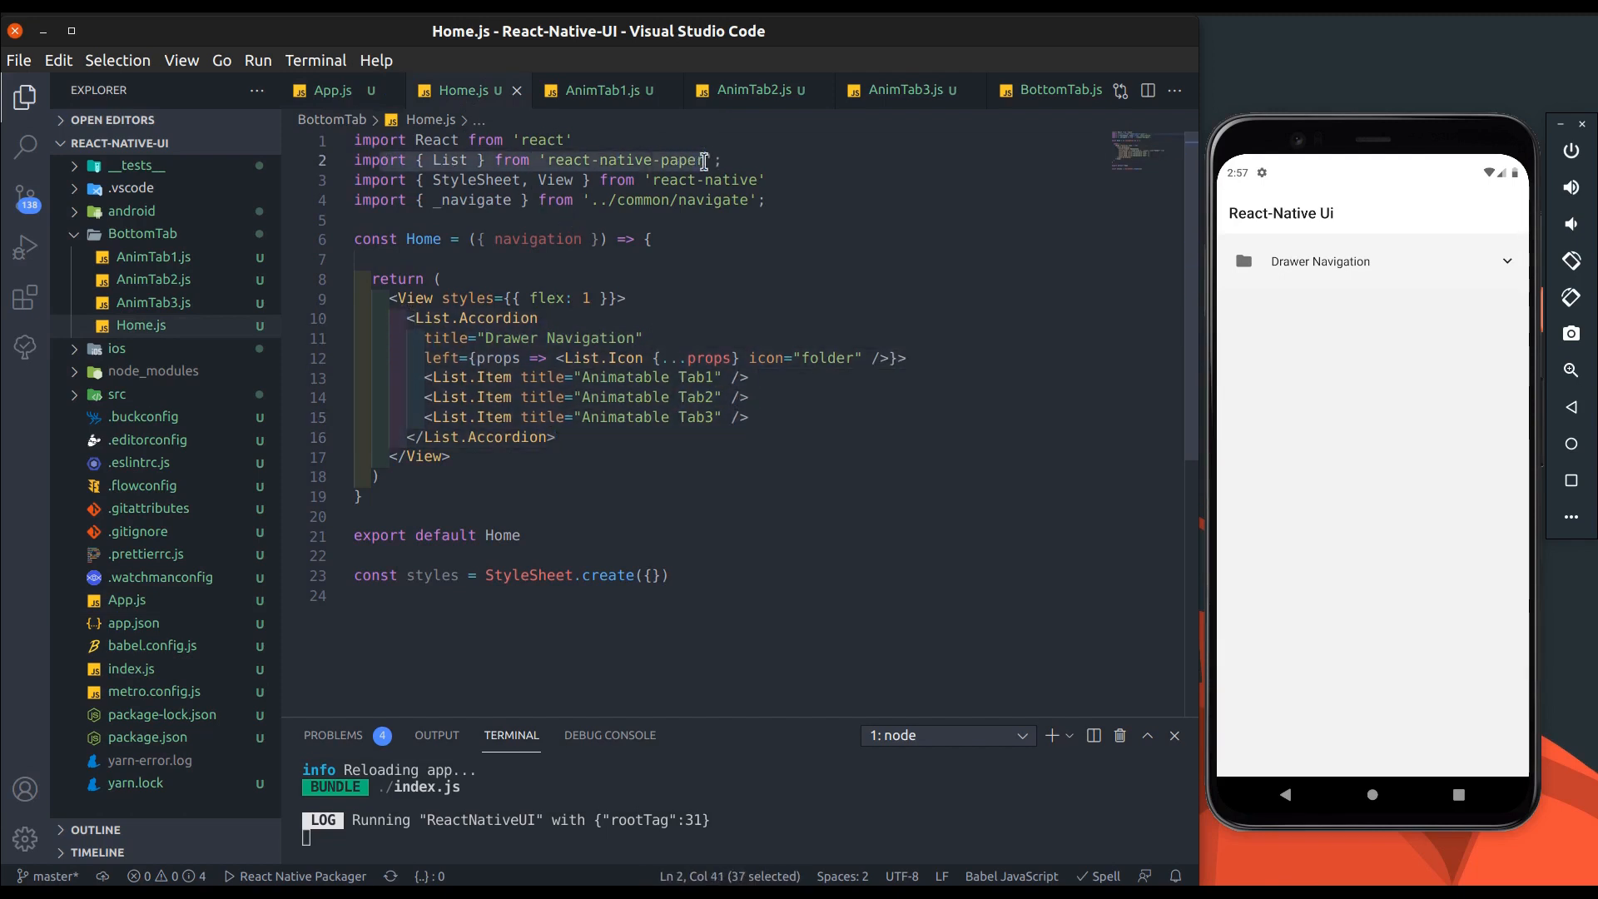
{"action": "left_click", "coordinate": [428, 377]}
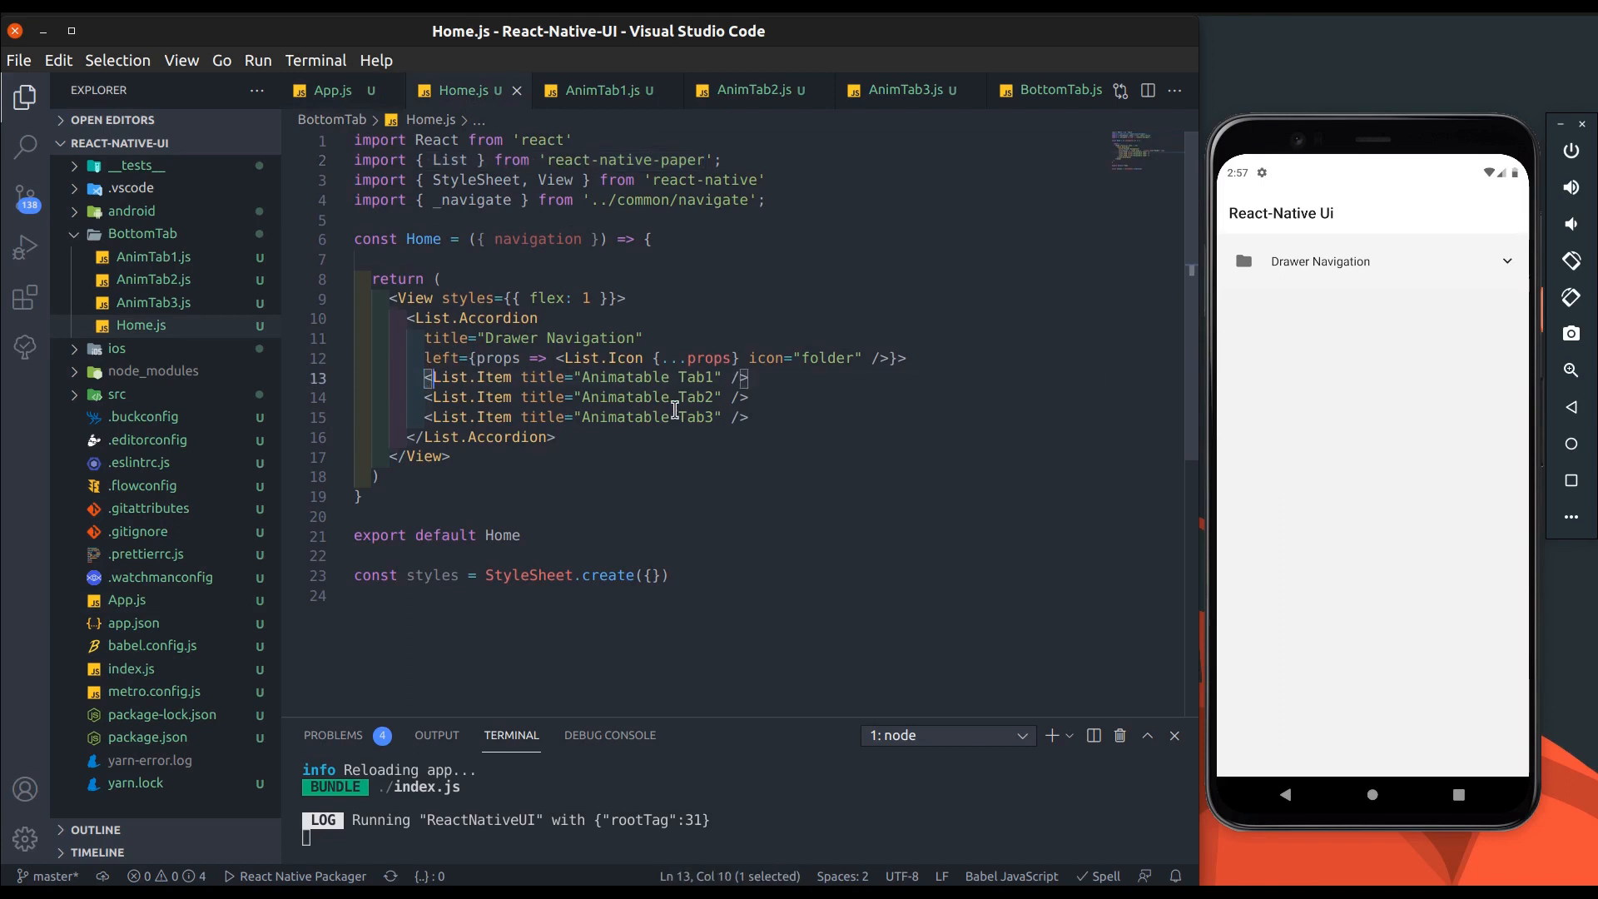
{"action": "left_click", "coordinate": [714, 417]}
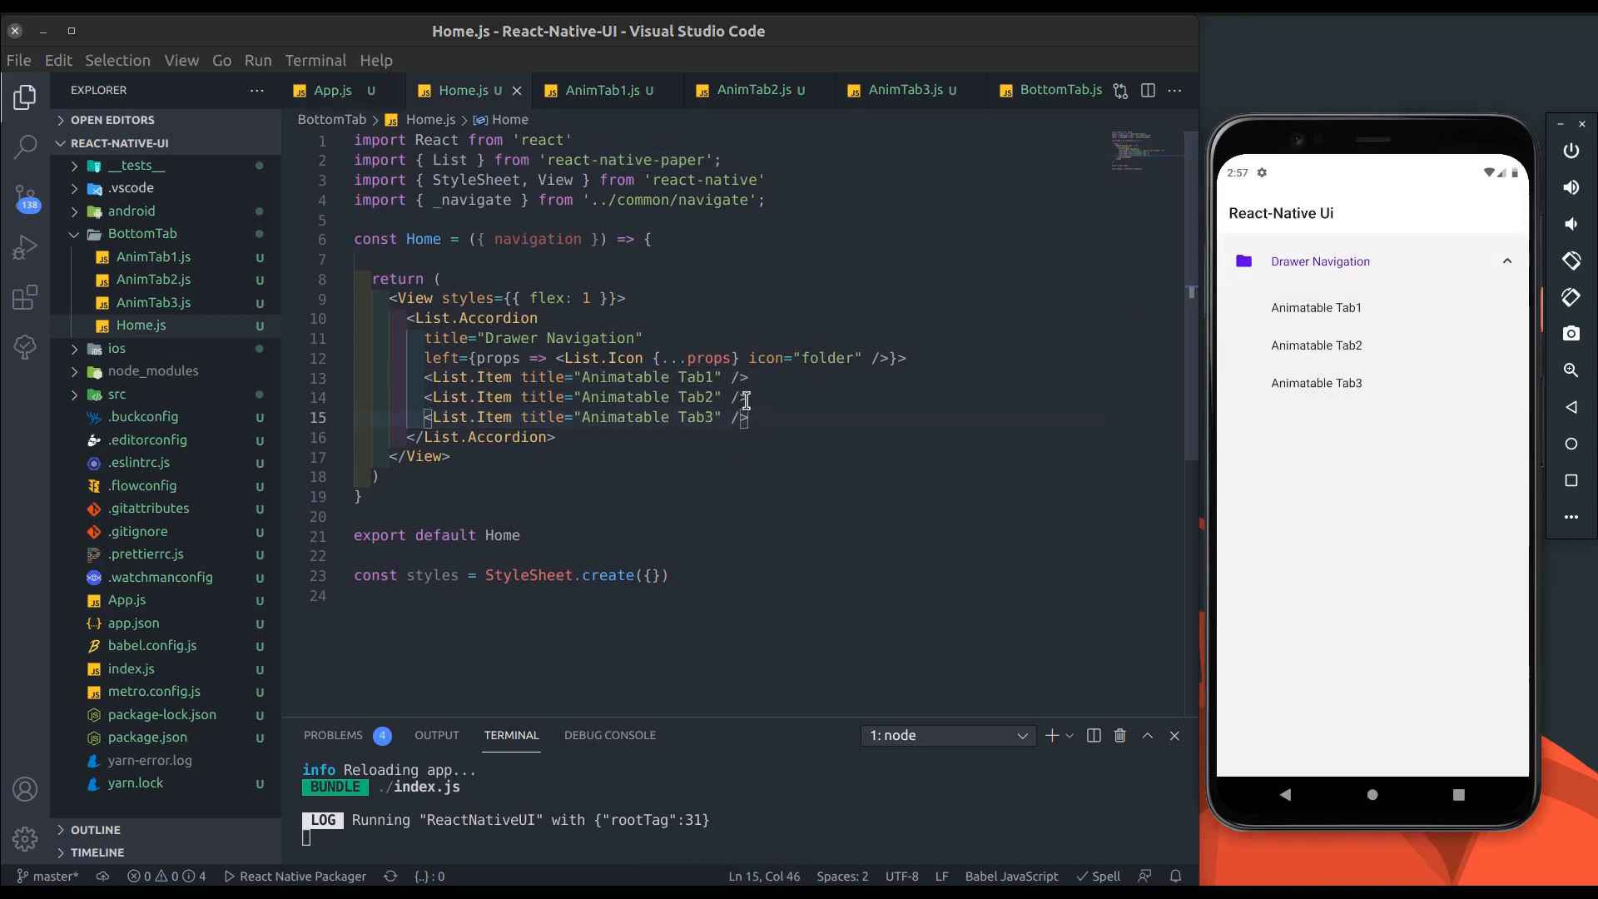
{"action": "key", "text": "Enter"}
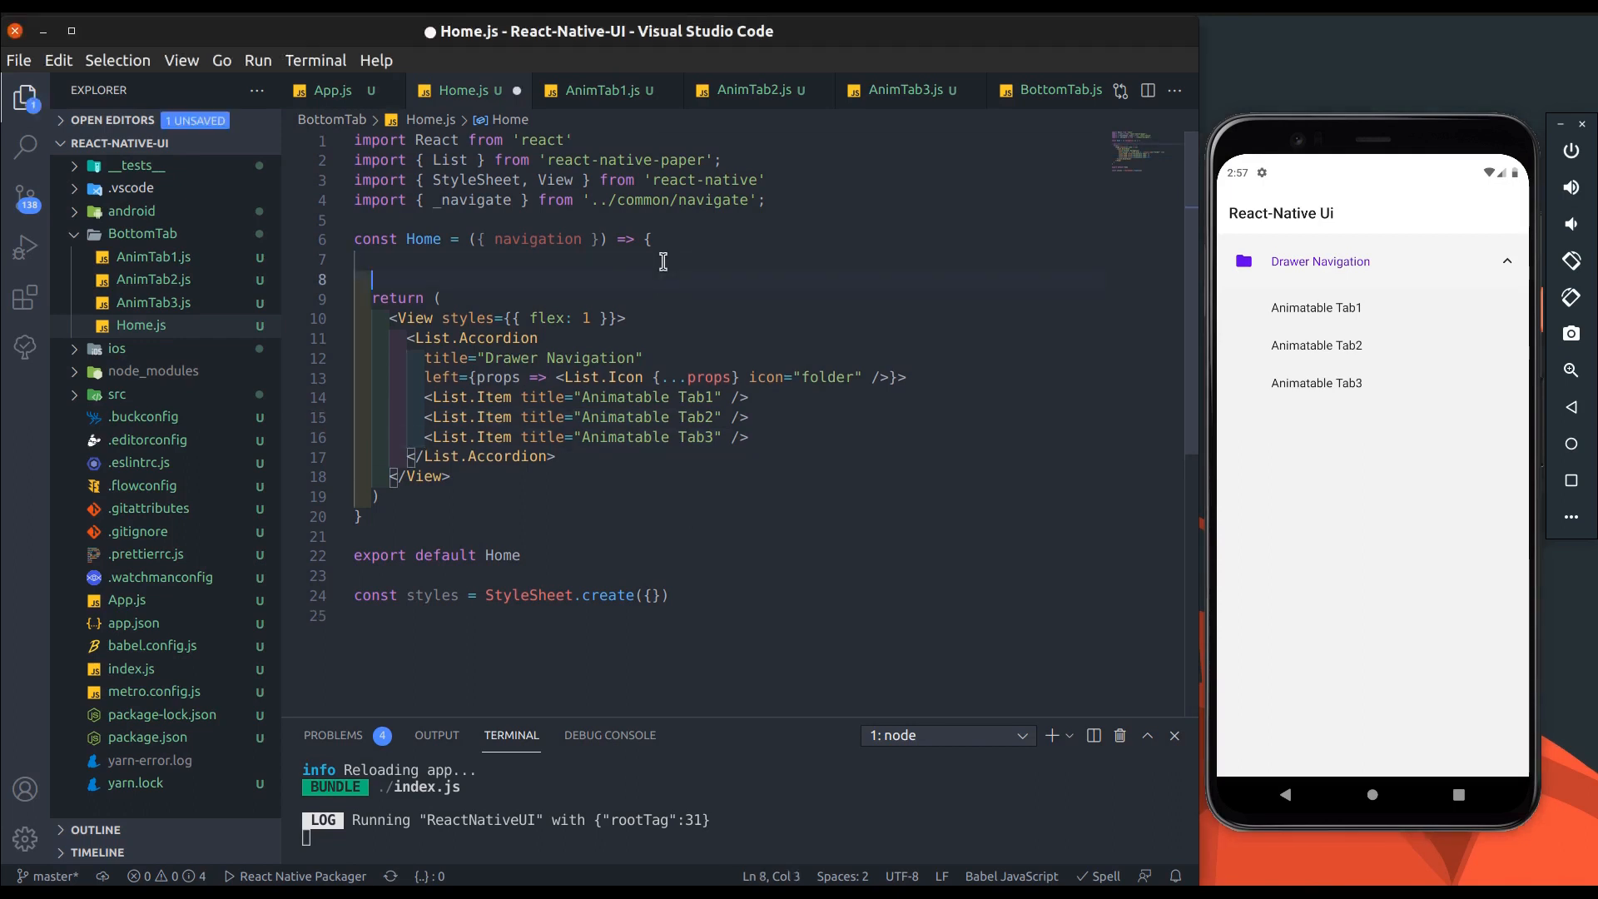
{"action": "type", "text": "const navi"}
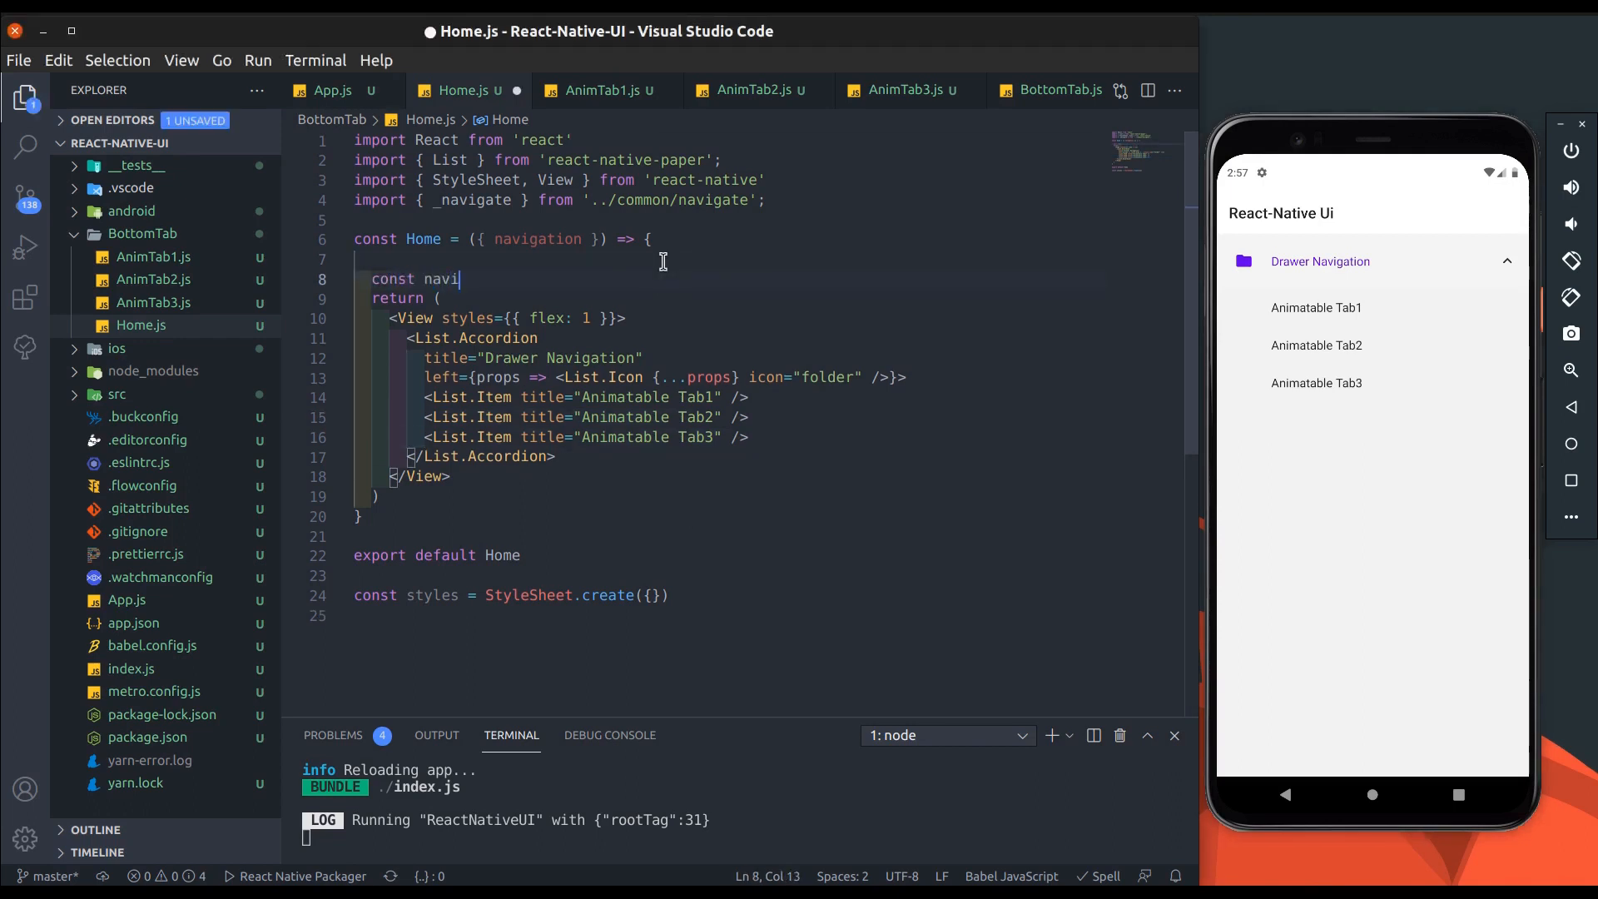
{"action": "type", "text": "gate ="}
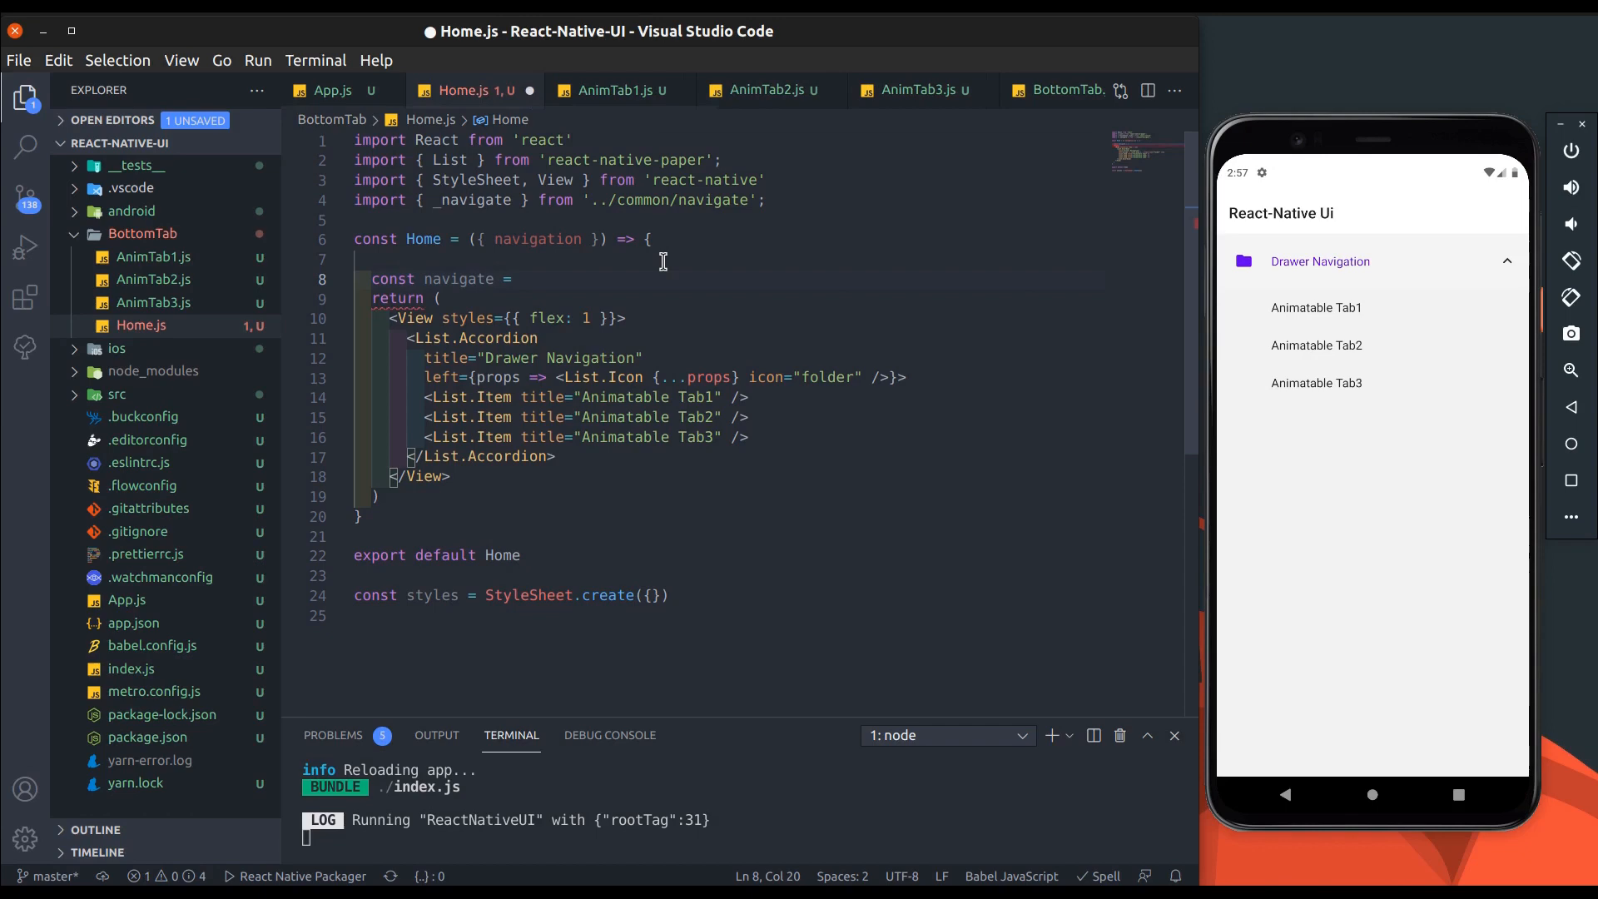
{"action": "type", "text": "(route) =>"}
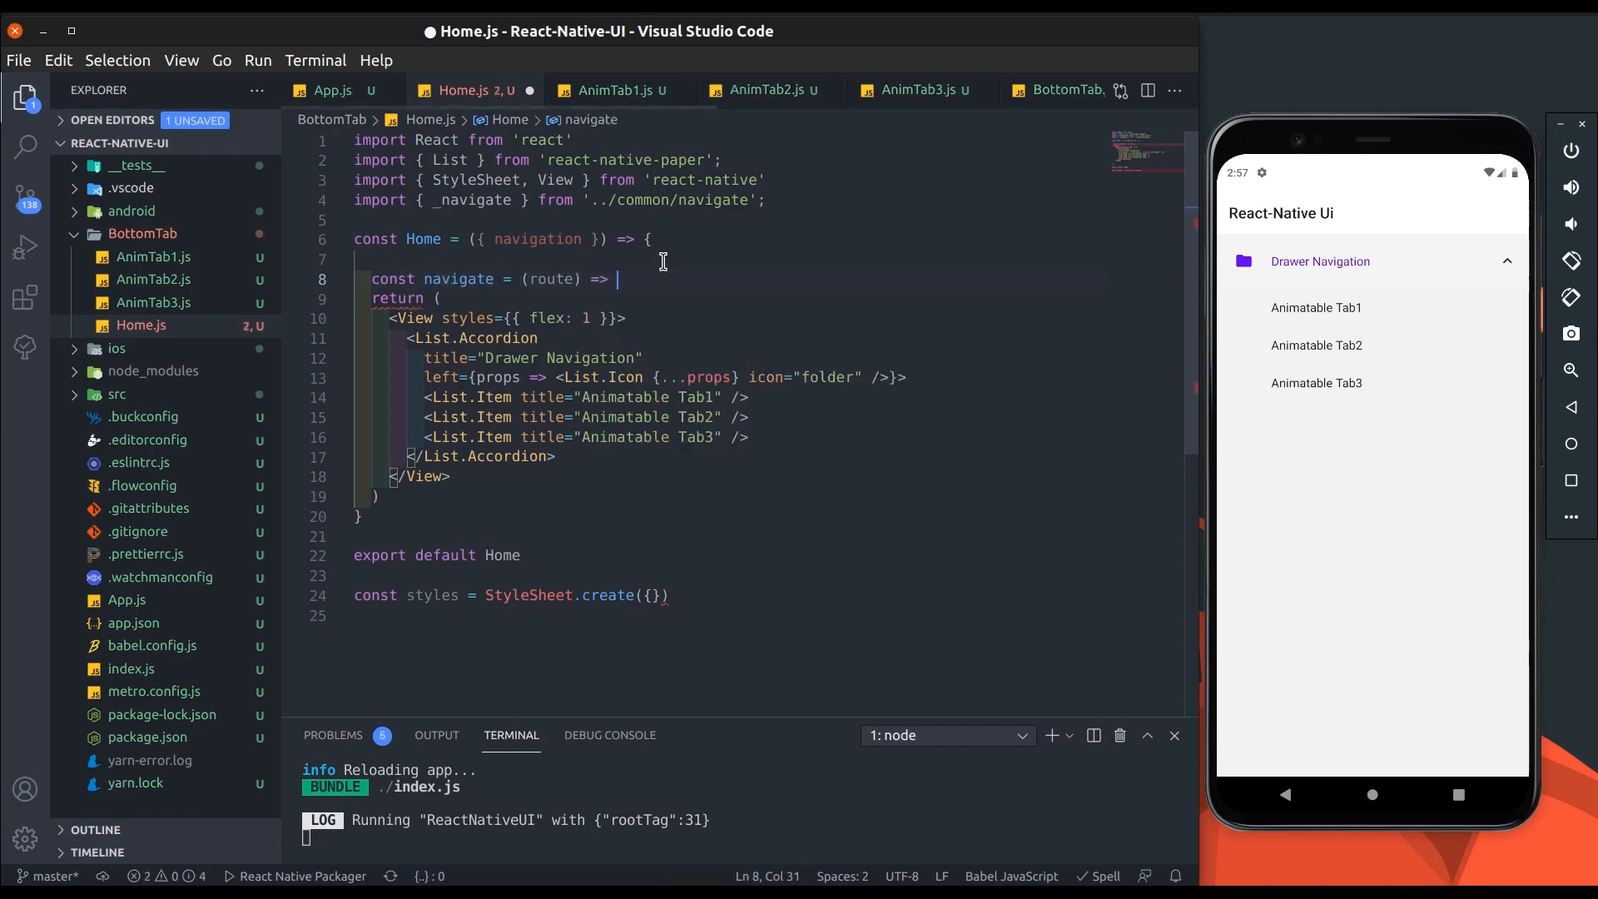
{"action": "type", "text": "navigation.navigate()"}
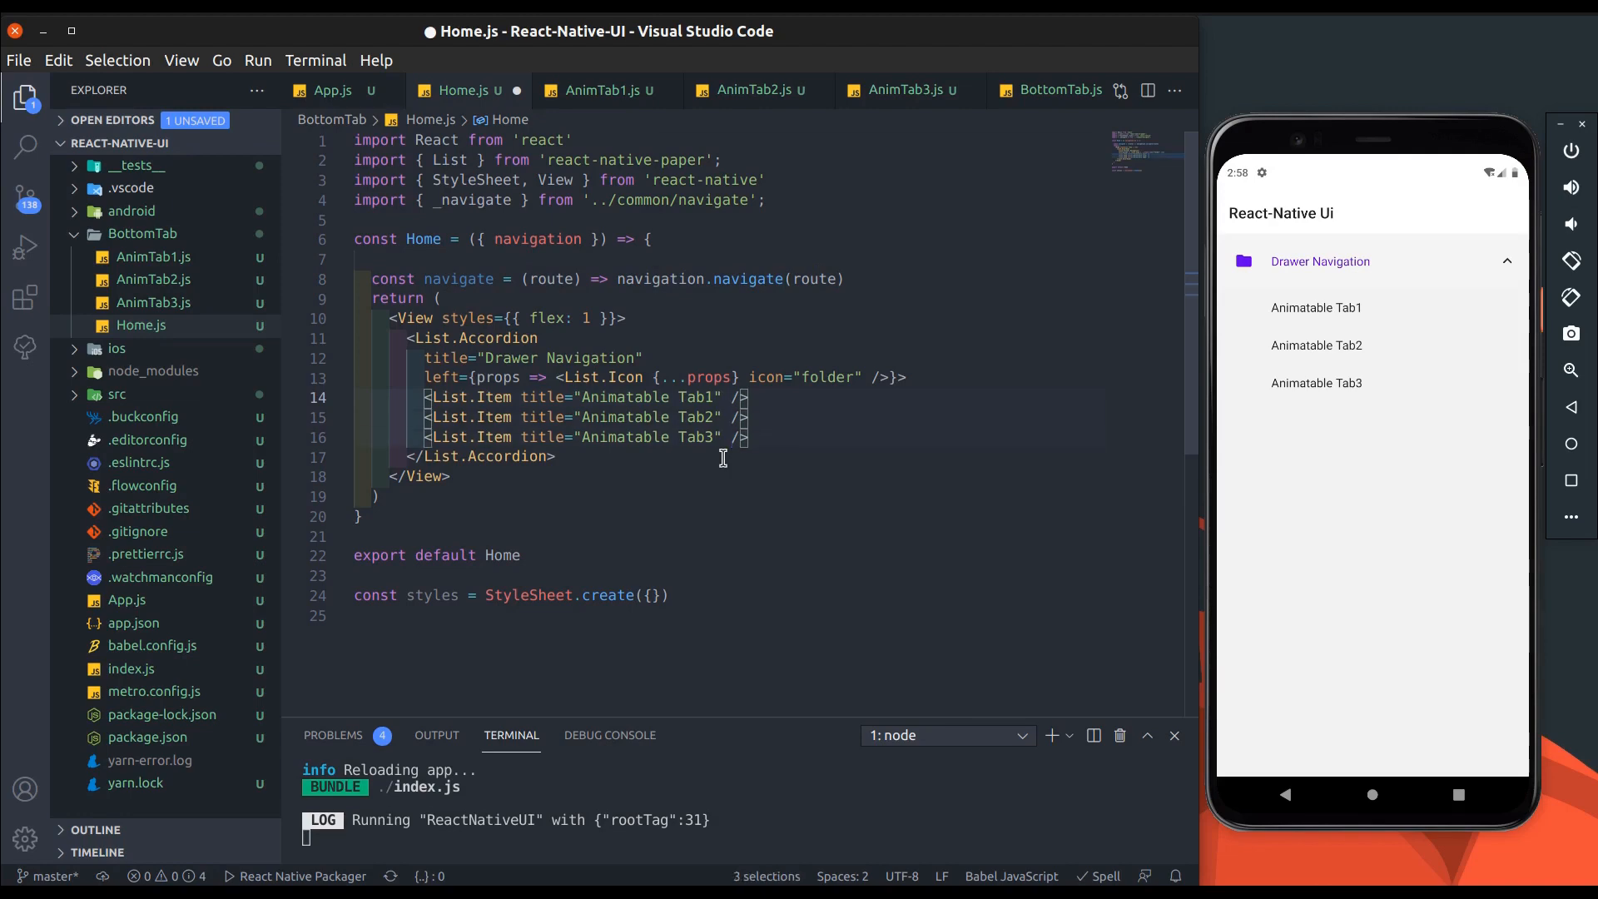
Step: Add onPress handlers calling navigate on the list items, checking route names in App.js
{"action": "type", "text": "onPress={}"}
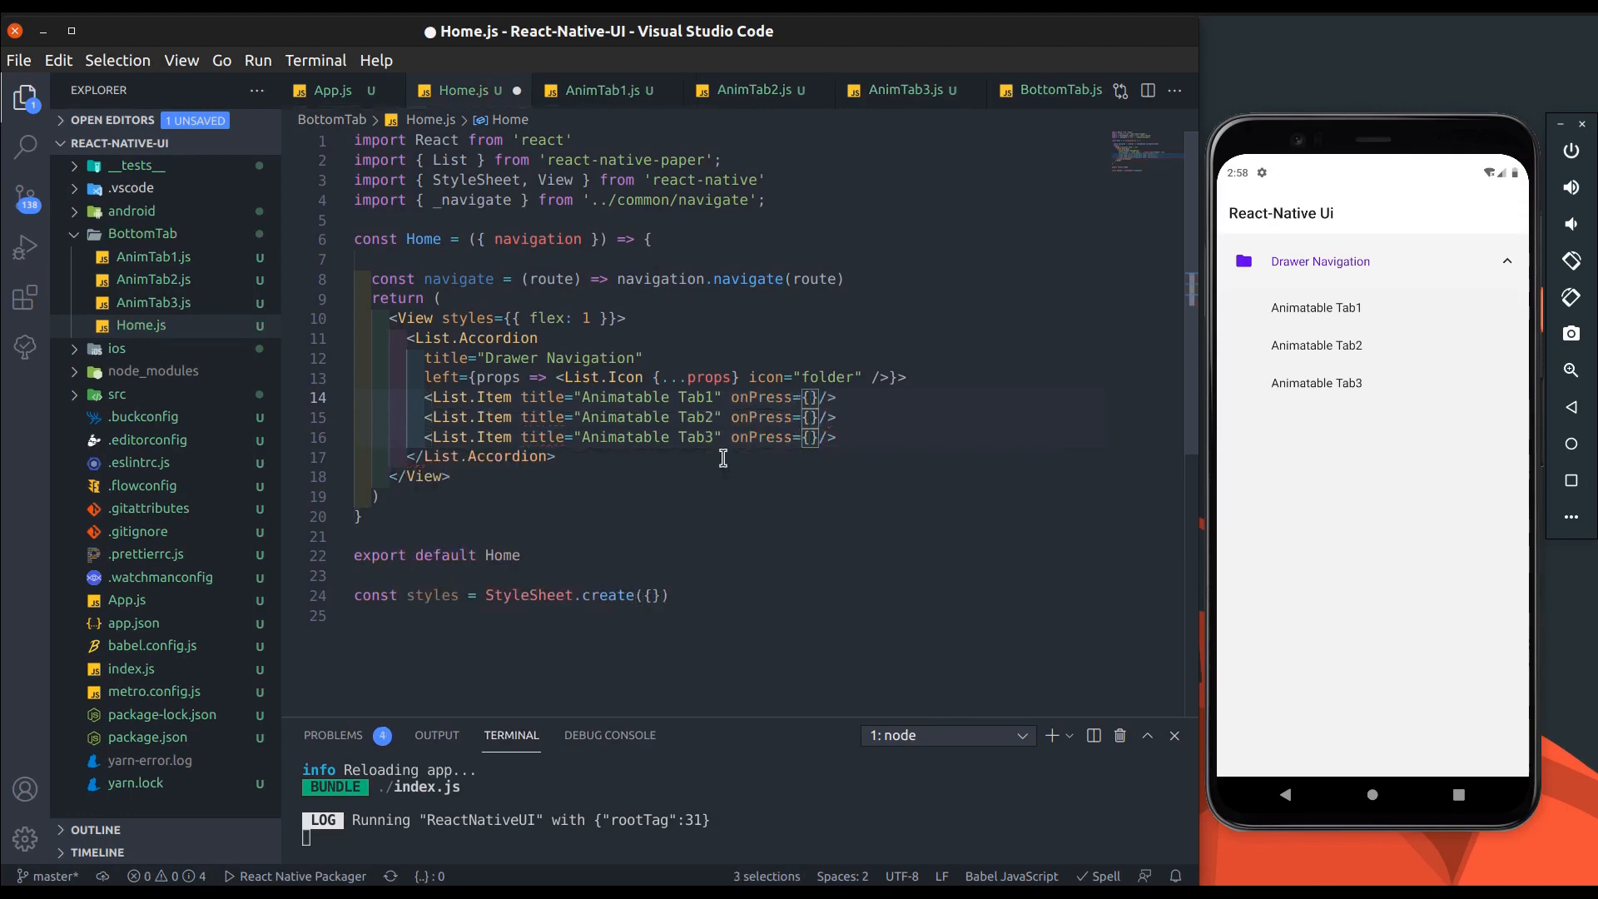
{"action": "type", "text": "() => navigate('"}
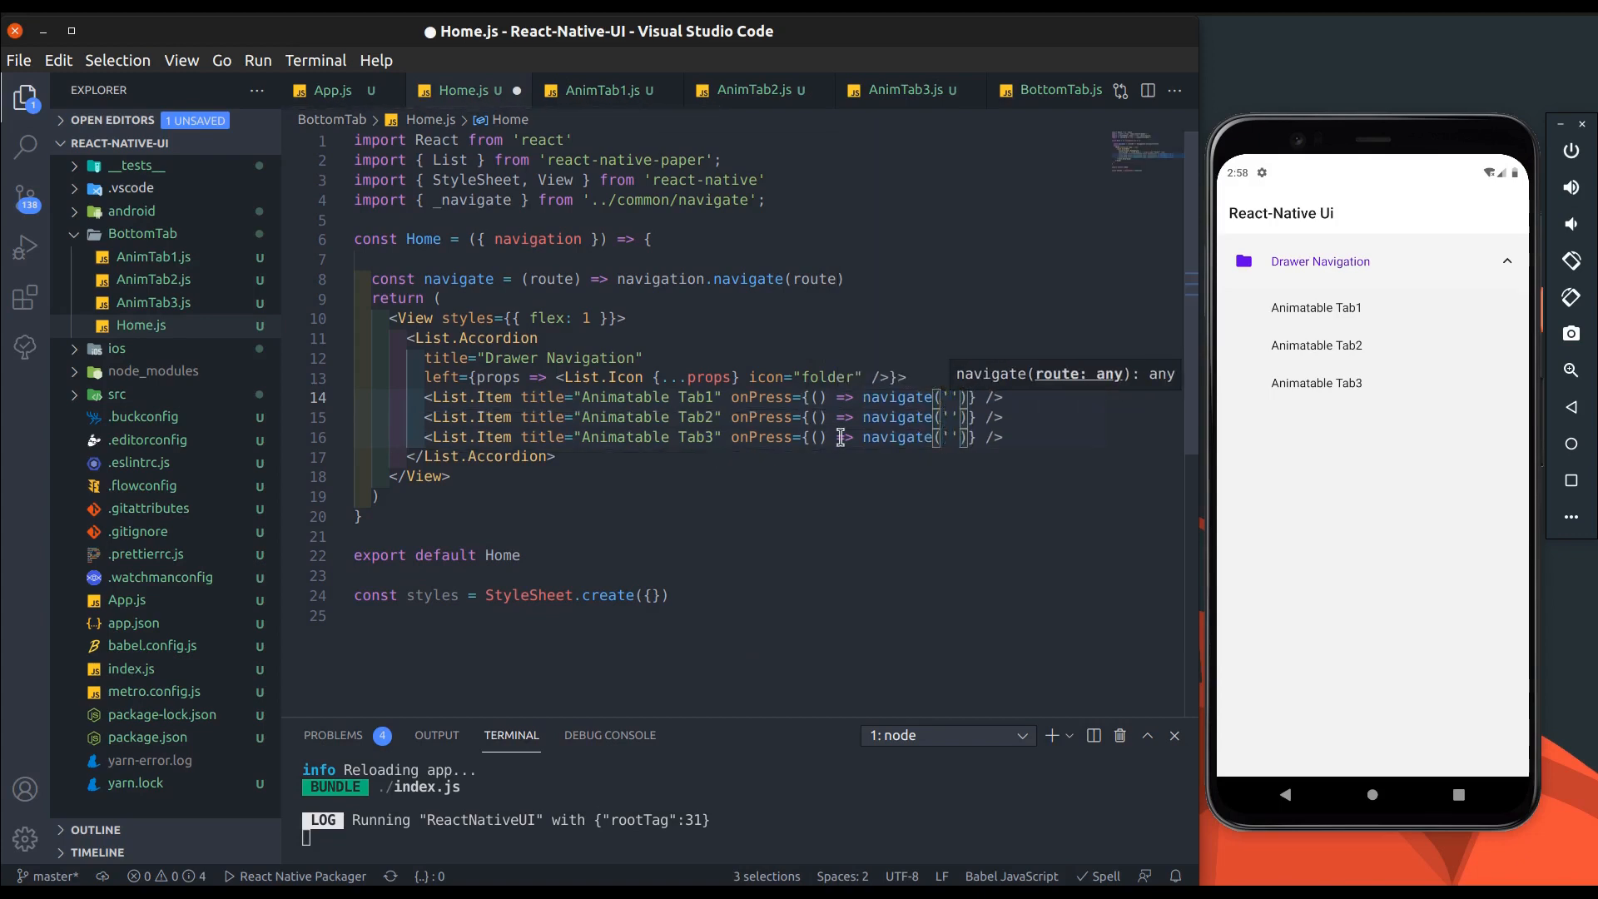
{"action": "left_click", "coordinate": [330, 90]}
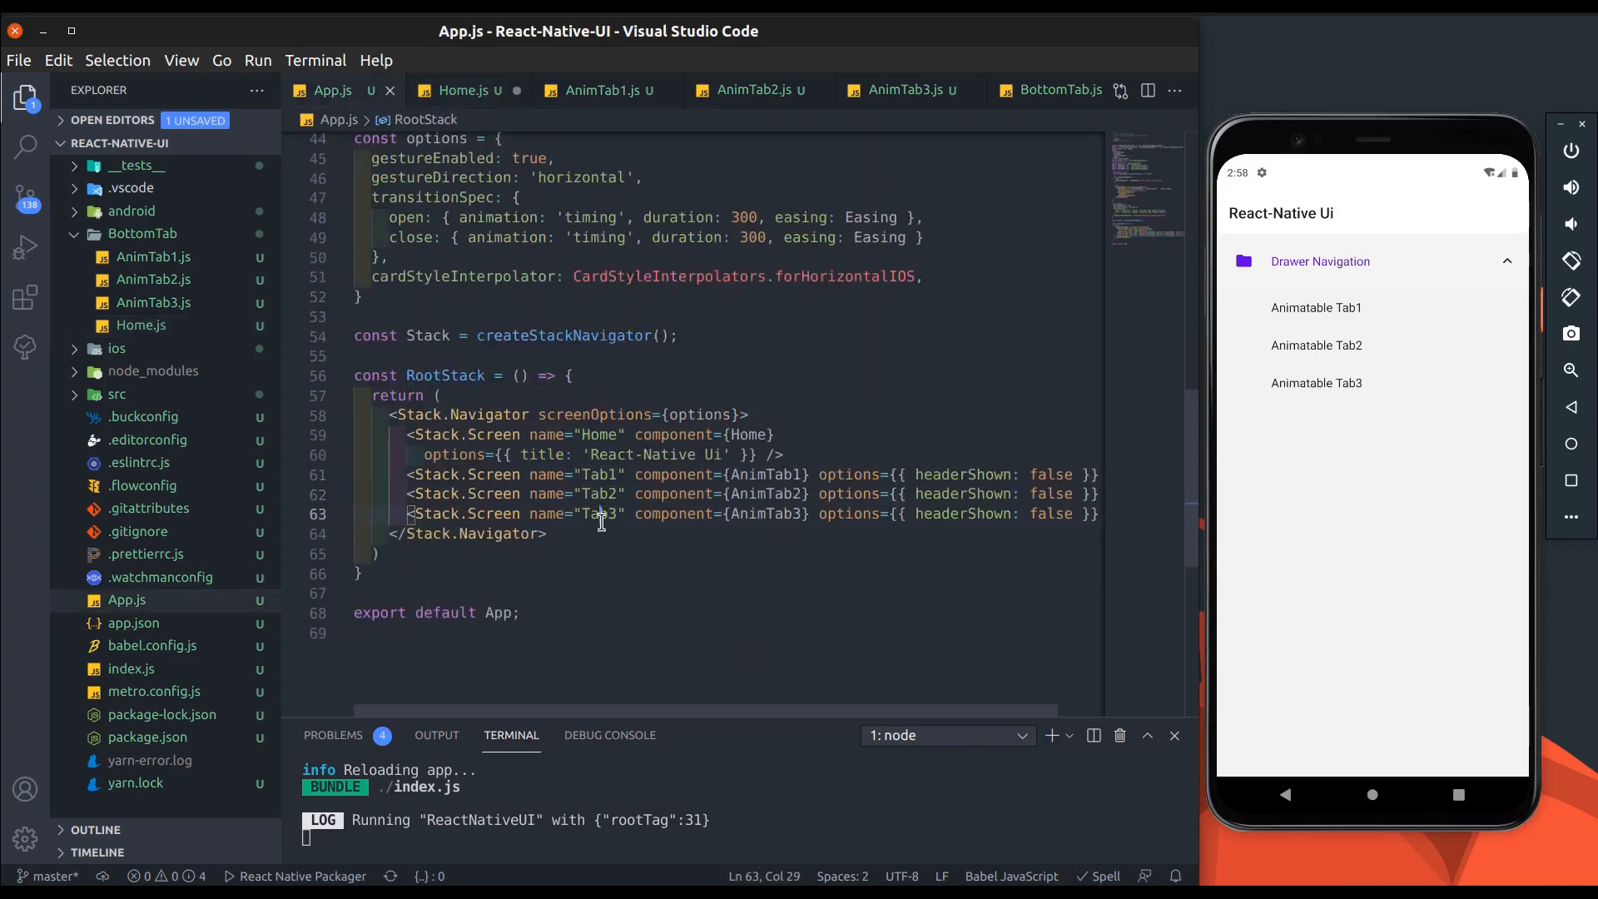
{"action": "left_click", "coordinate": [464, 90]}
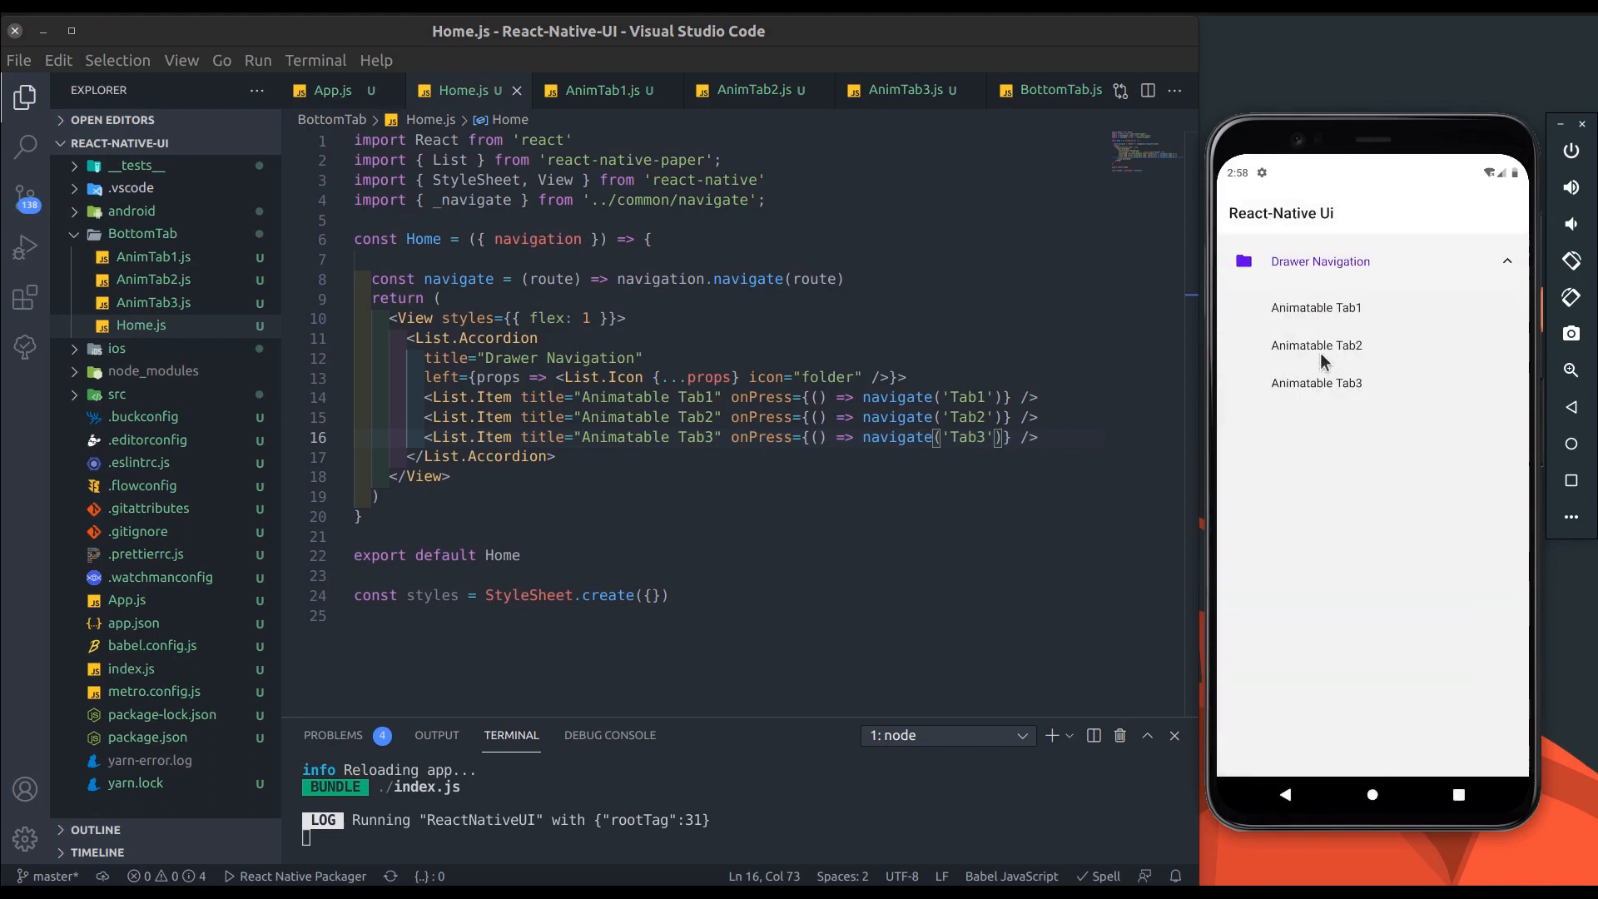
{"action": "left_click", "coordinate": [1316, 382]}
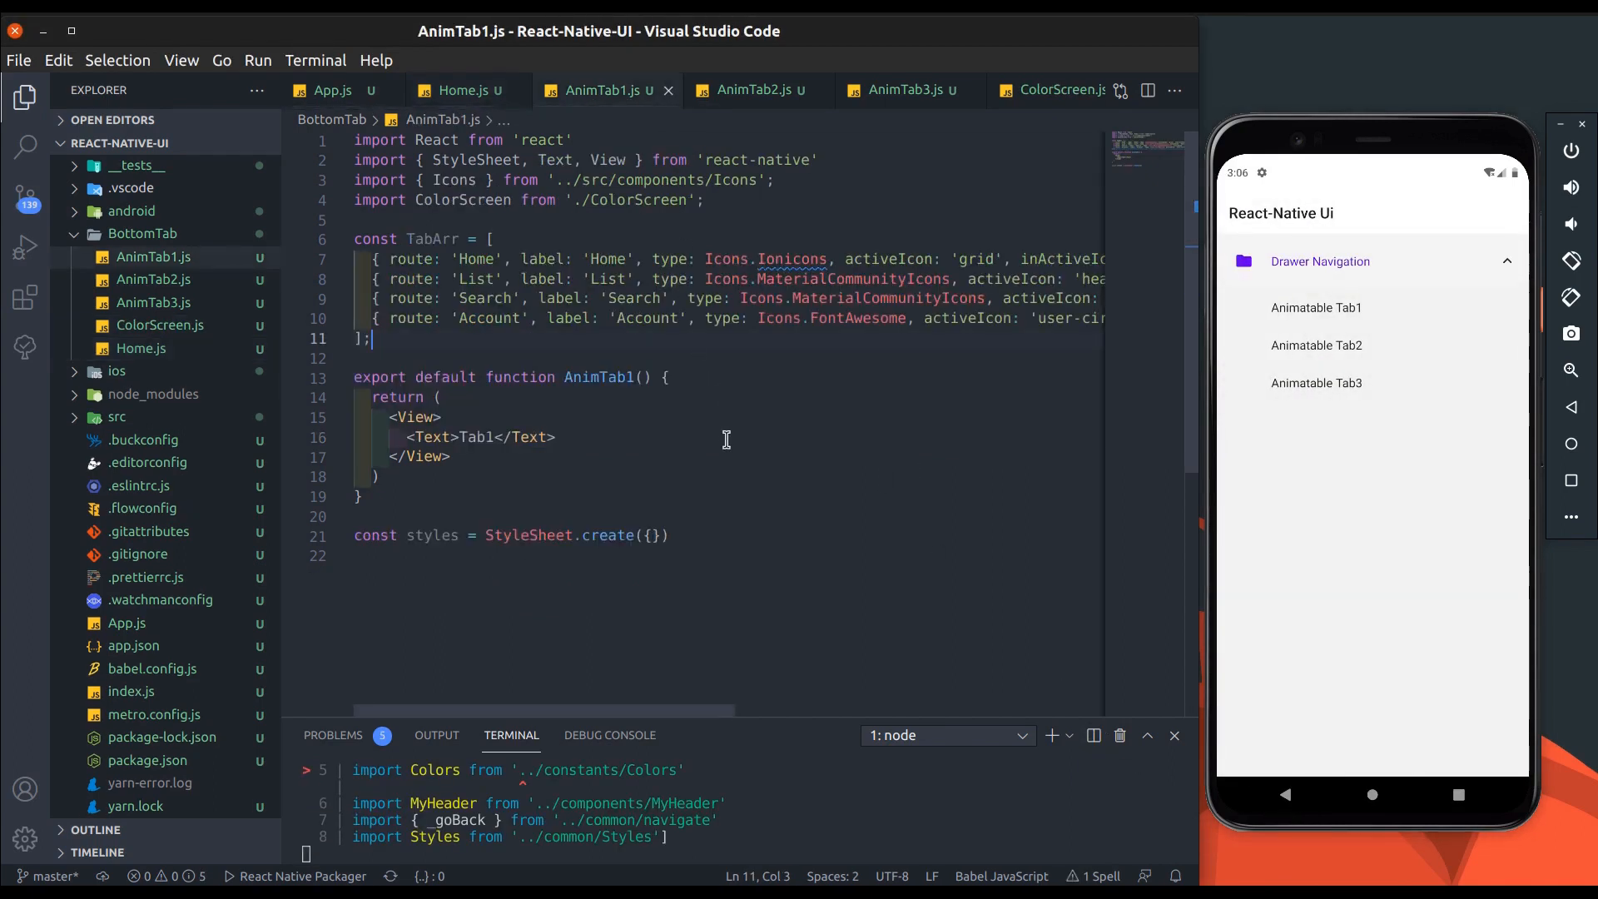
Step: Below TabArr, create Tab with createBottomTabNavigator, auto-importing it
{"action": "double_click", "coordinate": [432, 239]}
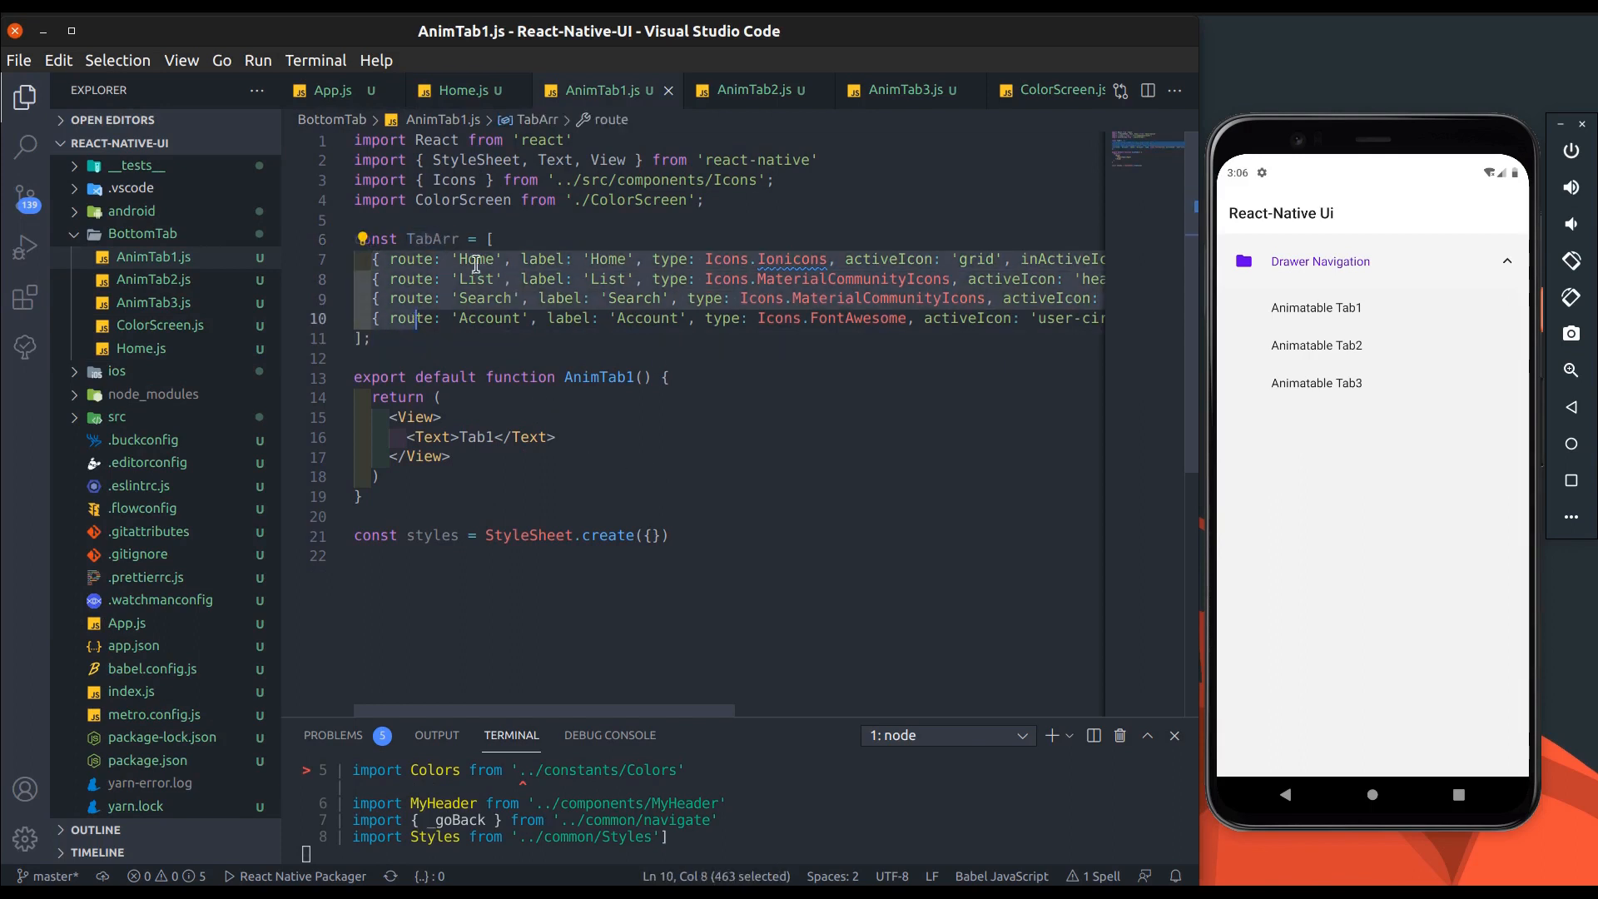
{"action": "left_click", "coordinate": [688, 259]}
{"action": "type", "text": "const"}
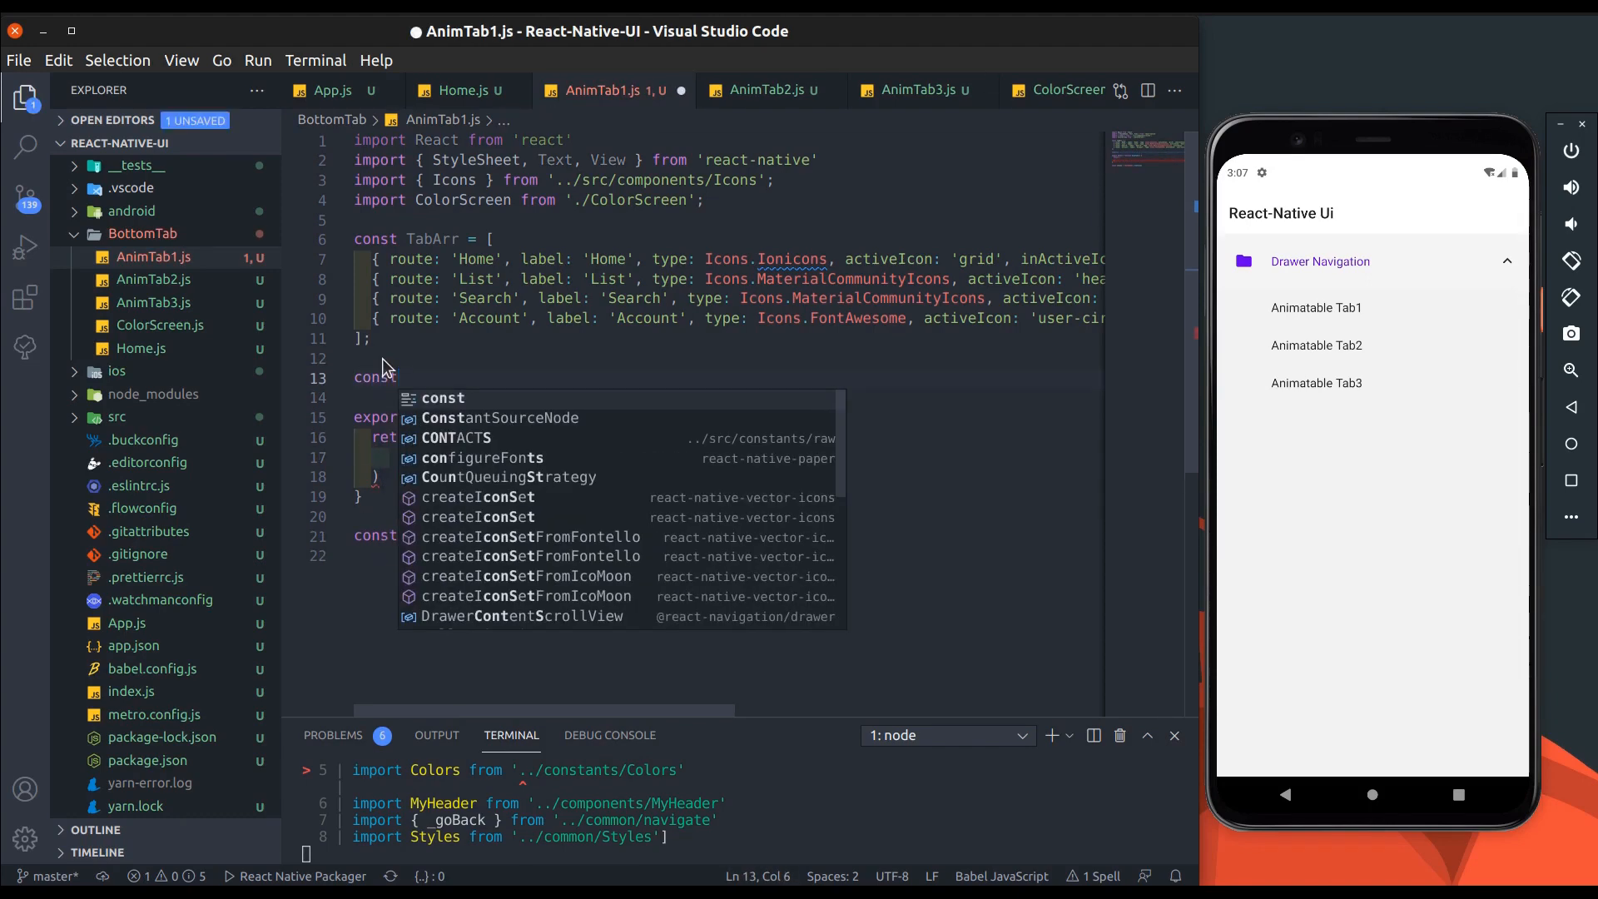
{"action": "type", "text": "Tab = createTab"}
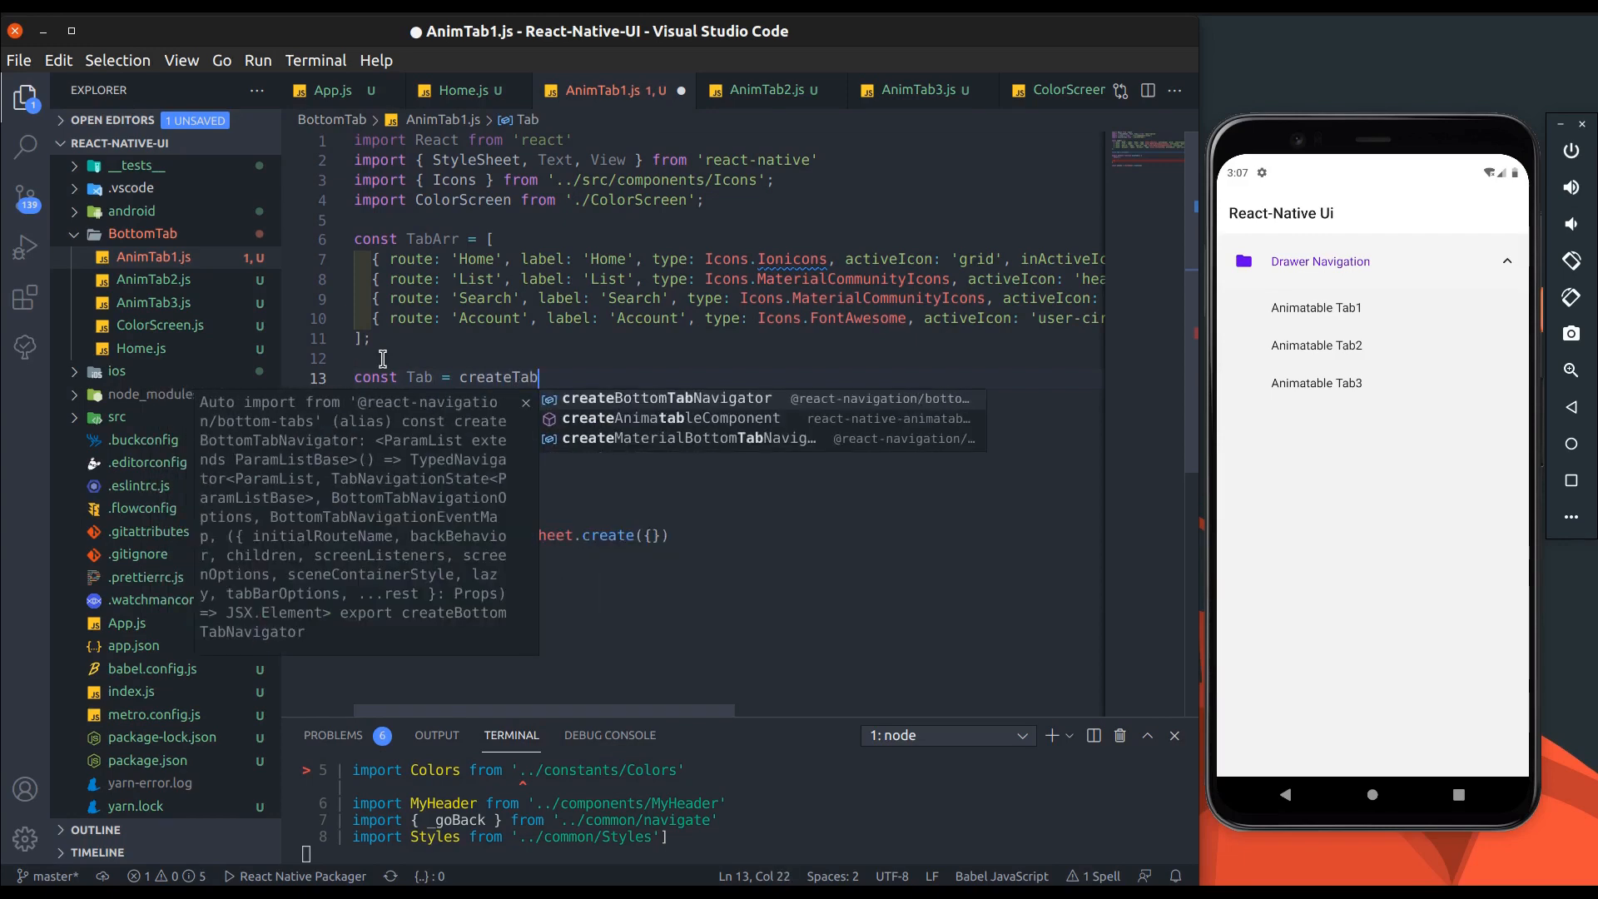
{"action": "left_click", "coordinate": [663, 398]}
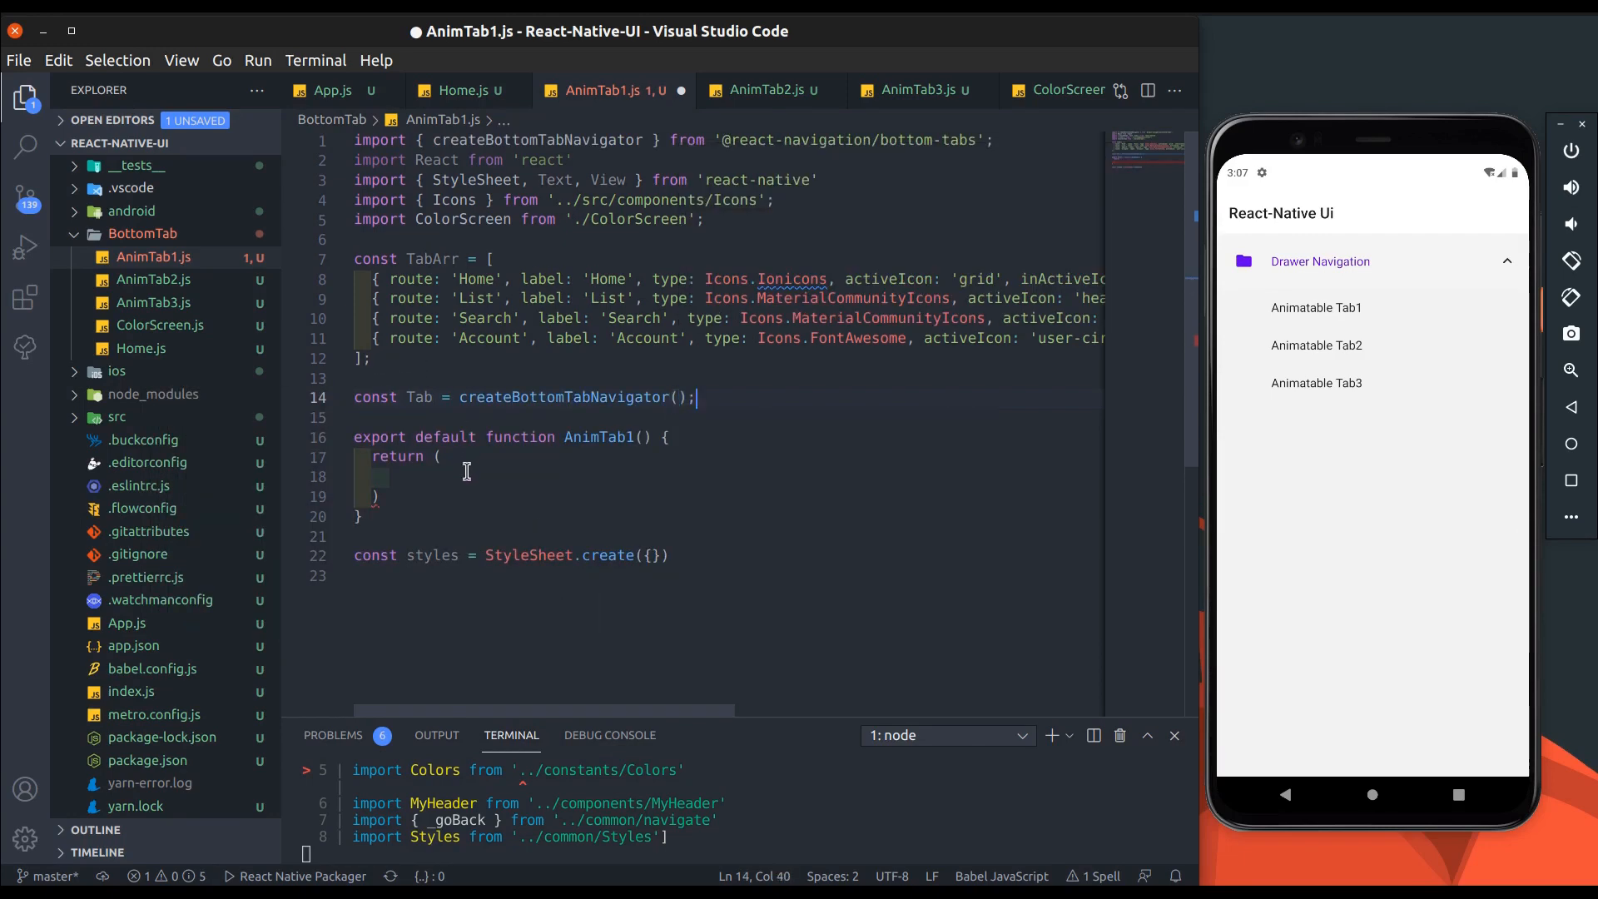
Step: Return a Tab.Navigator mapping TabArr to Tab.Screen with name={item.route} and component={item.component}
{"action": "type", "text": "<Tab.Navigator>"}
{"action": "type", "text": "{"}
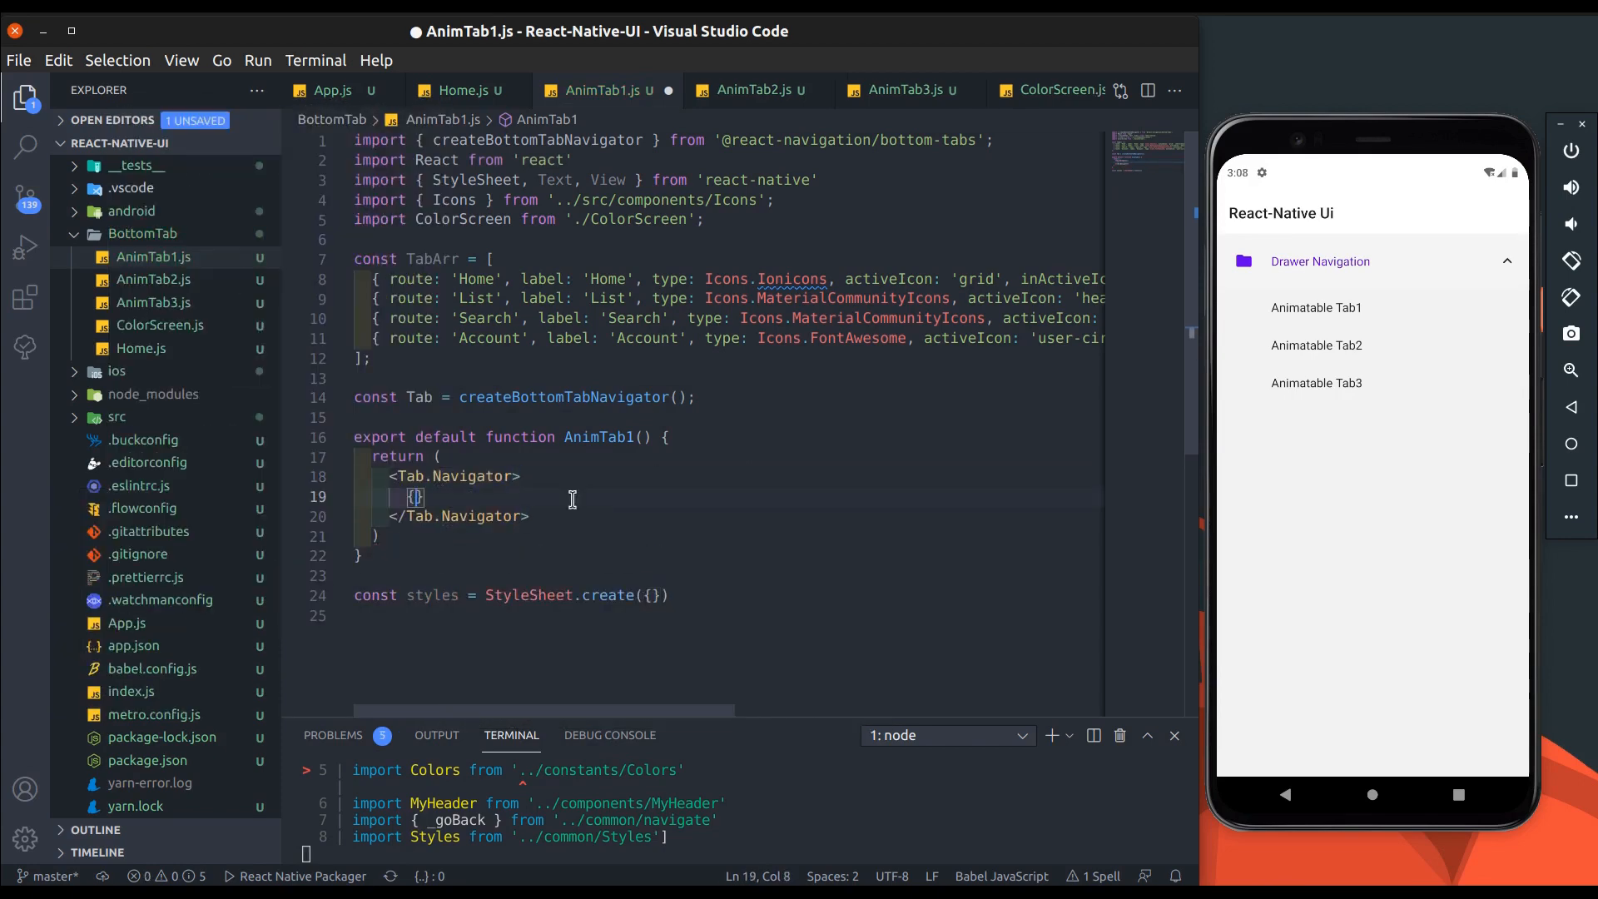
{"action": "type", "text": "TabArr"}
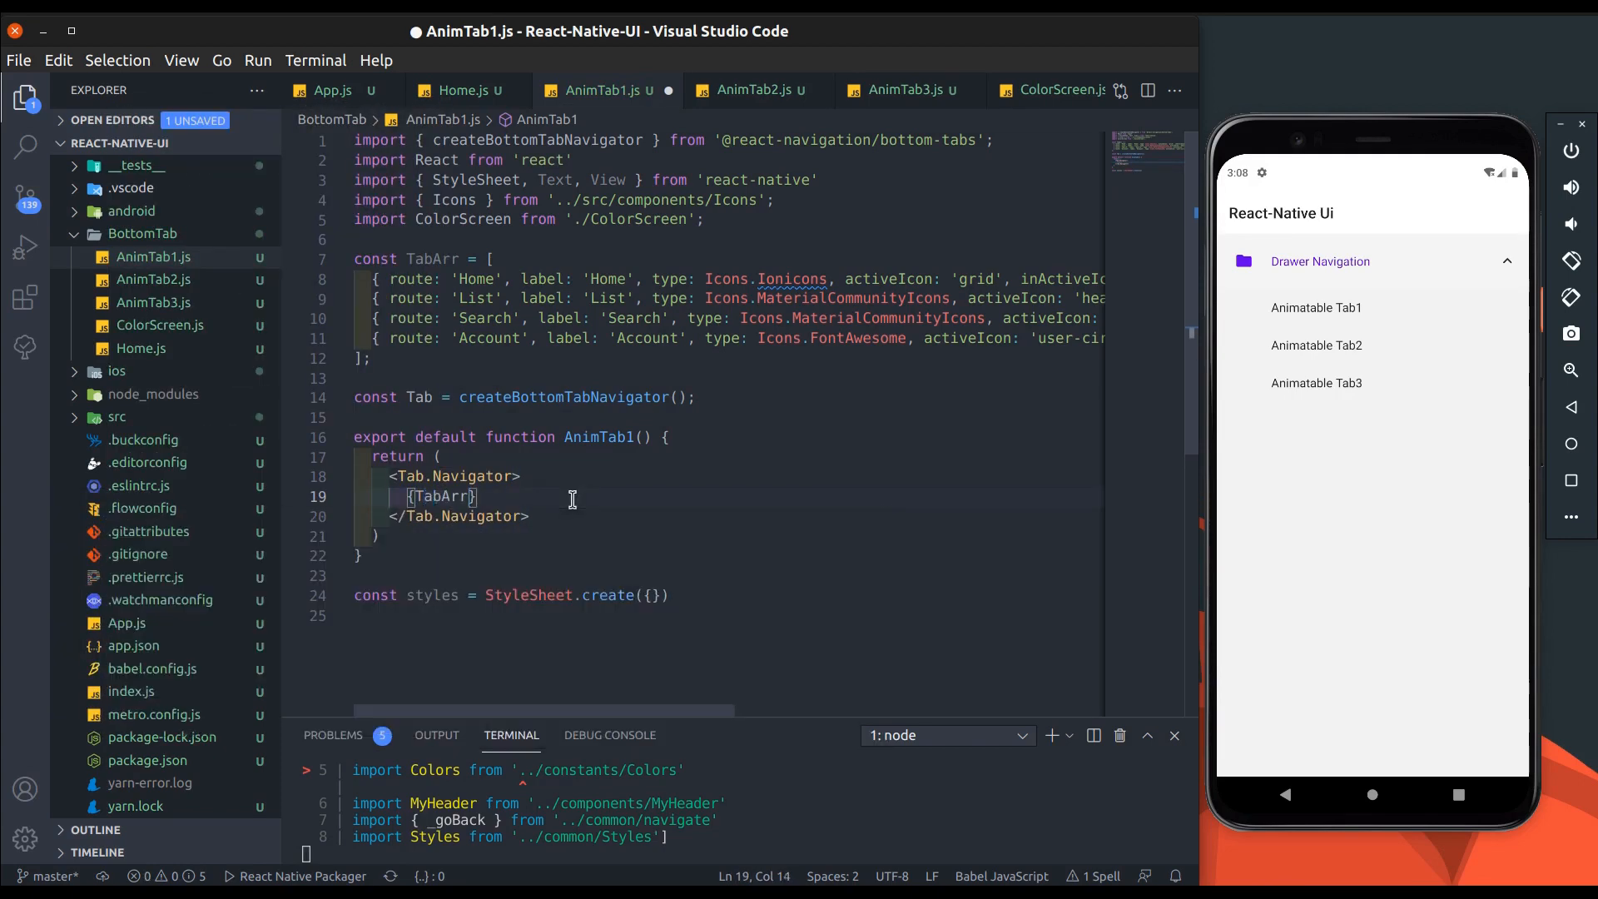
{"action": "type", "text": ".map((ite"}
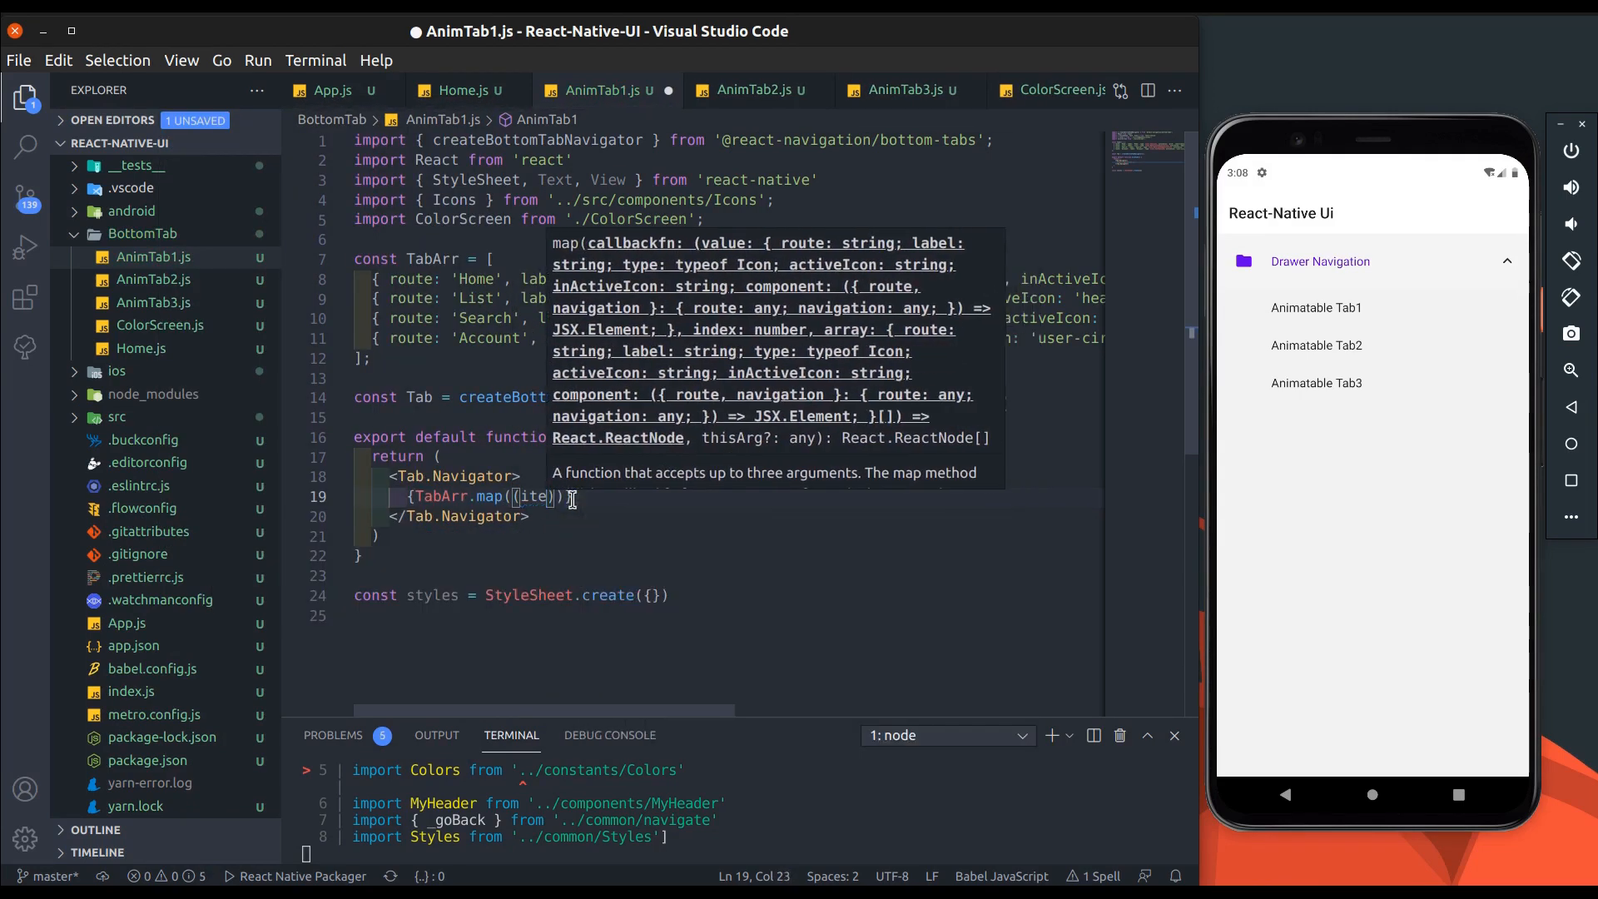
{"action": "type", "text": ", index"}
{"action": "type", "text": "<Tab.Screen  />"}
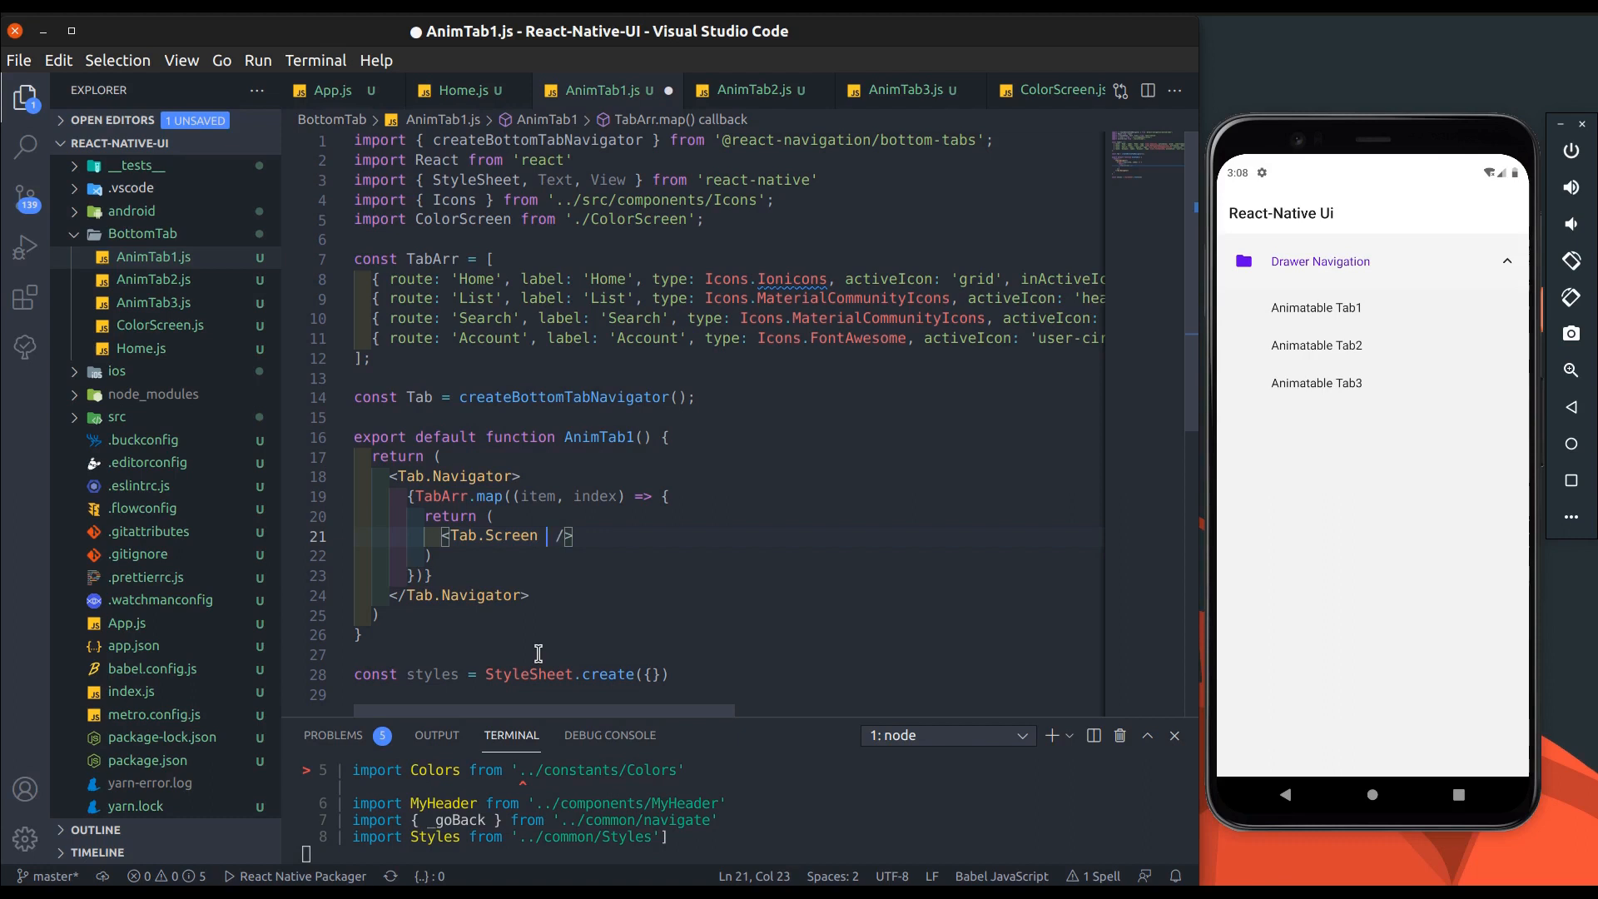
{"action": "type", "text": "name={item."}
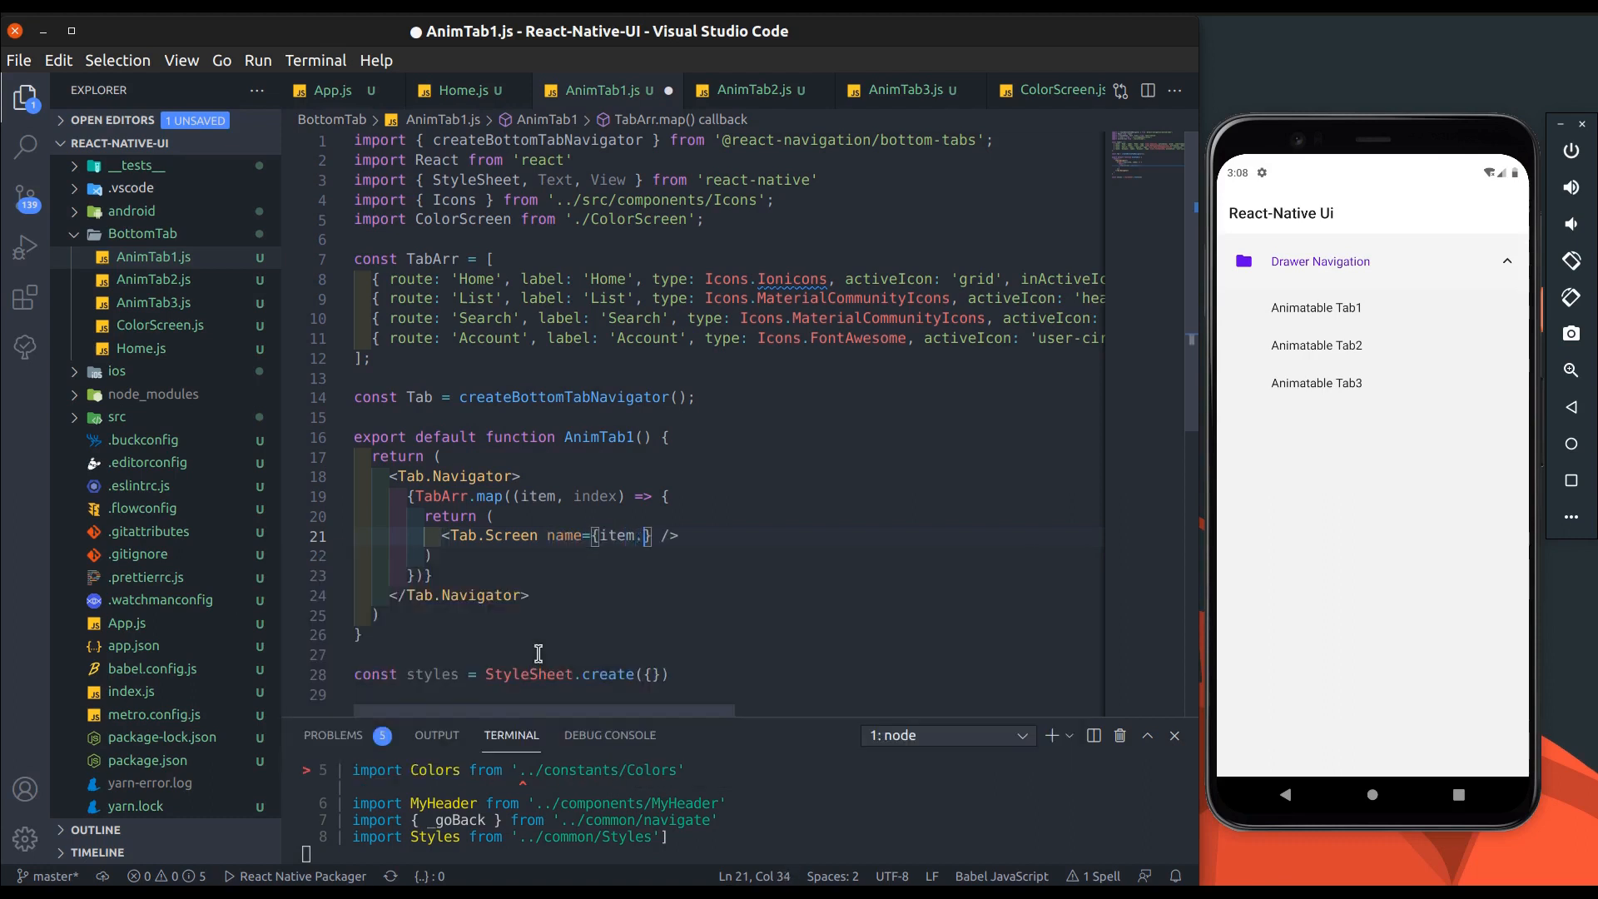
{"action": "type", "text": "route} component={ite"}
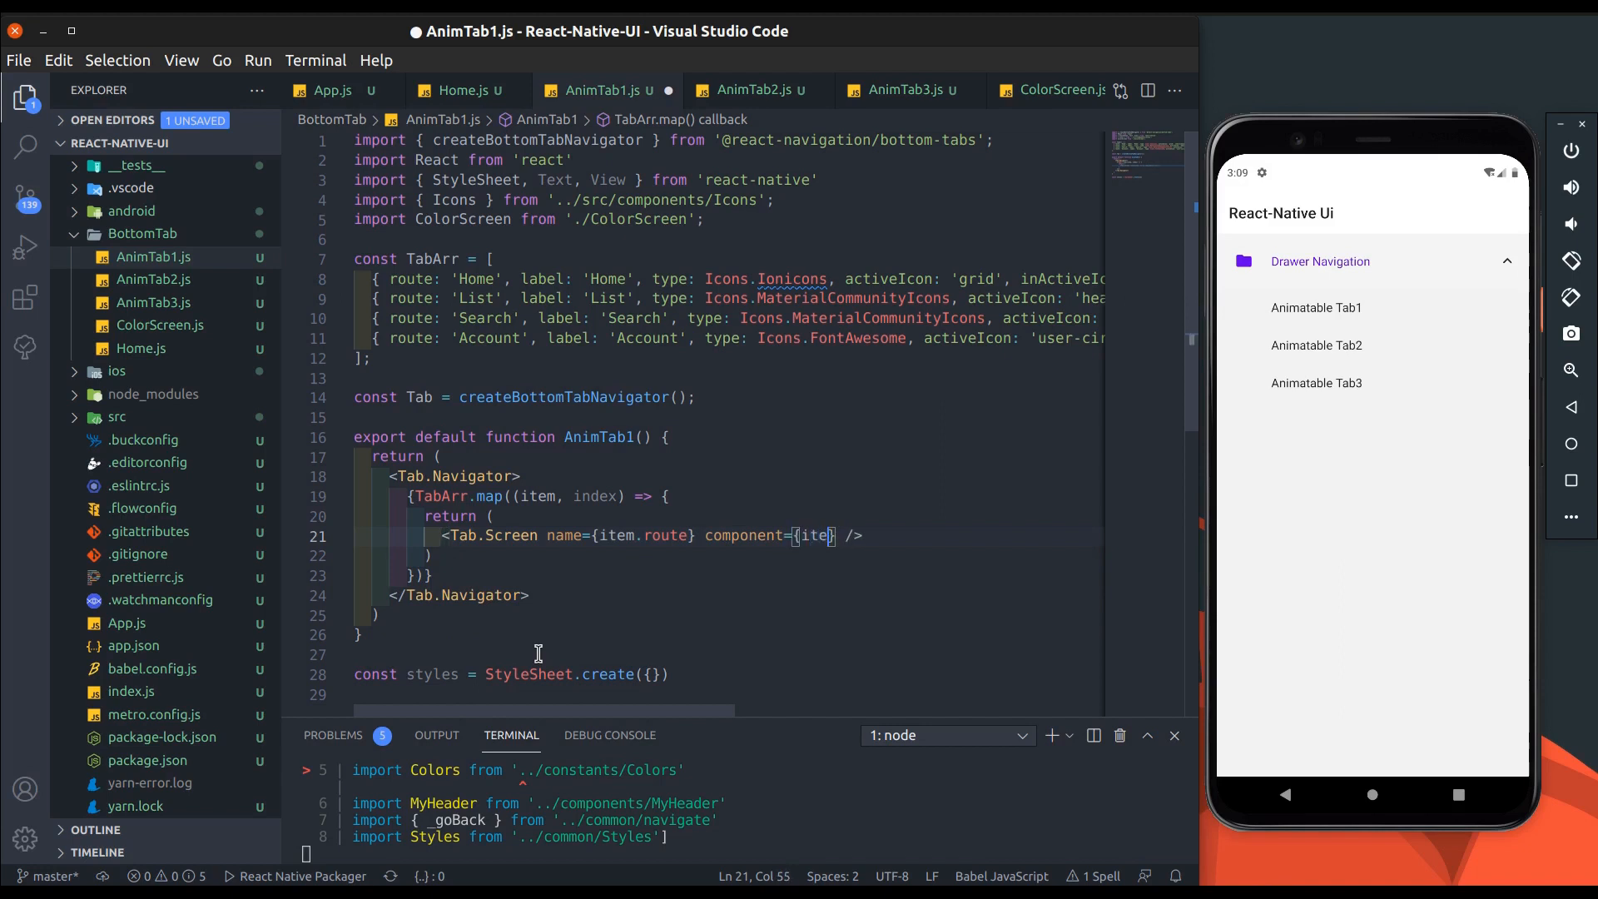
{"action": "type", "text": ".component"}
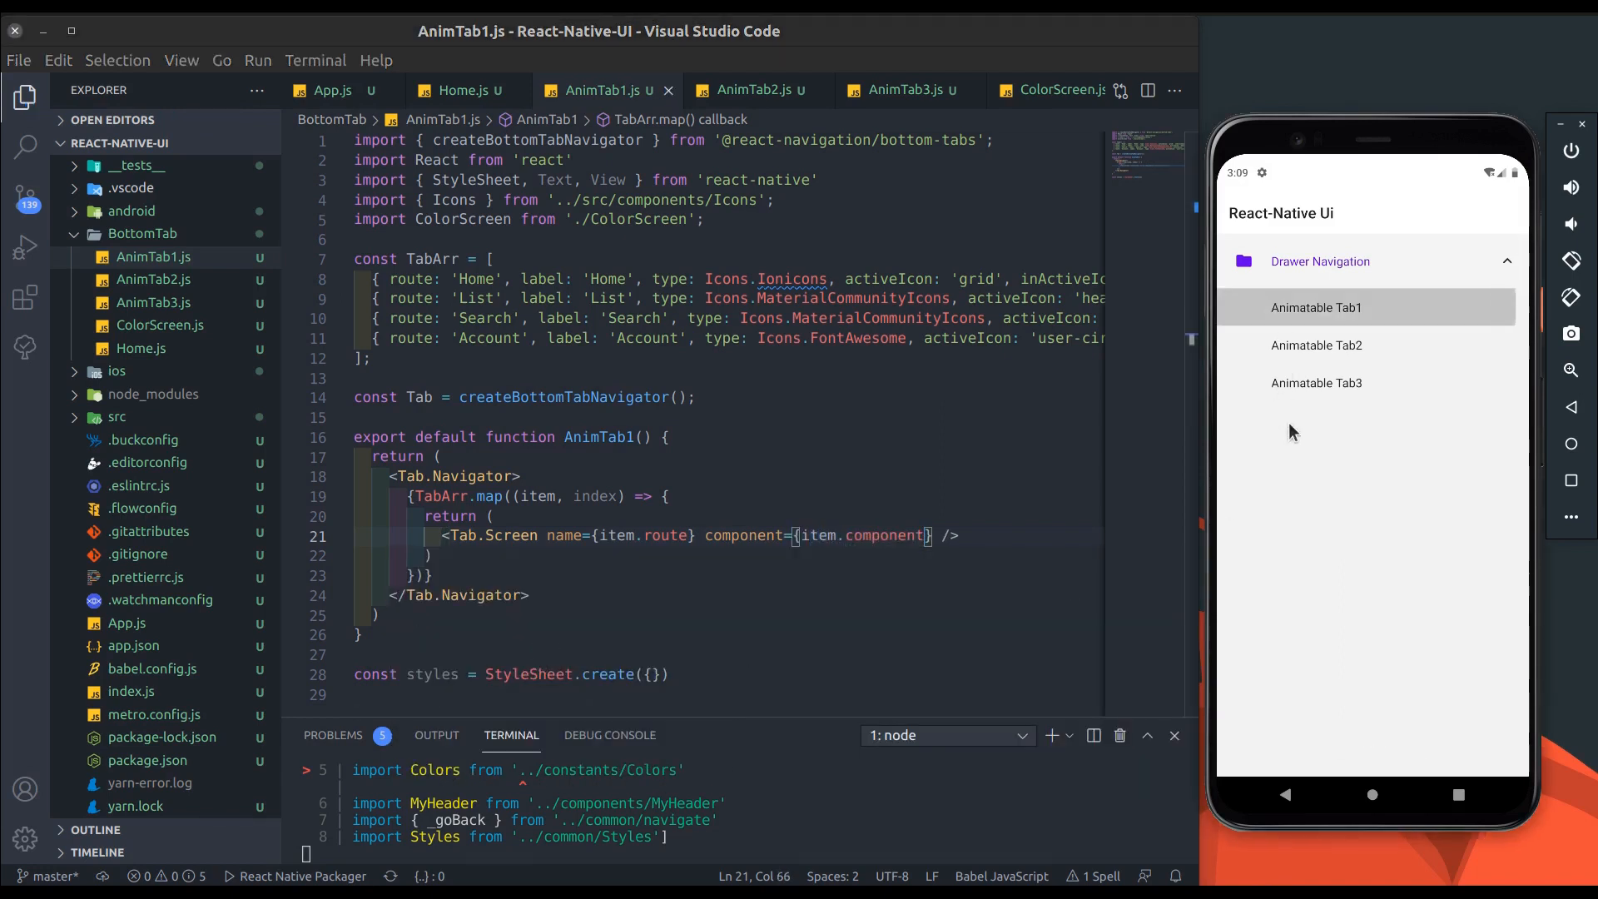
Step: Open Animatable Tab1 in the emulator and switch between its Search and Home tabs
{"action": "left_click", "coordinate": [1317, 307]}
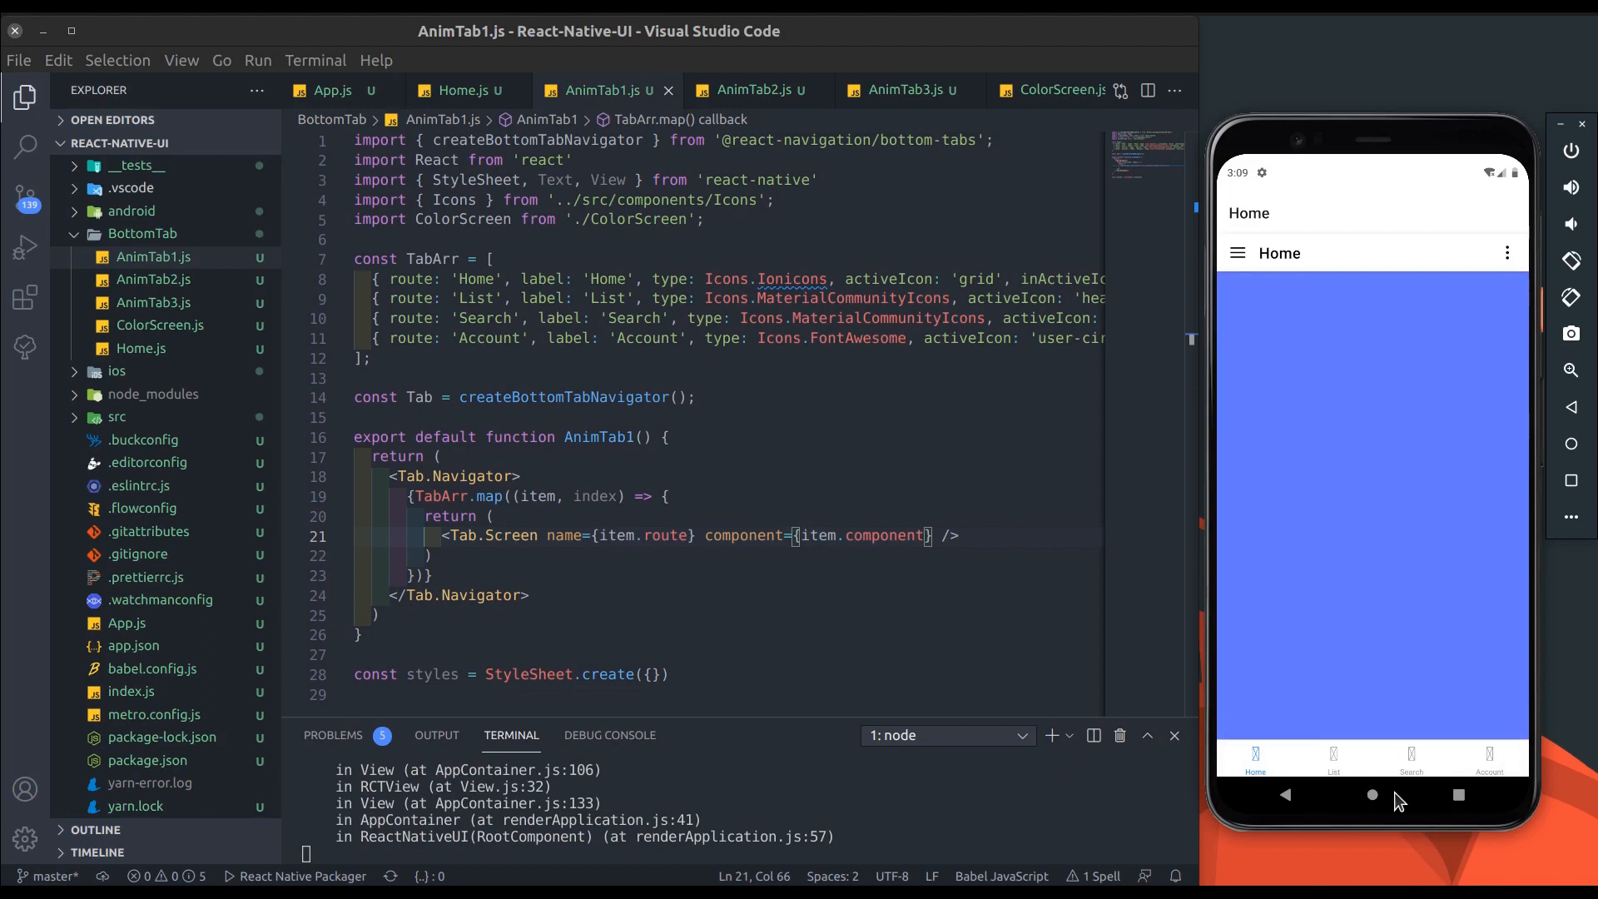
{"action": "left_click", "coordinate": [1411, 757]}
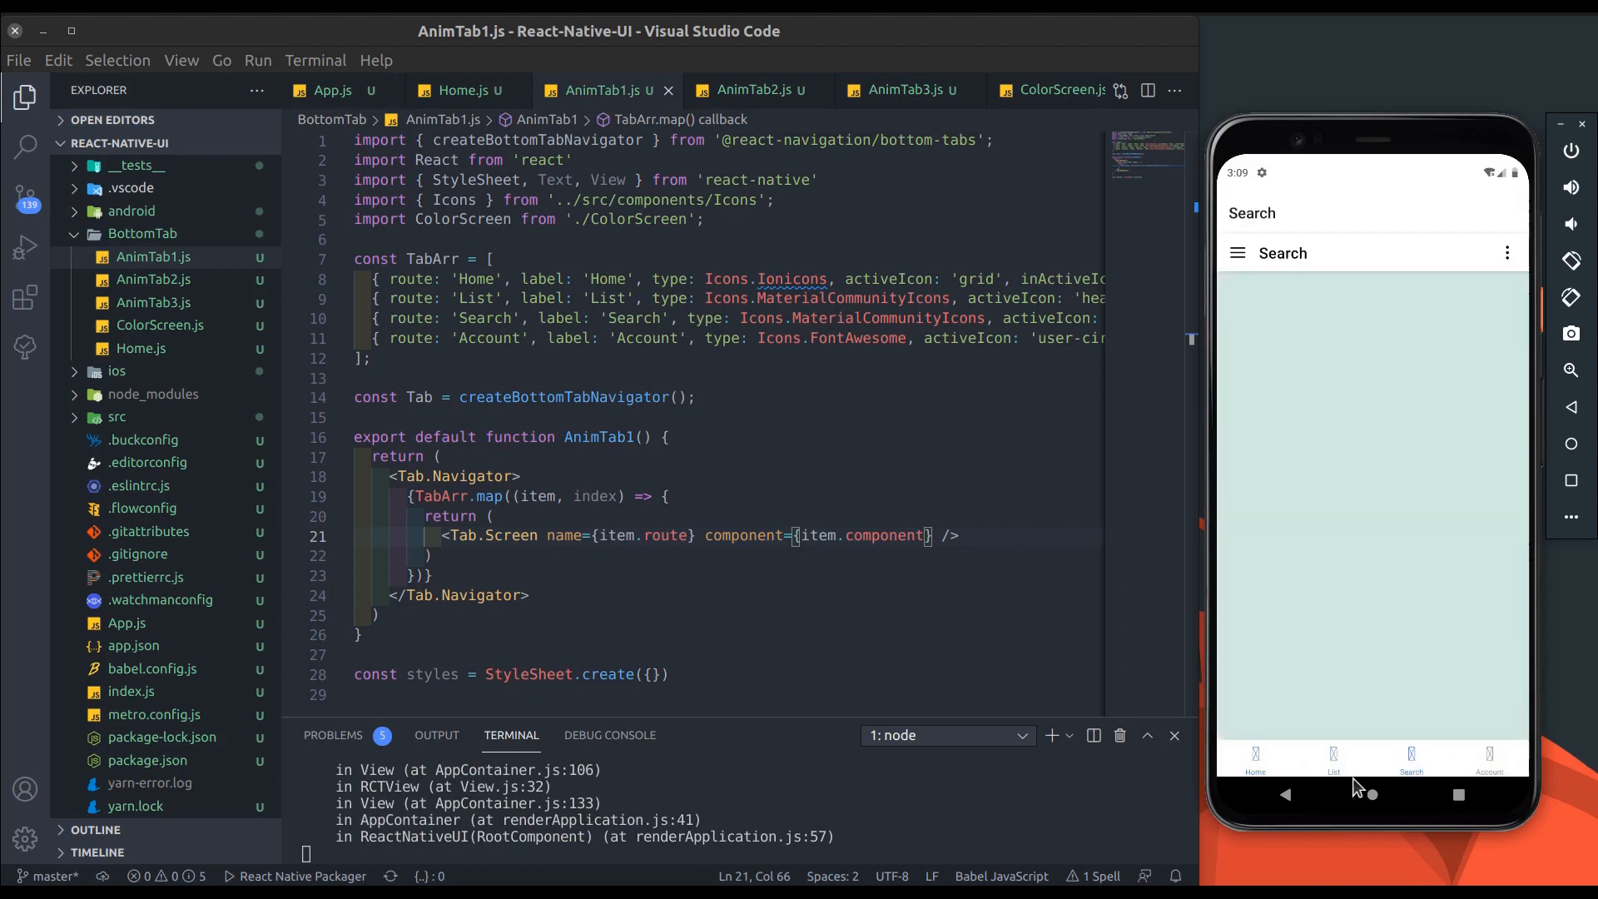
{"action": "left_click", "coordinate": [1255, 758]}
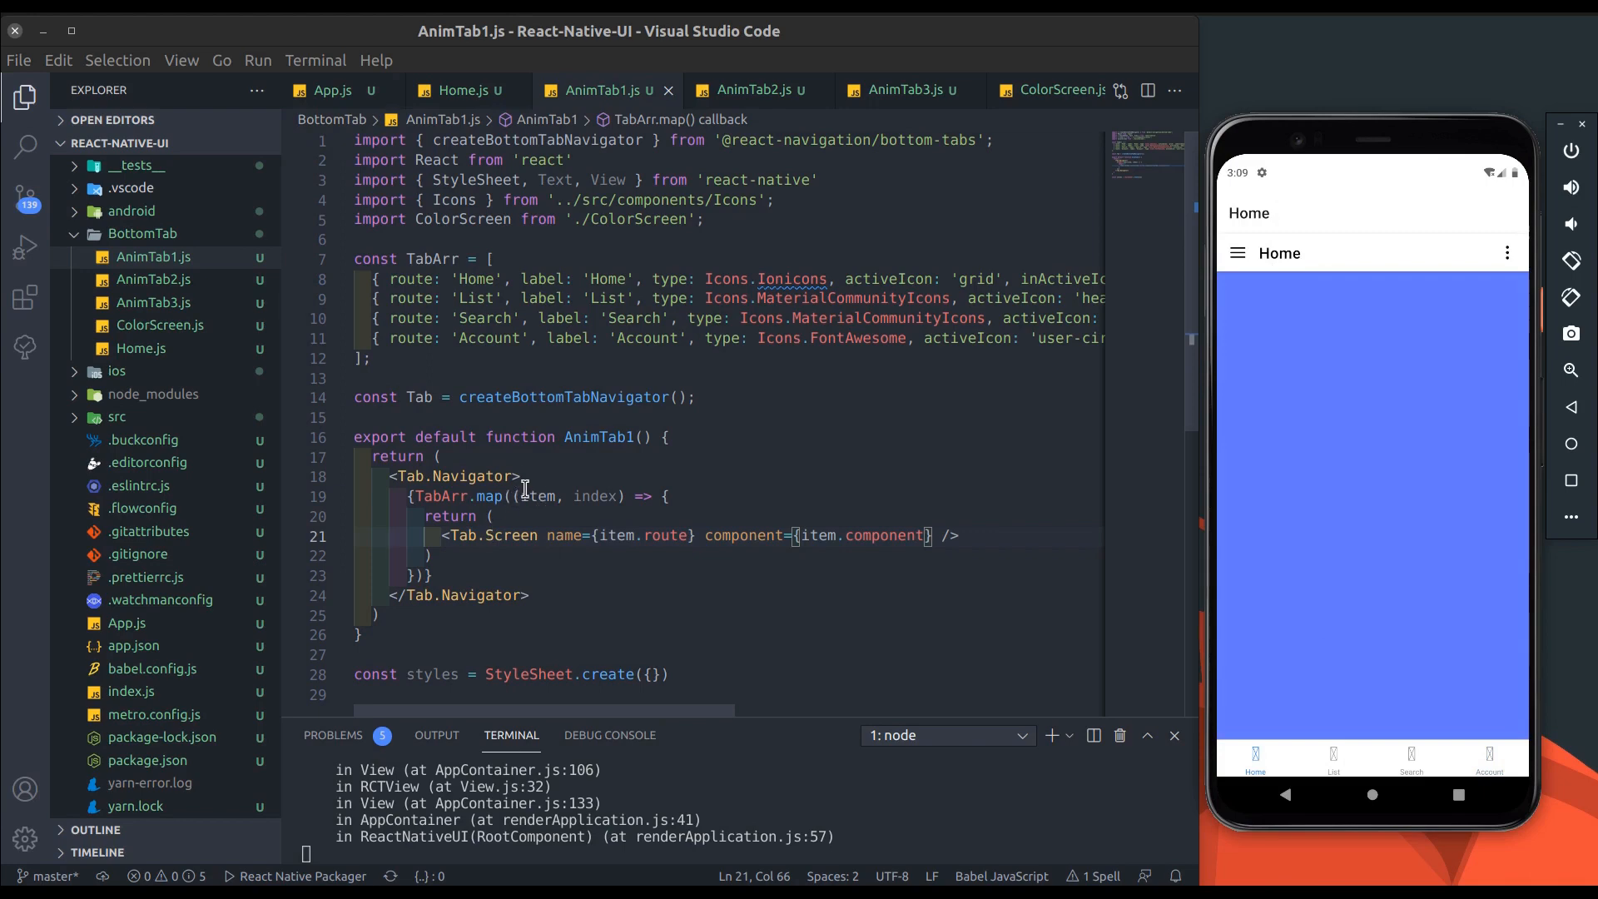
Step: Set screenOptions headerShown false on Tab.Navigator, save, and start an options block on Tab.Screen
{"action": "key", "text": "Enter"}
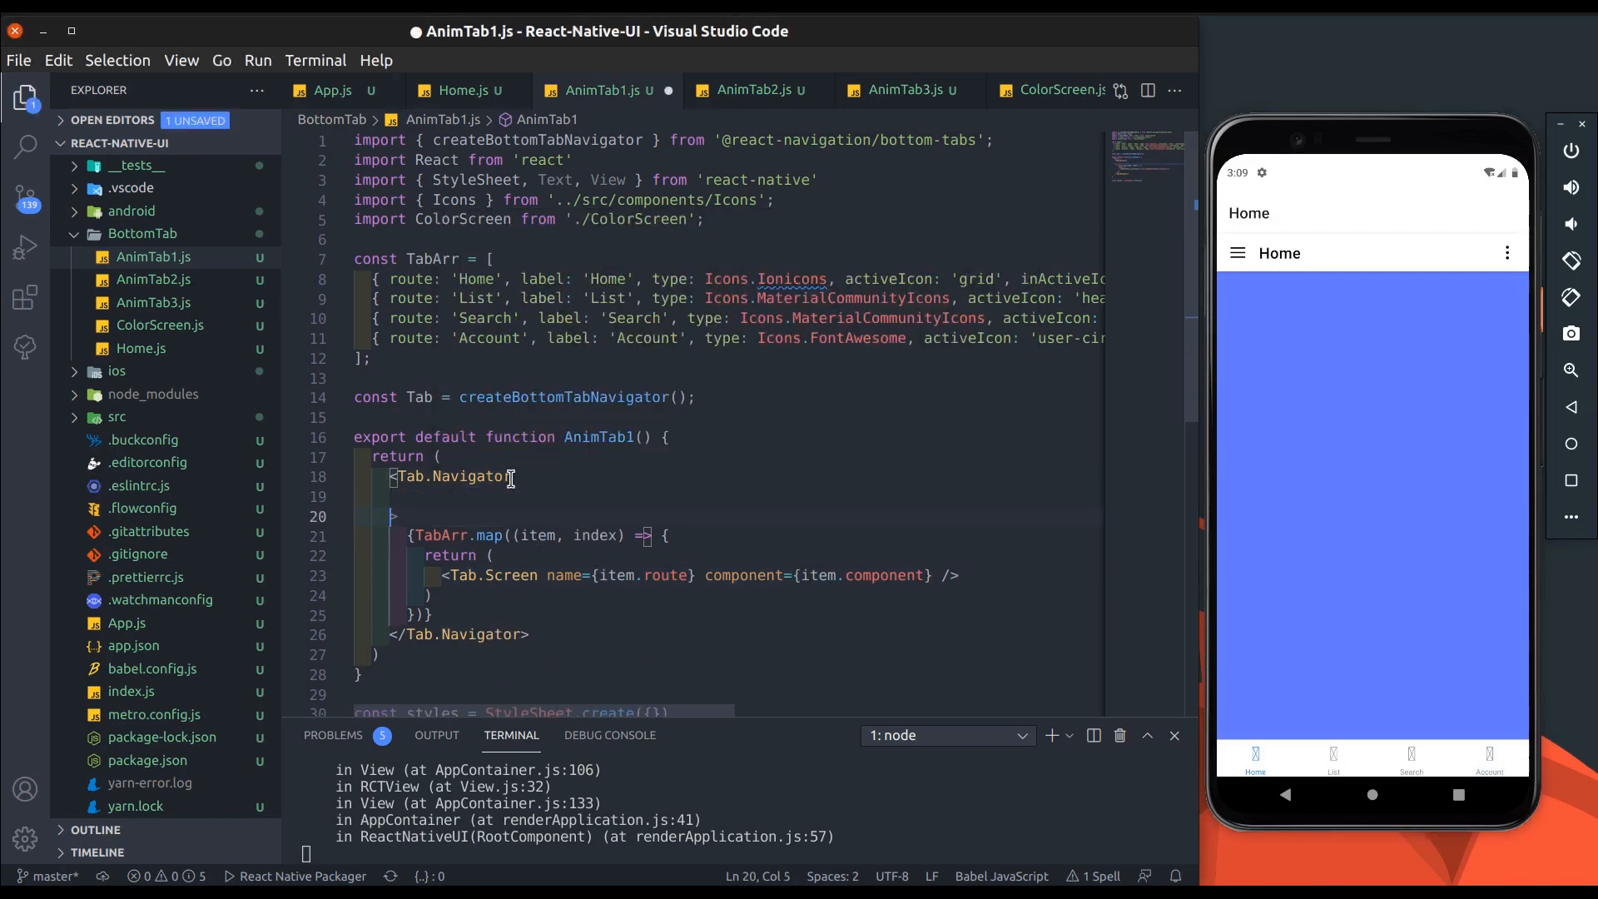
{"action": "type", "text": "screenOptions={{"}
{"action": "type", "text": "headerShown: false,"}
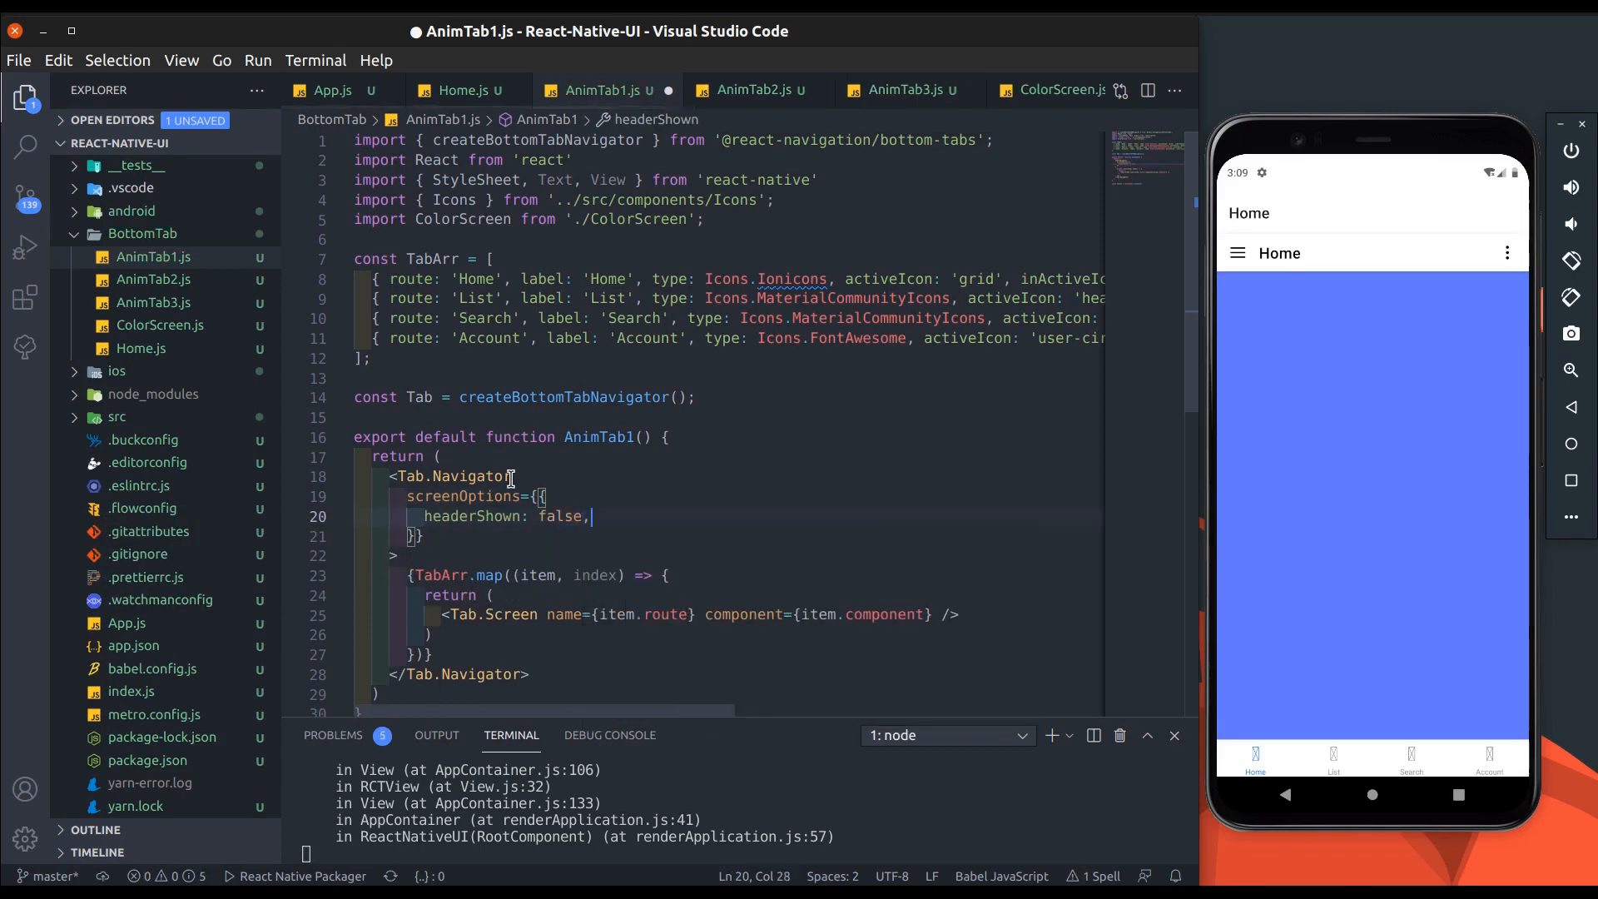
{"action": "key", "text": "ctrl+s"}
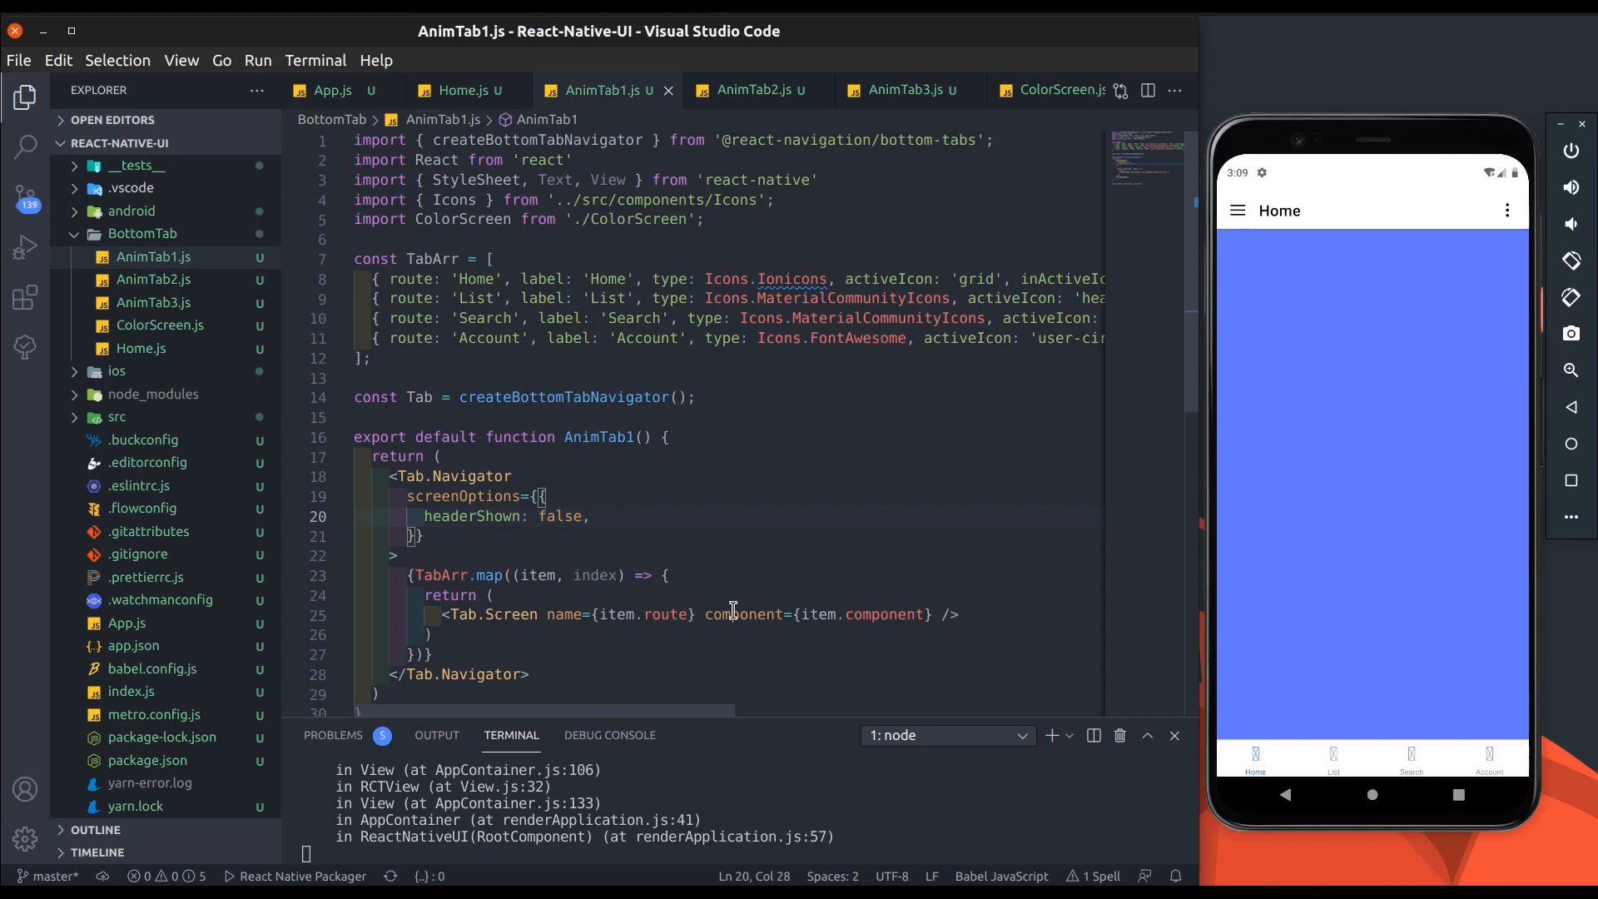
{"action": "scroll", "scroll_direction": "down", "scroll_amount": 3}
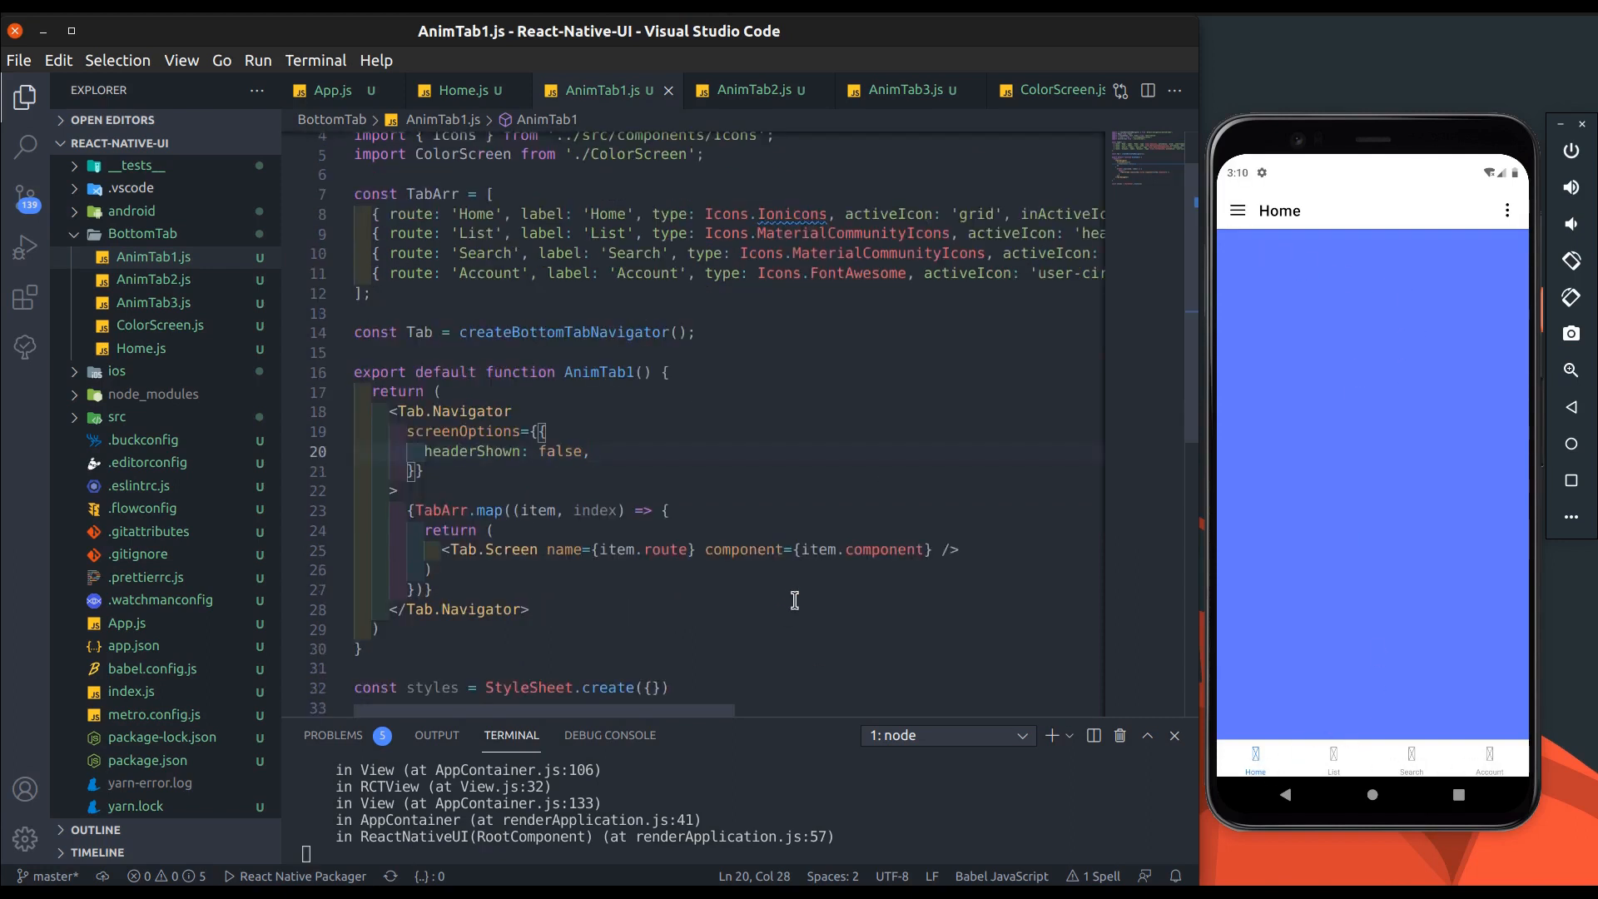
{"action": "left_click", "coordinate": [931, 549]}
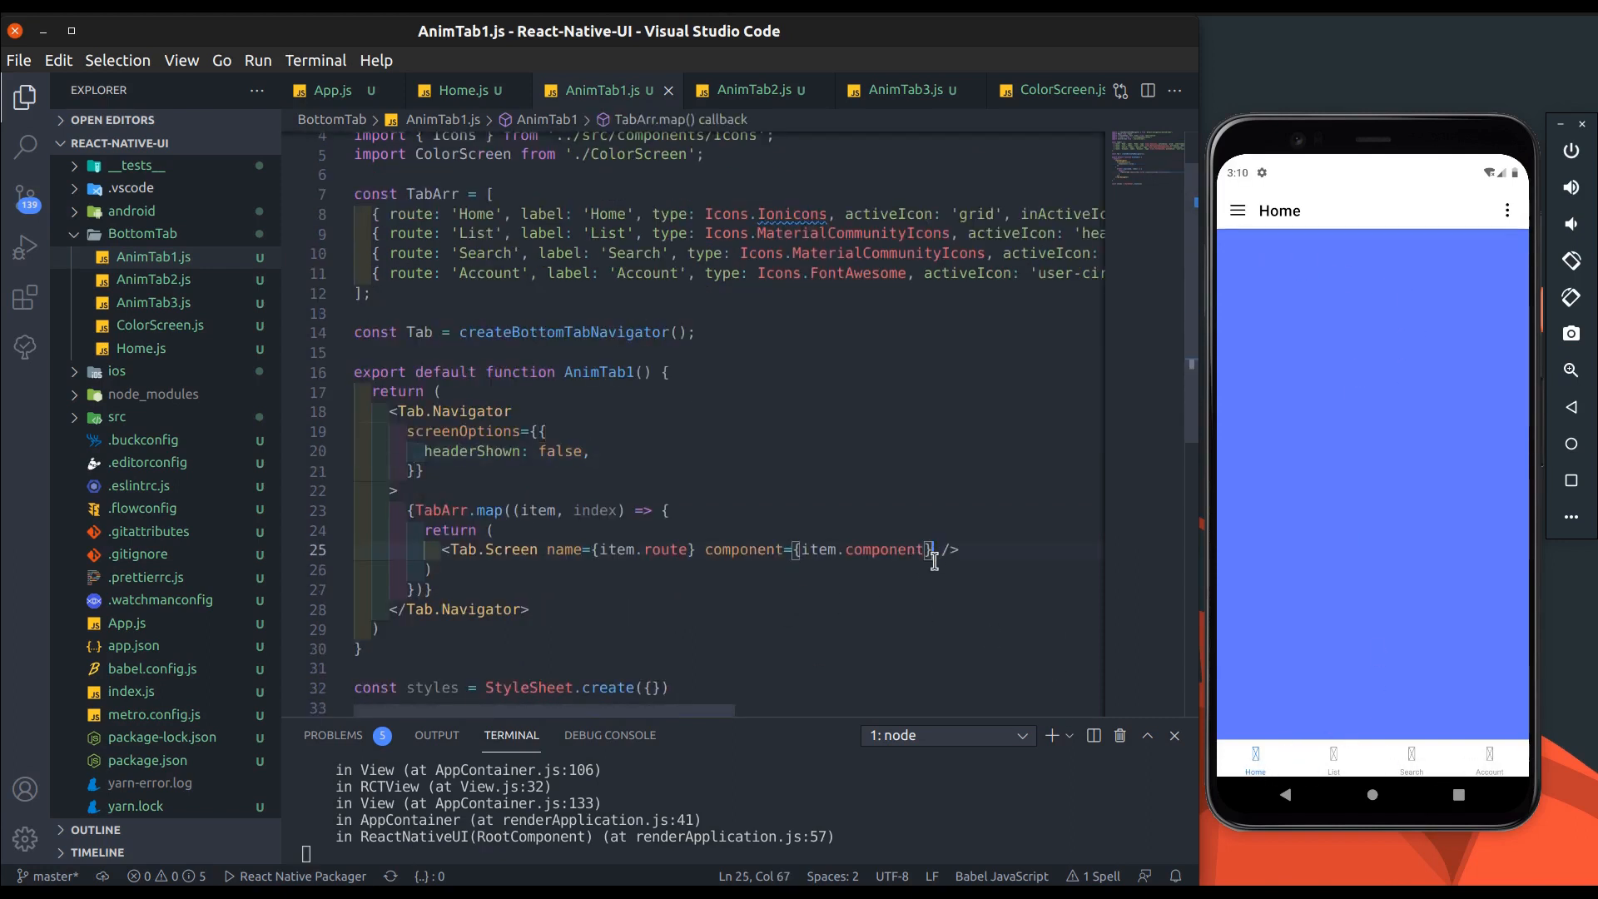
{"action": "type", "text": "options={{"}
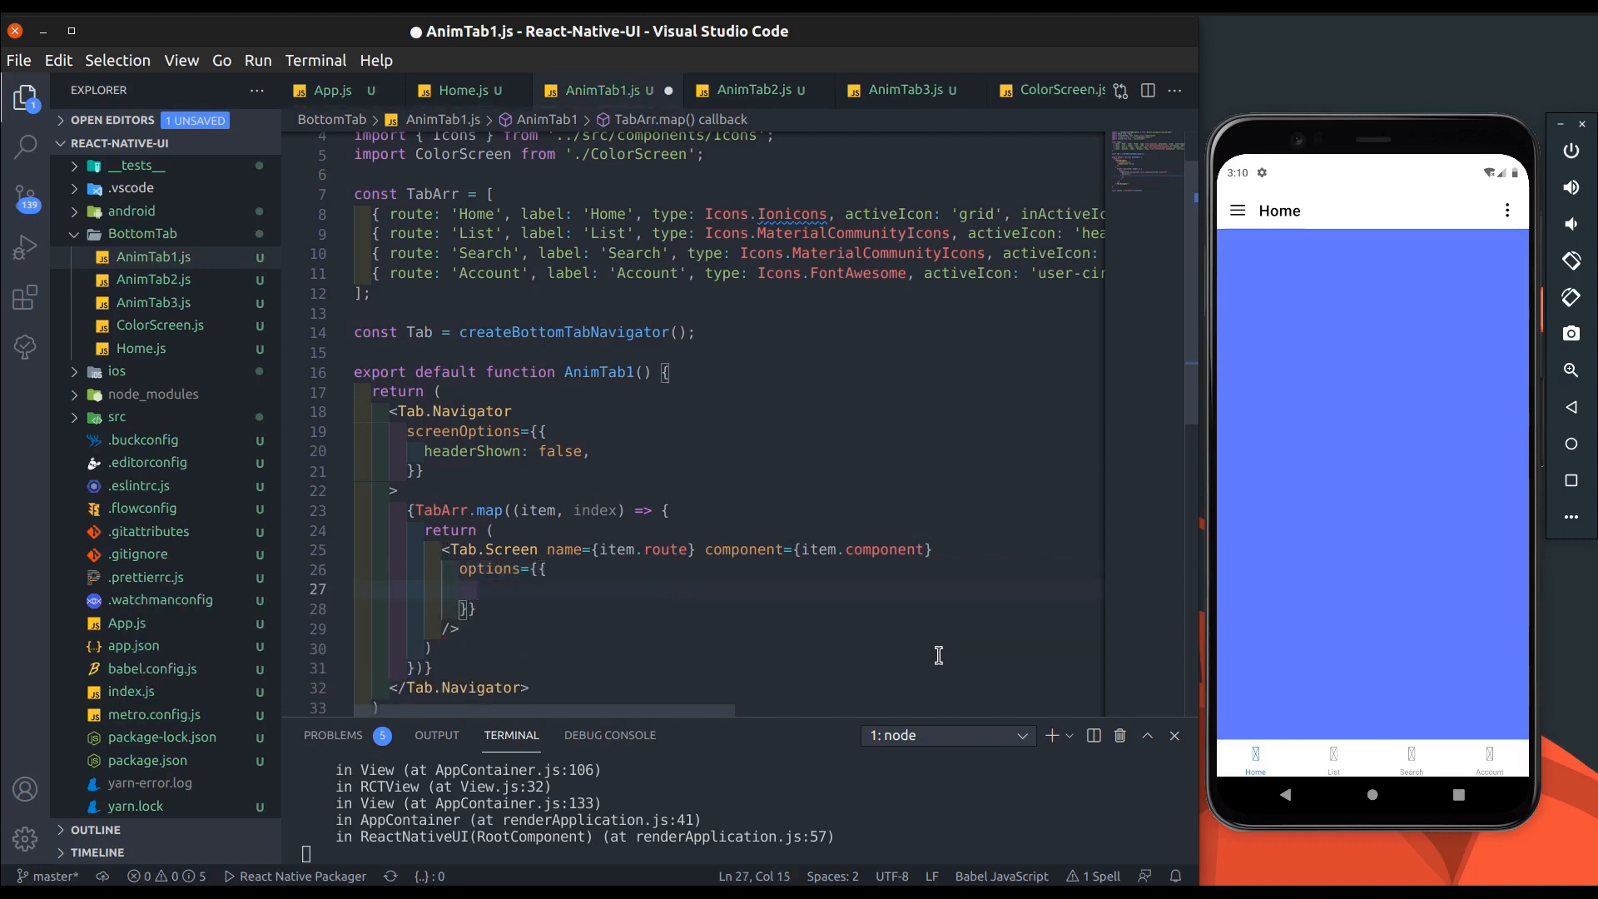
Step: Add a tab label and an Icon using item.type, focused active/inactive icon and color, then save
{"action": "type", "text": "la"}
{"action": "type", "text": "tabBa"}
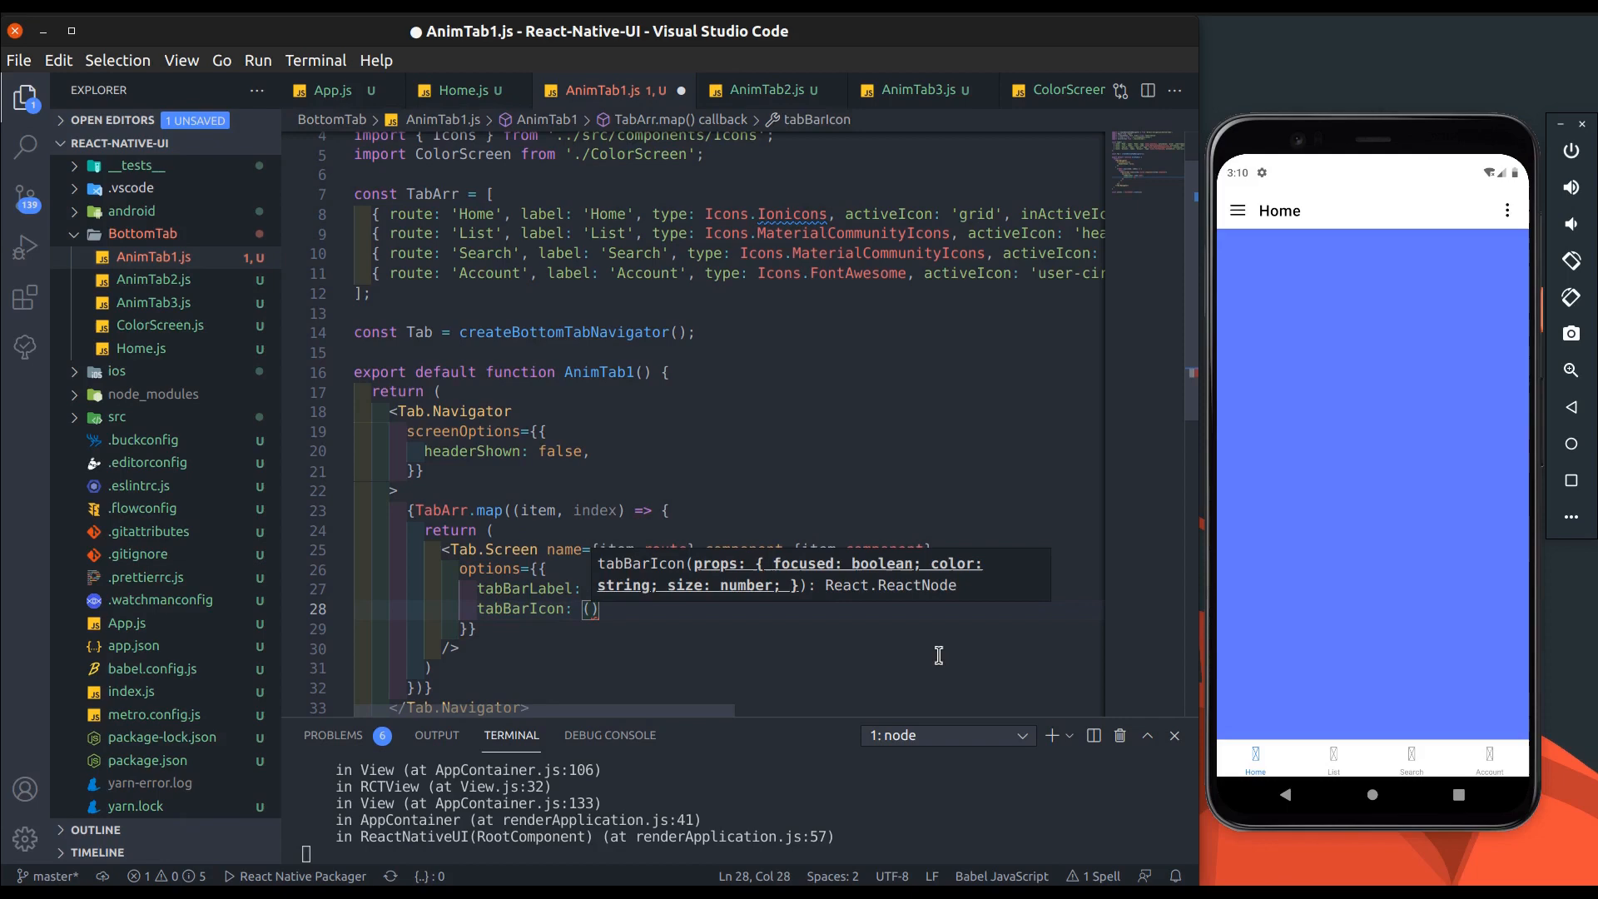
{"action": "type", "text": "<Icon n />"}
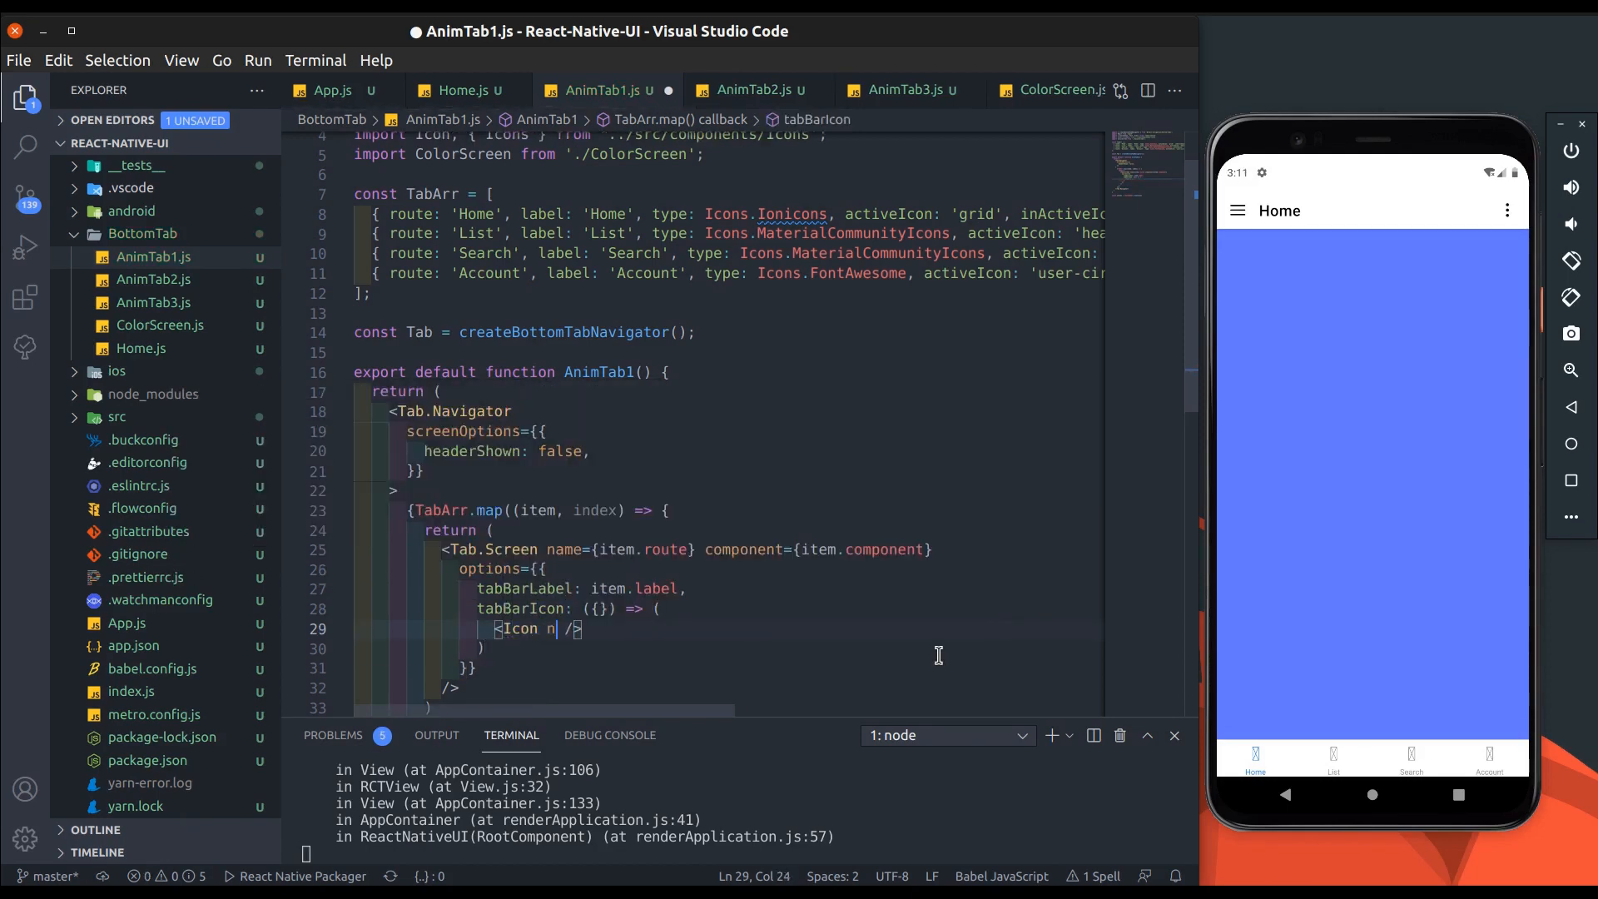
{"action": "type", "text": "name={item.i"}
{"action": "left_click", "coordinate": [569, 609]}
{"action": "type", "text": "color, focused"}
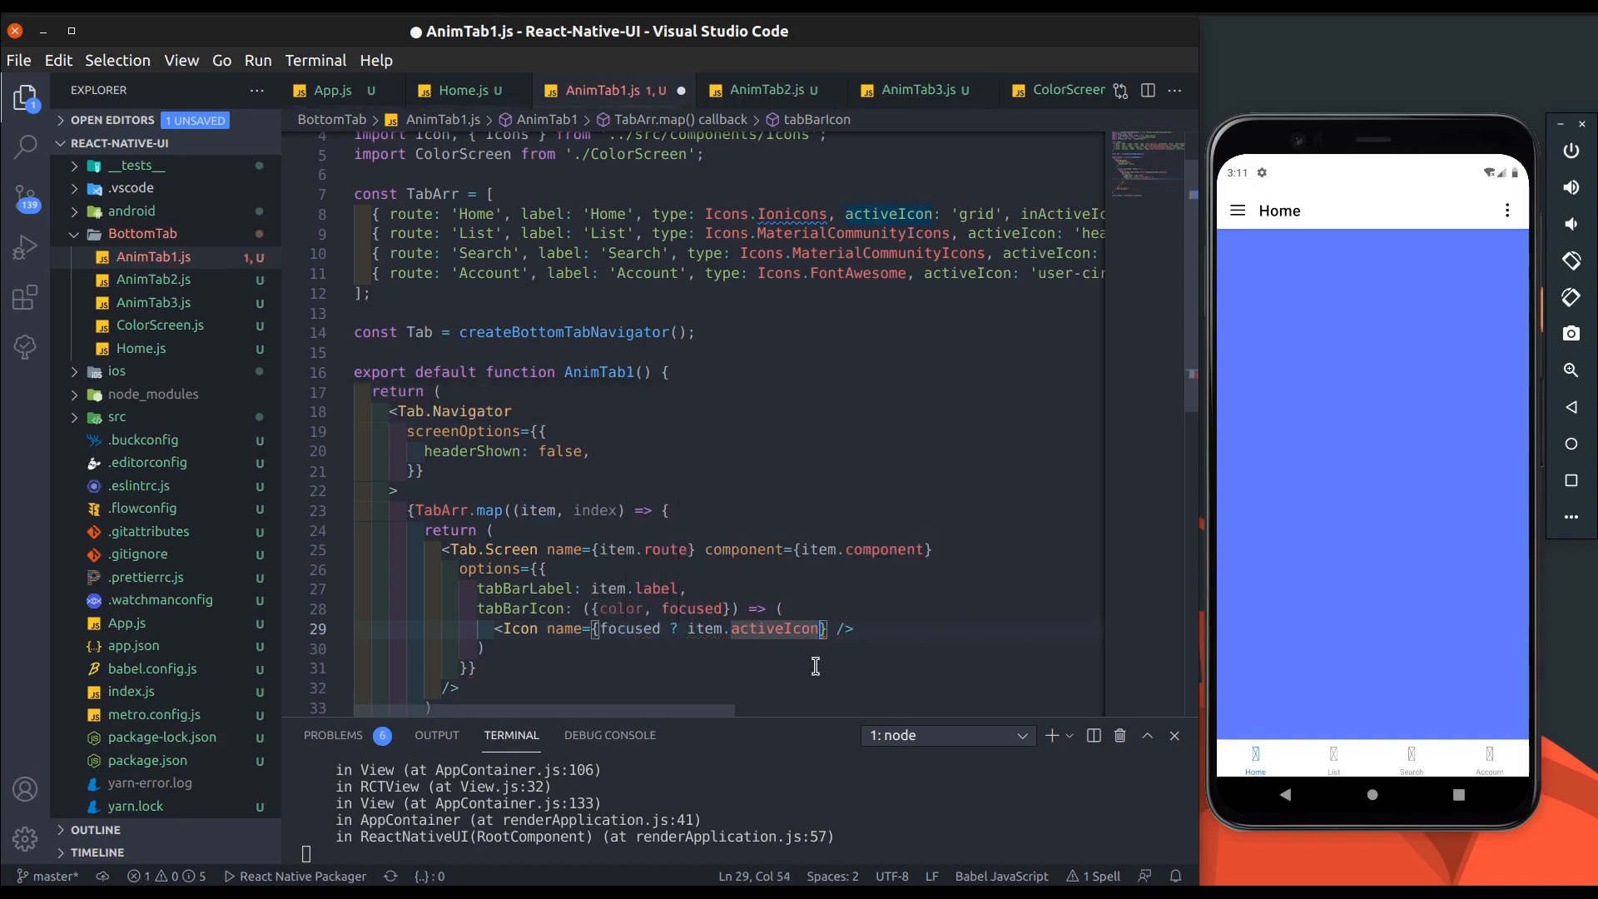
{"action": "type", "text": ": item.inActiveIcon"}
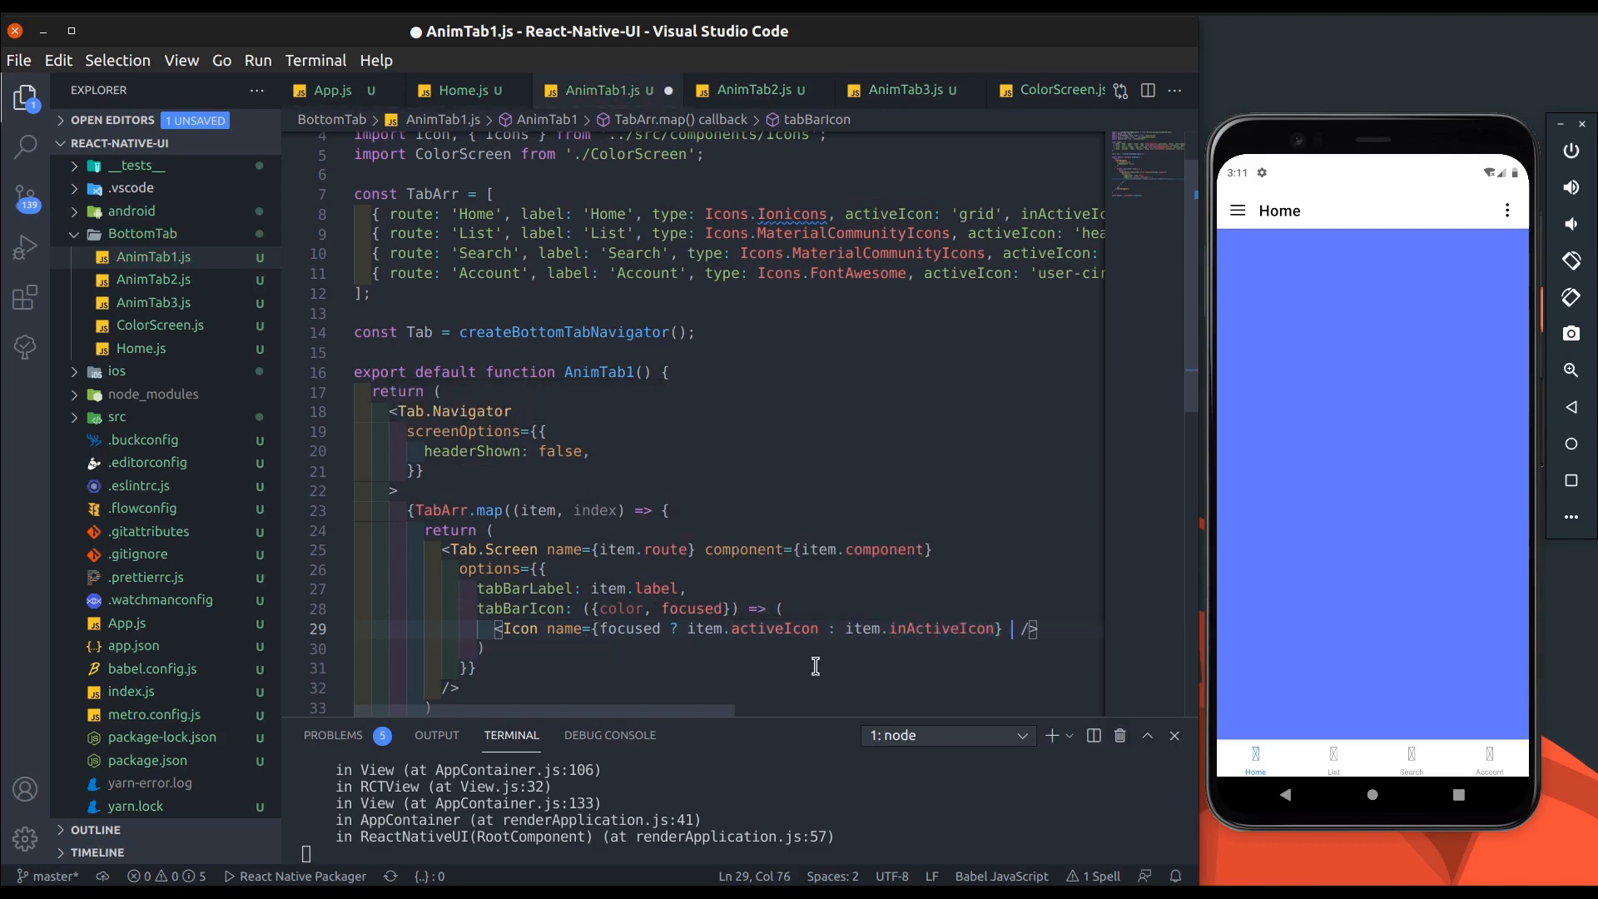
{"action": "type", "text": "color={color}"}
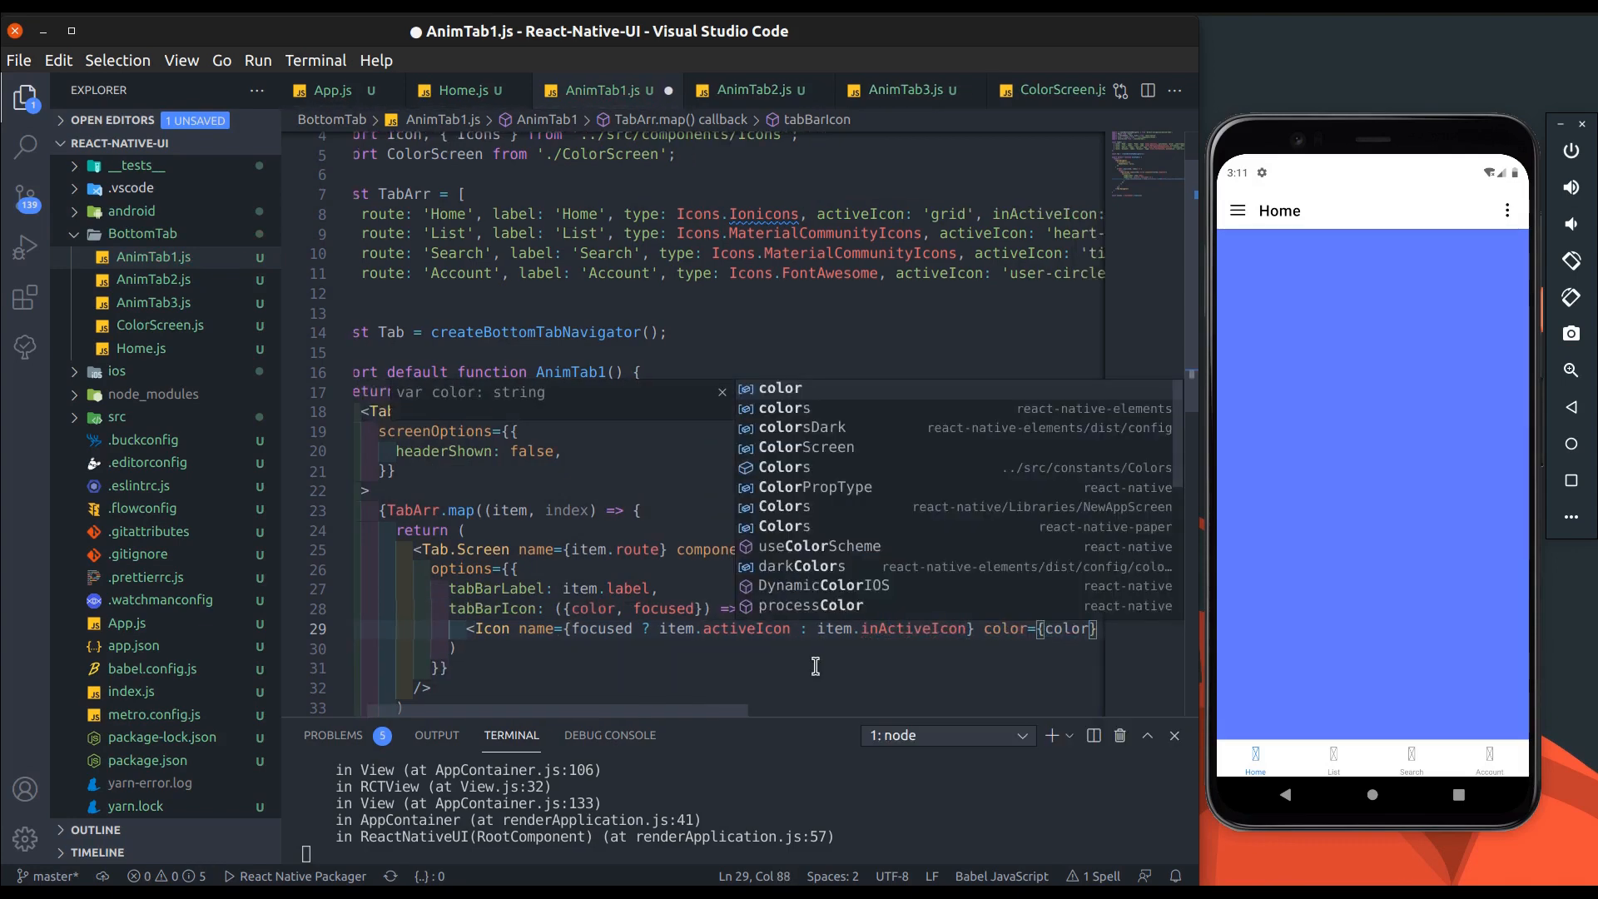
{"action": "key", "text": "Escape"}
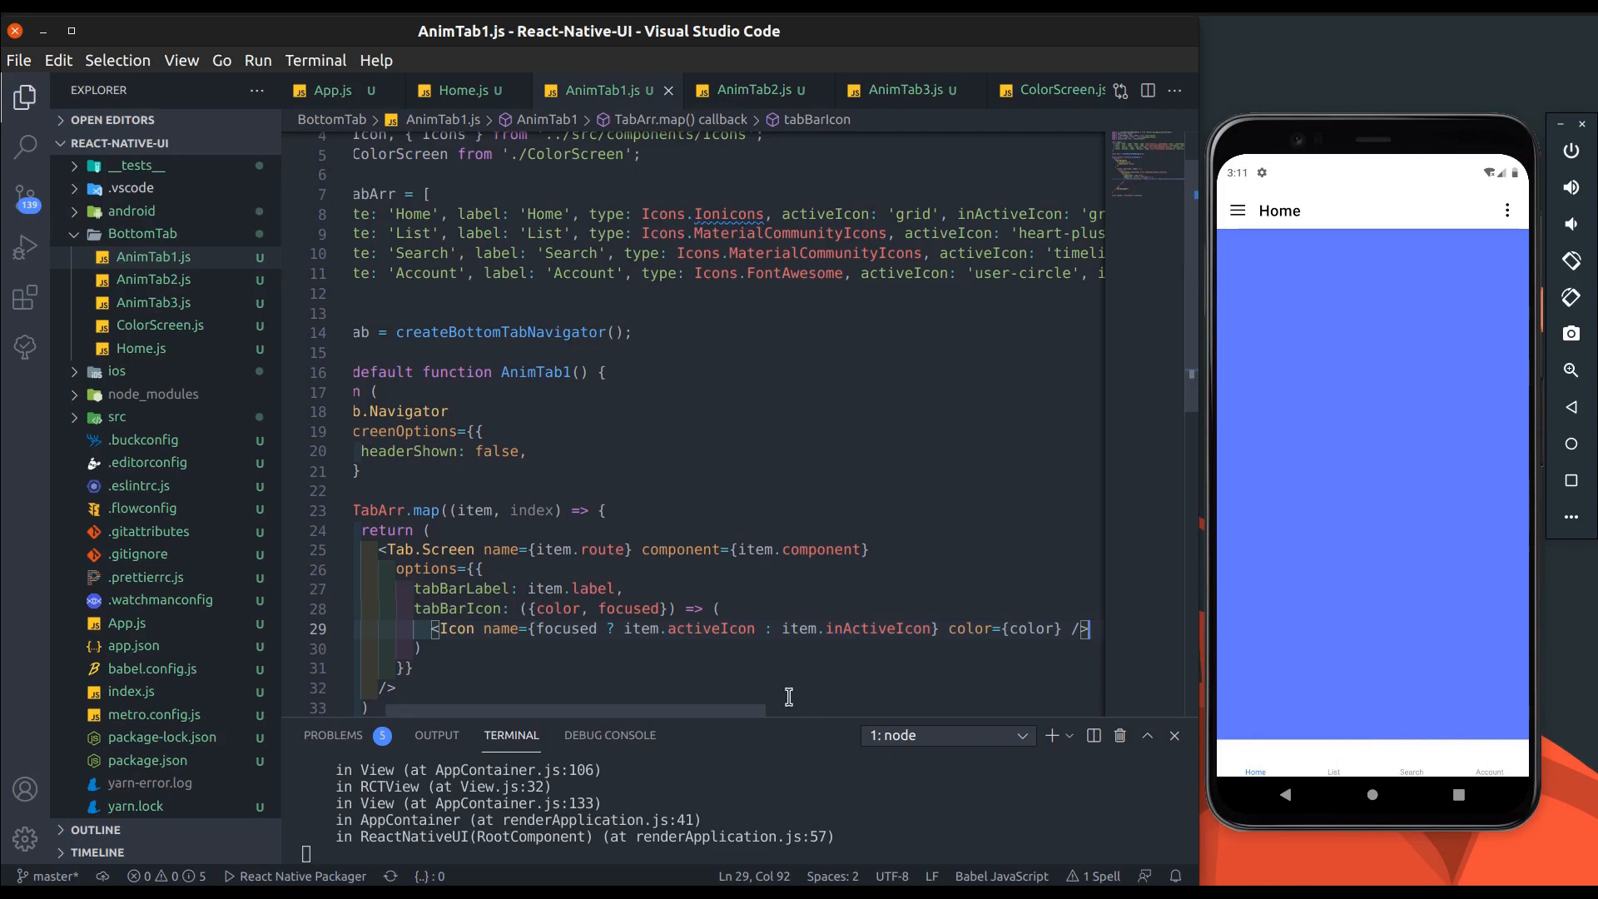
{"action": "type", "text": "type={i}"}
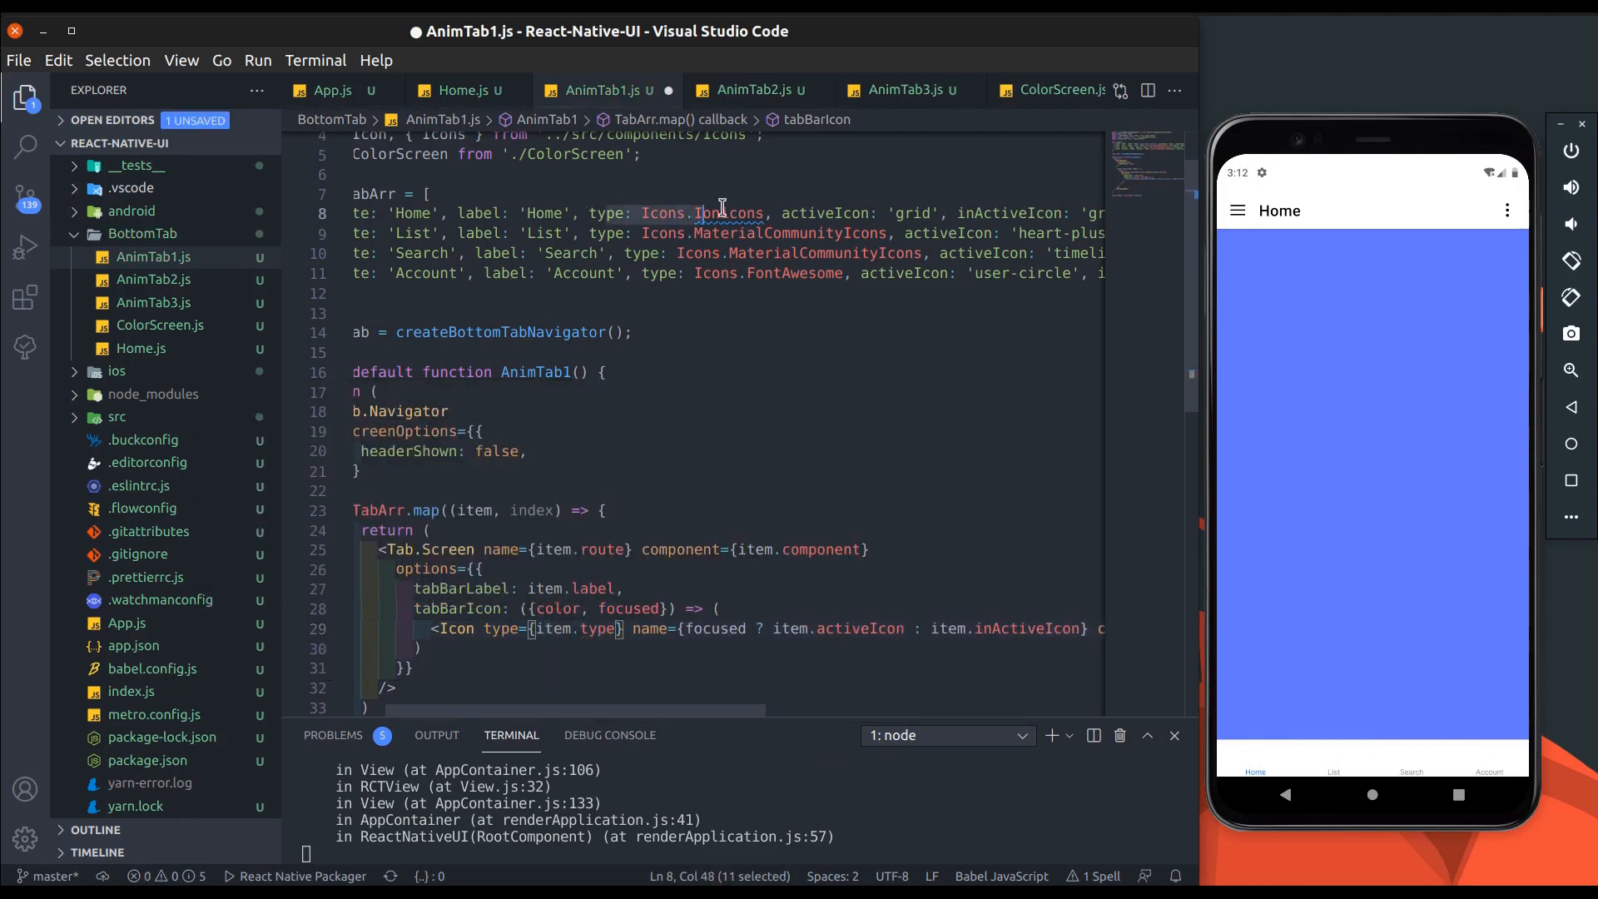
{"action": "key", "text": "ctrl+s"}
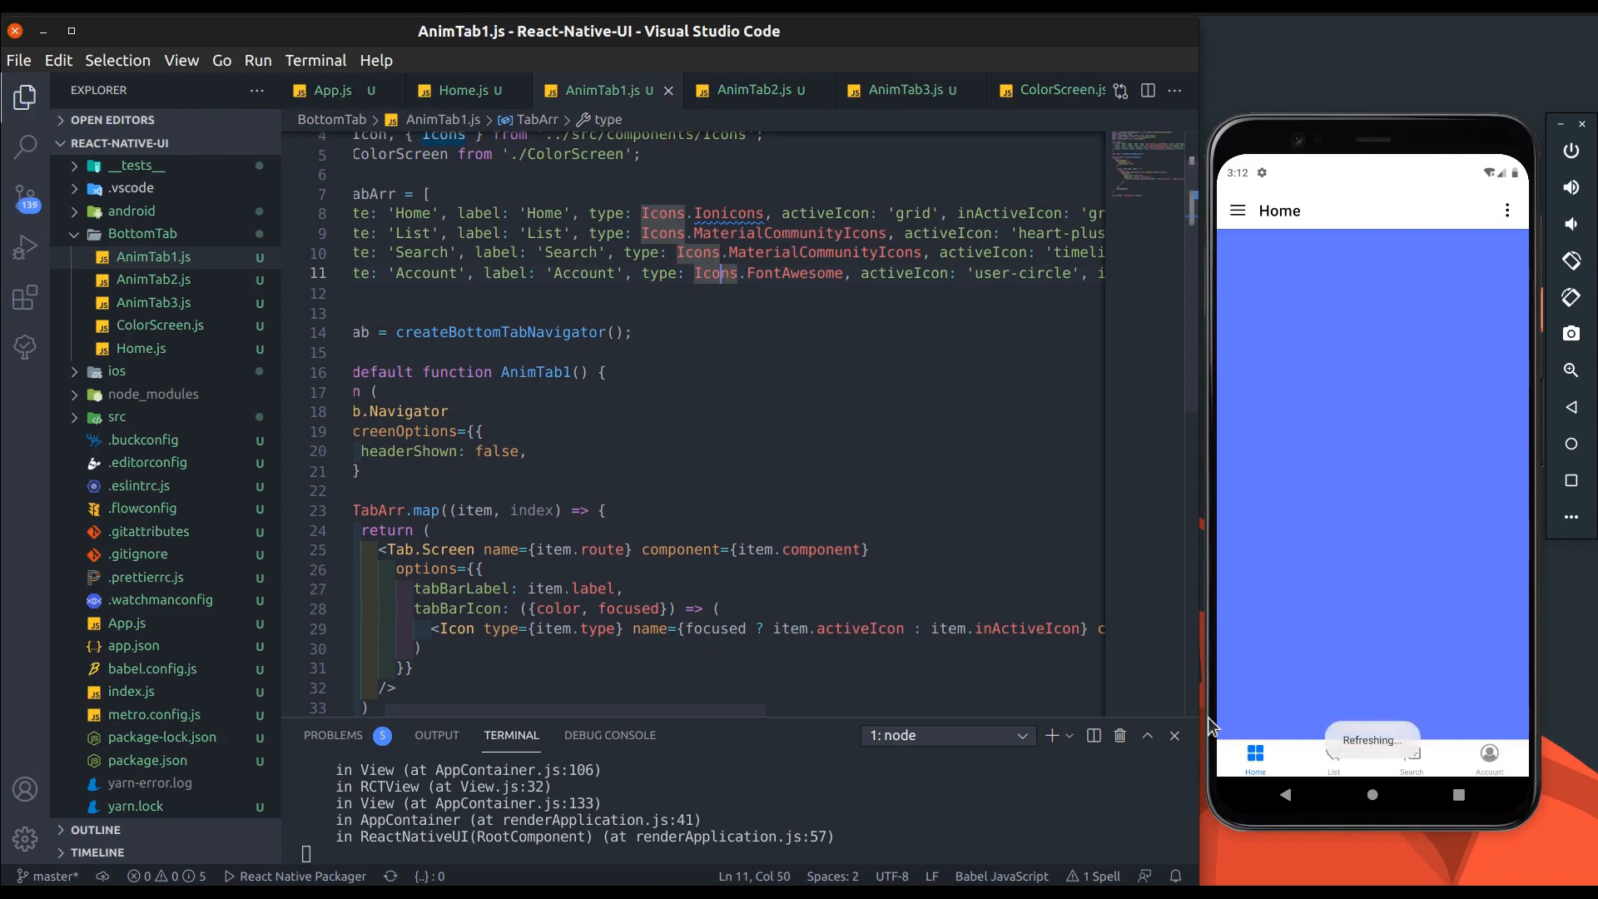
Step: Check the new icons by tapping the Account and Home tabs in the app
{"action": "left_click", "coordinate": [1489, 757]}
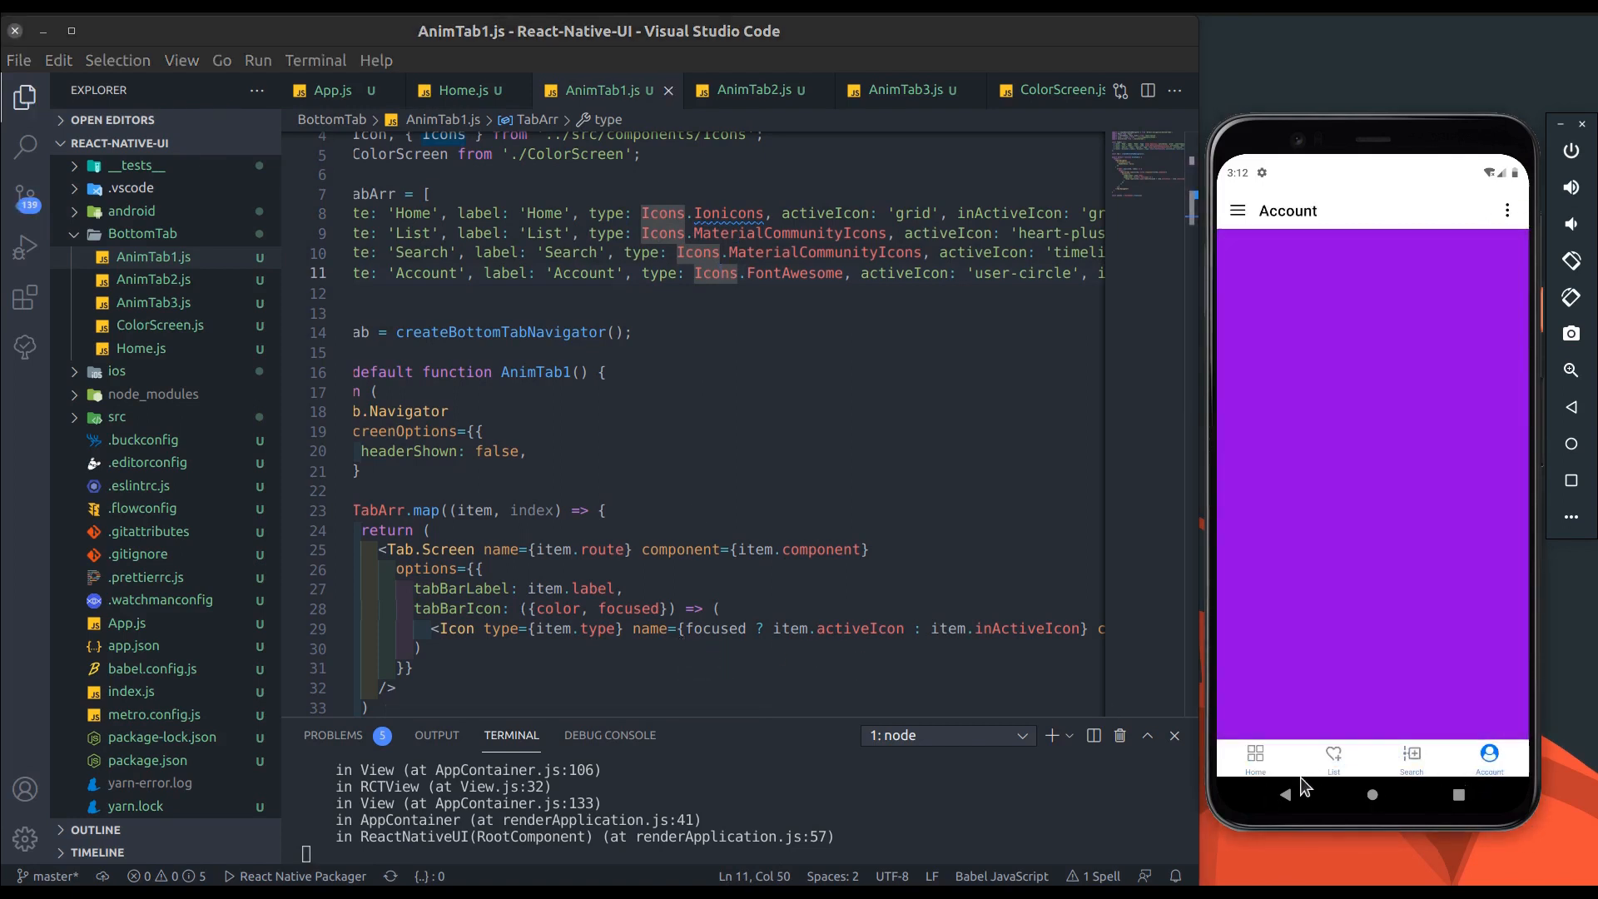
{"action": "left_click", "coordinate": [1254, 758]}
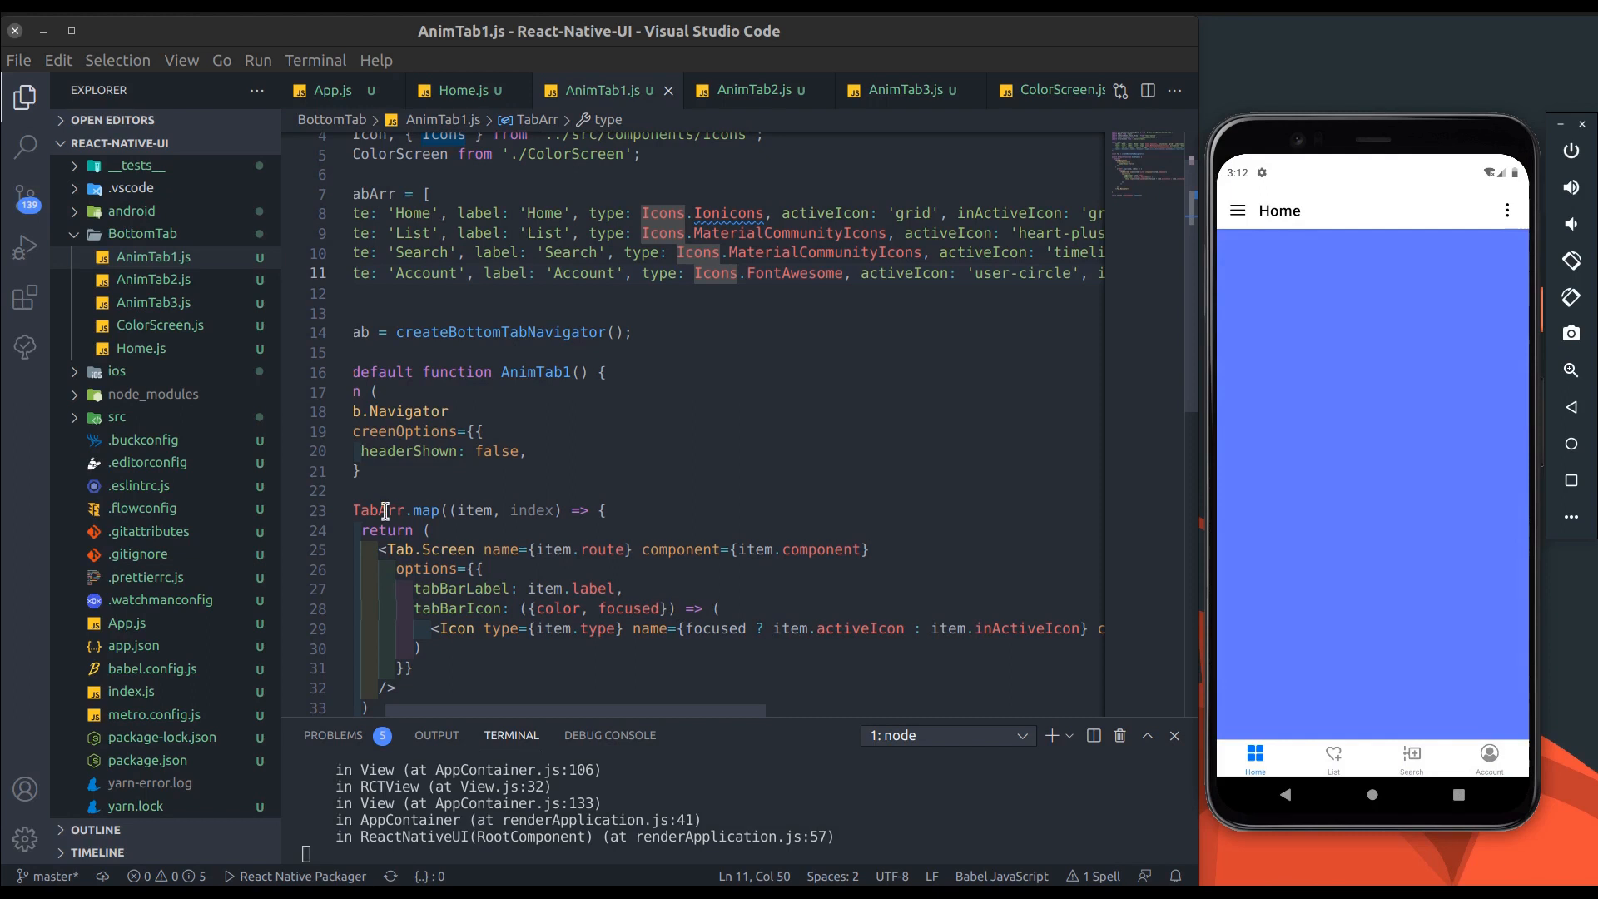
{"action": "type", "text": "tabBarStyle: {"}
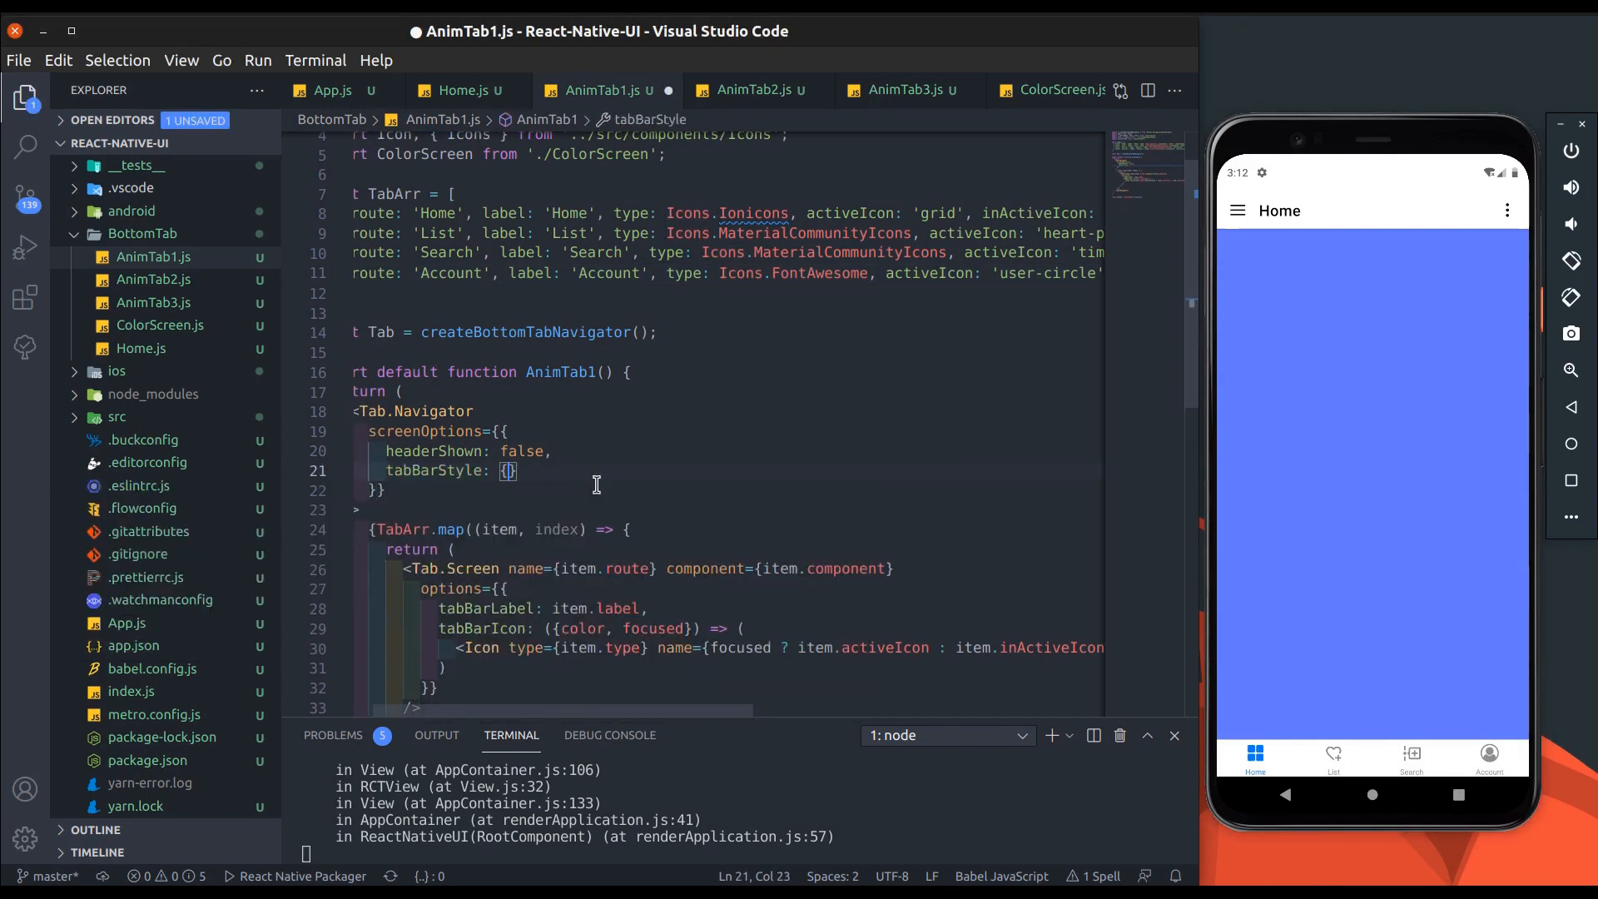
Step: Give tabBarStyle height 60, absolute position, bottom/right/left 16 and borderRadius 10
{"action": "type", "text": "height:"}
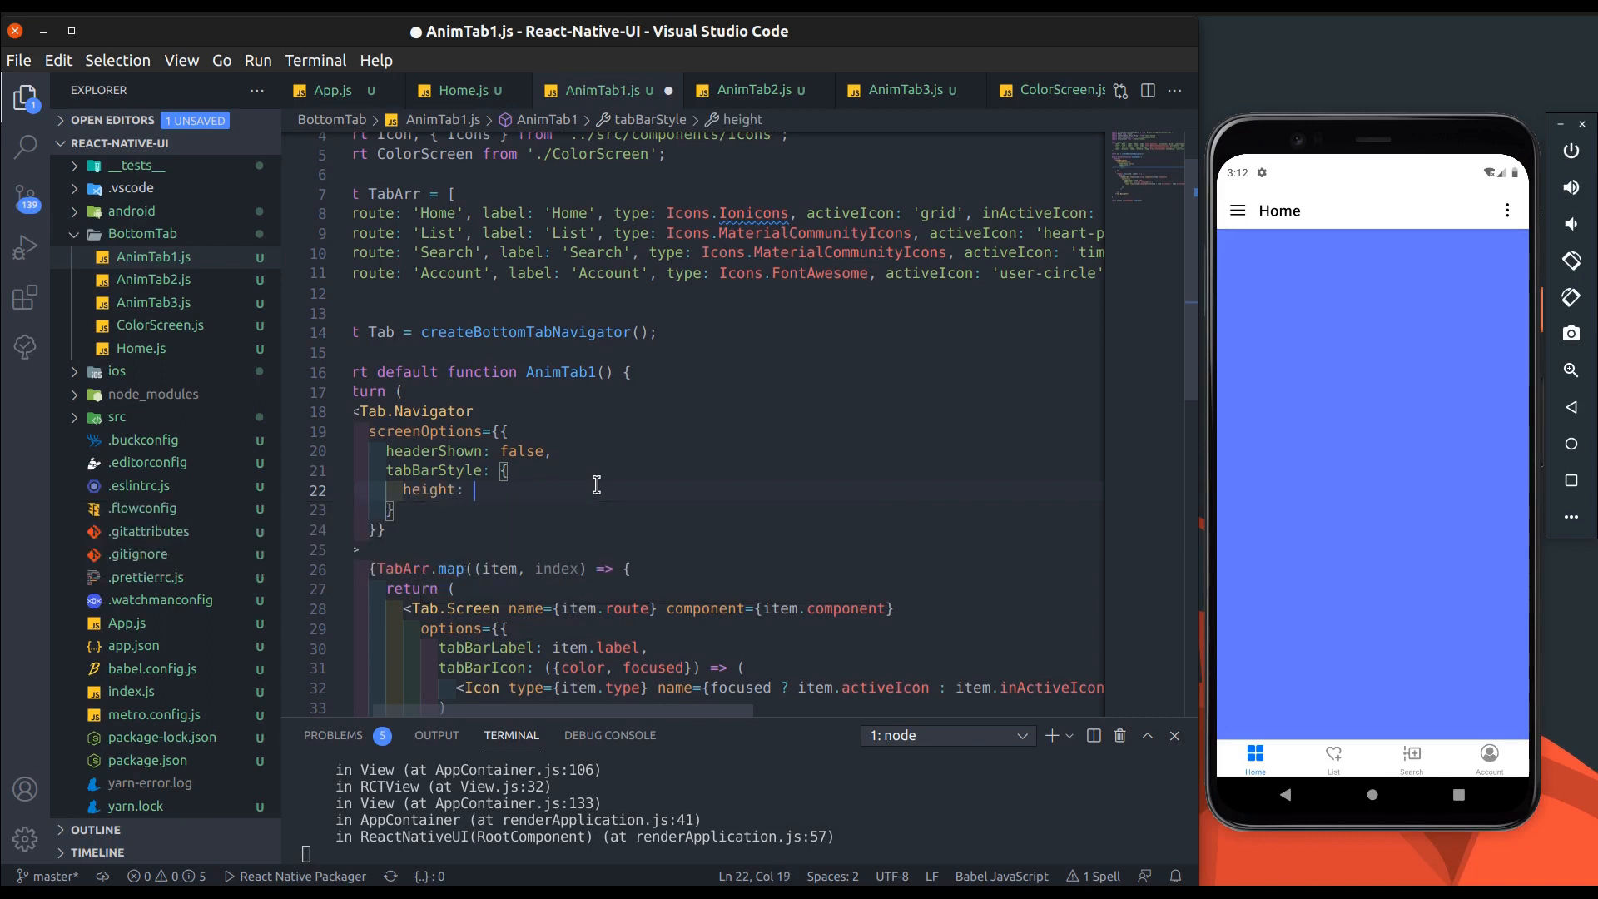
{"action": "type", "text": "60,"}
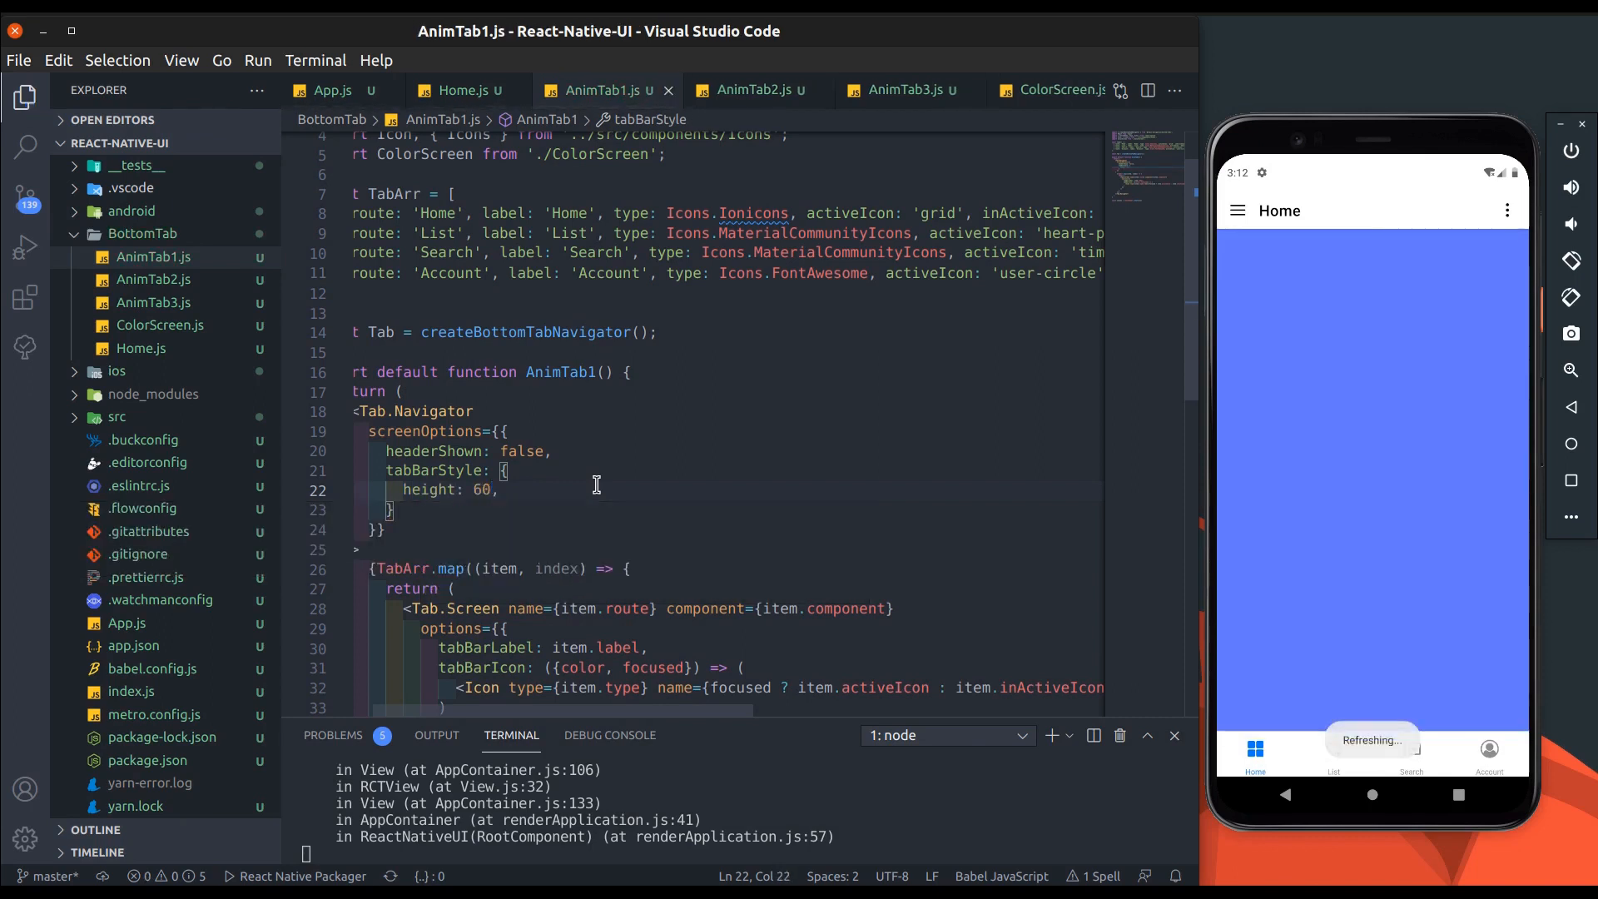
{"action": "type", "text": "p"}
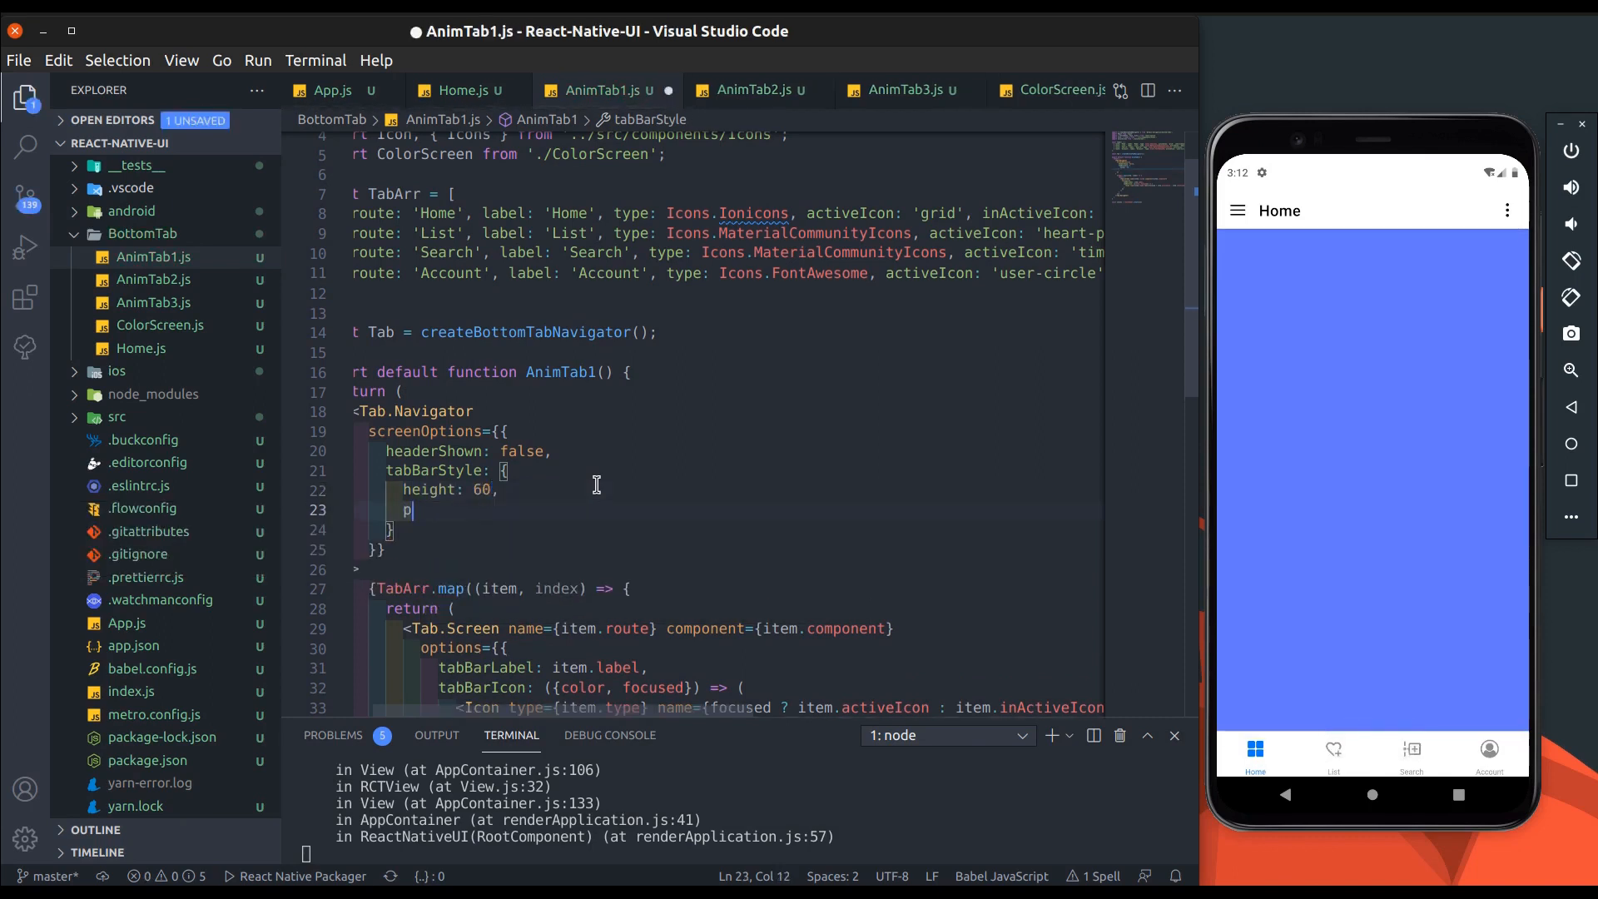
{"action": "type", "text": "osition:"}
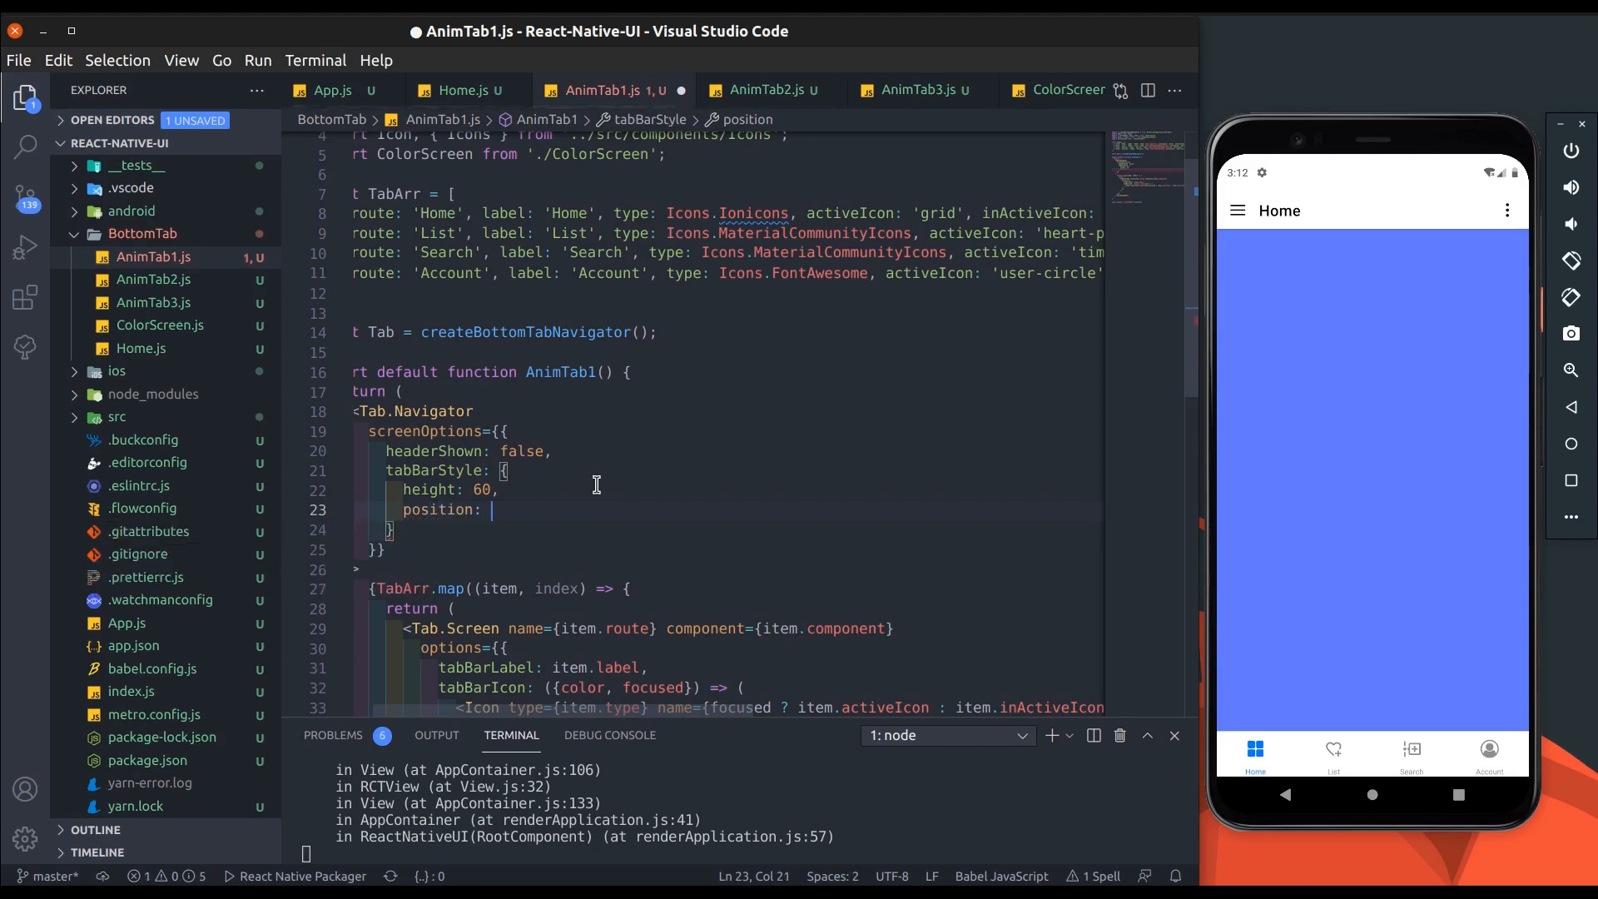
{"action": "type", "text": "bo"}
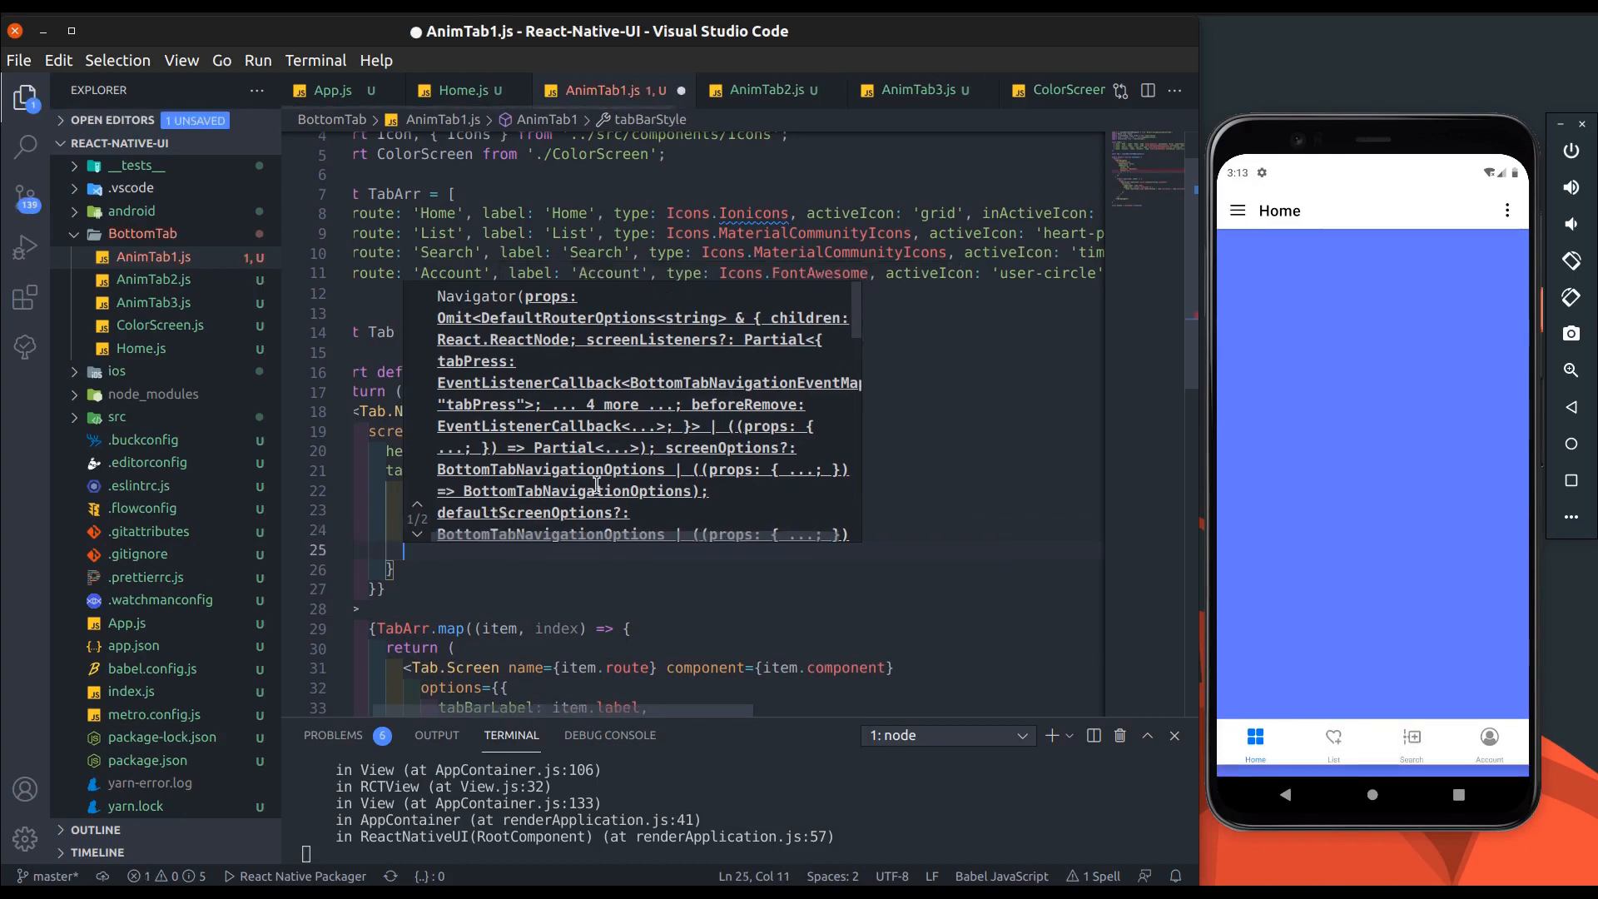
{"action": "type", "text": "left"}
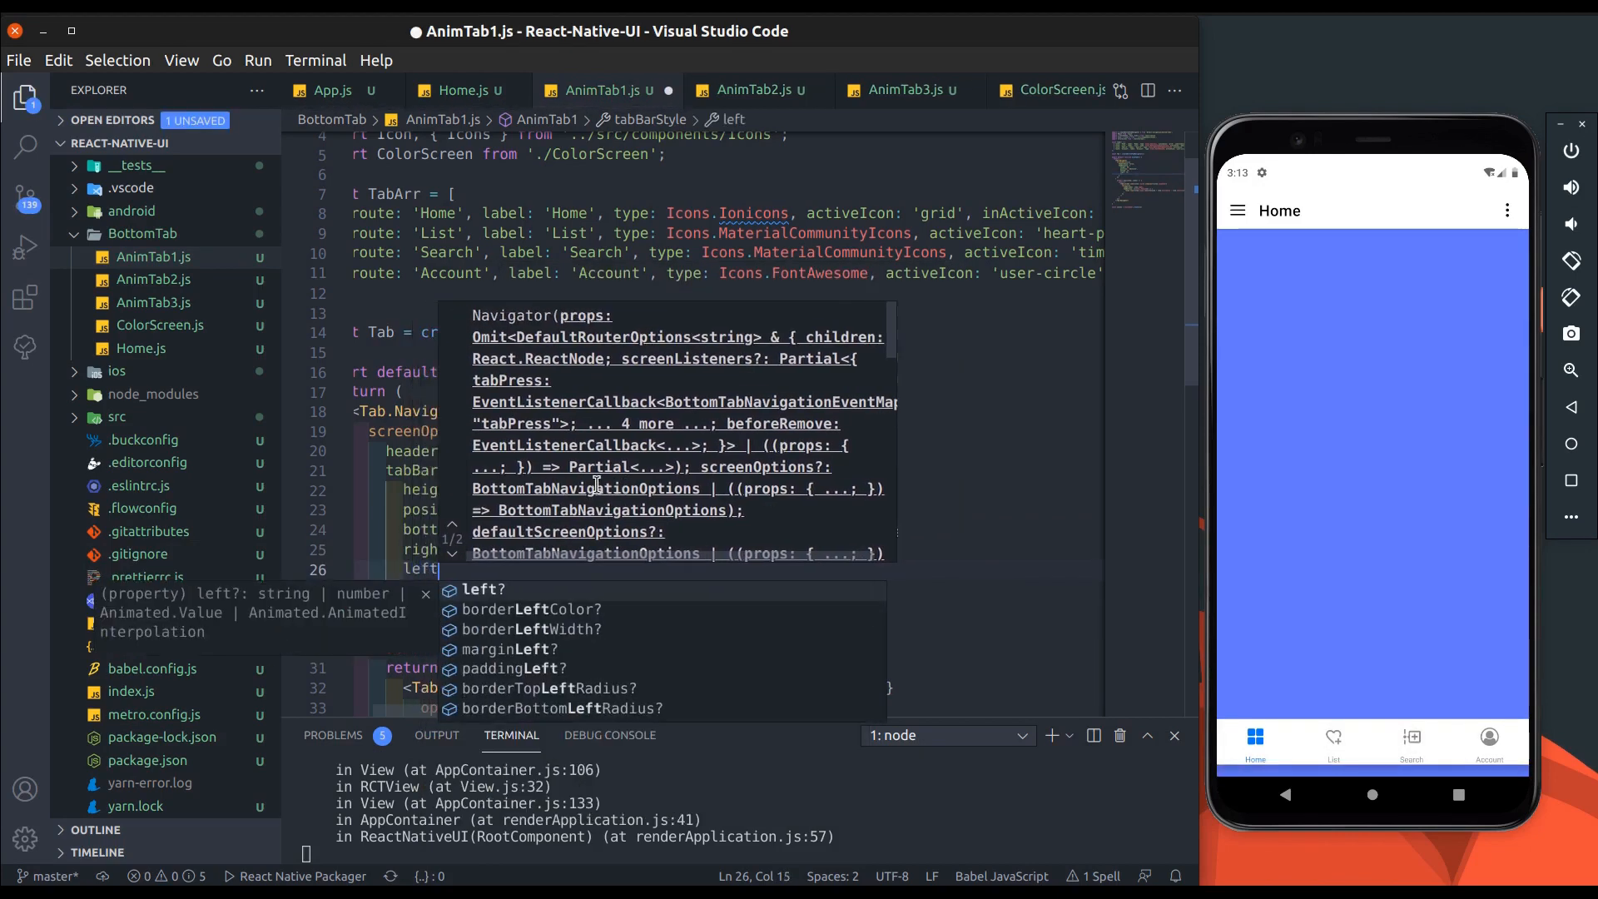
{"action": "type", "text": "borR"}
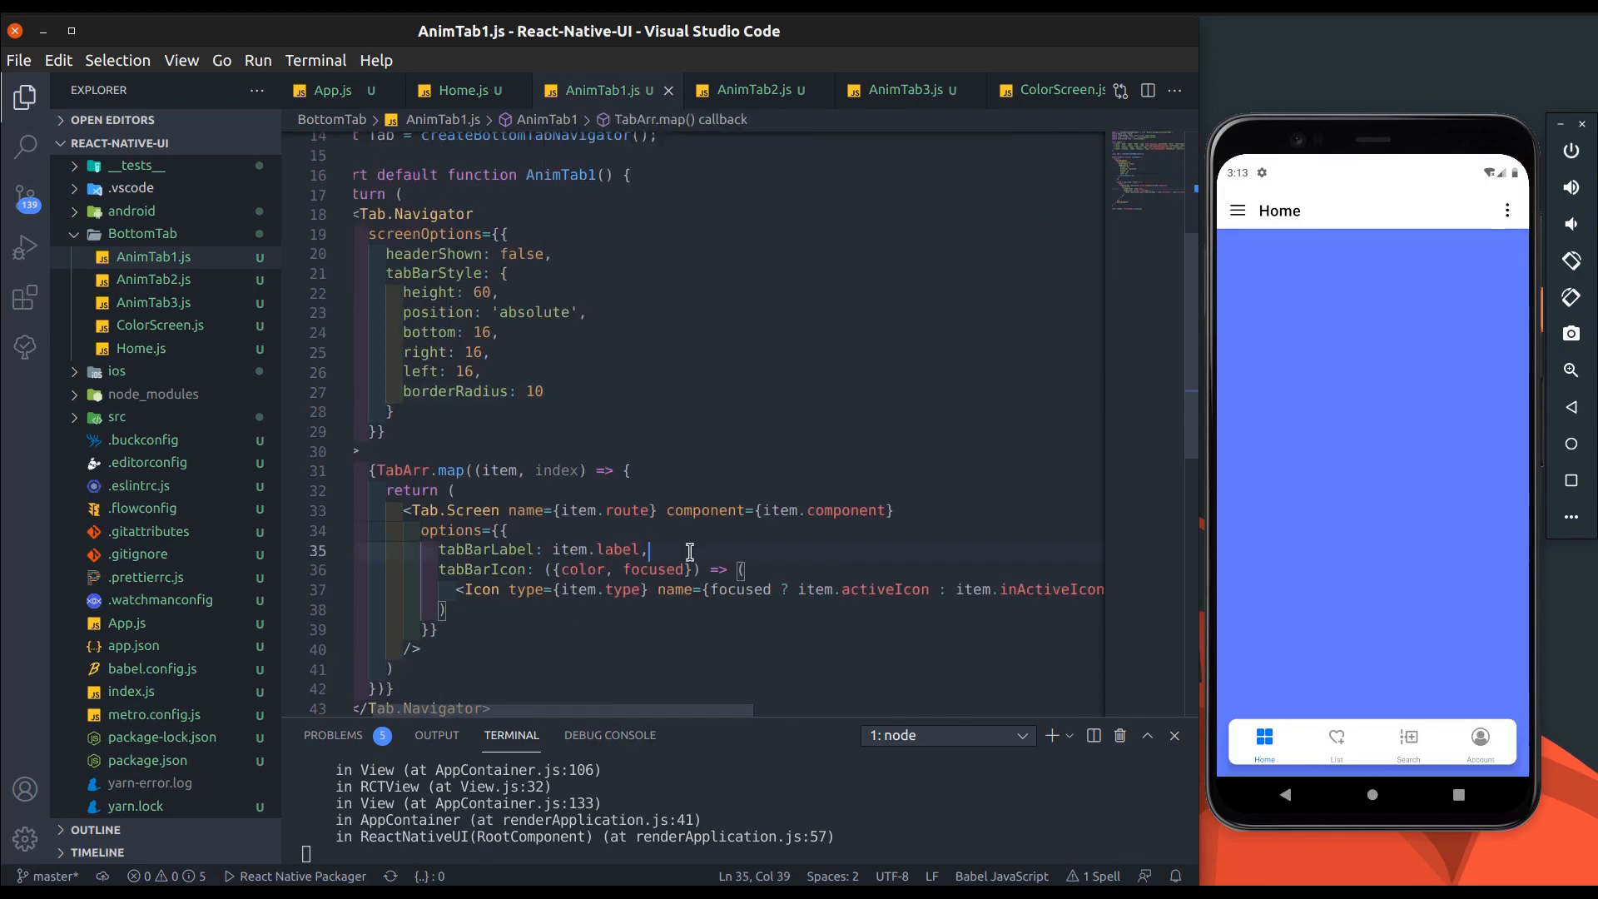
{"action": "mouse_move", "coordinate": [673, 549]}
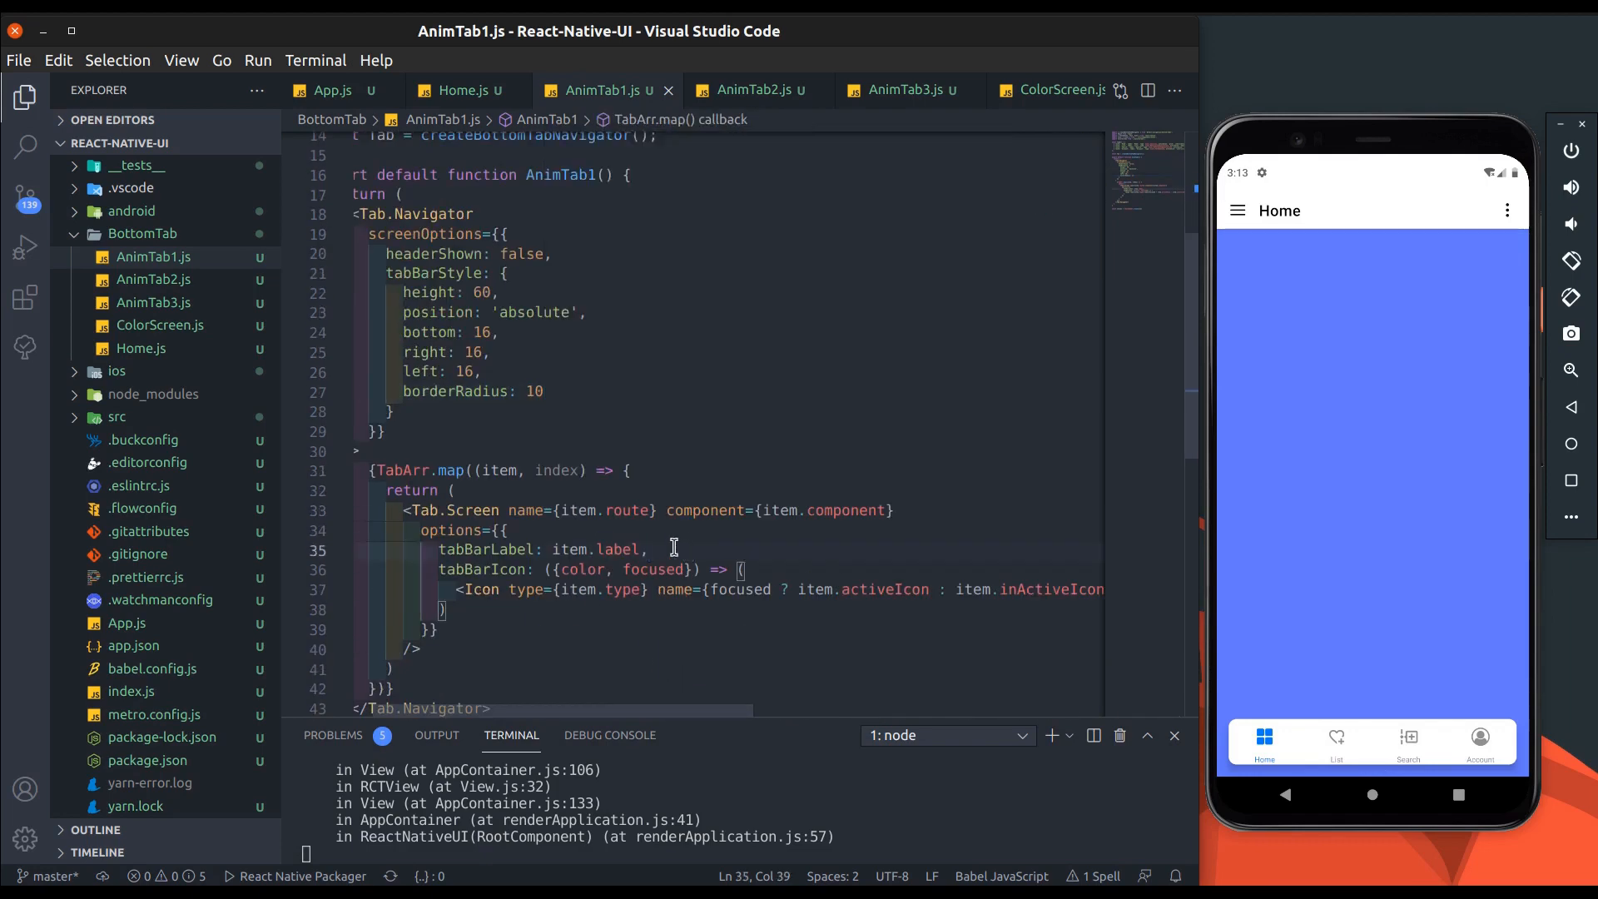
{"action": "type", "text": "labe"}
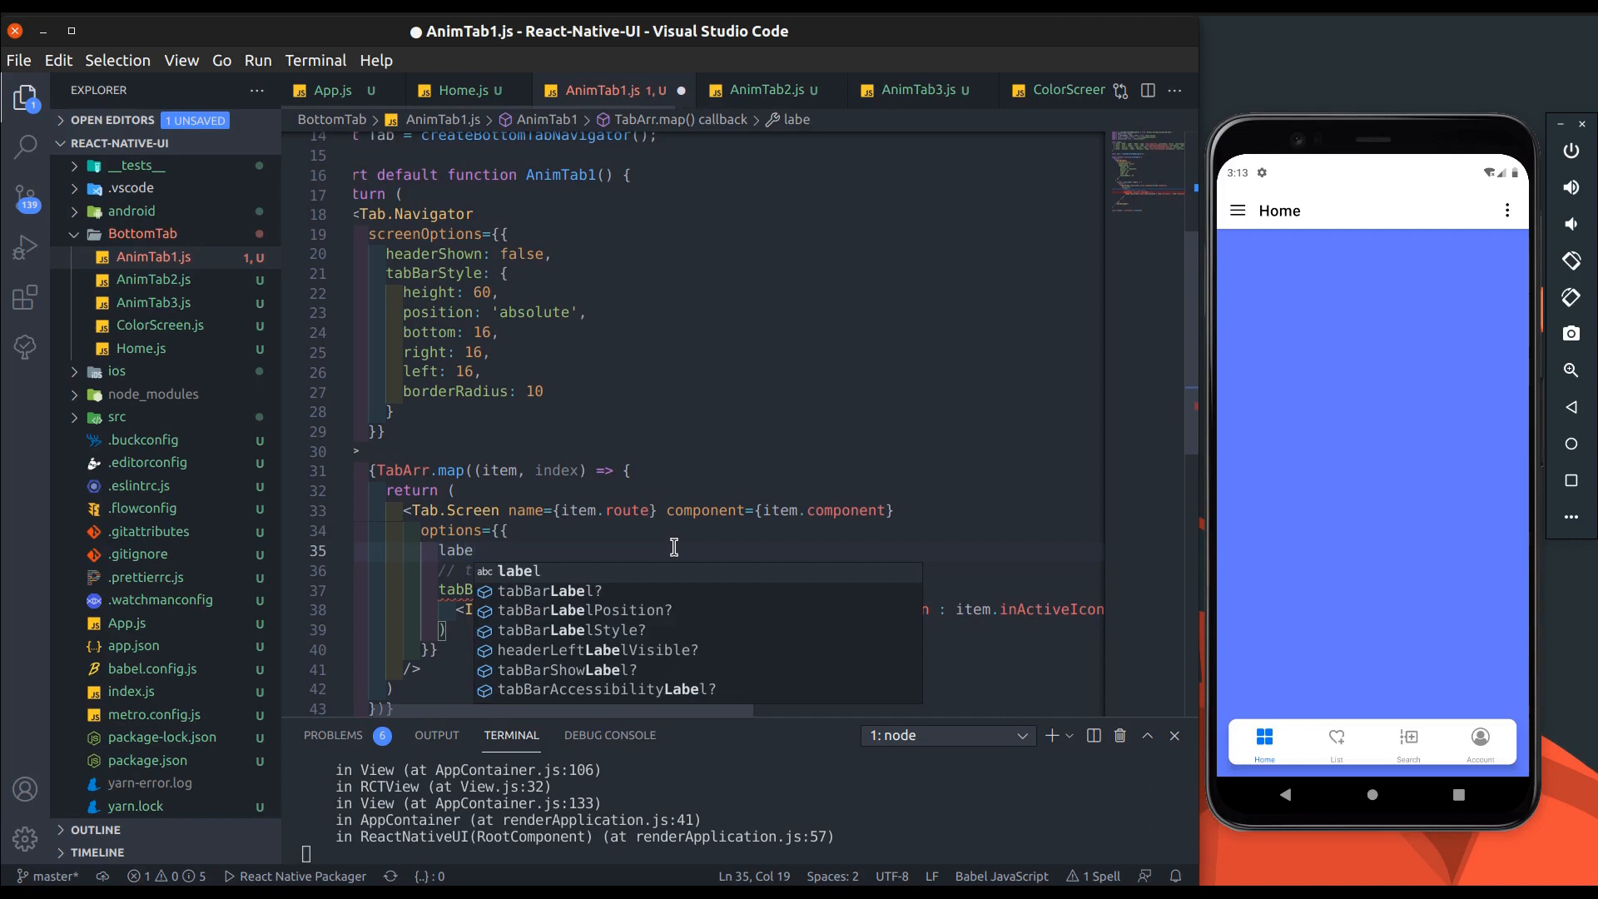
{"action": "mouse_move", "coordinate": [568, 669]}
{"action": "type", "text": "6"}
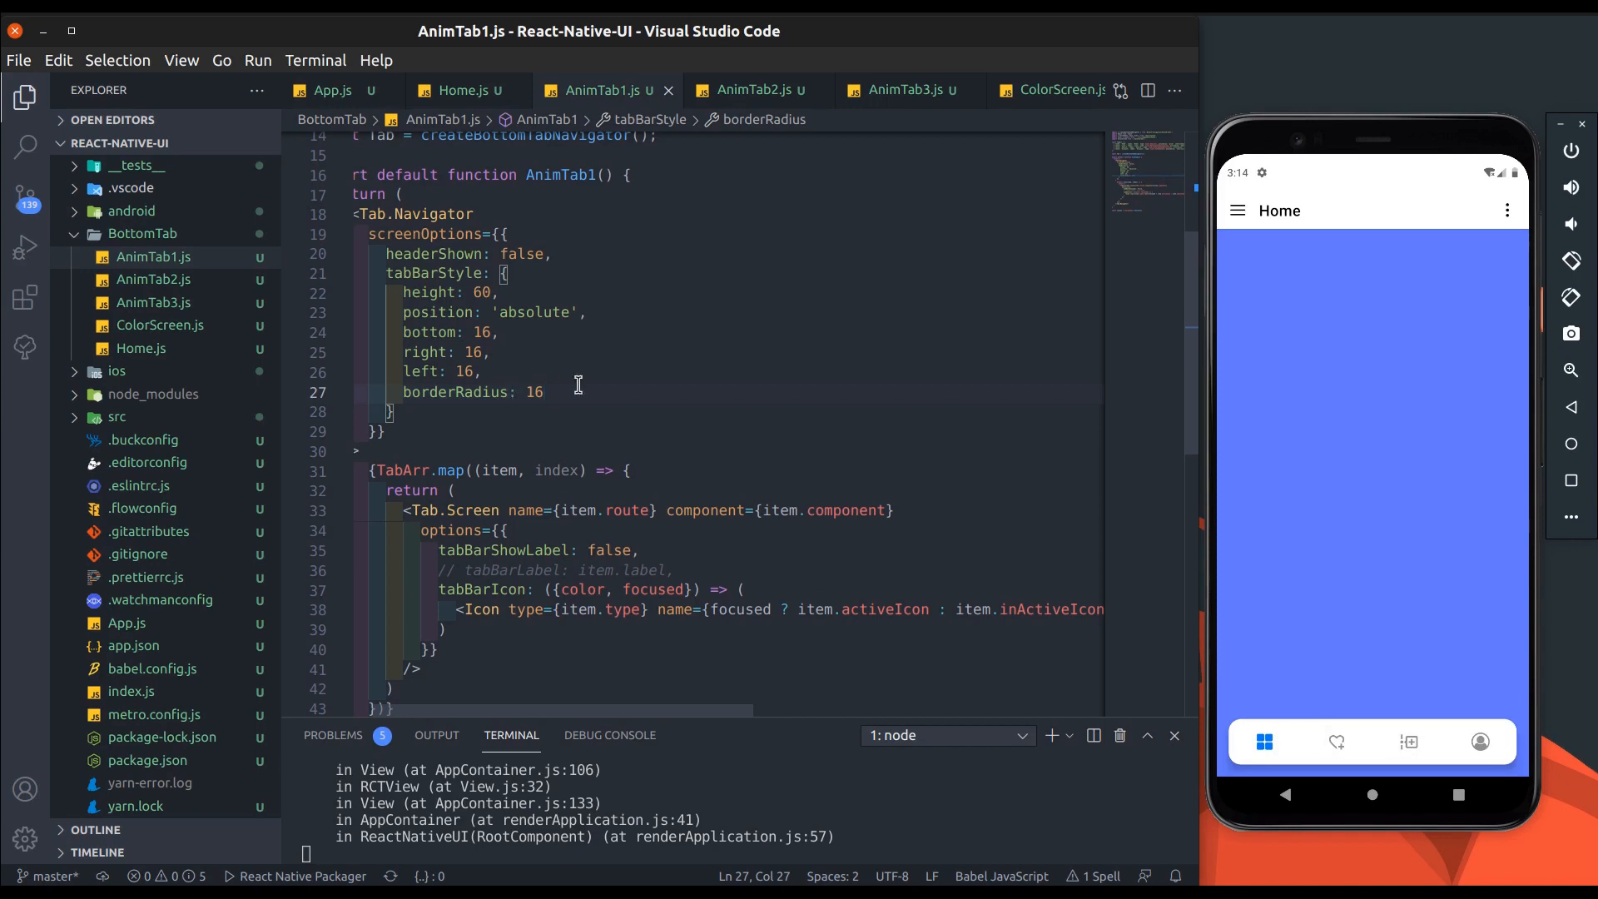
Step: Add tabBarShowLabel false and raise the tab bar's borderRadius to 16
{"action": "scroll", "scroll_direction": "down", "scroll_amount": 3}
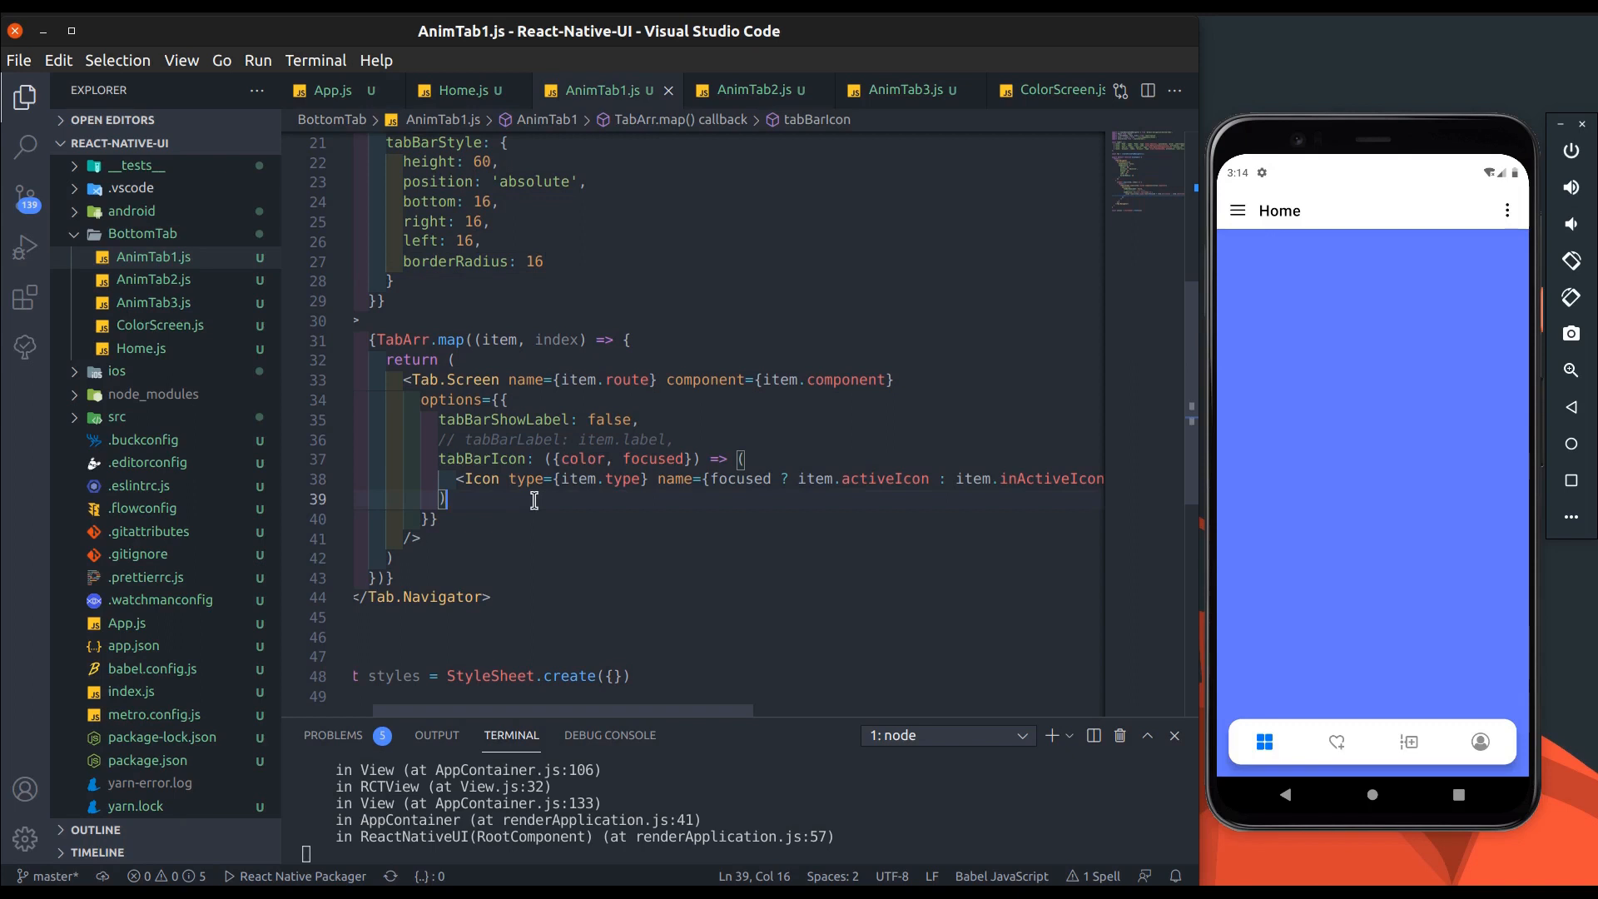
{"action": "type", "text": "tabbarB"}
{"action": "type", "text": "const"}
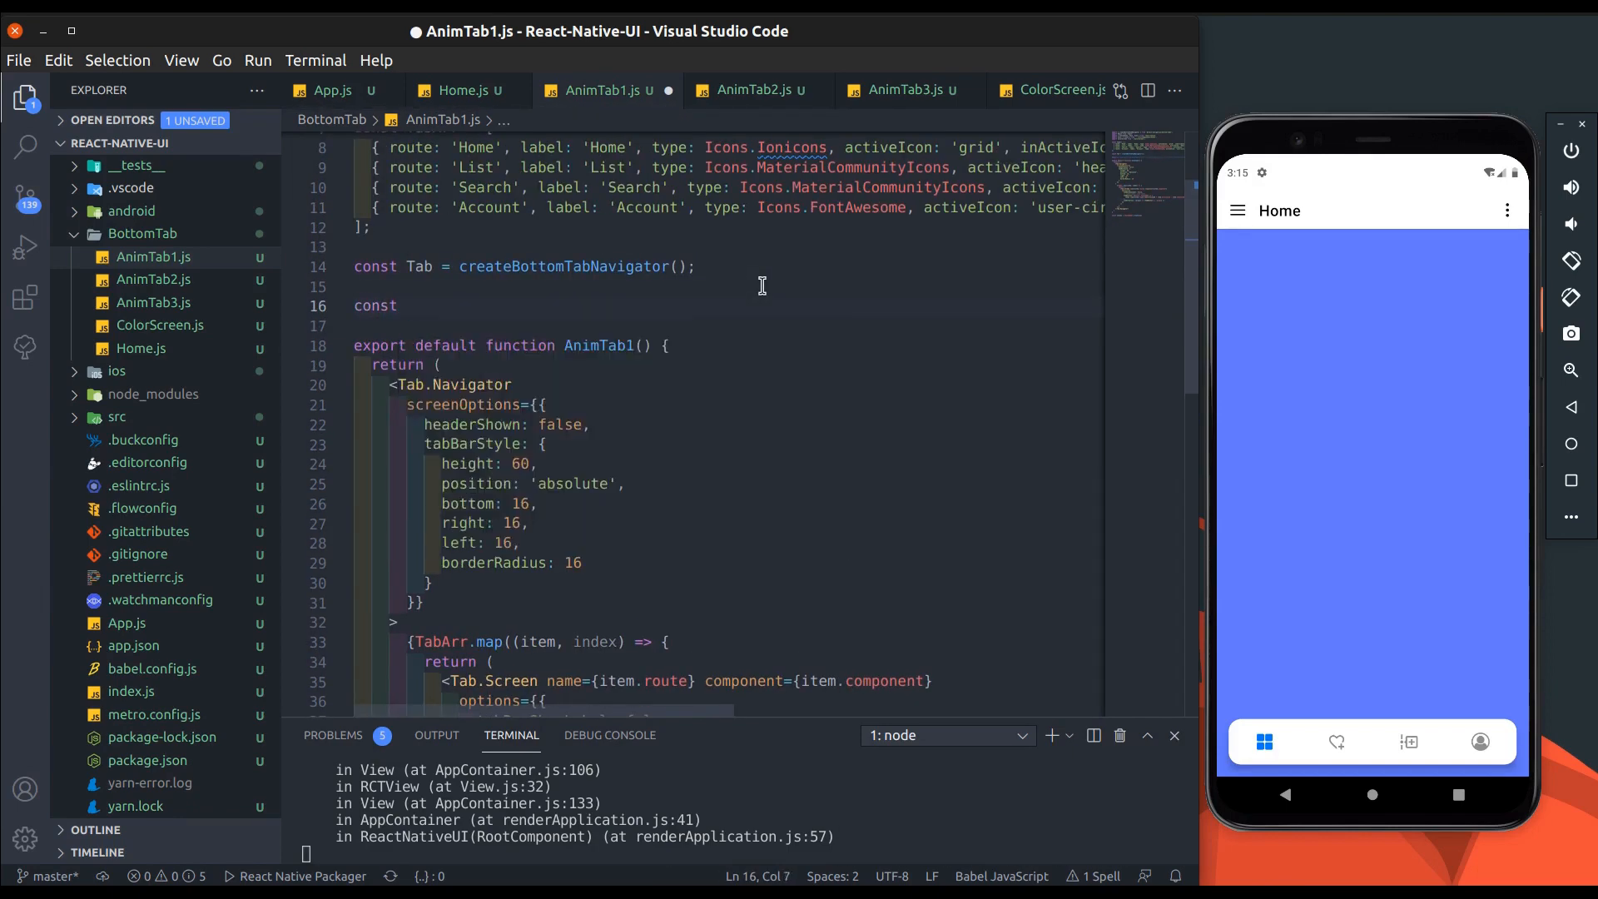
Step: Use a custom TabButton as tabBarButton, passing item={item} and destructuring item in it
{"action": "type", "text": "TabBt"}
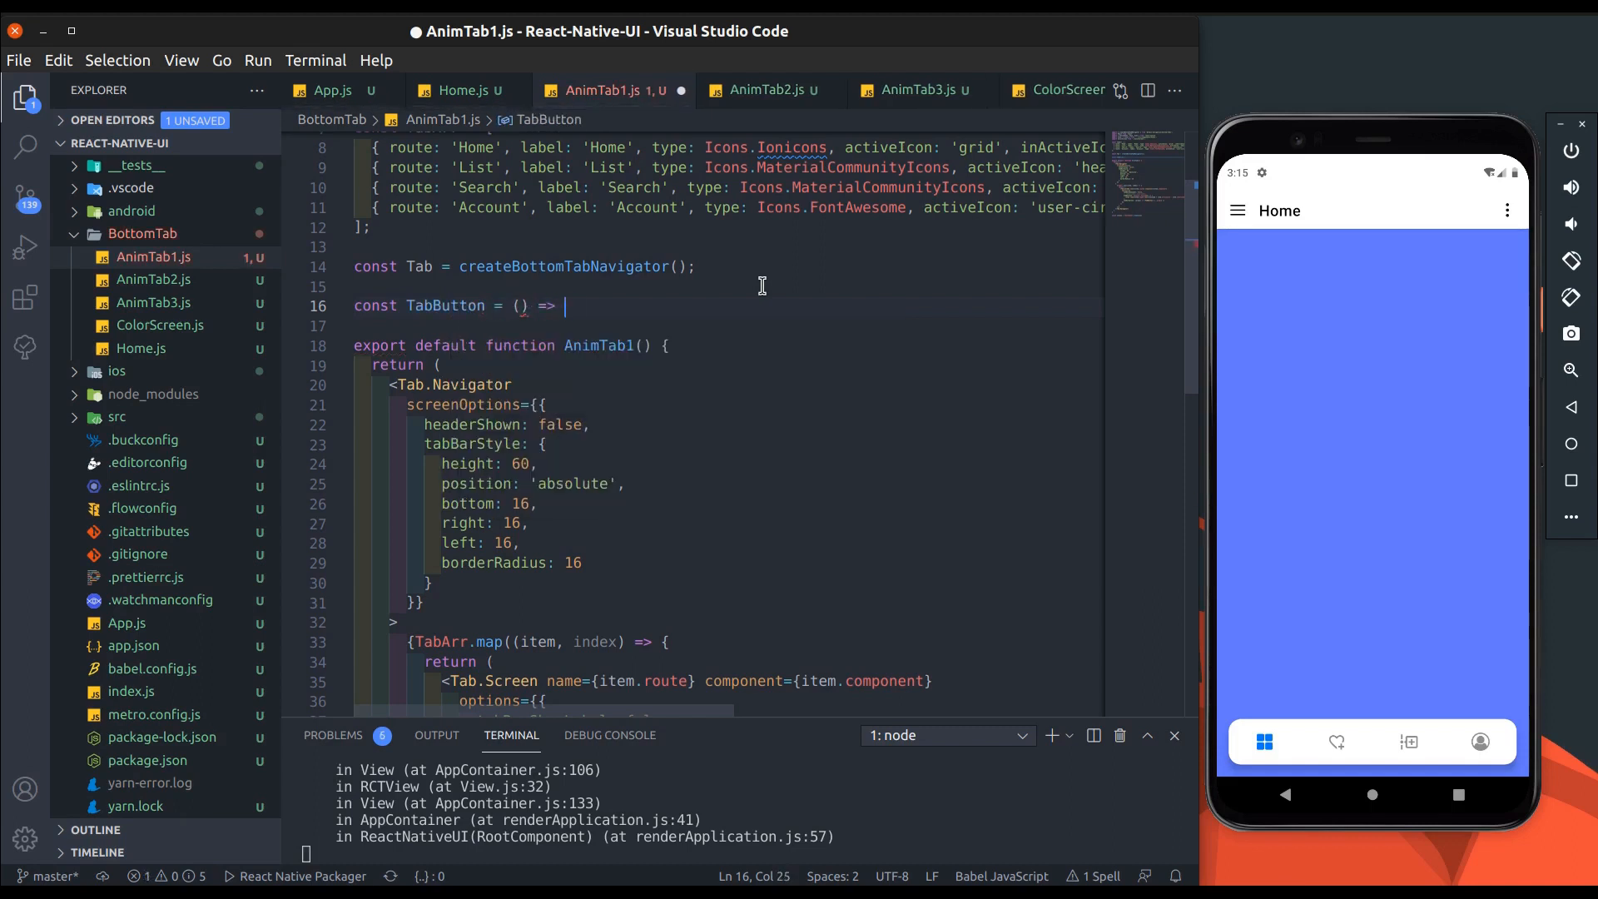
{"action": "type", "text": "{"}
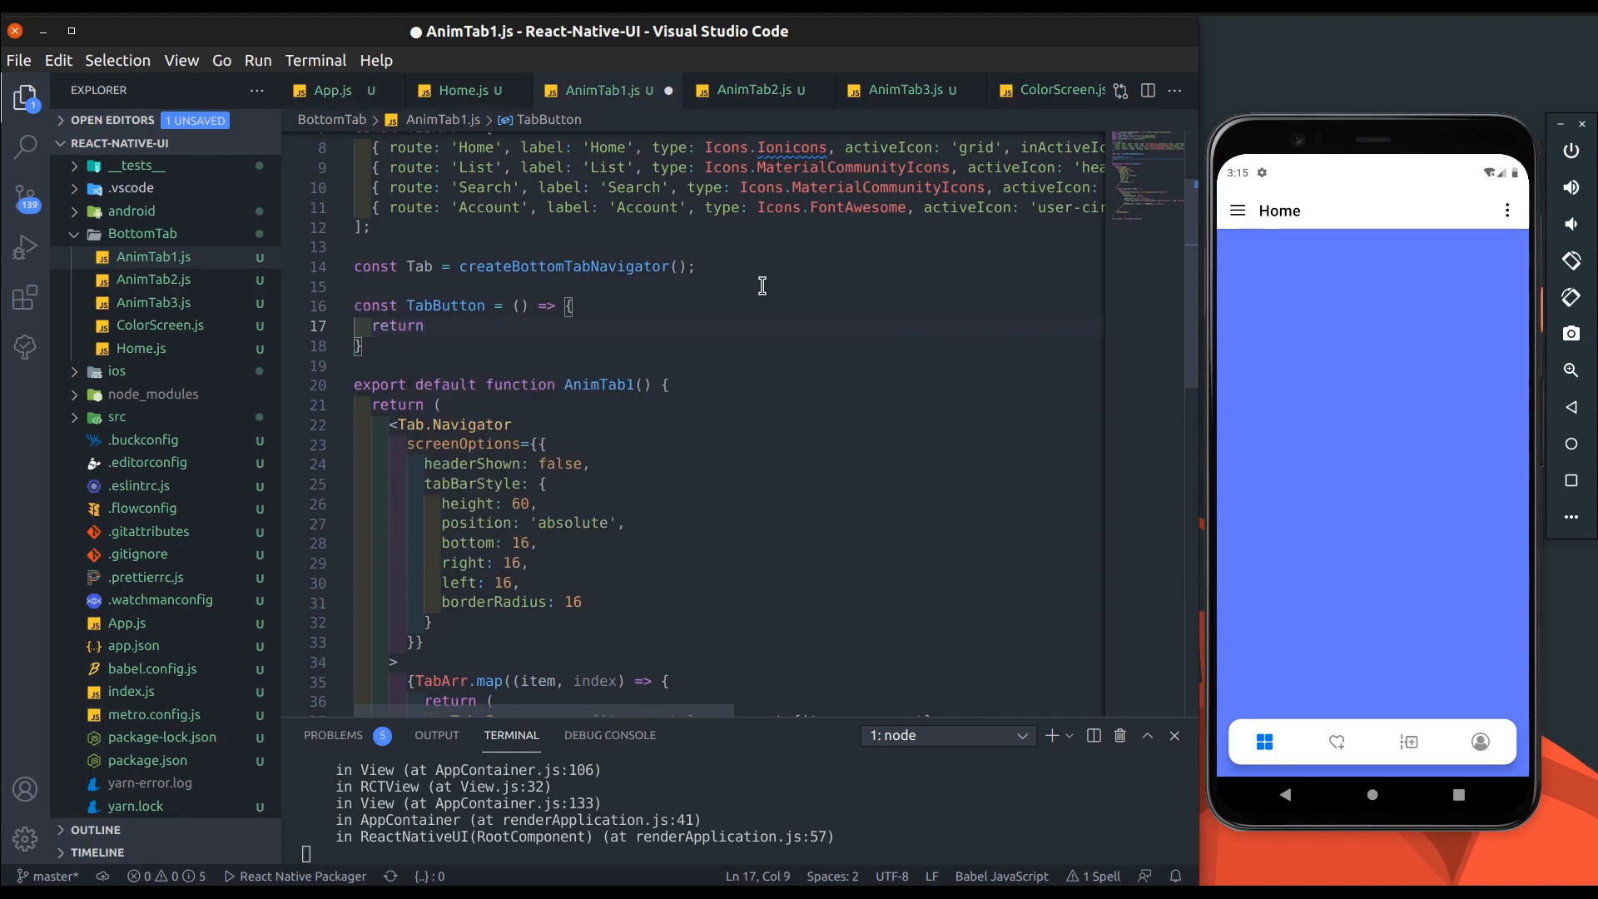
{"action": "type", "text": "<View></View>"}
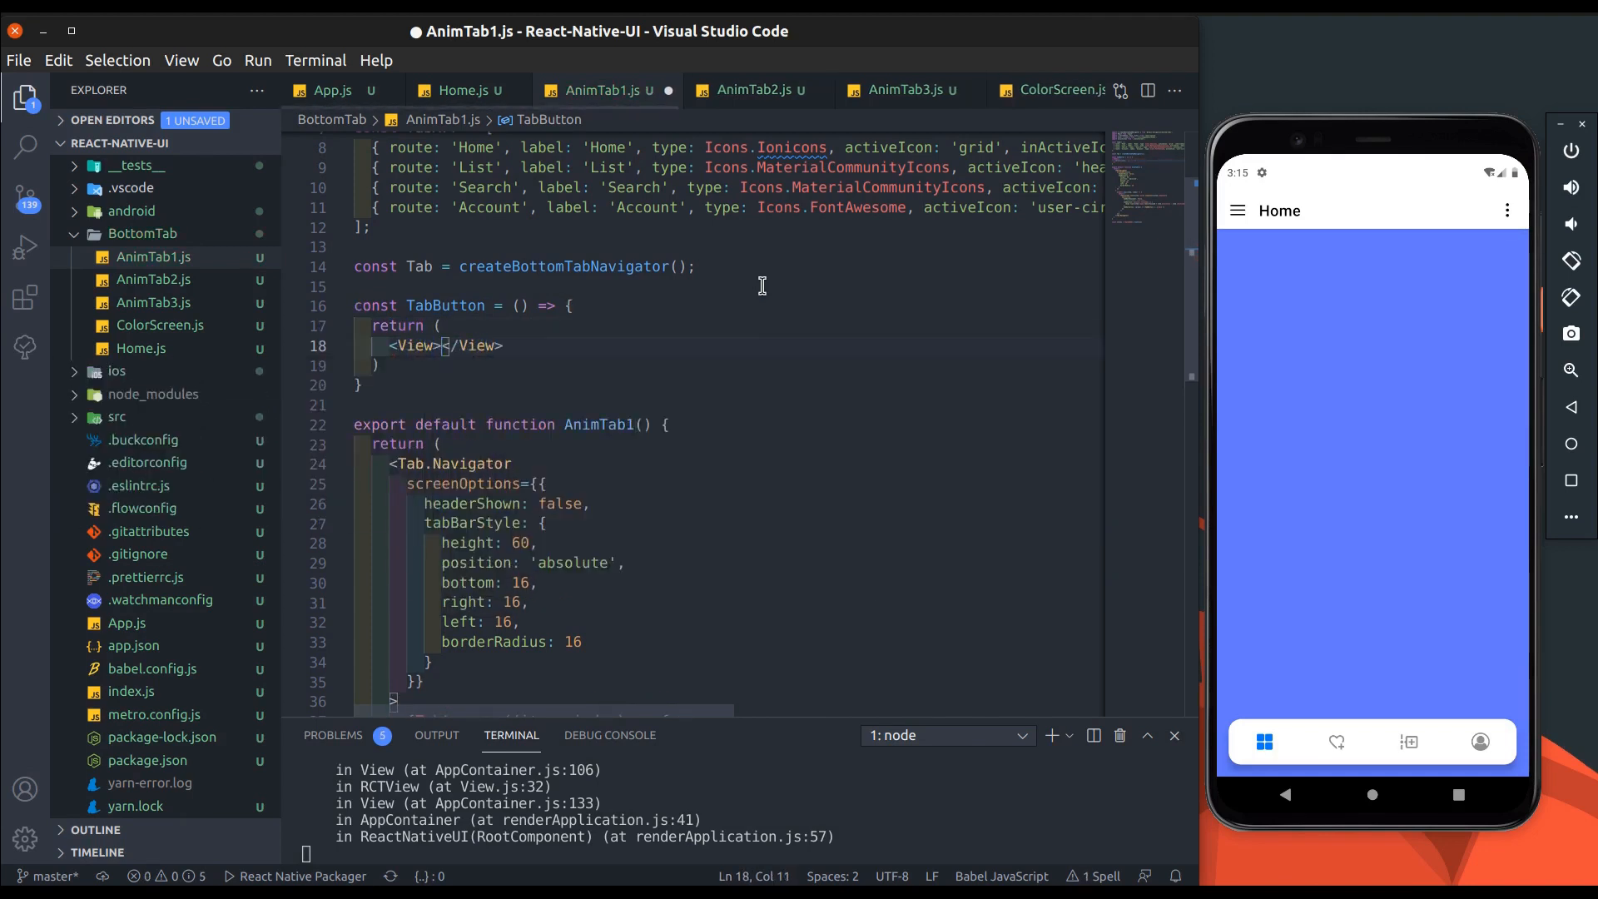
{"action": "scroll", "scroll_direction": "down", "scroll_amount": 3}
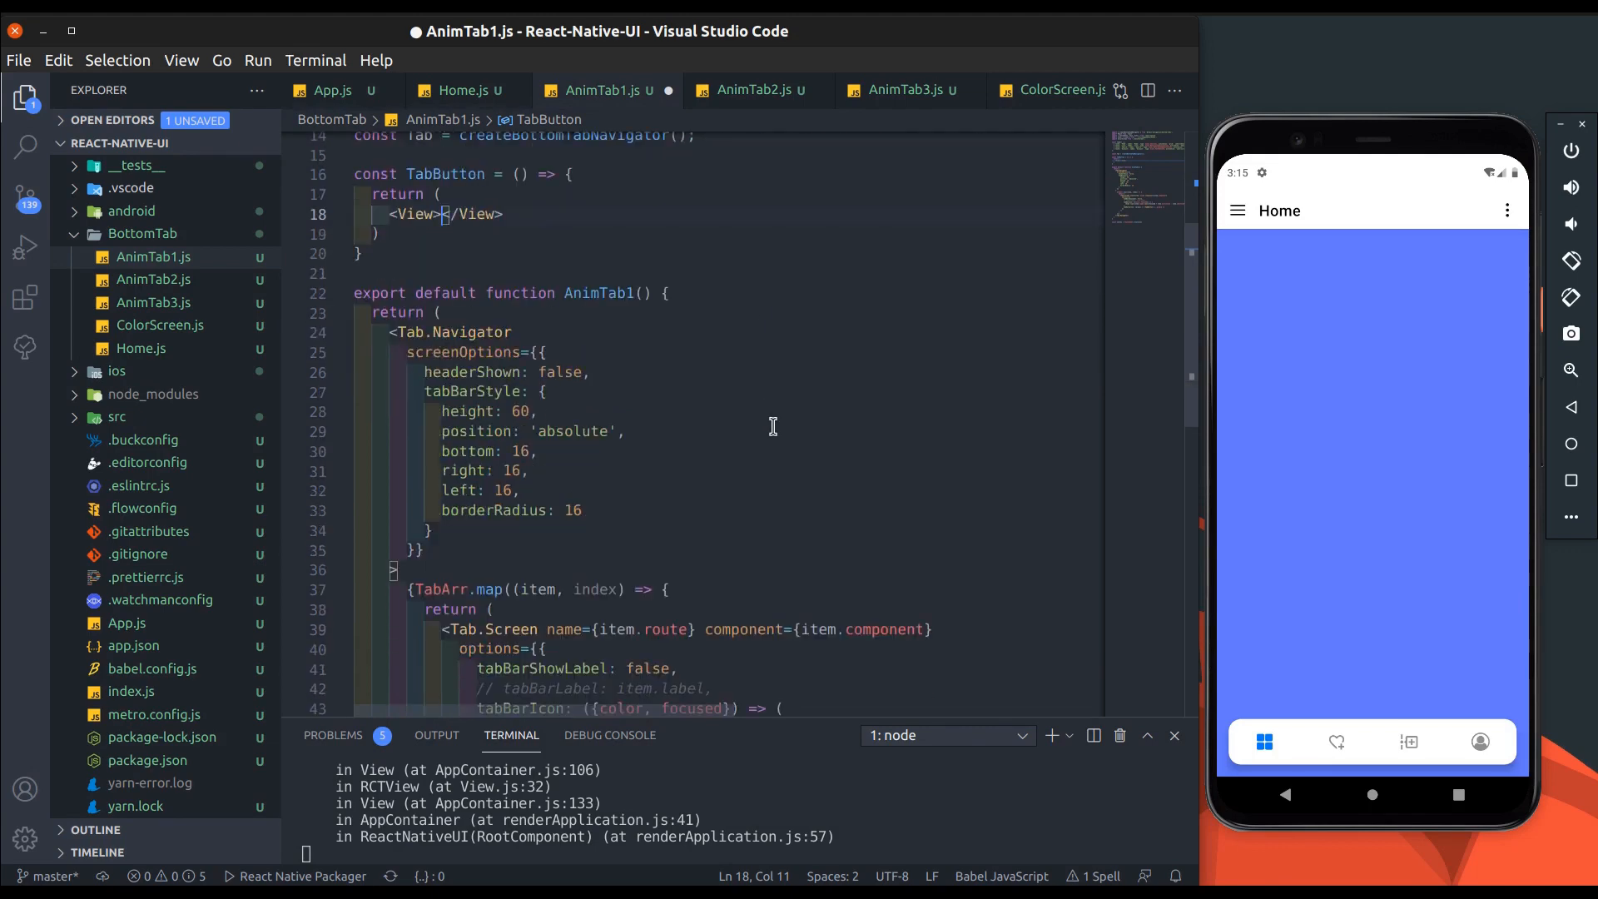
{"action": "scroll", "scroll_direction": "down", "scroll_amount": 3}
{"action": "type", "text": "tabBarButton: (props) => <TabButton {...props} />"}
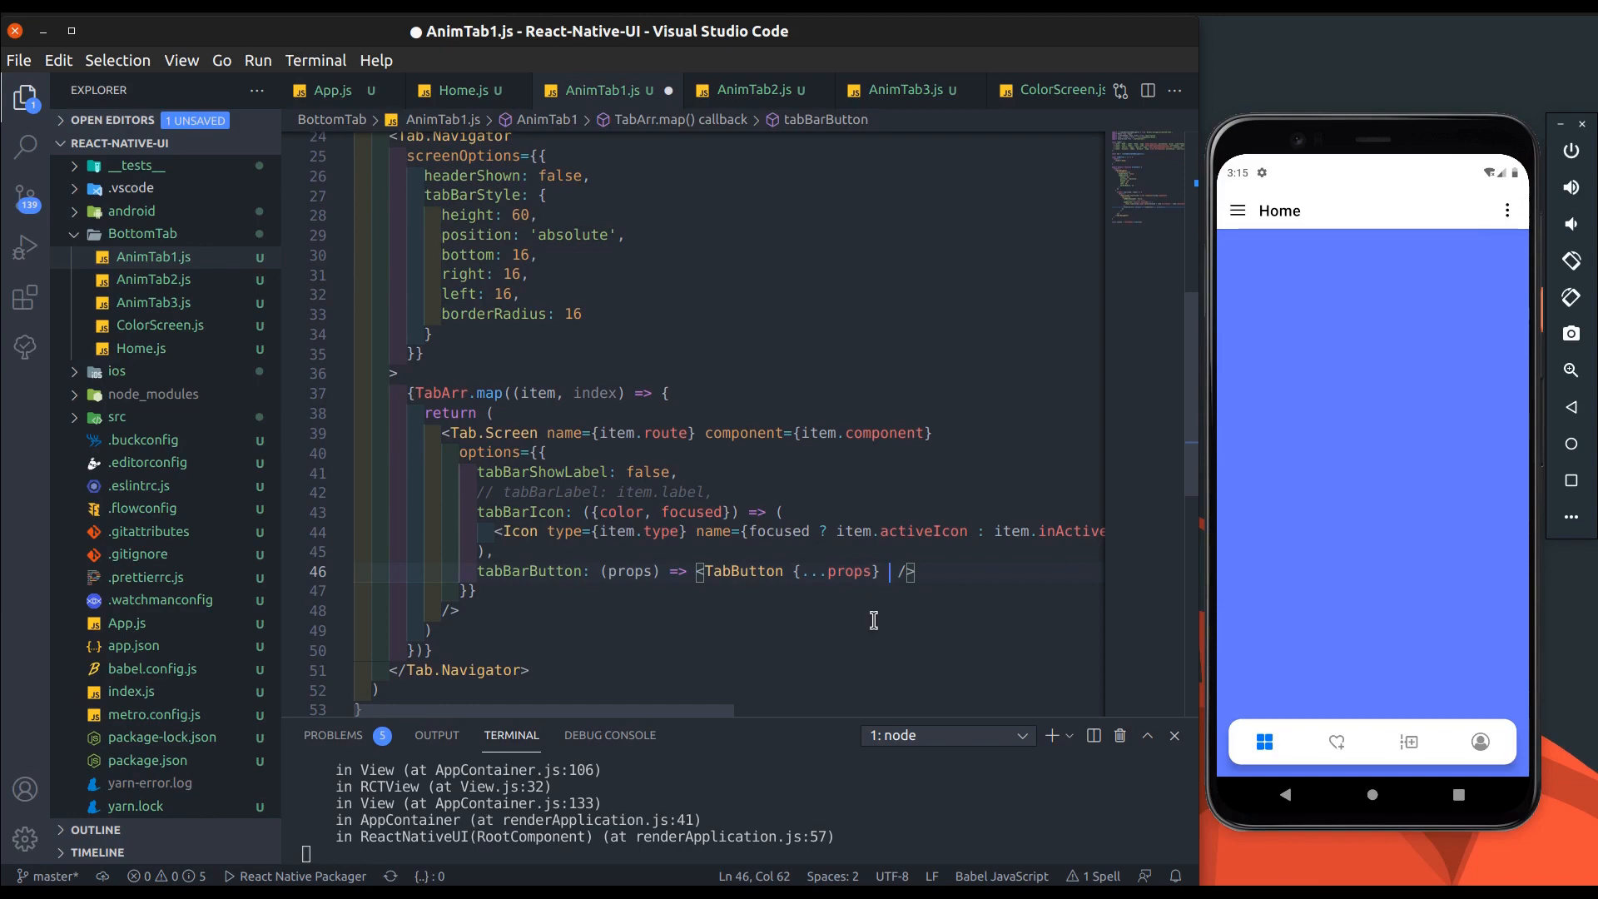
{"action": "type", "text": "item={item"}
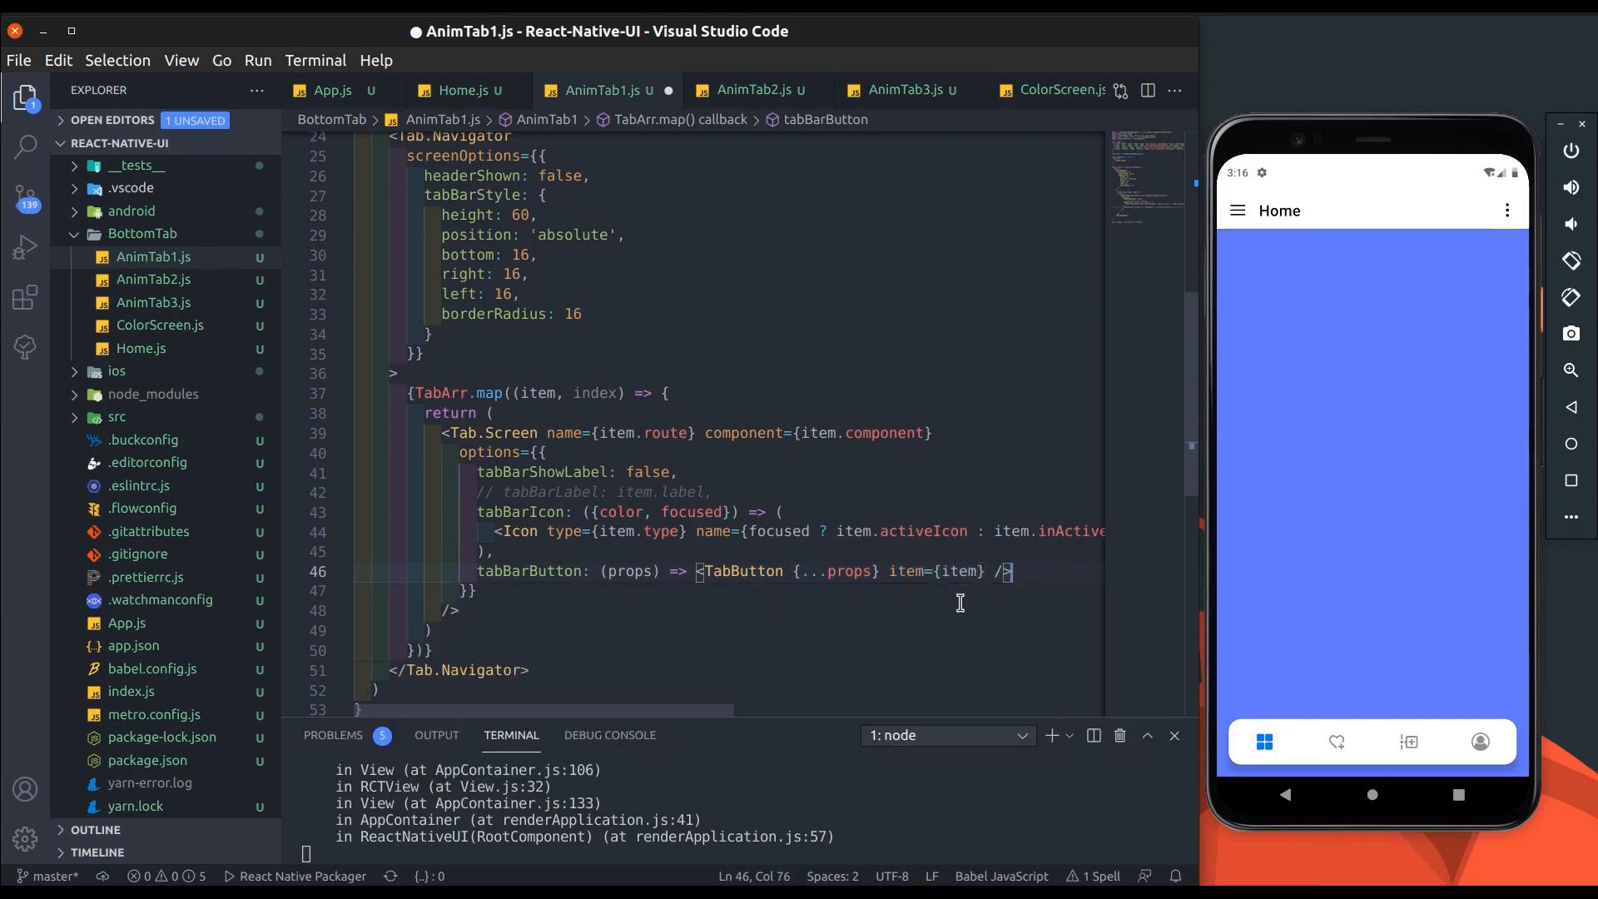
Step: Make TabButton render an Icon with item.type and item.activeIcon, dropping the focused condition
{"action": "scroll", "scroll_direction": "up", "scroll_amount": 3}
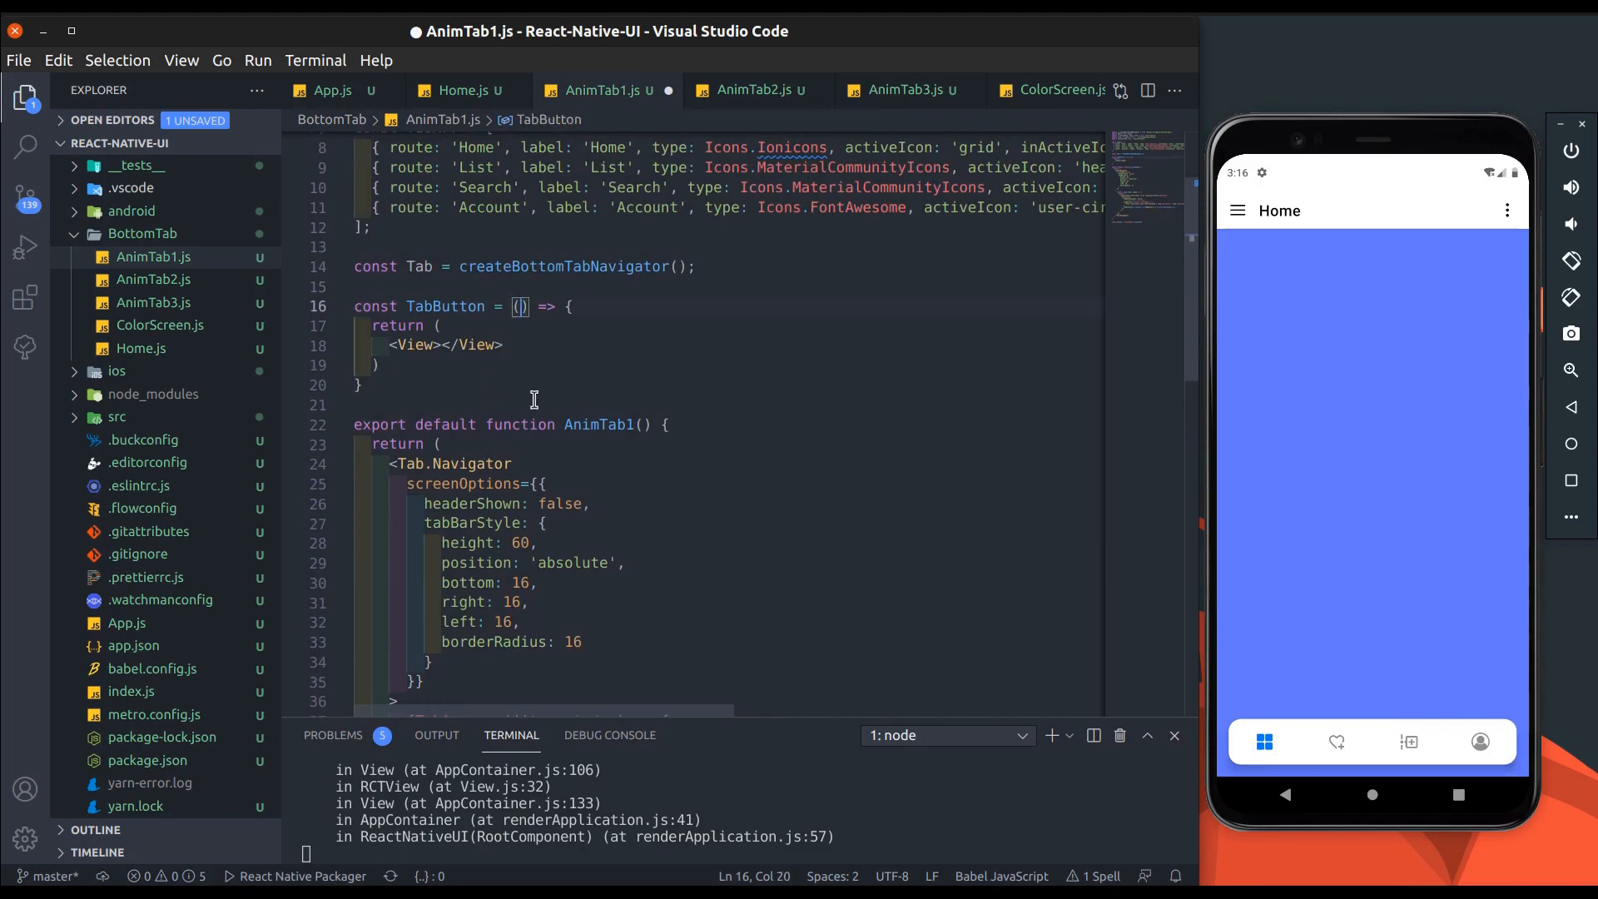
{"action": "scroll", "scroll_direction": "down", "scroll_amount": 3}
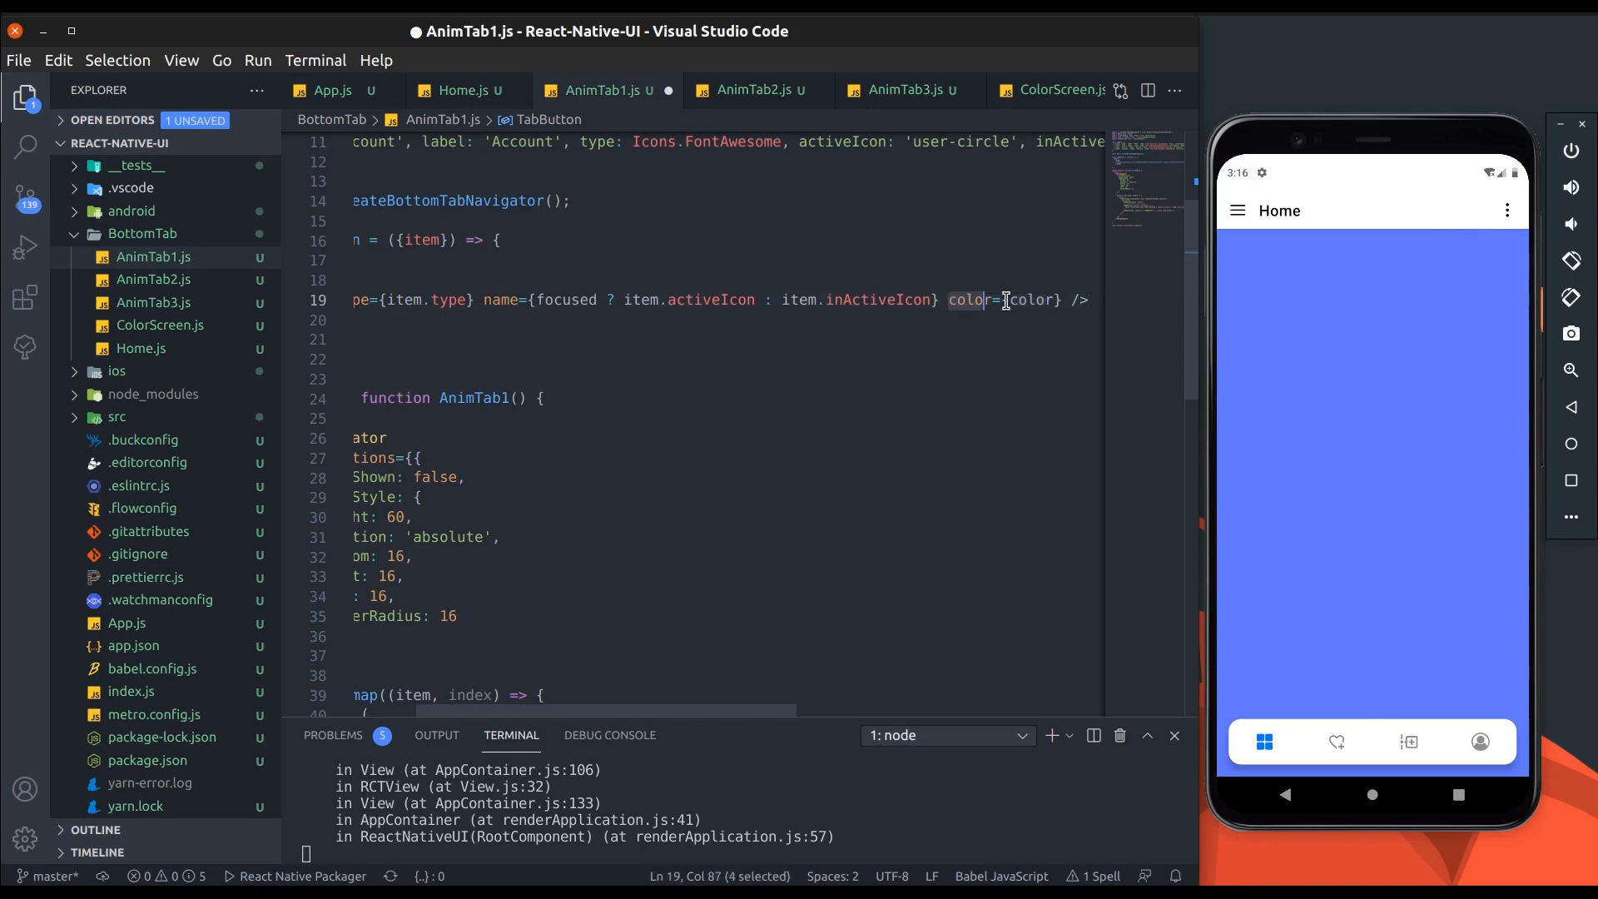
{"action": "key", "text": "ctrl+s"}
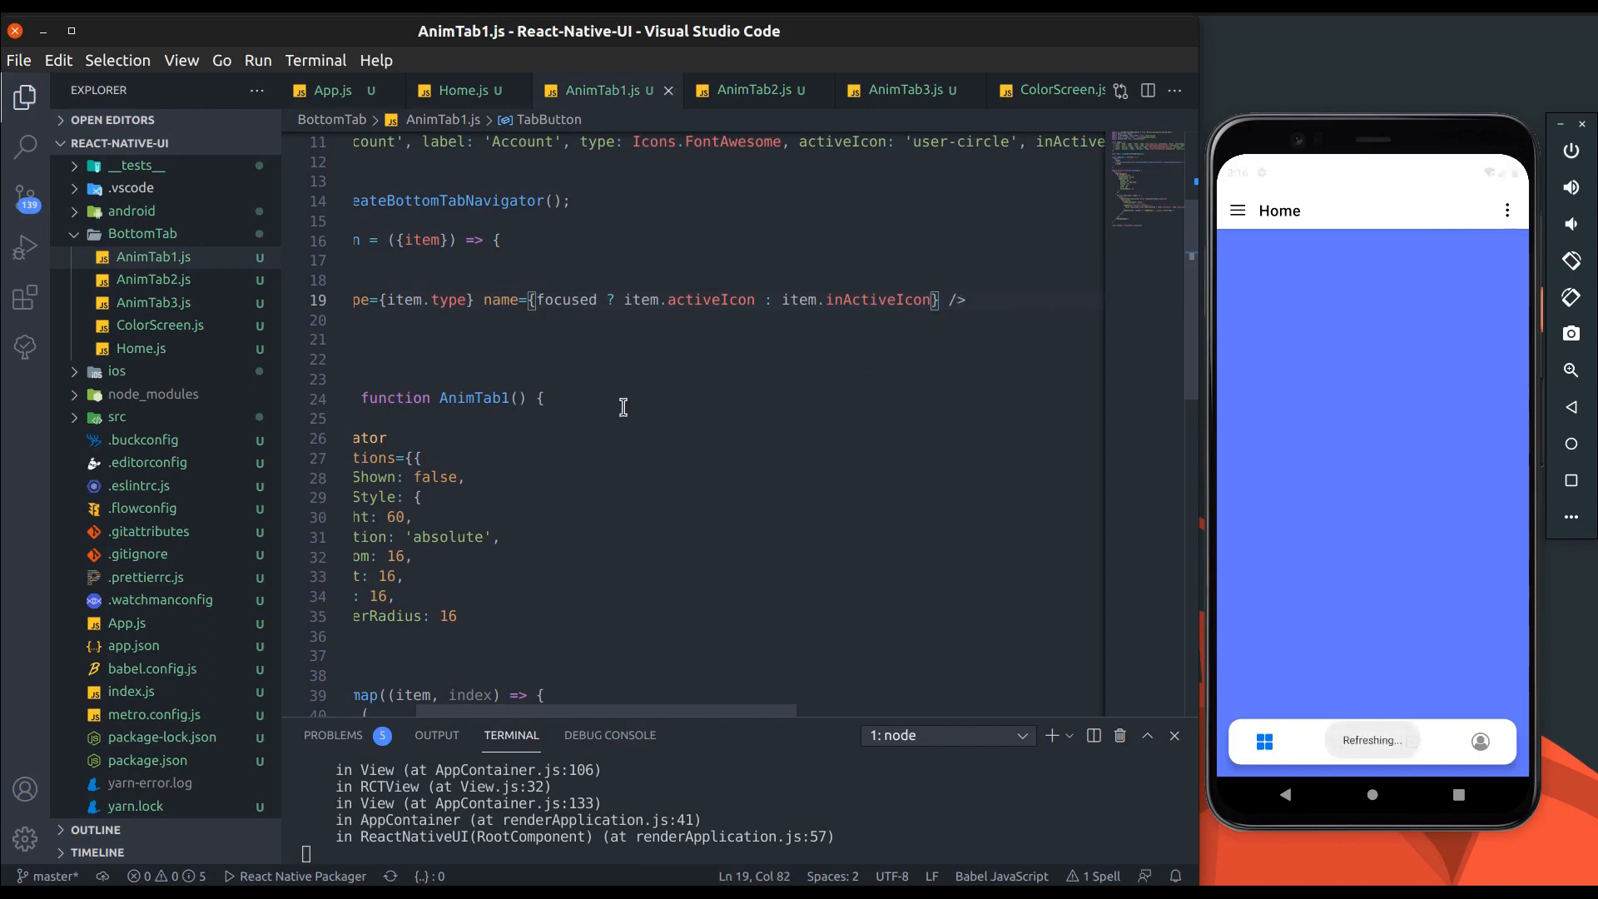
{"action": "double_click", "coordinate": [690, 300]}
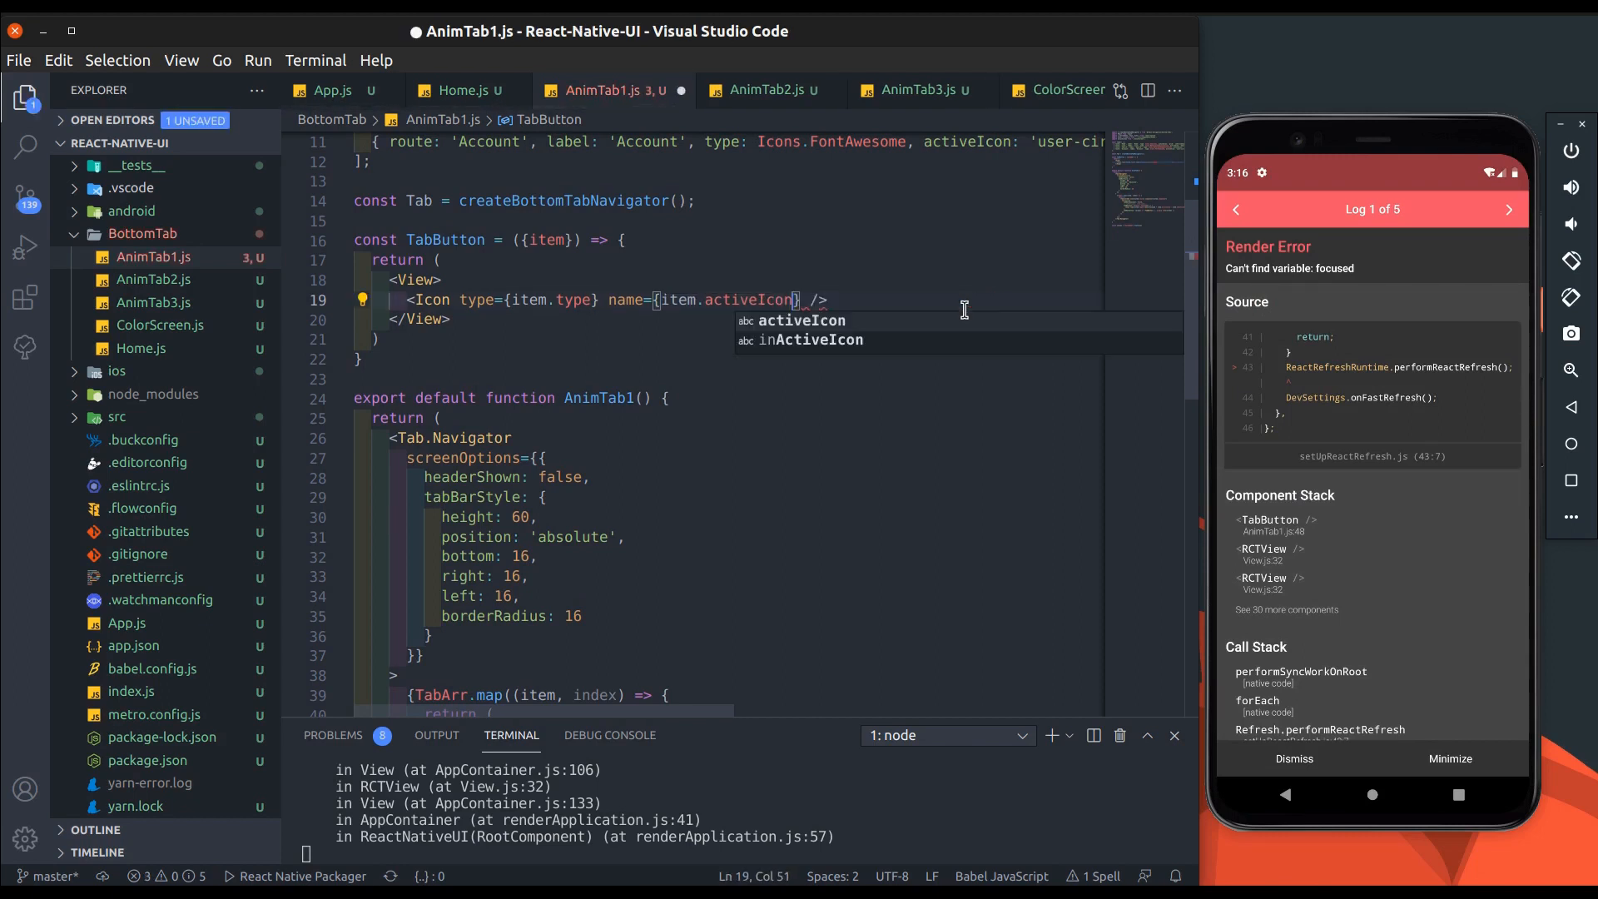
{"action": "left_click", "coordinate": [1293, 758]}
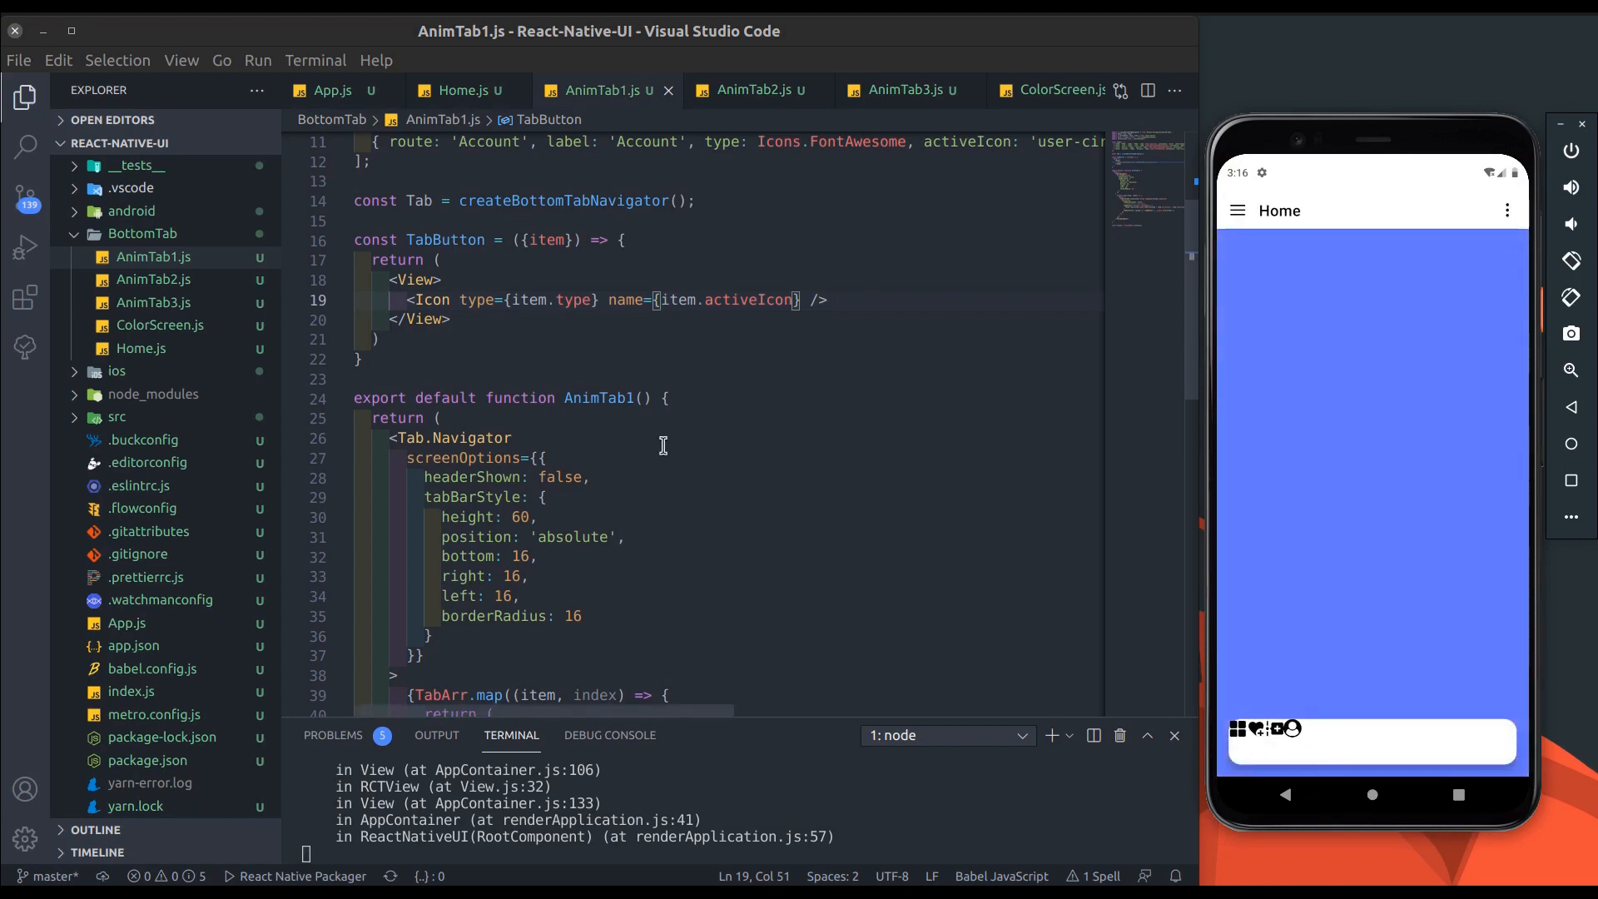
{"action": "type", "text": "st"}
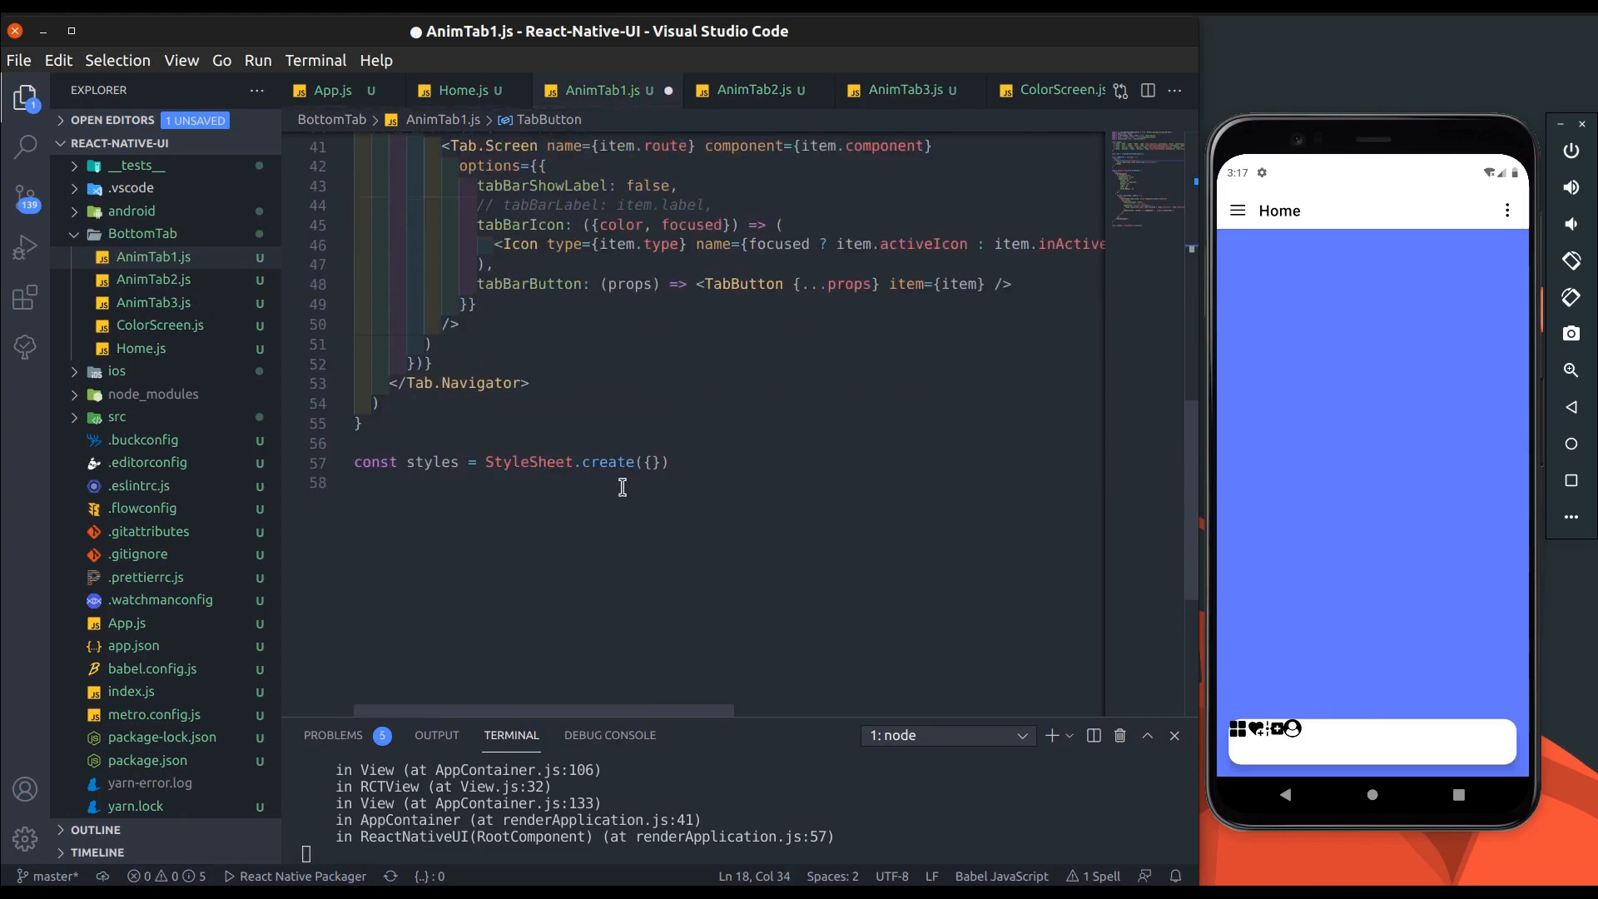
Step: Add a styles.container with flex 1, justifyContent 'center' and alignItems 'center' to the View
{"action": "type", "text": "container"}
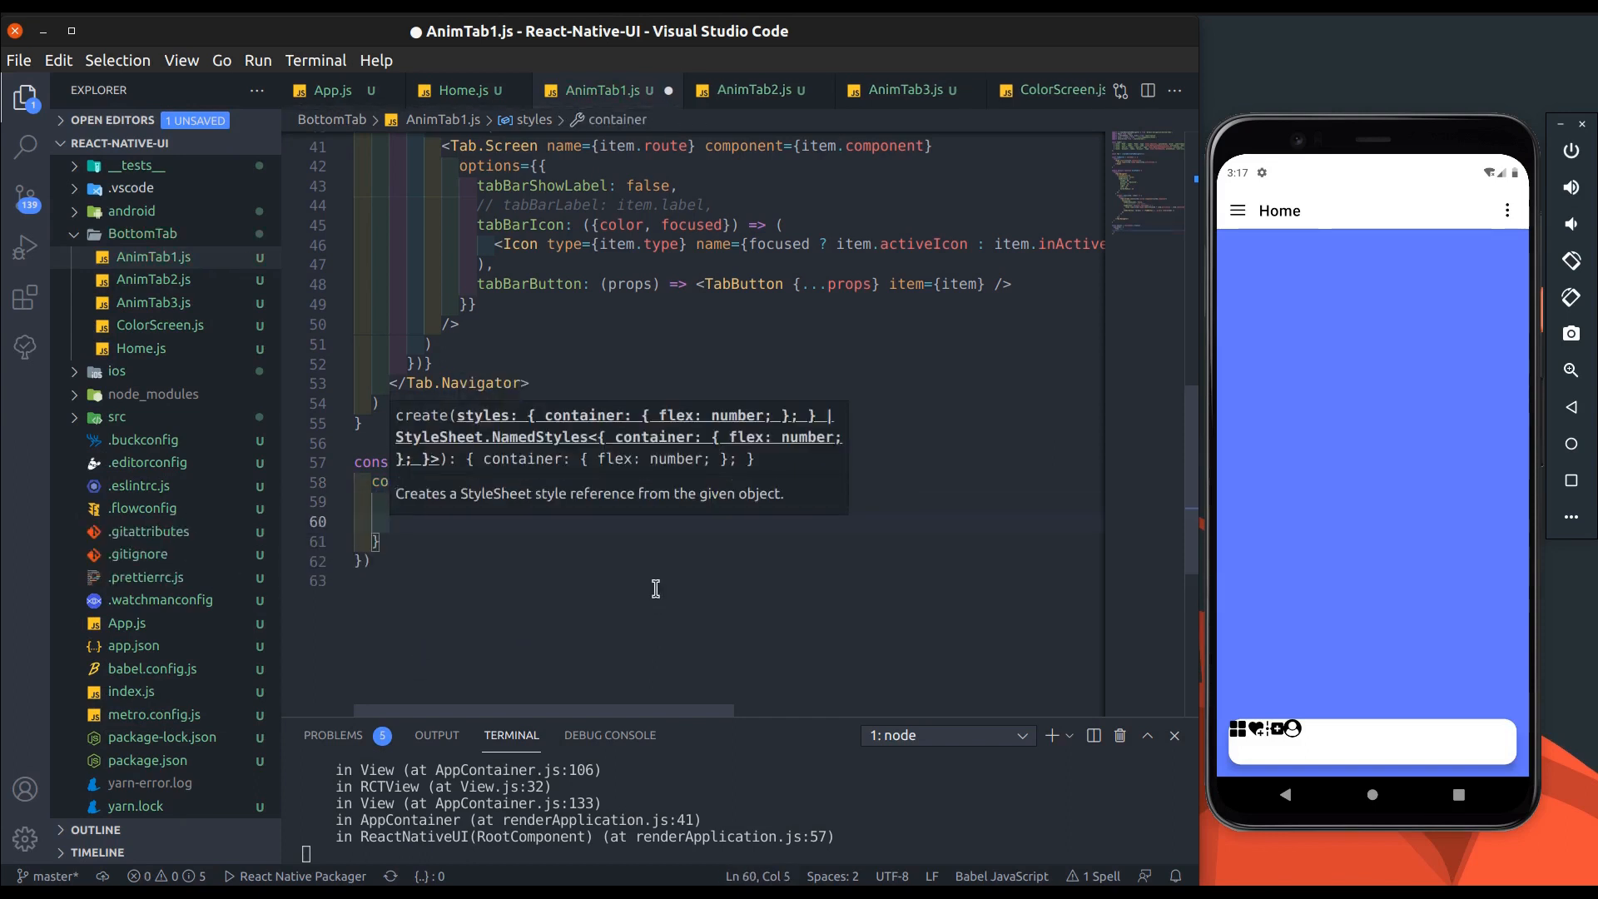
{"action": "type", "text": "justifyContent: \"center\""}
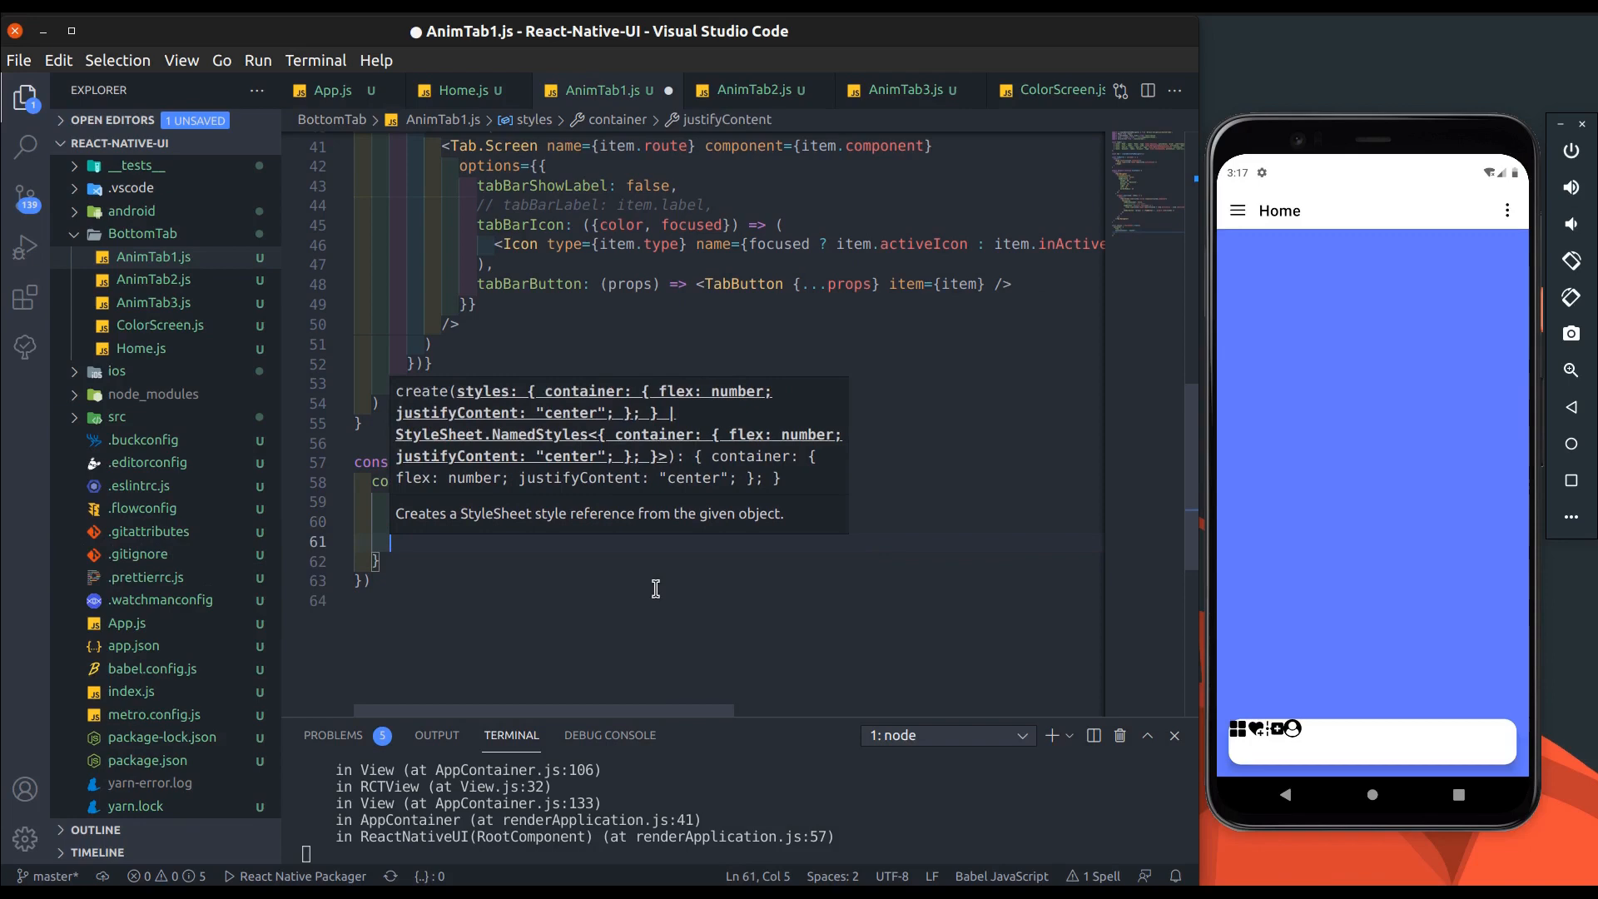
{"action": "type", "text": "alignItems: 'center',"}
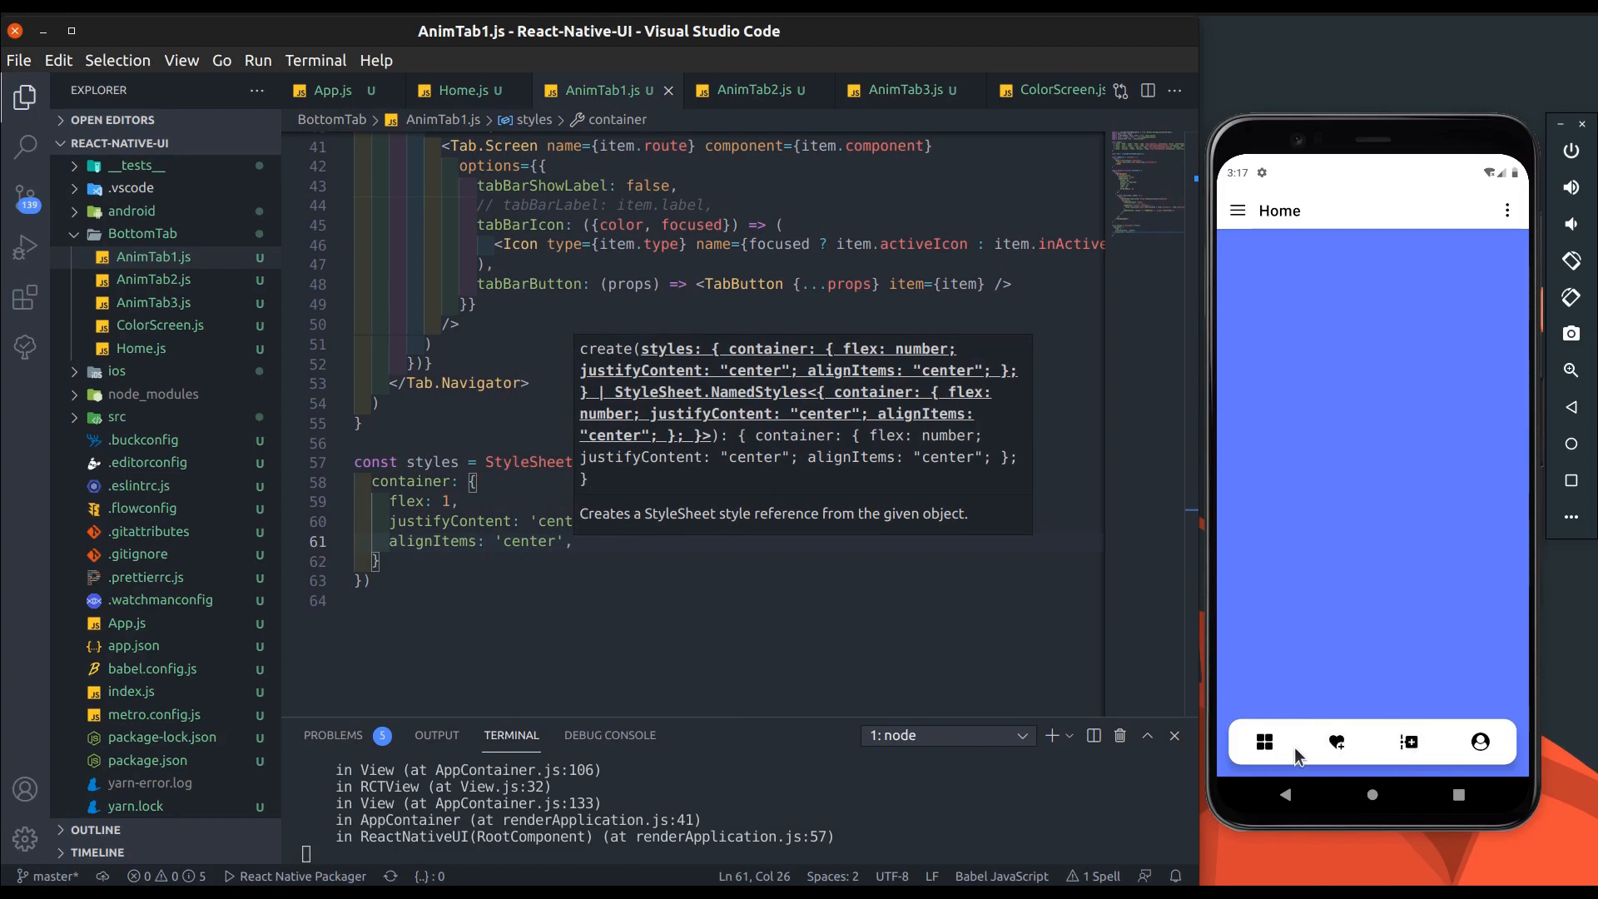
{"action": "mouse_move", "coordinate": [1339, 741]}
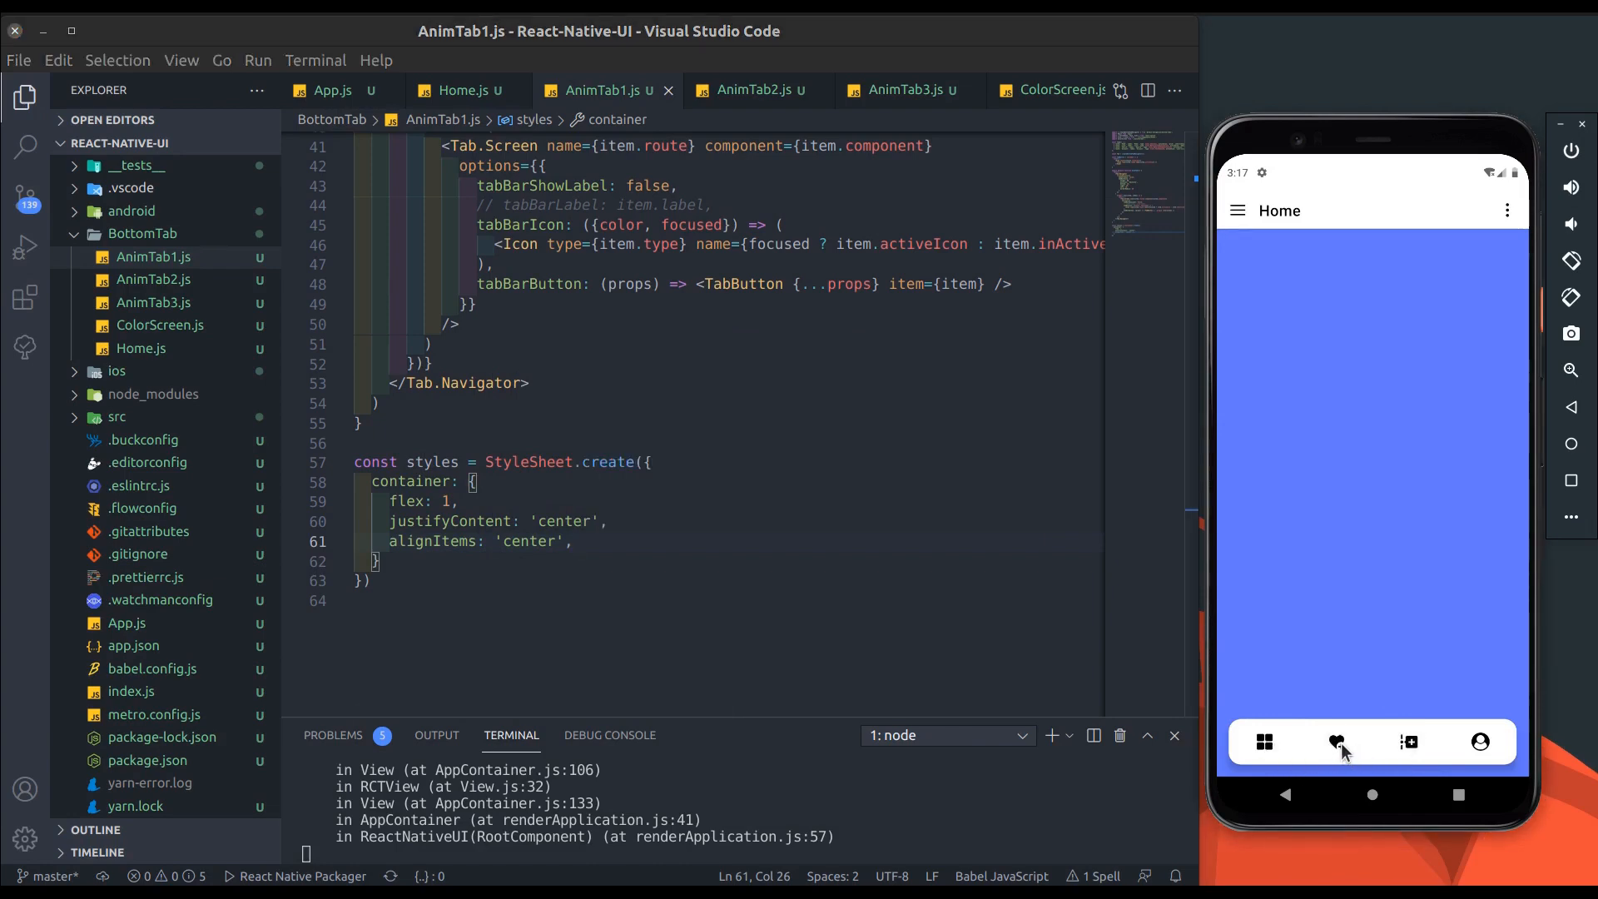
{"action": "scroll", "scroll_direction": "up", "scroll_amount": 3}
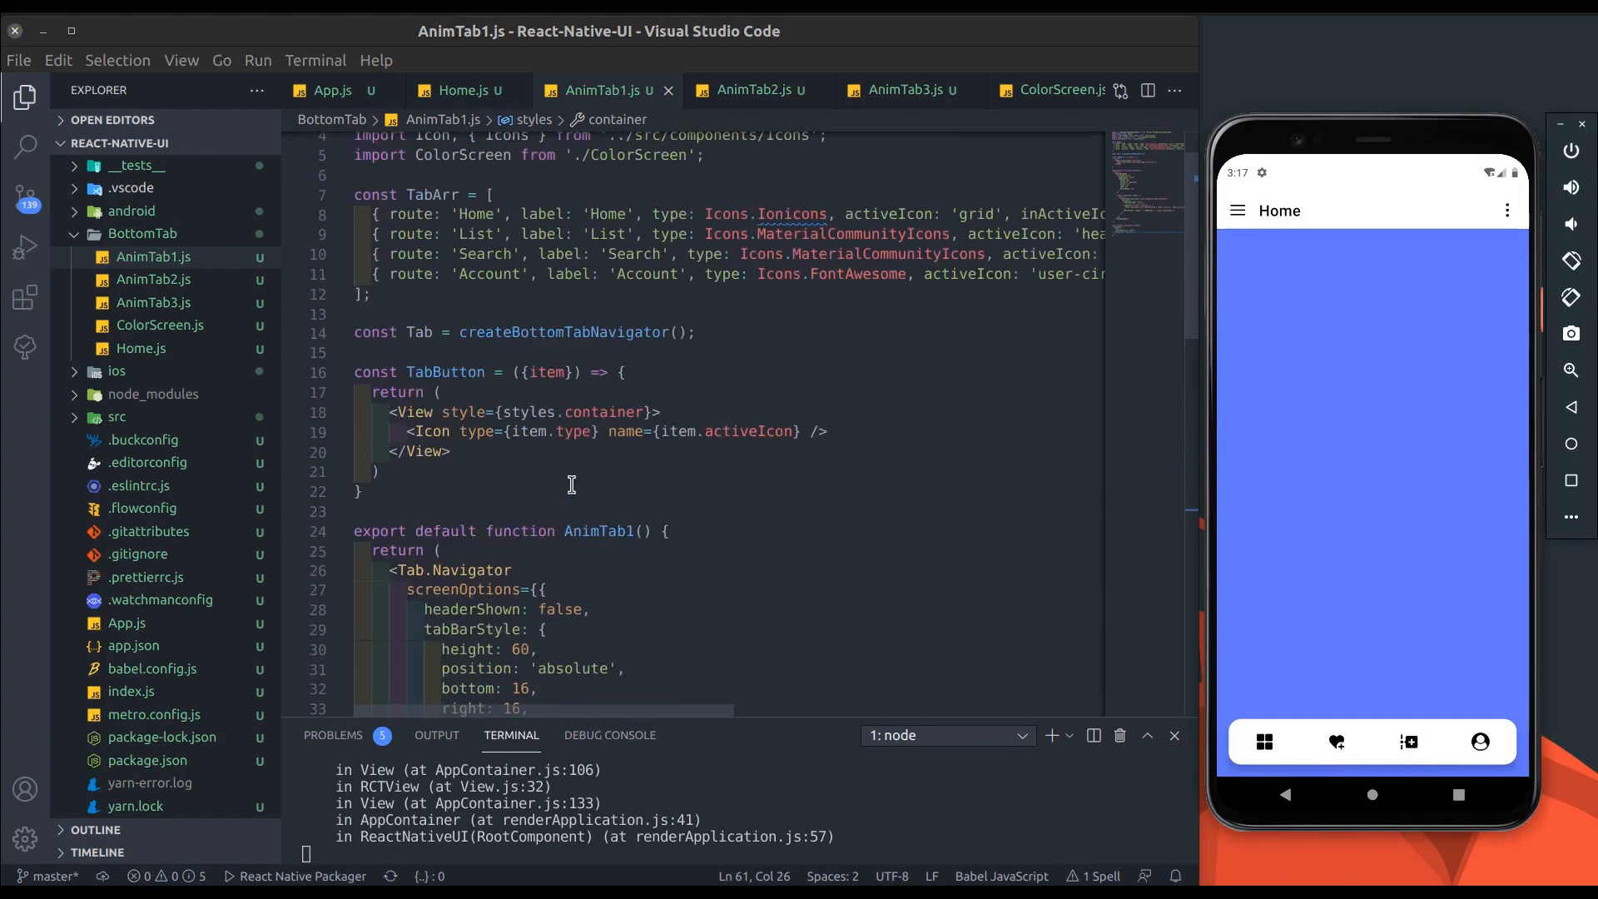
Step: Make TabButton a TouchableOpacity with onPress={onPress} and activeOpacity={1}, testing the Home tab
{"action": "type", "text": "Touchable"}
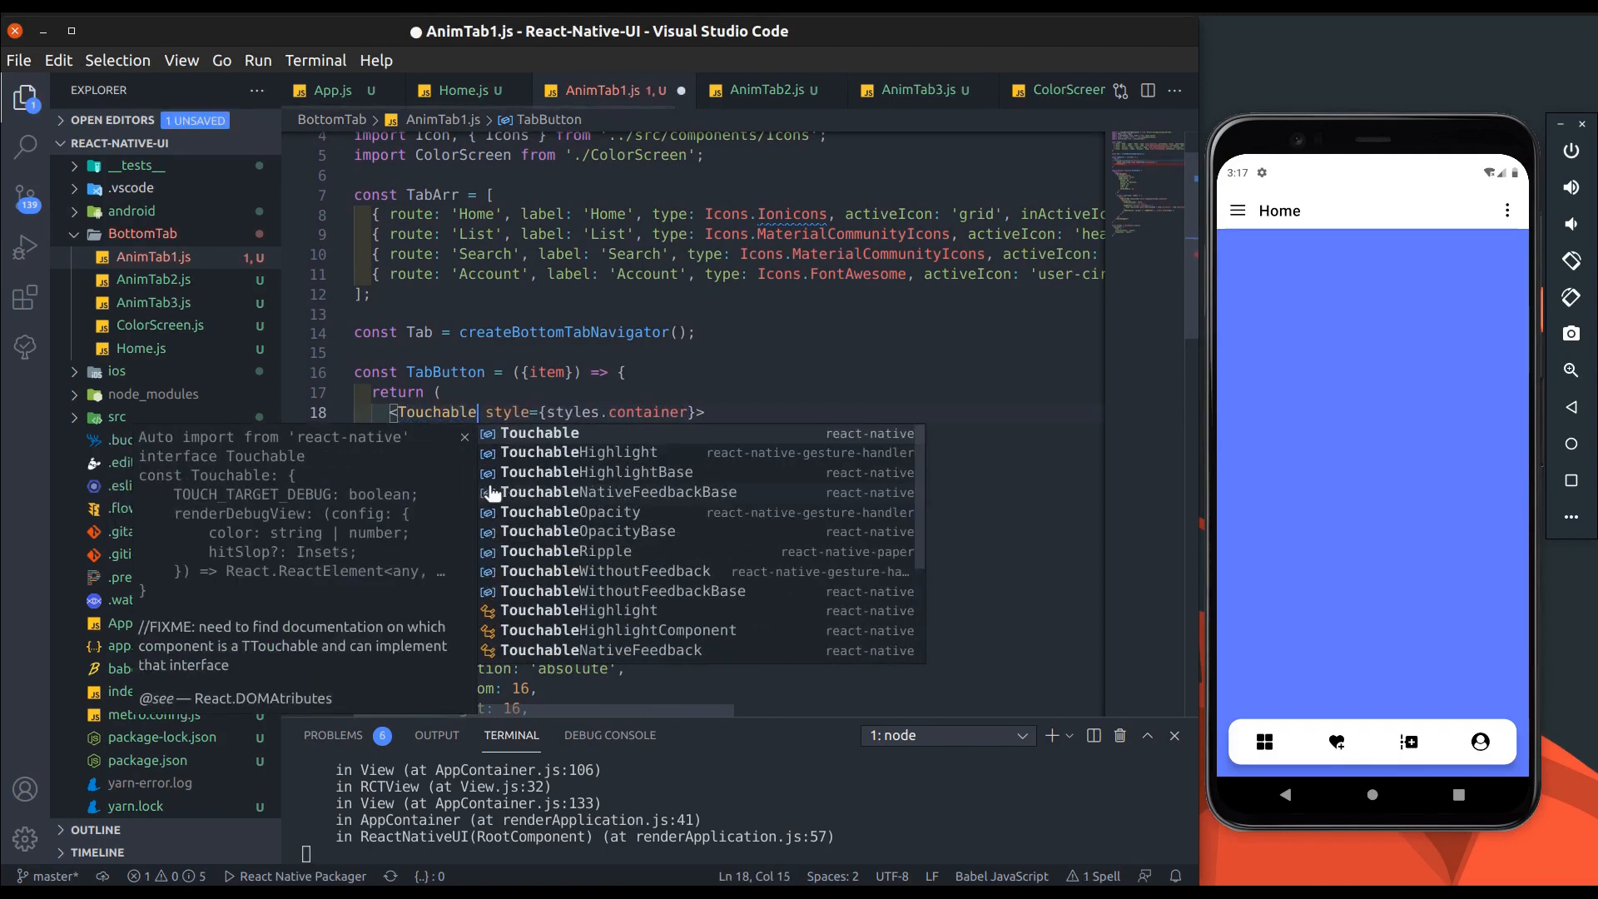
{"action": "left_click", "coordinate": [567, 512]}
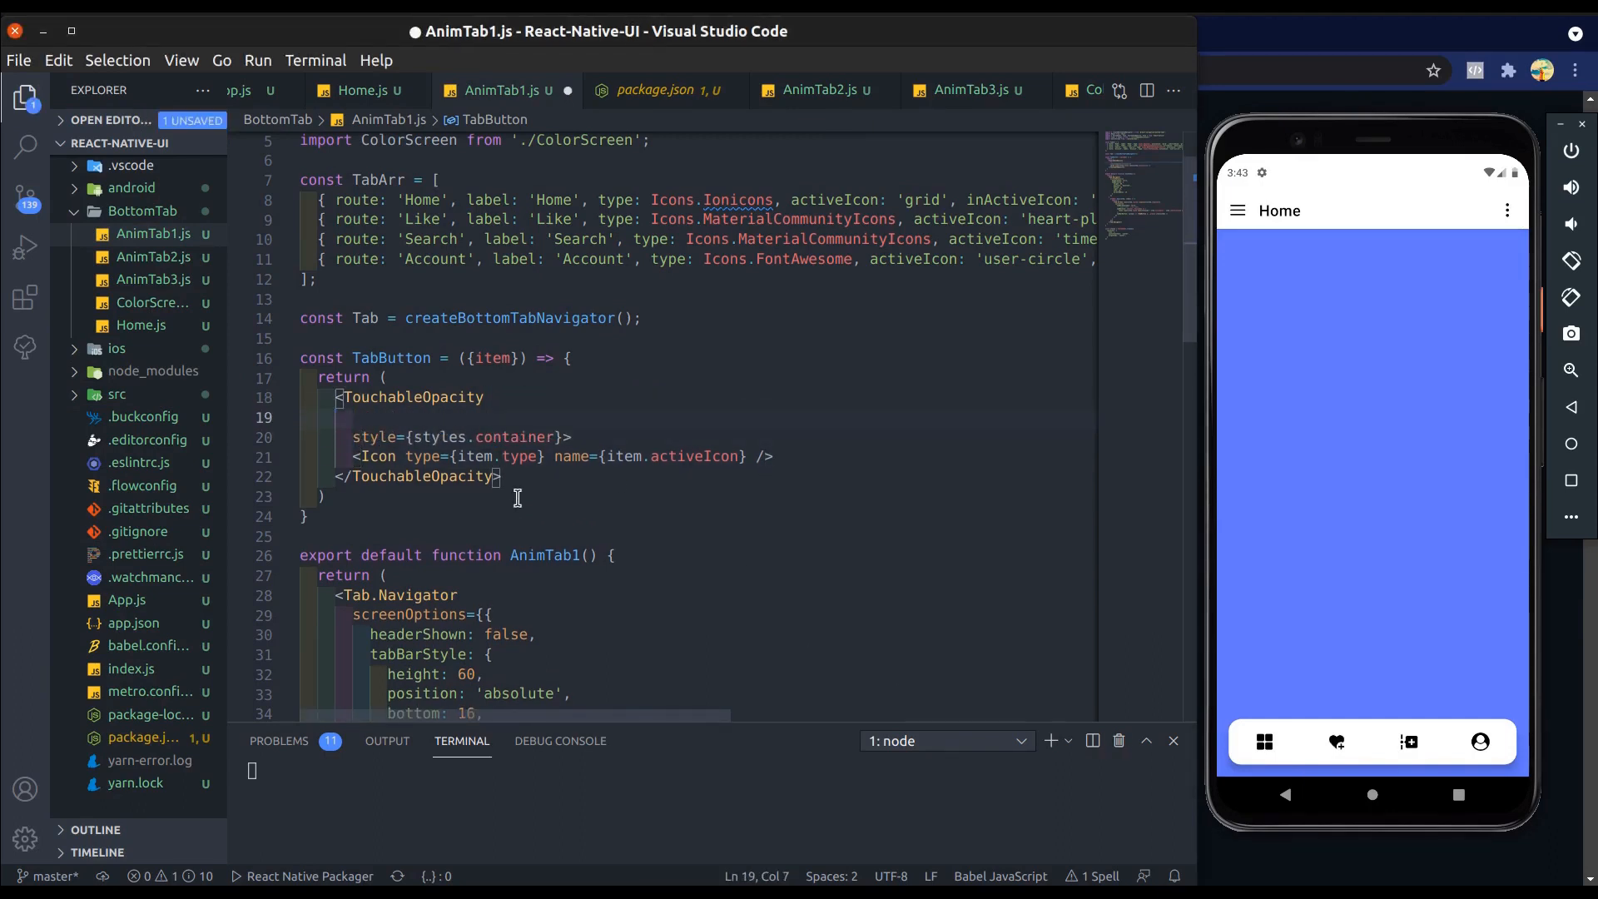
{"action": "type", "text": "onPress={onPress"}
{"action": "type", "text": "const {item, onPress} = props;"}
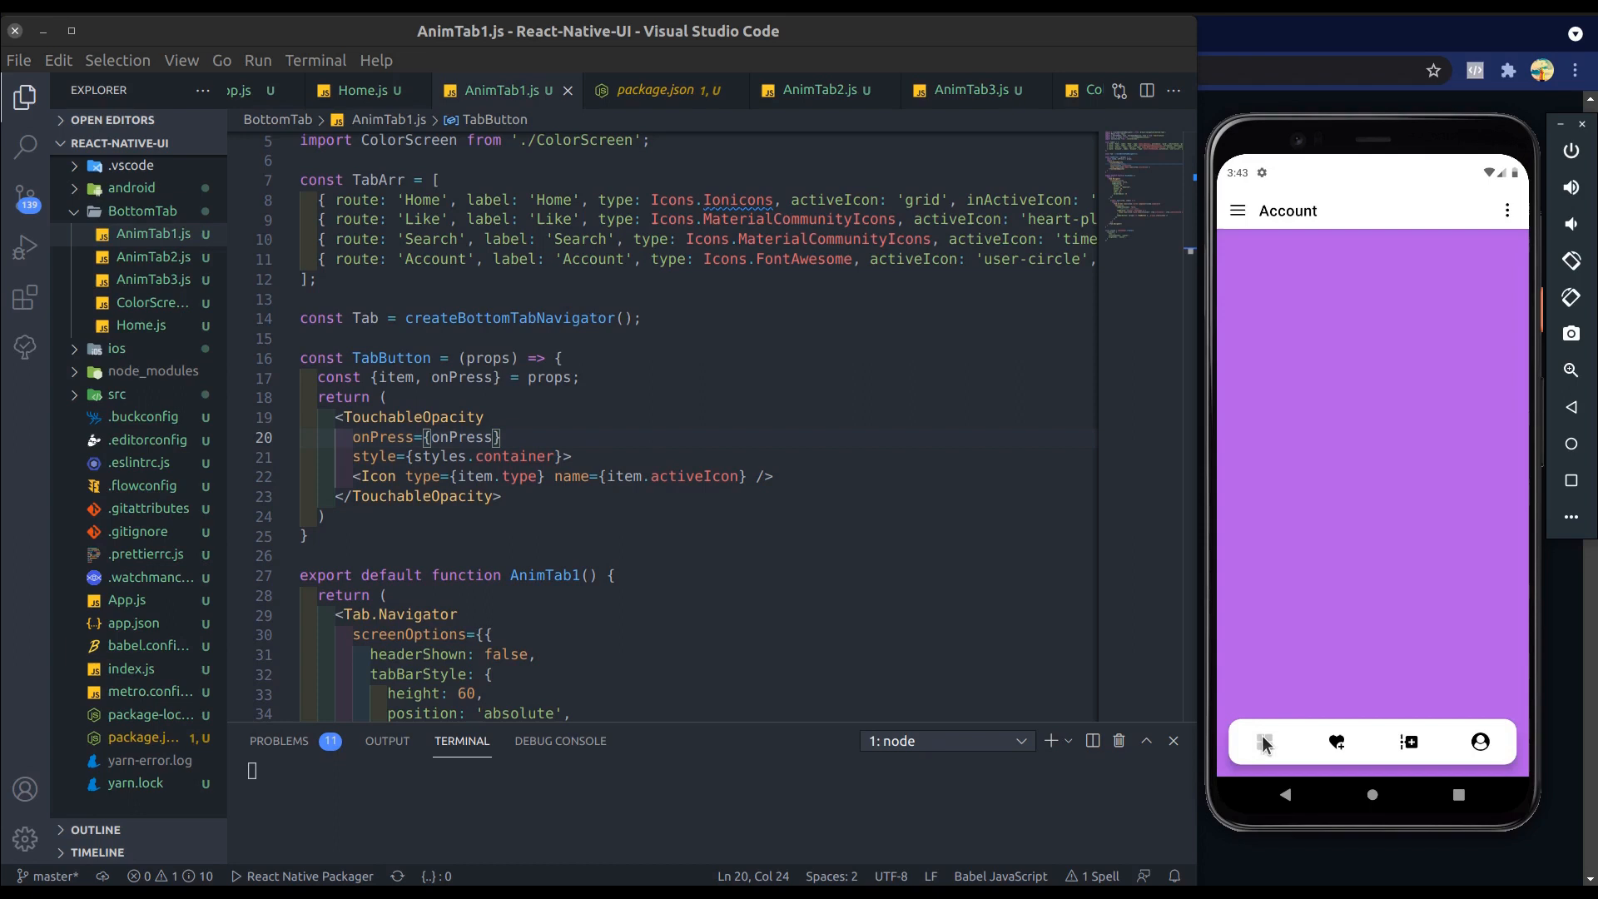
{"action": "left_click", "coordinate": [1263, 742]}
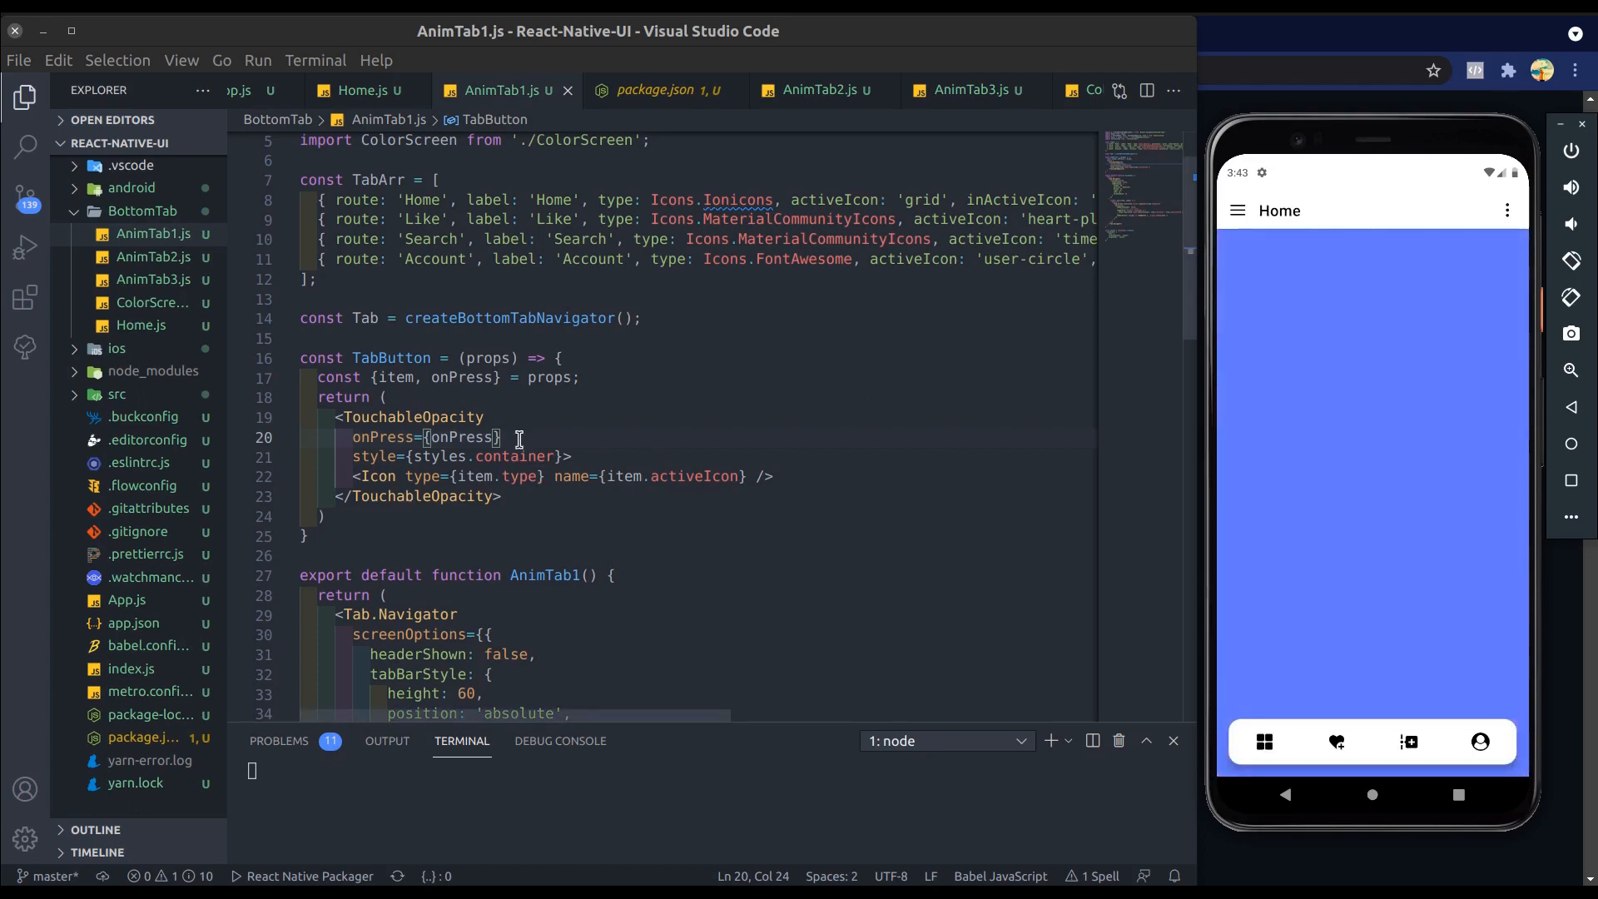
{"action": "type", "text": "actOp"}
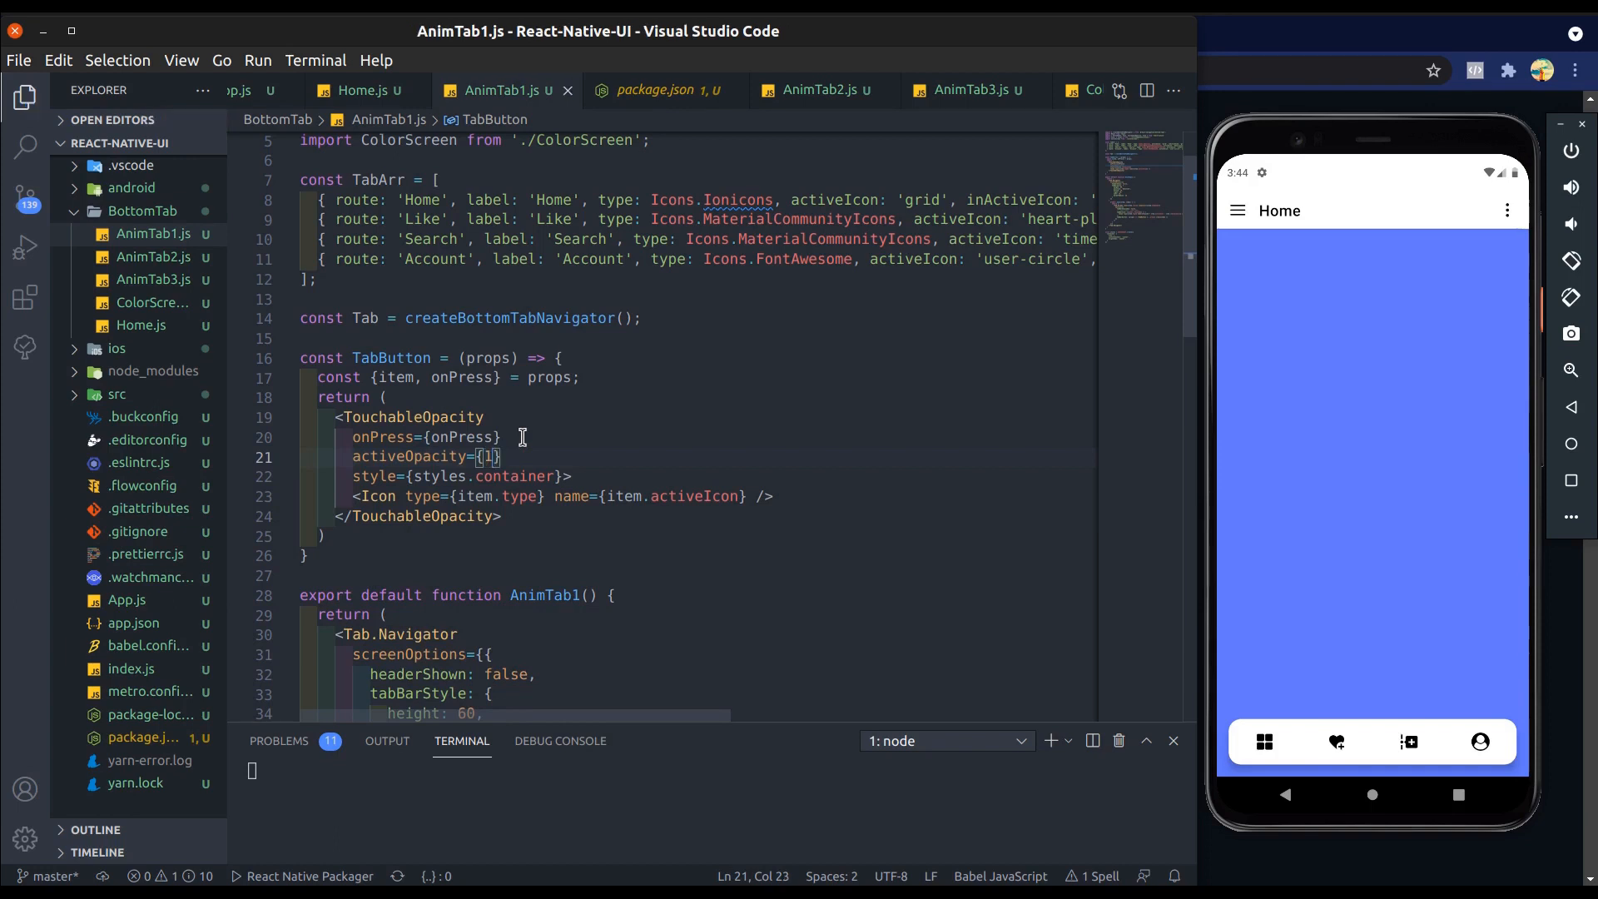
{"action": "type", "text": "log"}
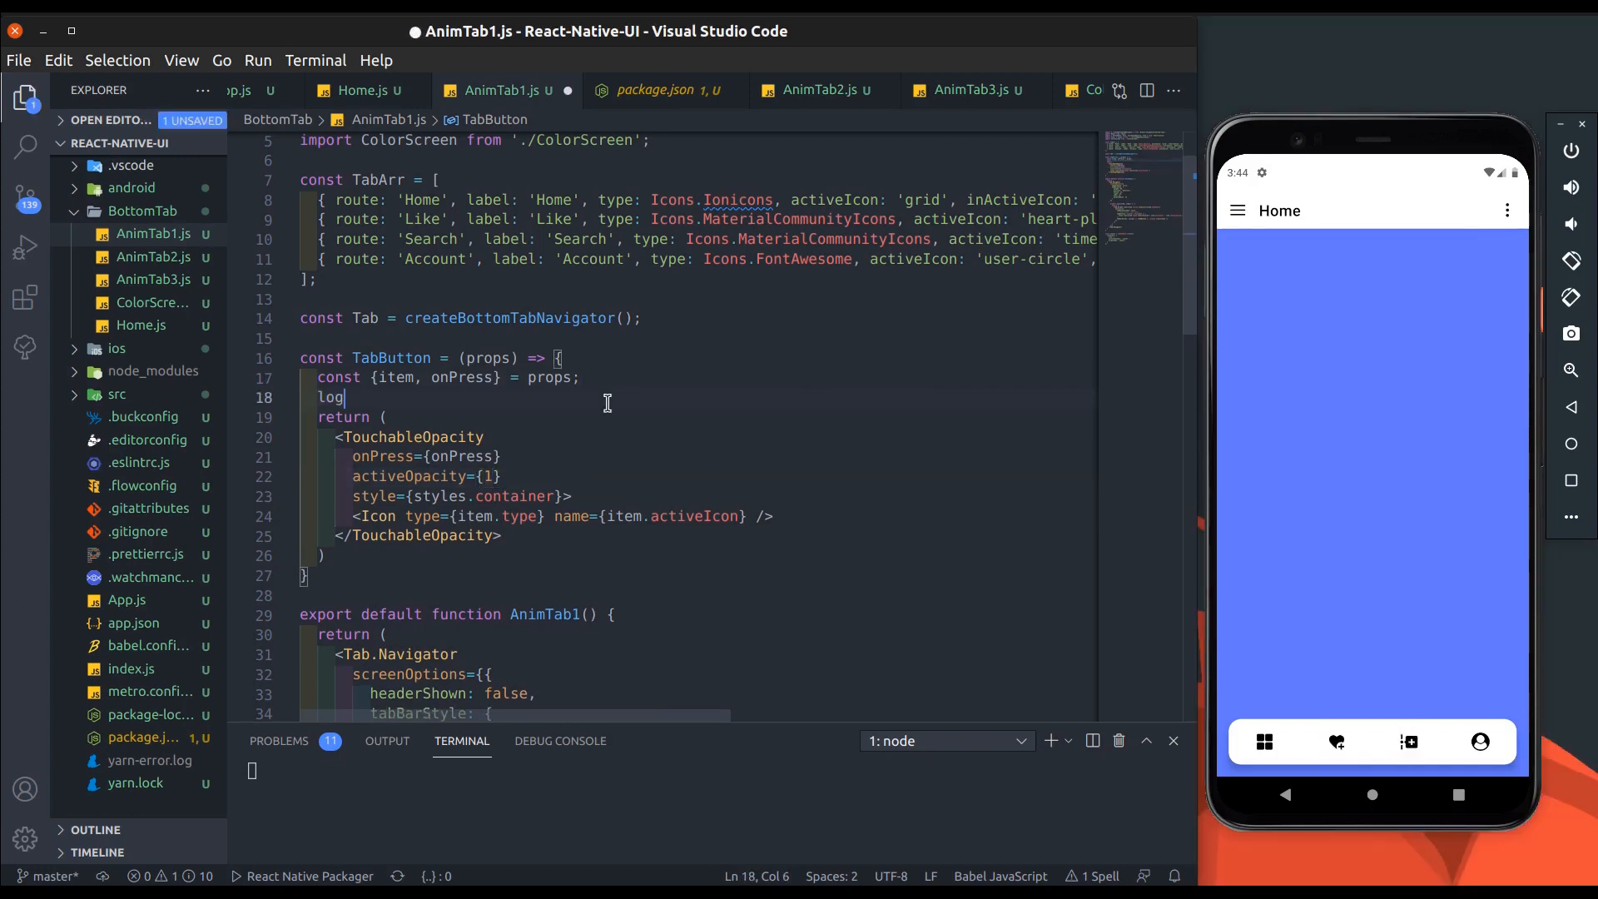
Step: Add console.log(props) to TabButton and tap the Like and Account tabs to log their props
{"action": "type", "text": "console.log(props);"}
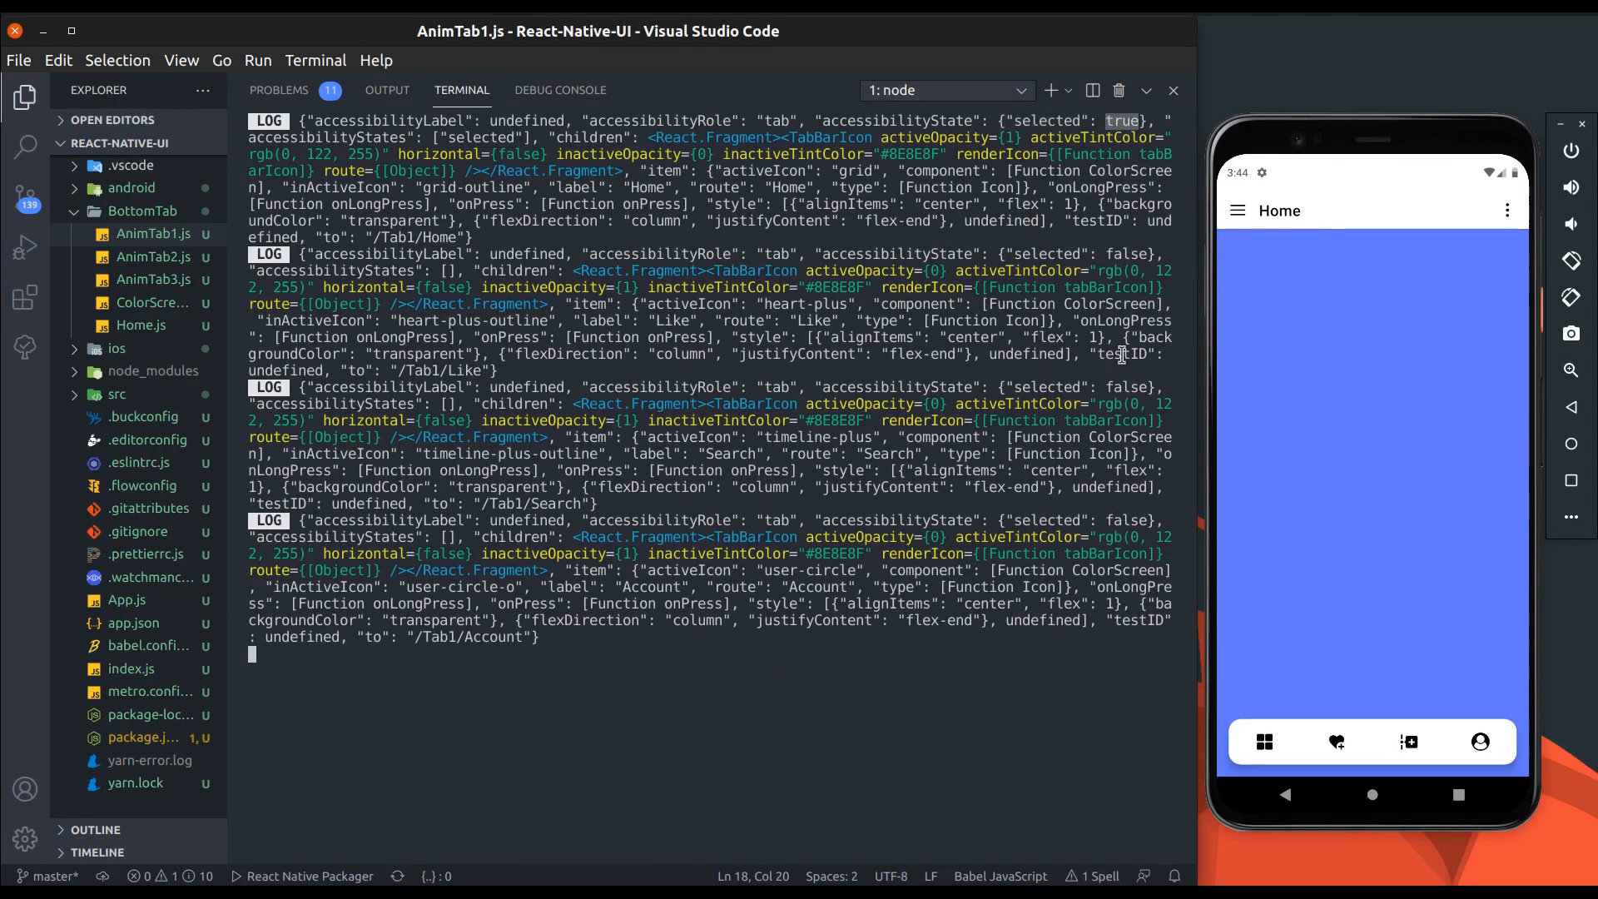
{"action": "left_click", "coordinate": [1335, 742]}
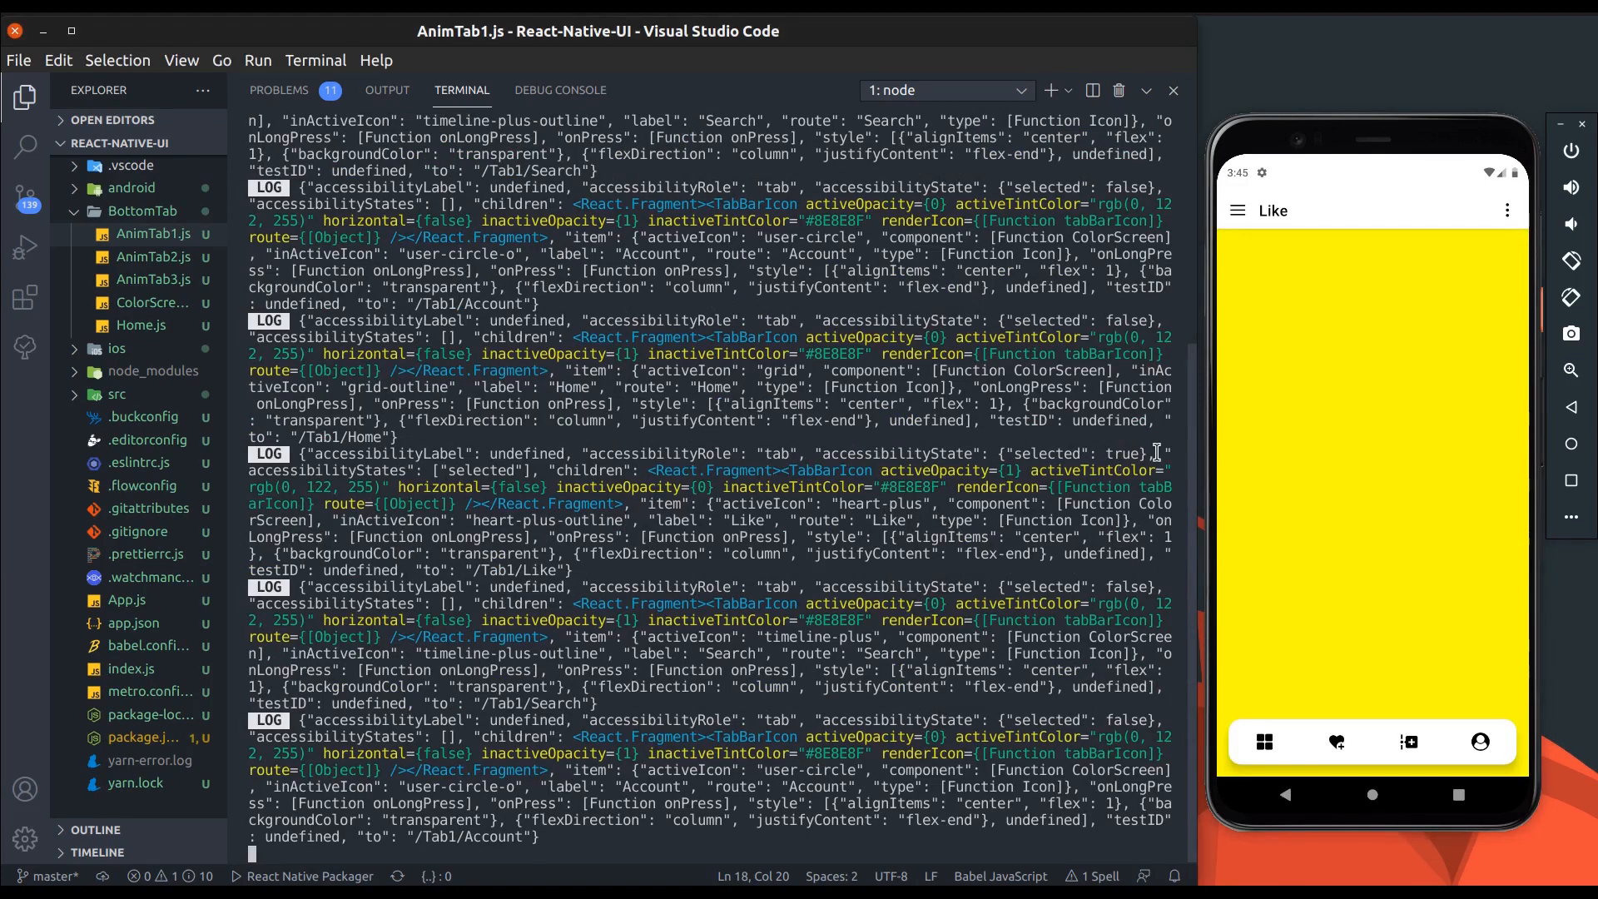
{"action": "left_click", "coordinate": [1480, 742]}
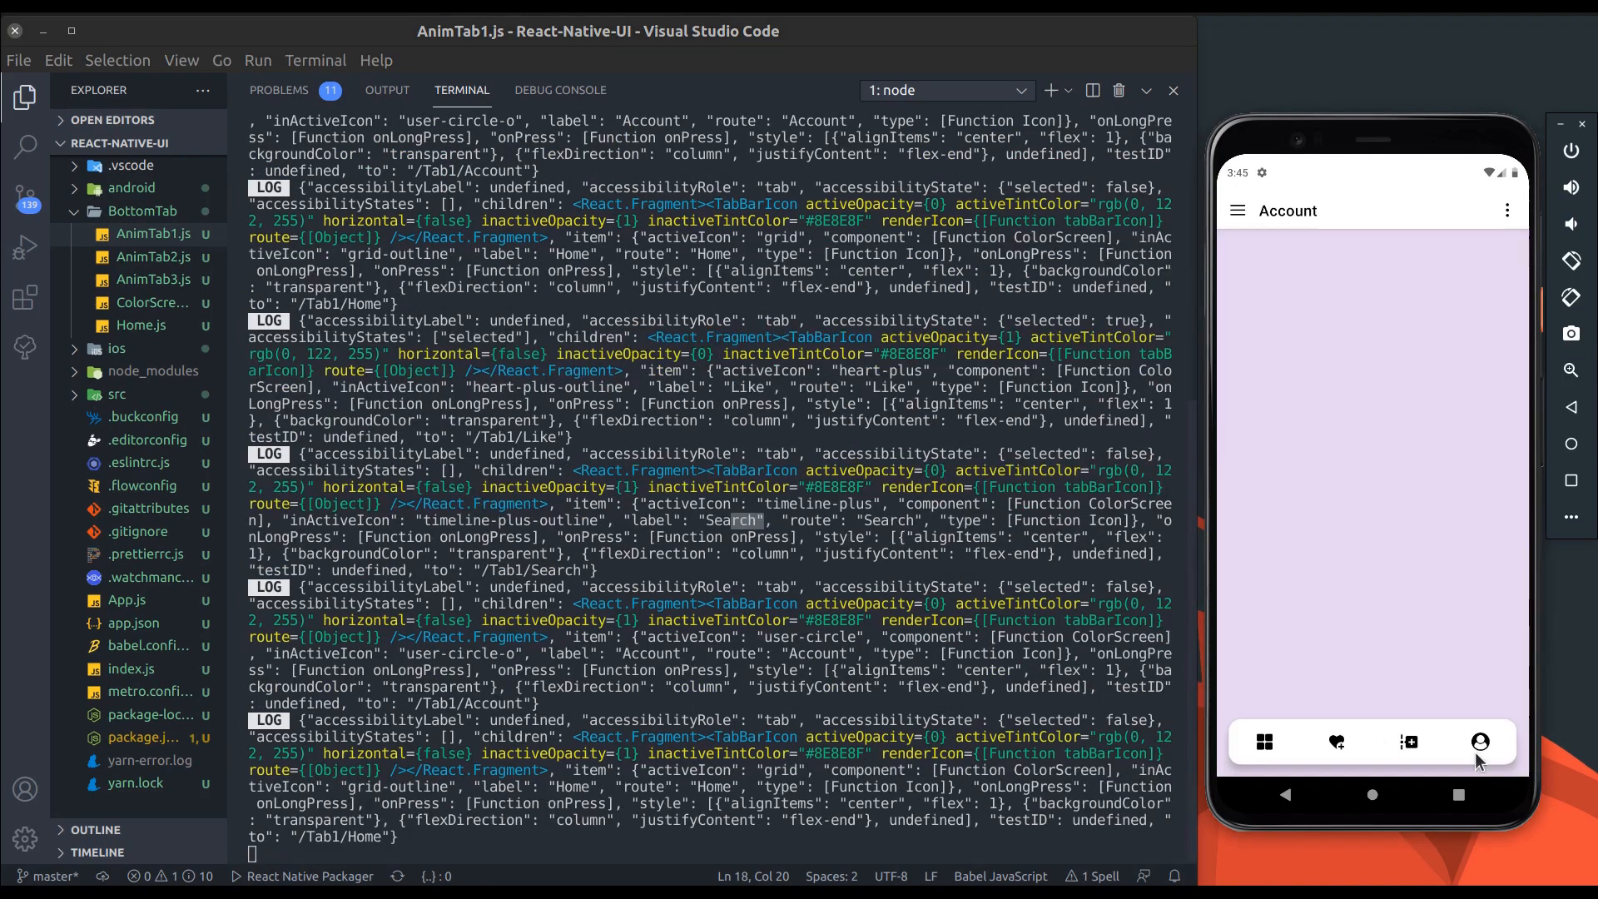
{"action": "left_click", "coordinate": [1479, 741]}
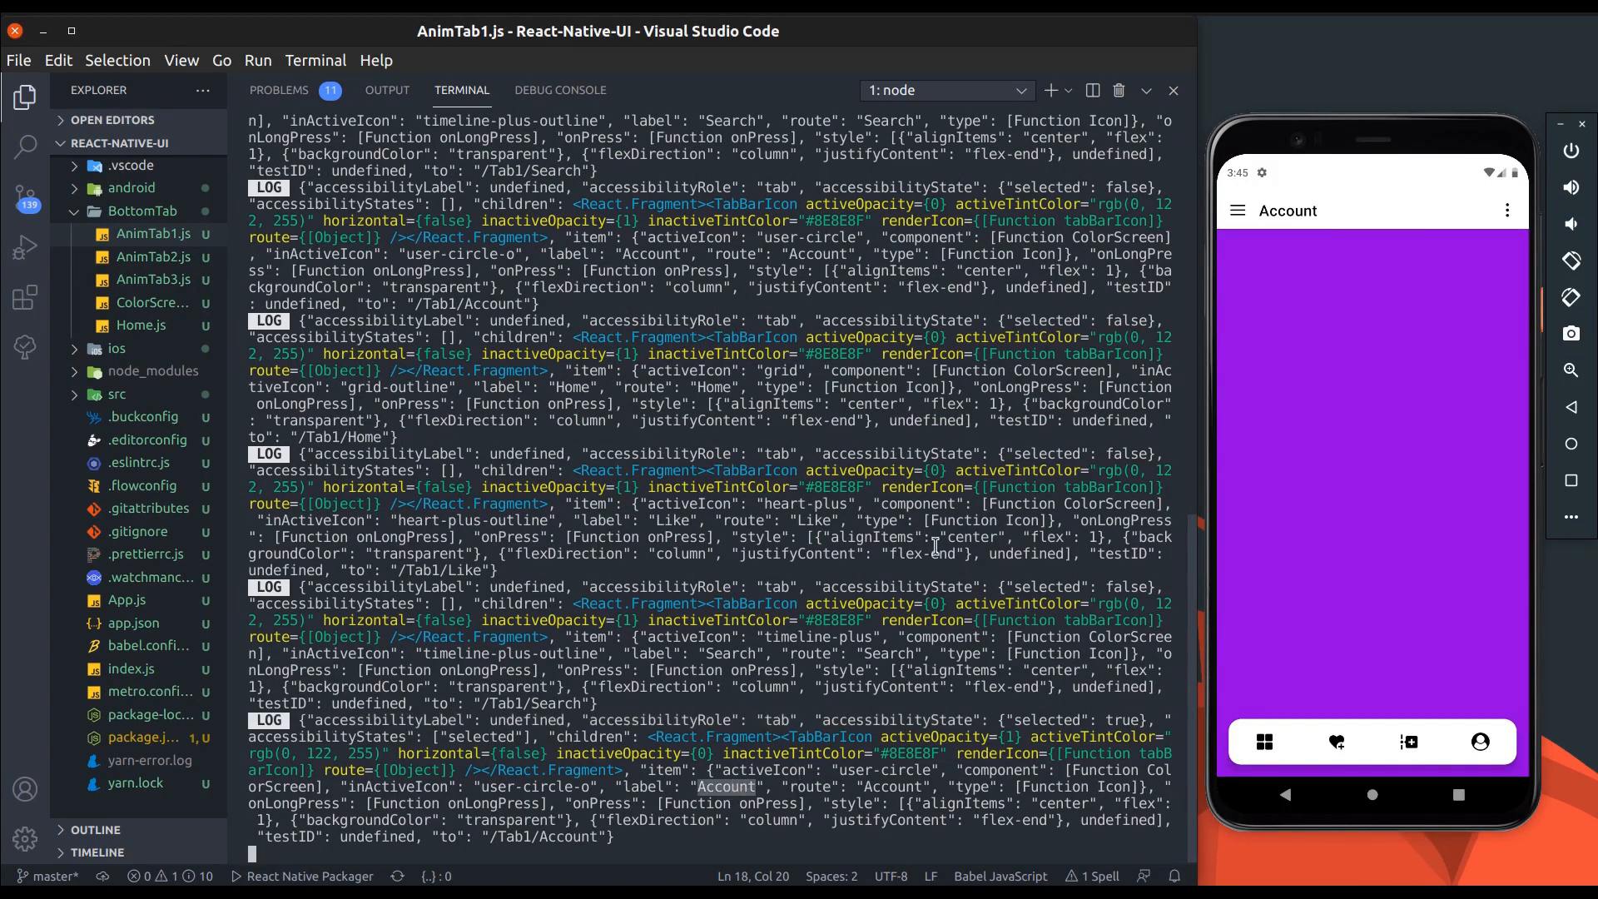
{"action": "left_click", "coordinate": [549, 89]}
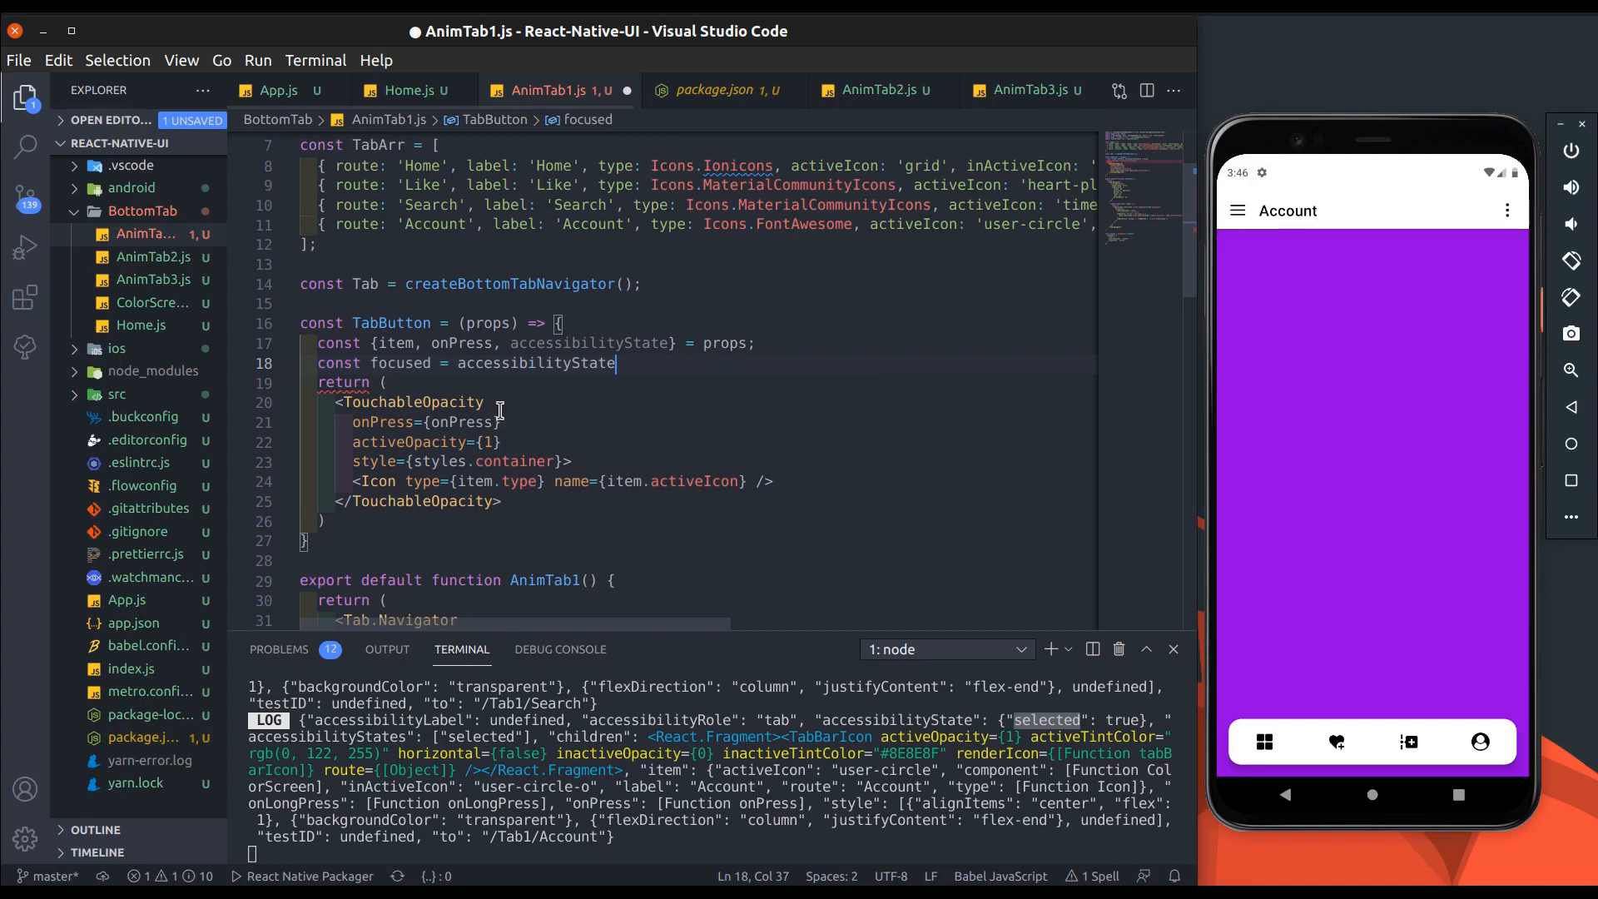
Step: Set the icon color from accessibilityState.selected: primary colour when focused, lighter otherwise
{"action": "type", "text": ".selected;"}
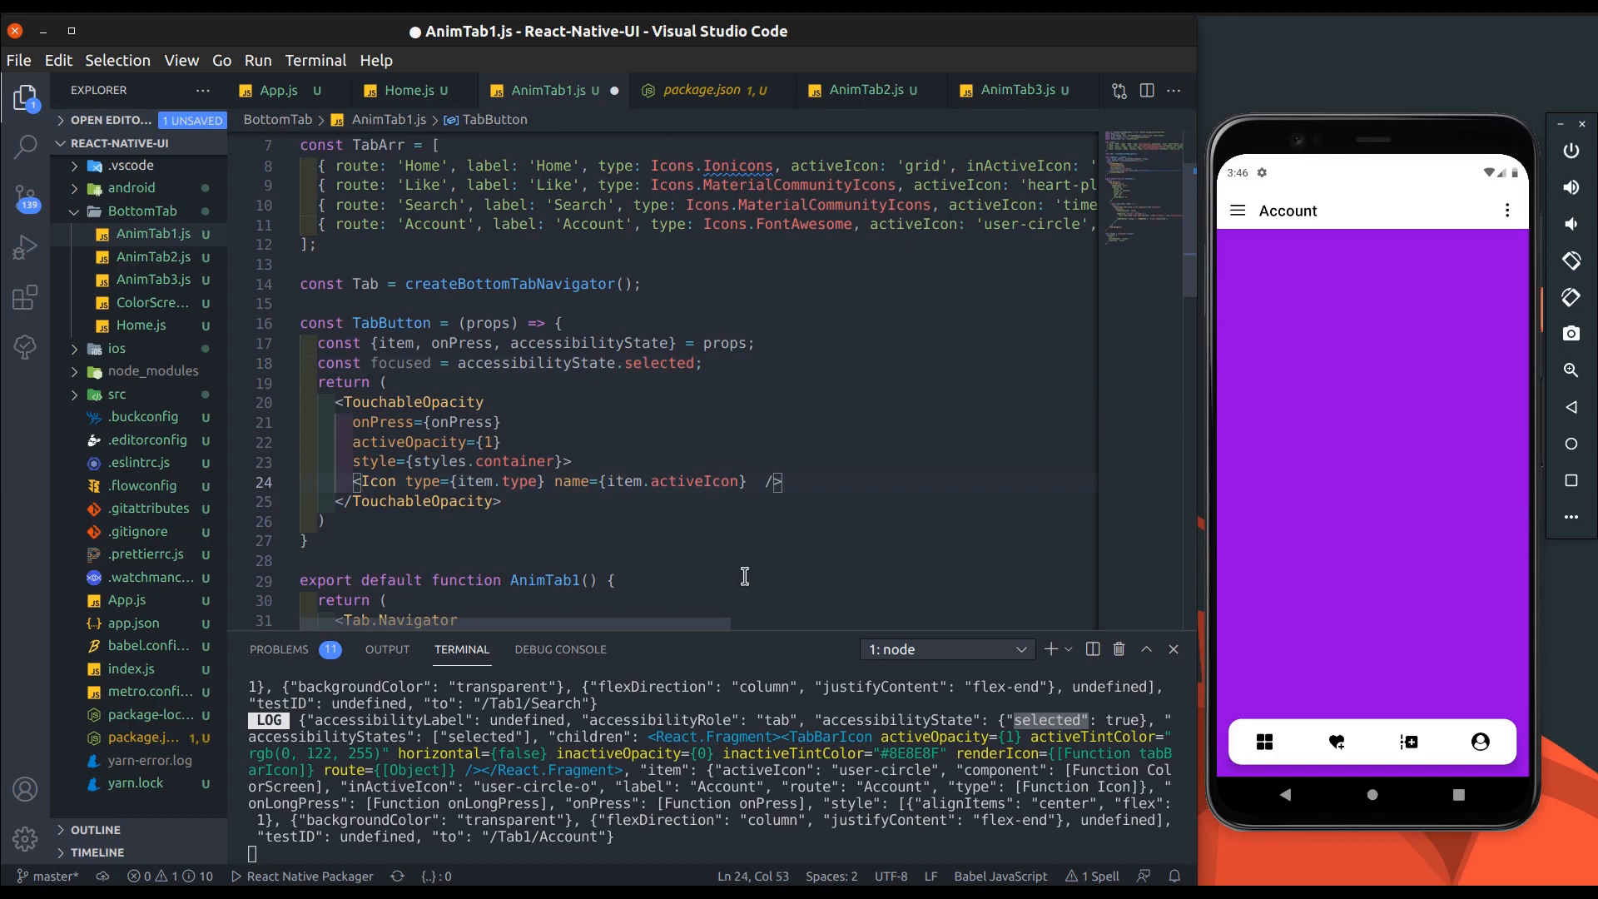
{"action": "type", "text": "color={}"}
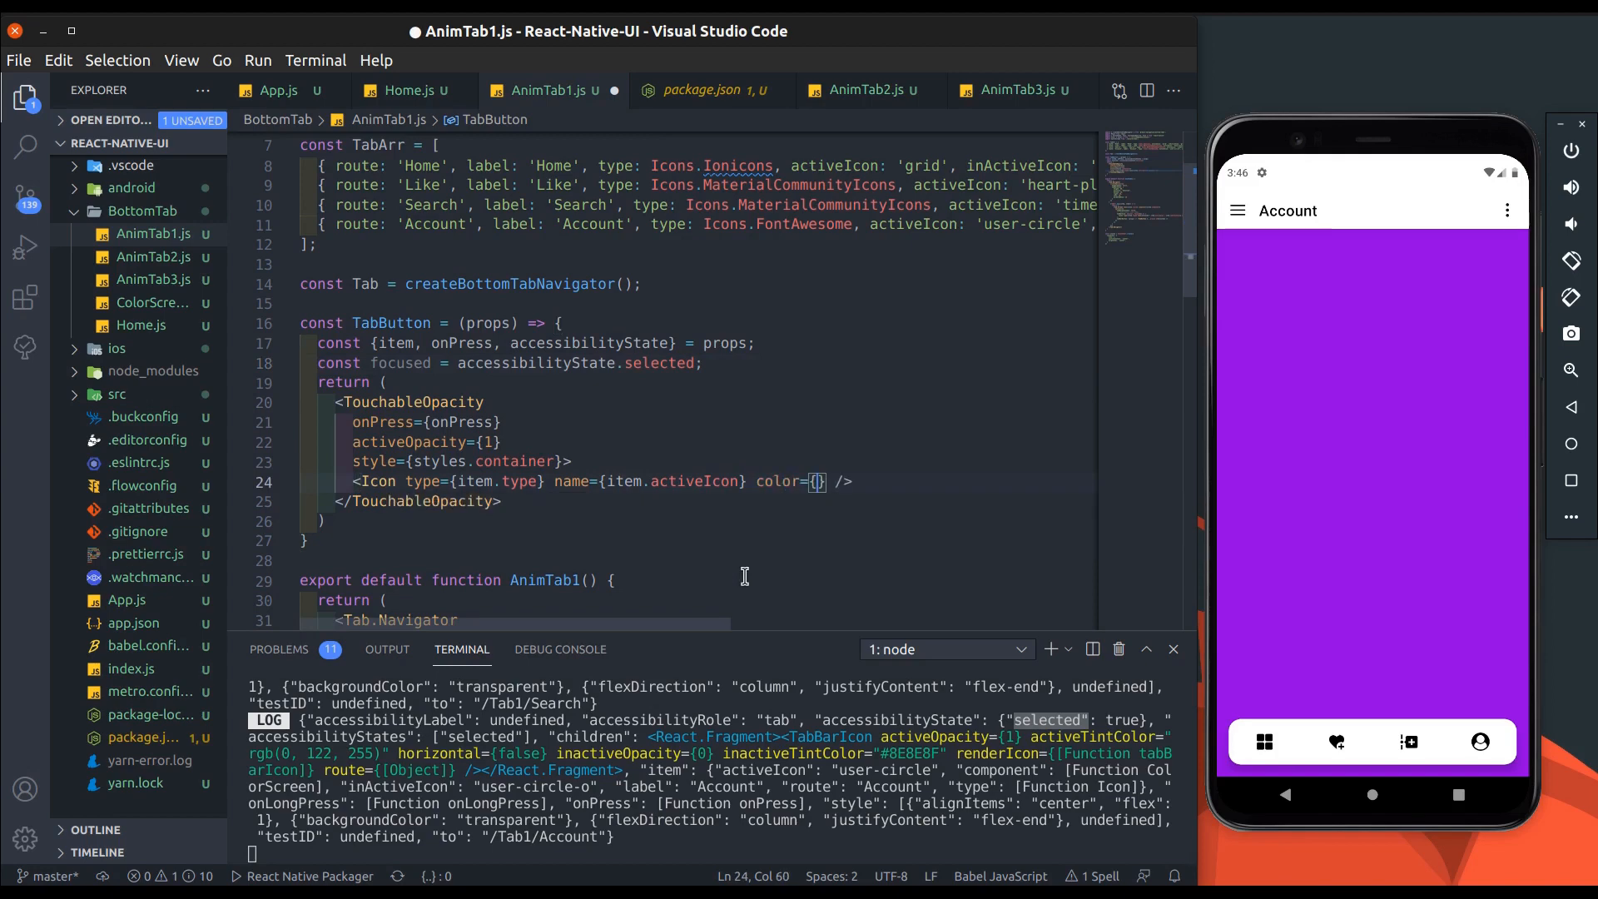
{"action": "type", "text": "focus ?"}
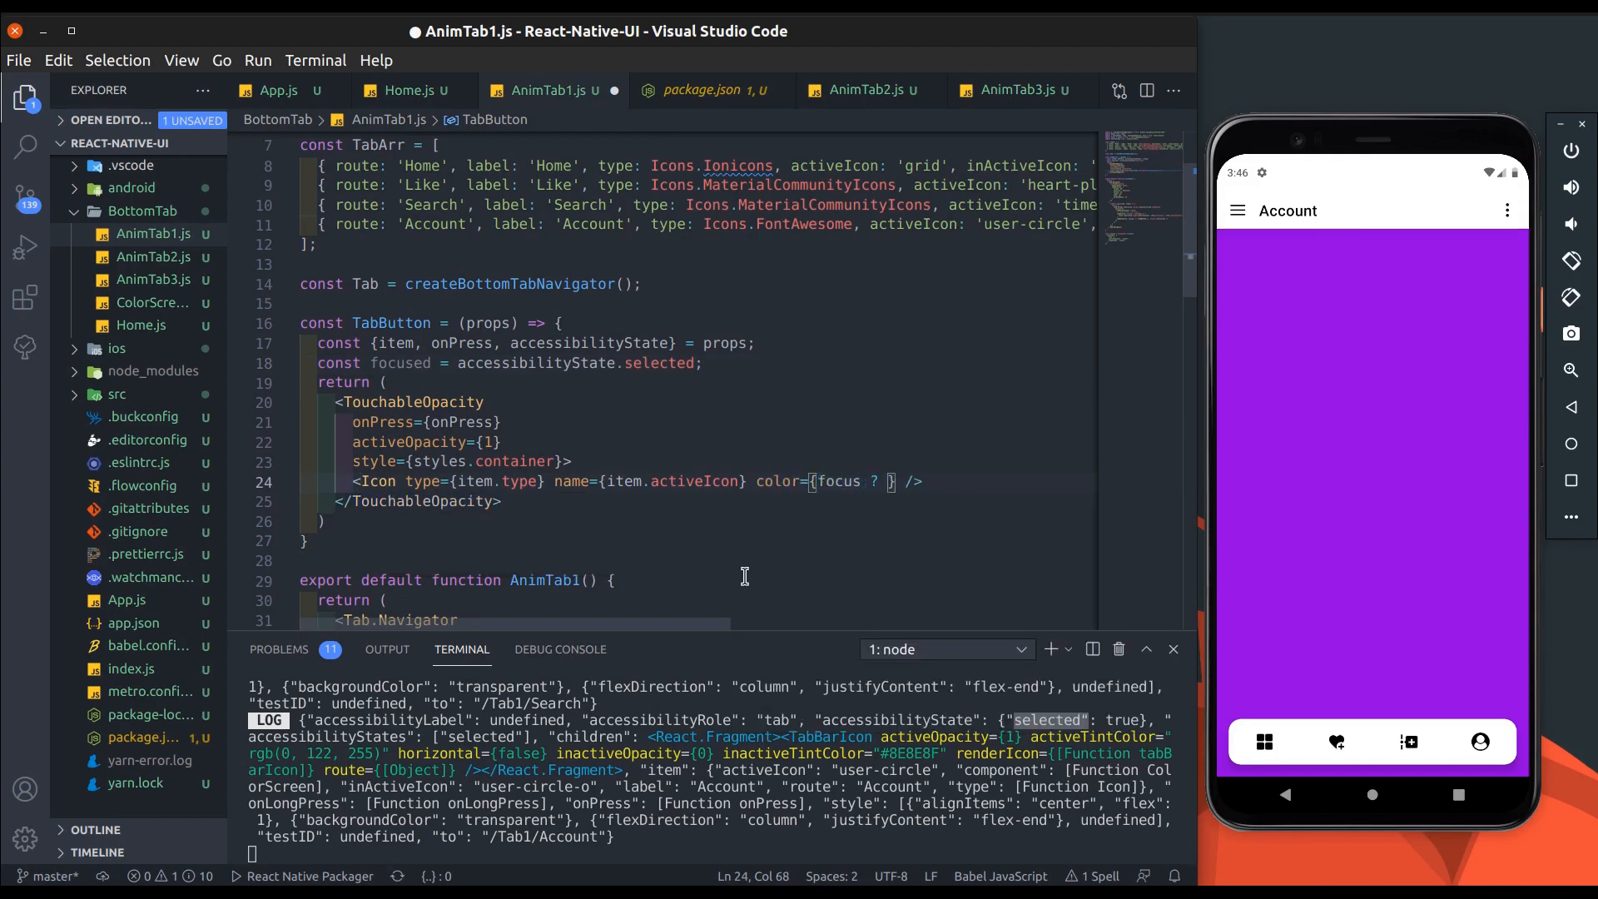
{"action": "type", "text": "Colors.primary"}
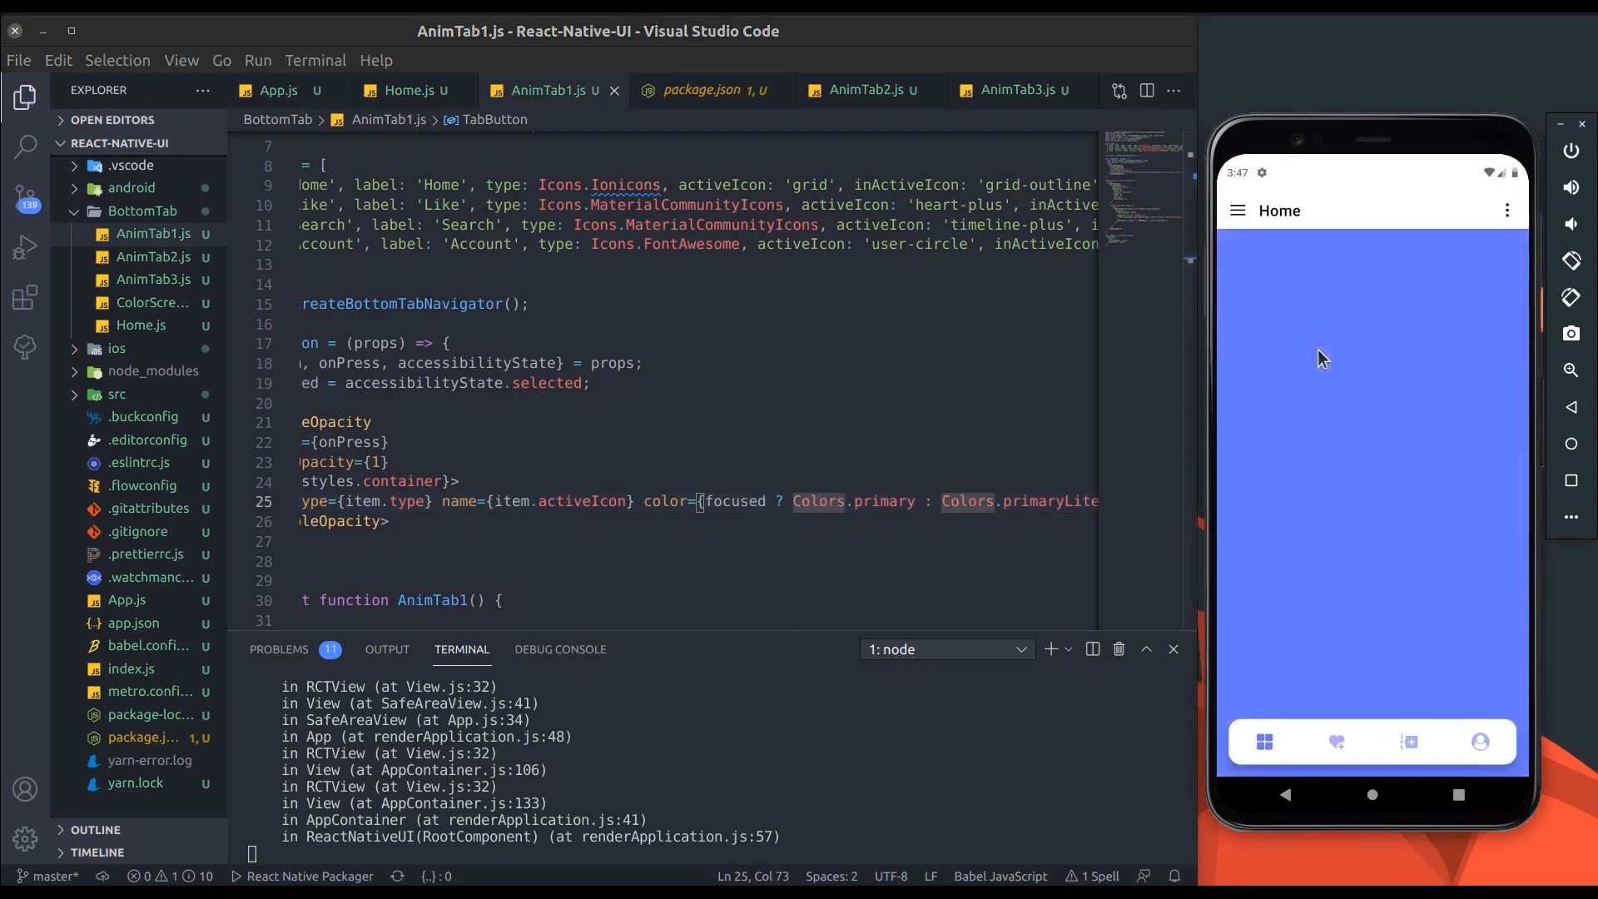
{"action": "left_click", "coordinate": [1336, 741]}
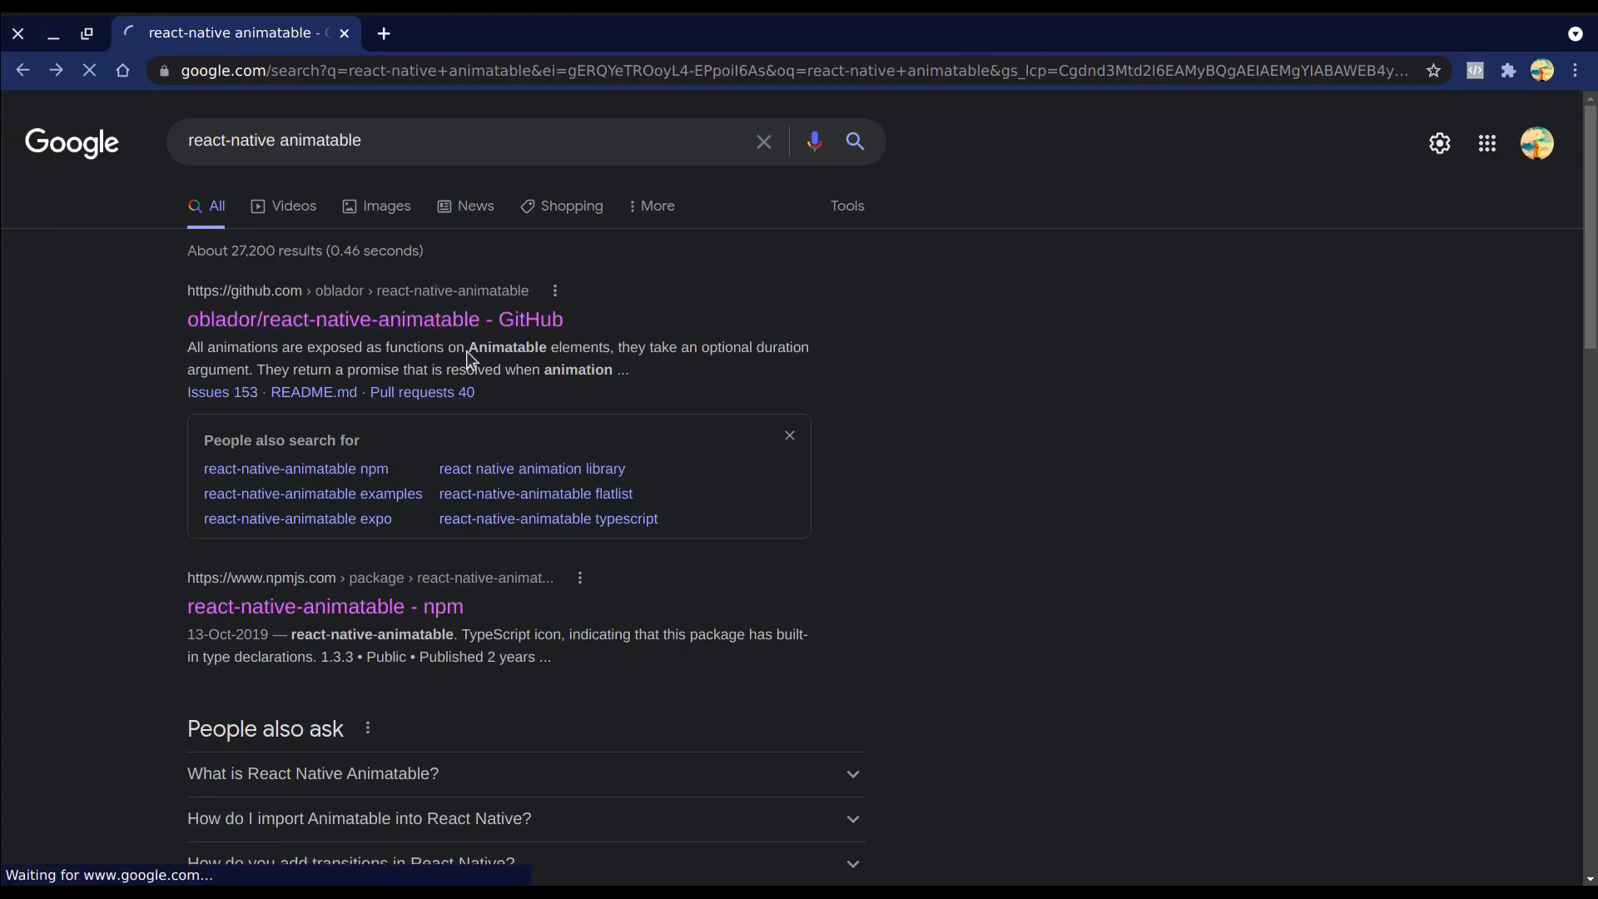
Step: Open the oblador/react-native-animatable GitHub result
{"action": "left_click", "coordinate": [374, 318]}
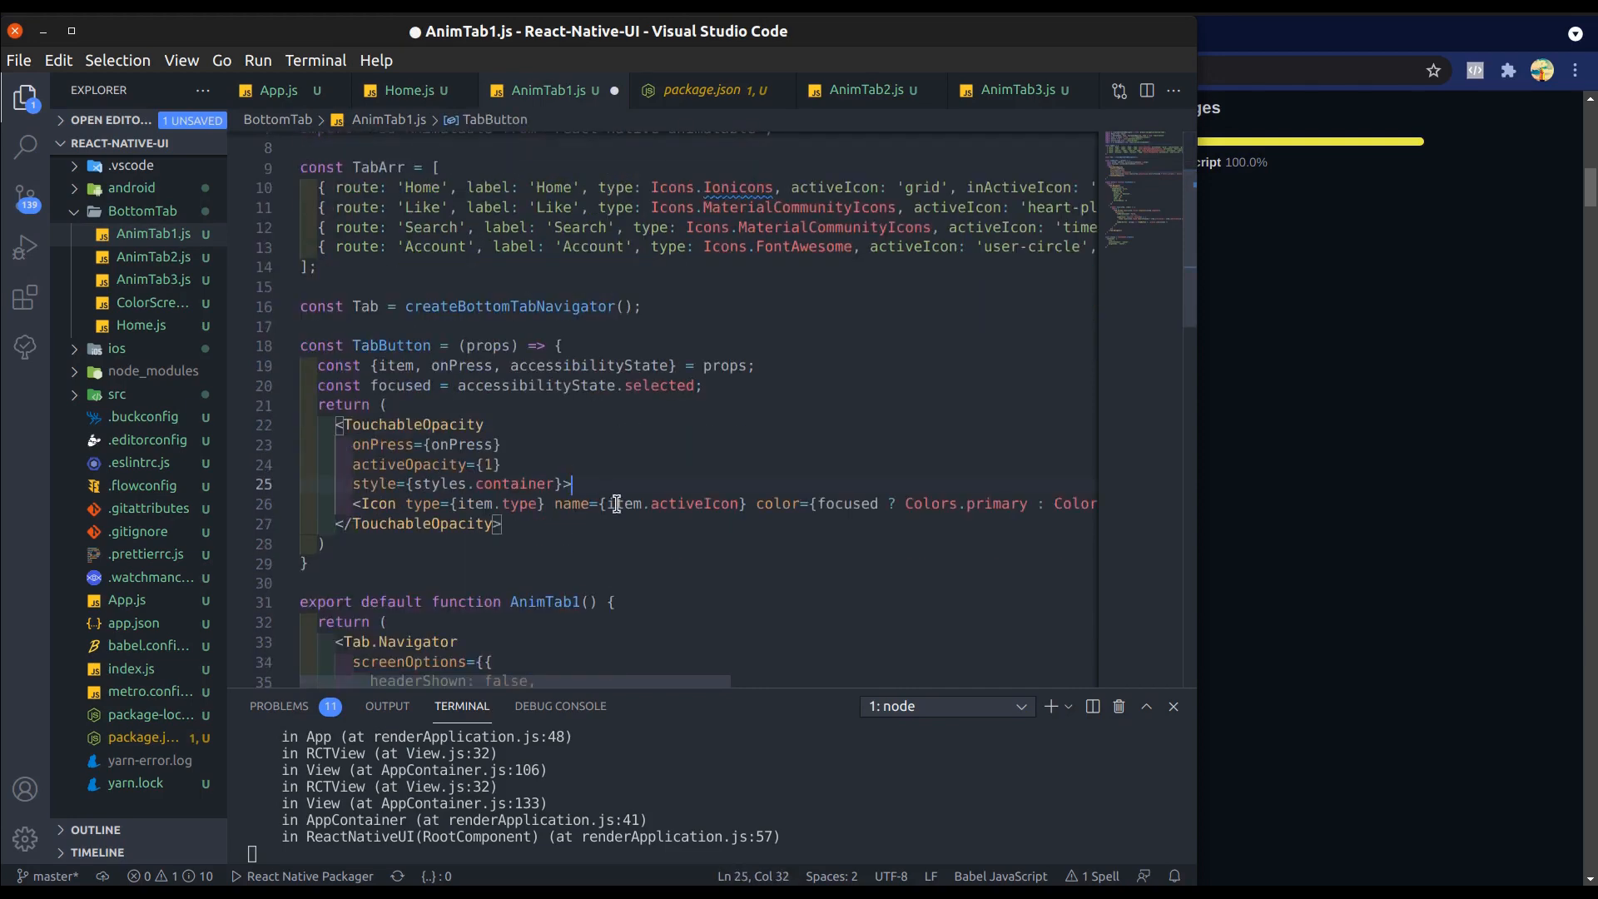
Step: Wrap the tab Icon in an Animatable.View, keeping the style prop on its own line
{"action": "type", "text": "<Animatable"}
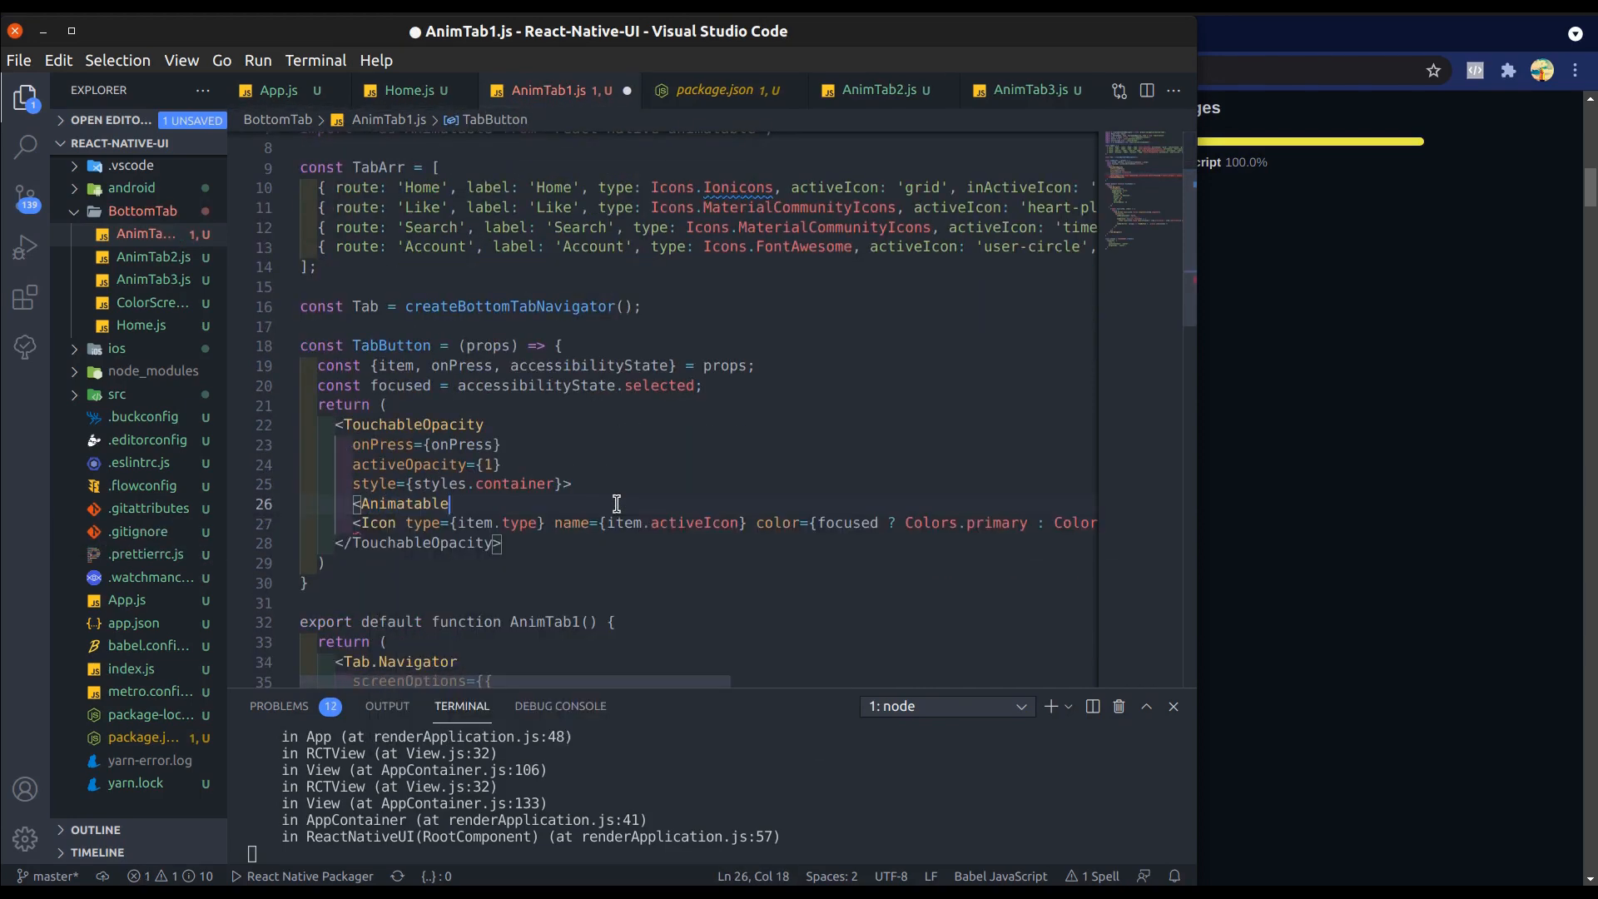
{"action": "type", "text": ".View>"}
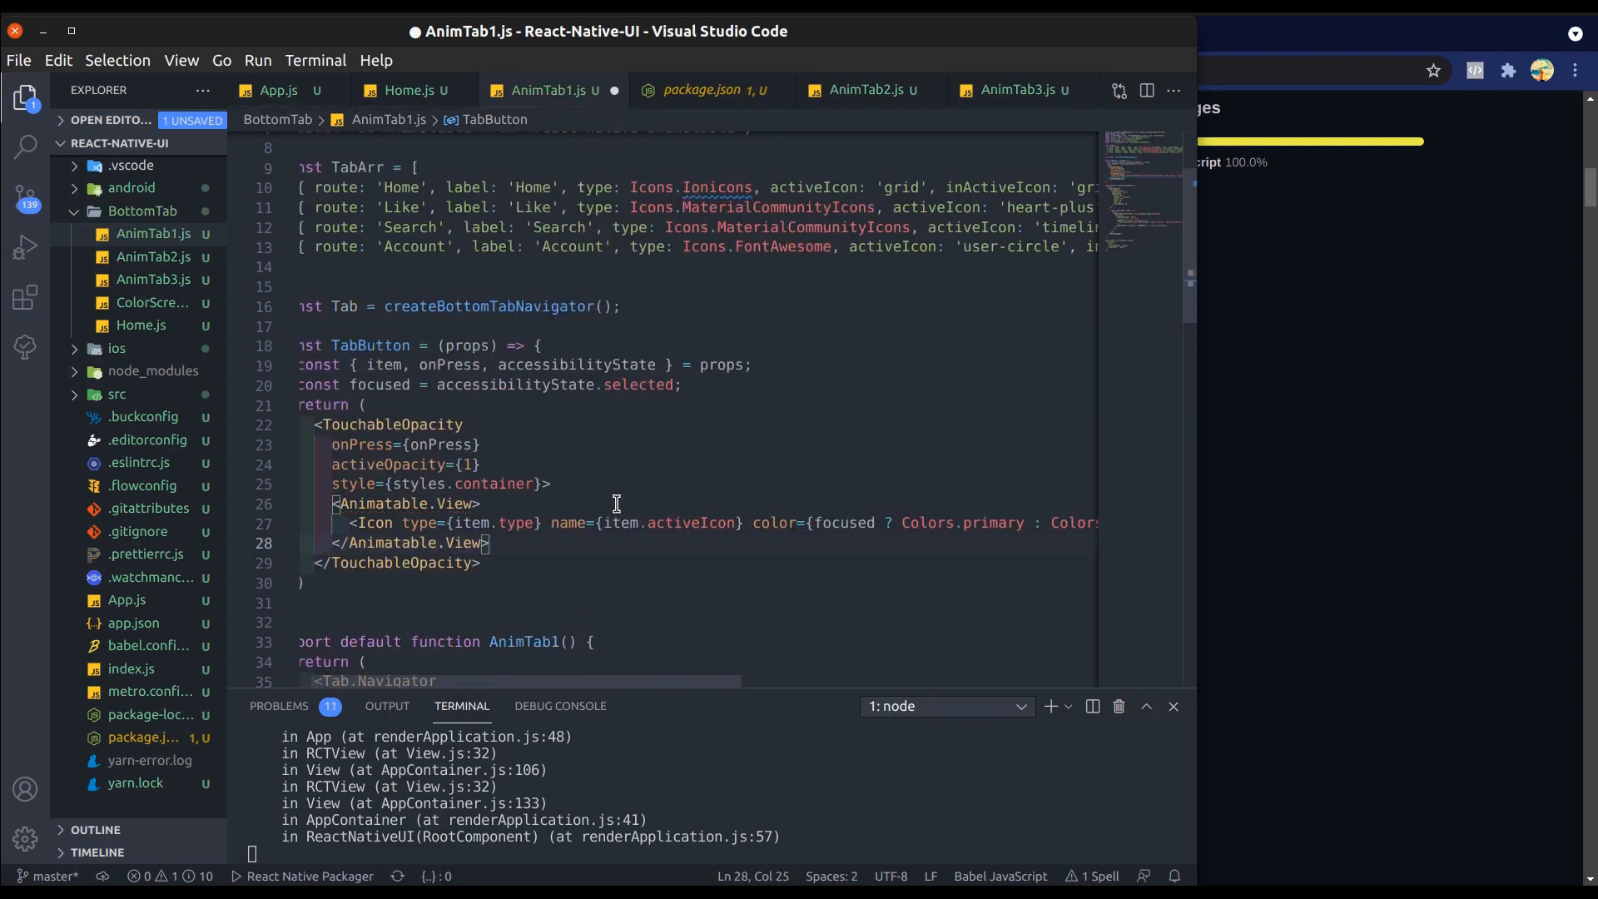
{"action": "mouse_move", "coordinate": [330, 482]}
{"action": "type", "text": " style={styles.container}"}
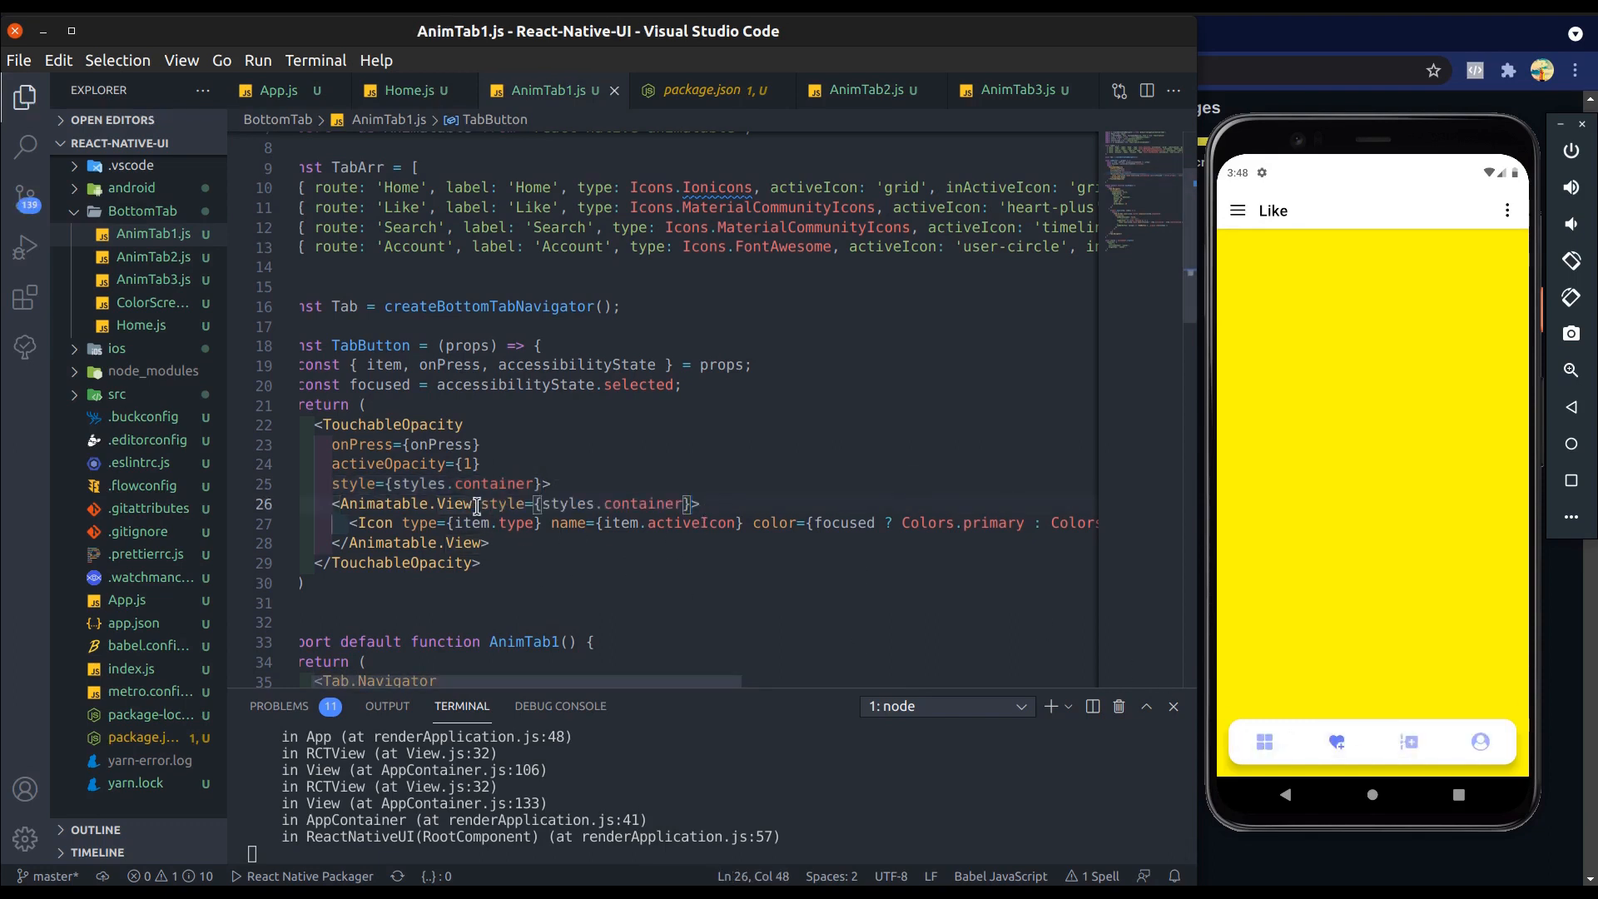
{"action": "key", "text": "Enter"}
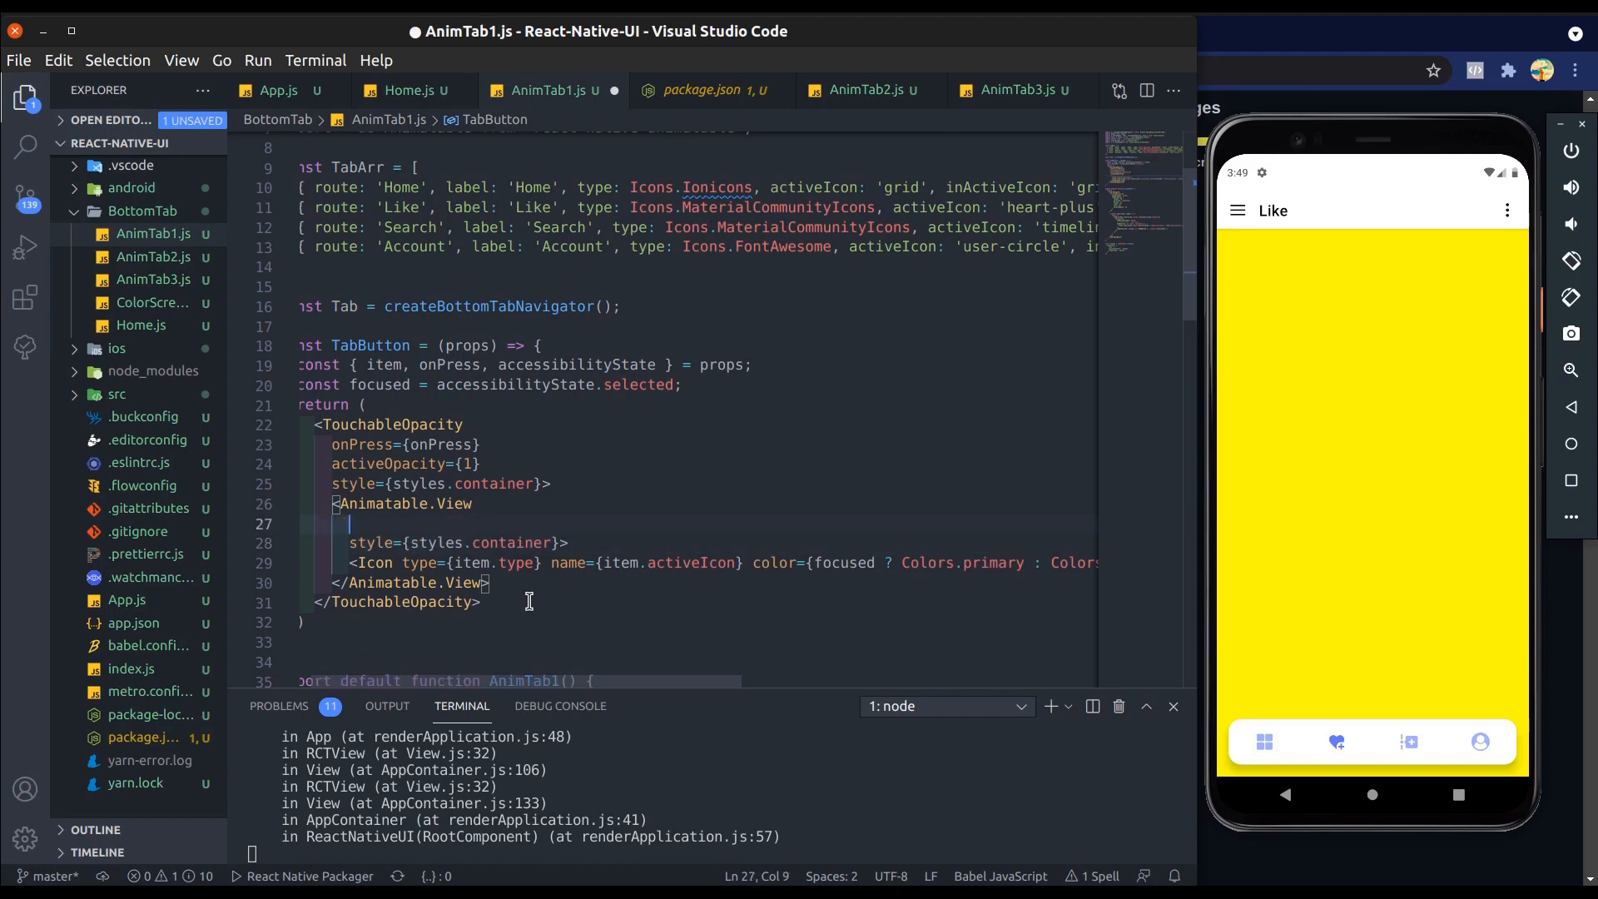
Step: Give the Animatable.View a zoomIn animation with 2000 ms duration and reopen Animatable Tab1
{"action": "type", "text": "animation=\""}
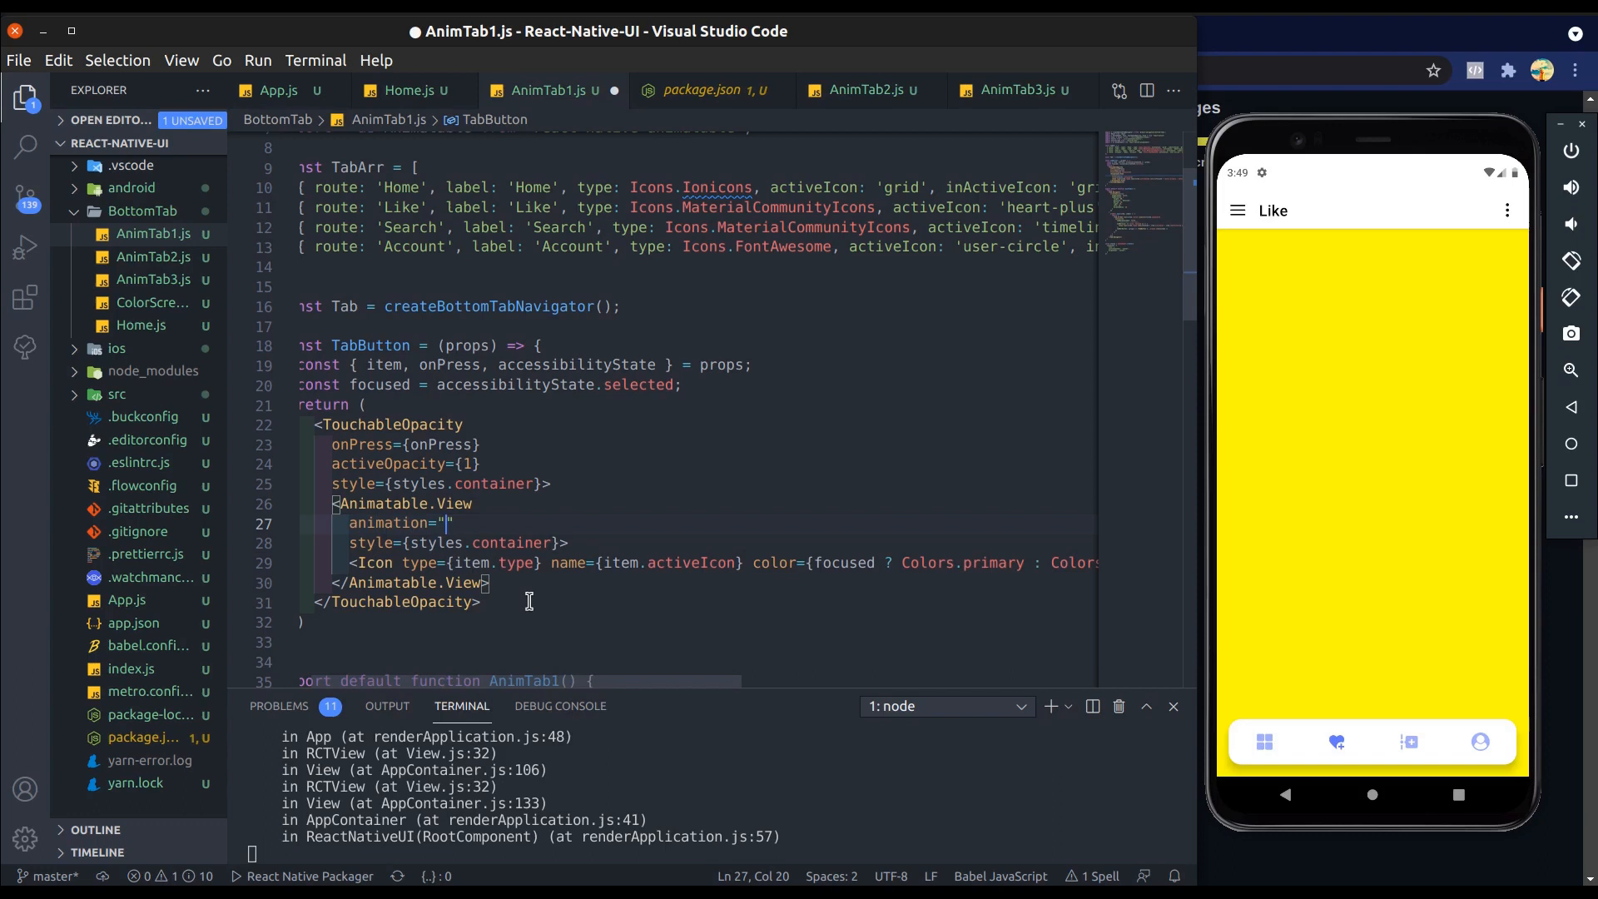
{"action": "type", "text": "zoomIn"}
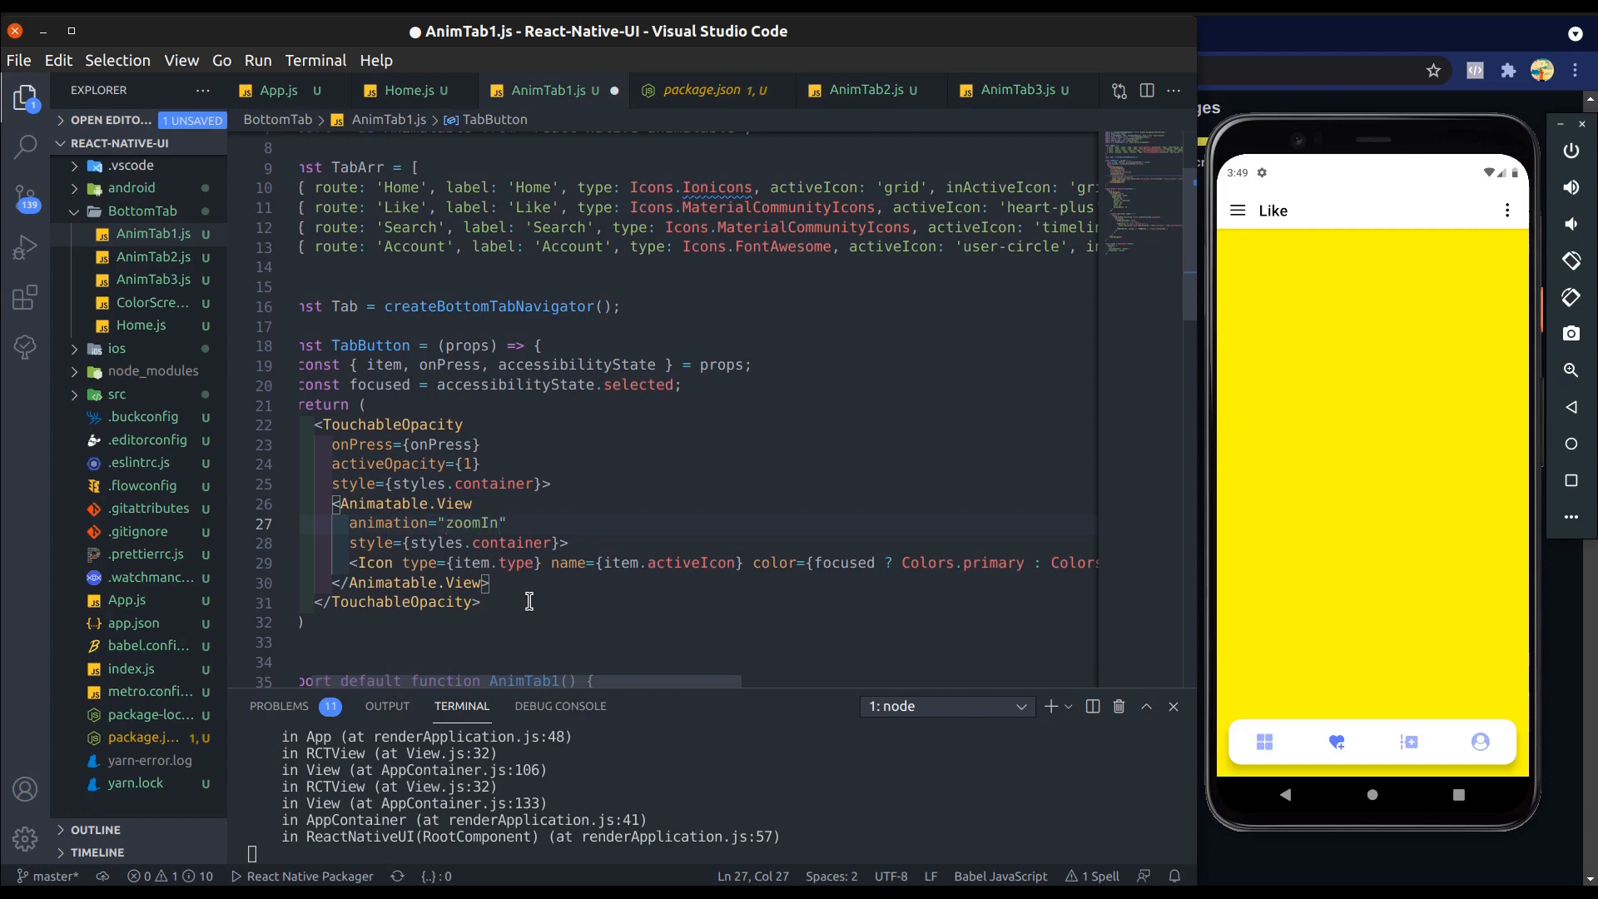
{"action": "type", "text": "duration={200}"}
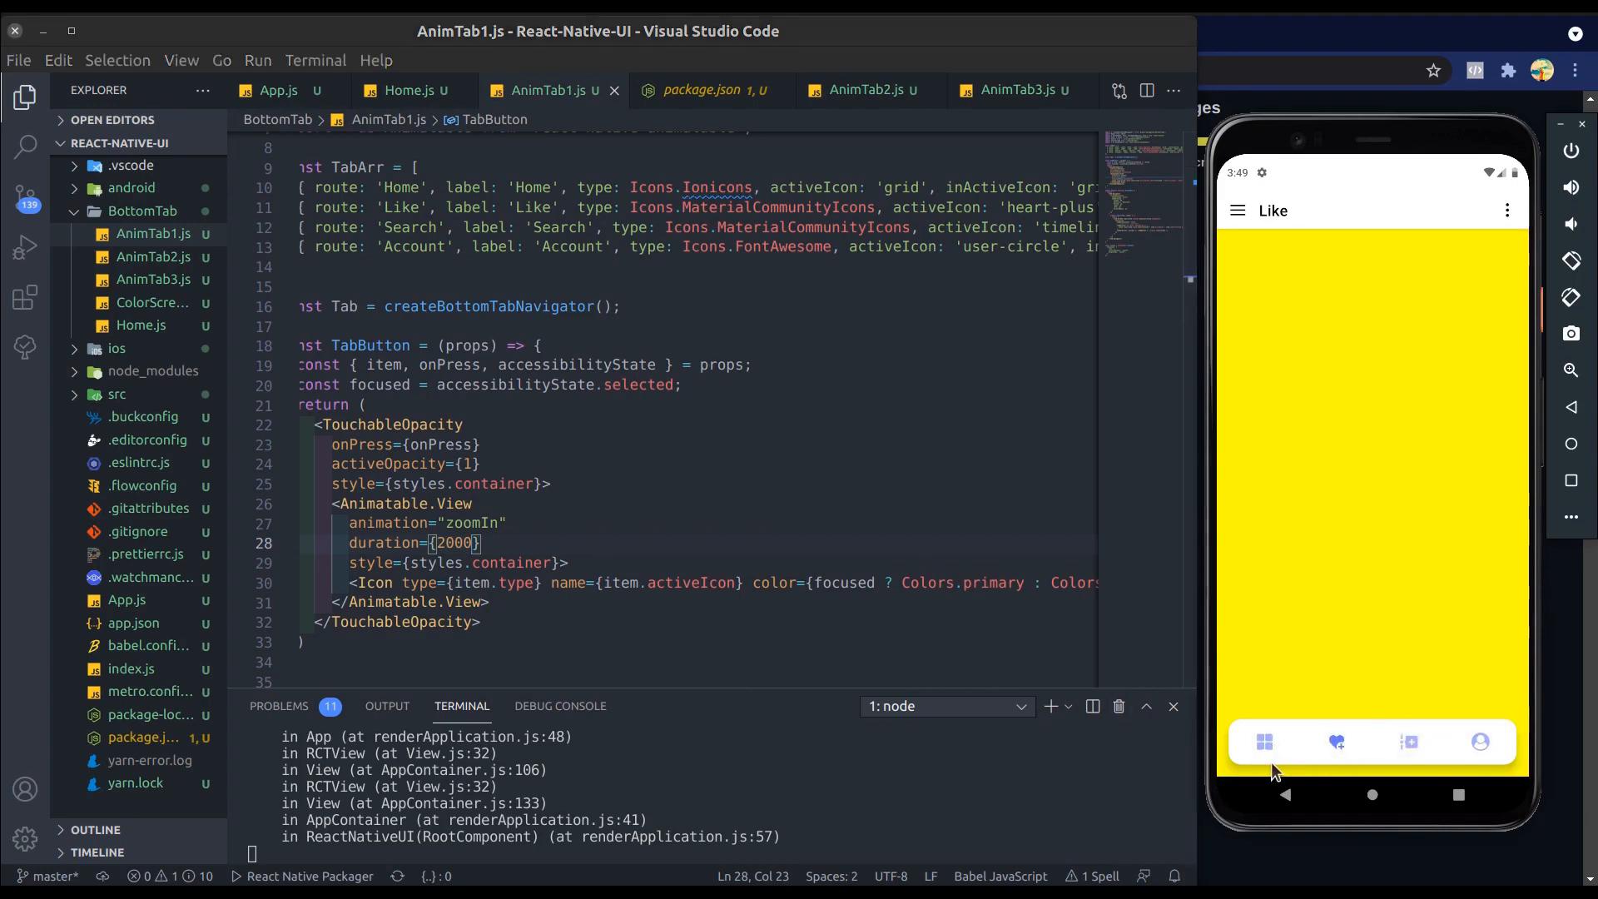
{"action": "left_click", "coordinate": [1238, 211]}
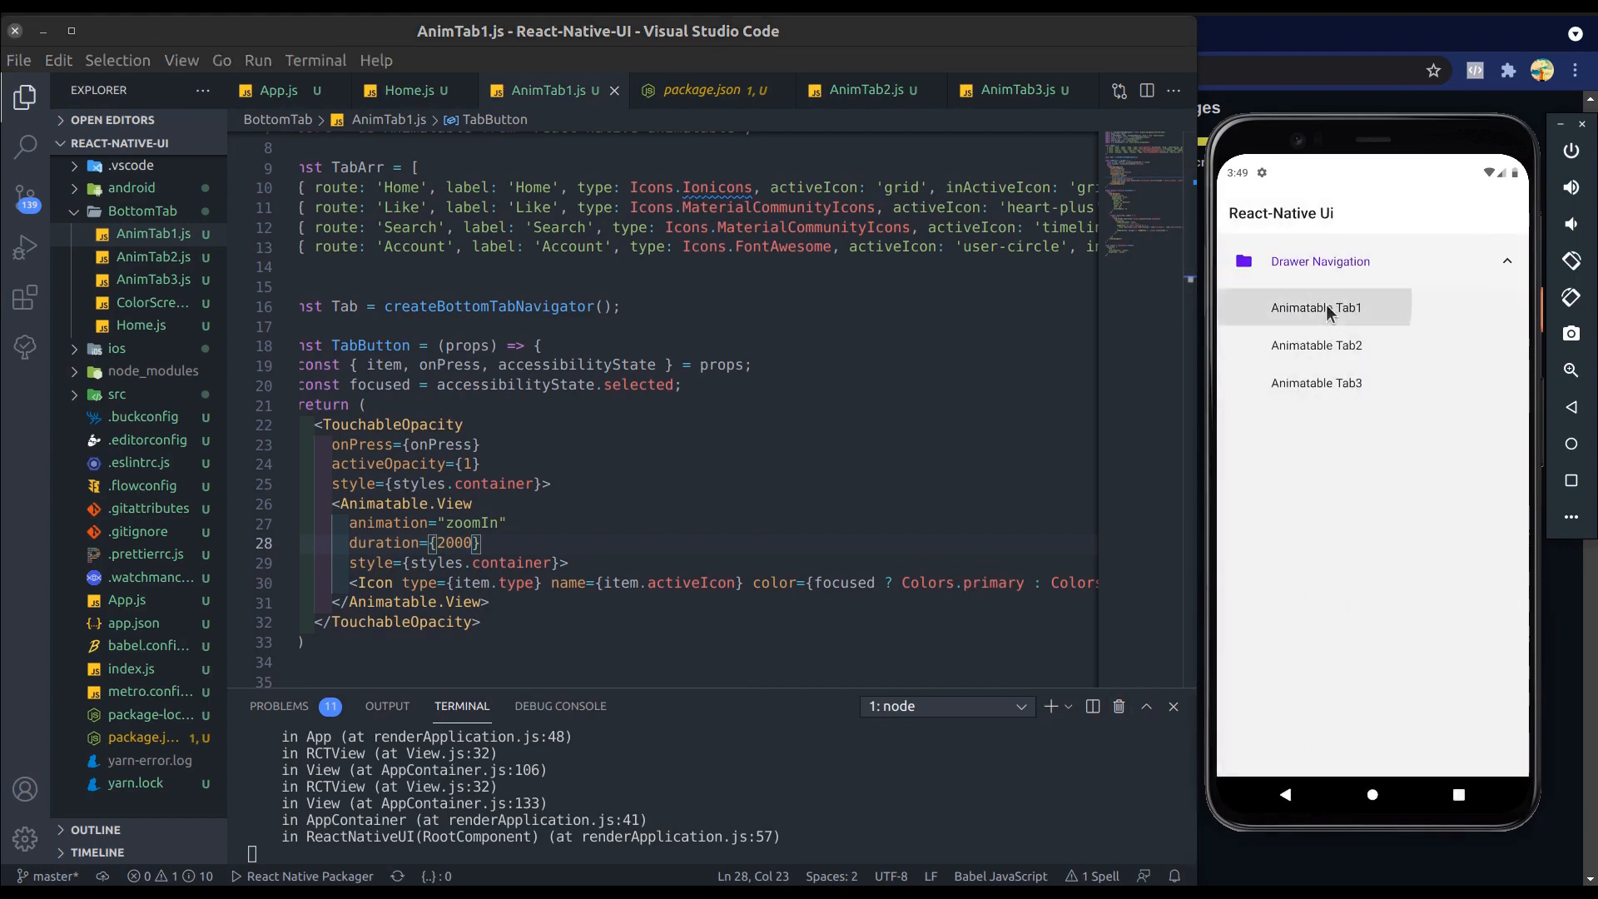
{"action": "left_click", "coordinate": [1317, 307]}
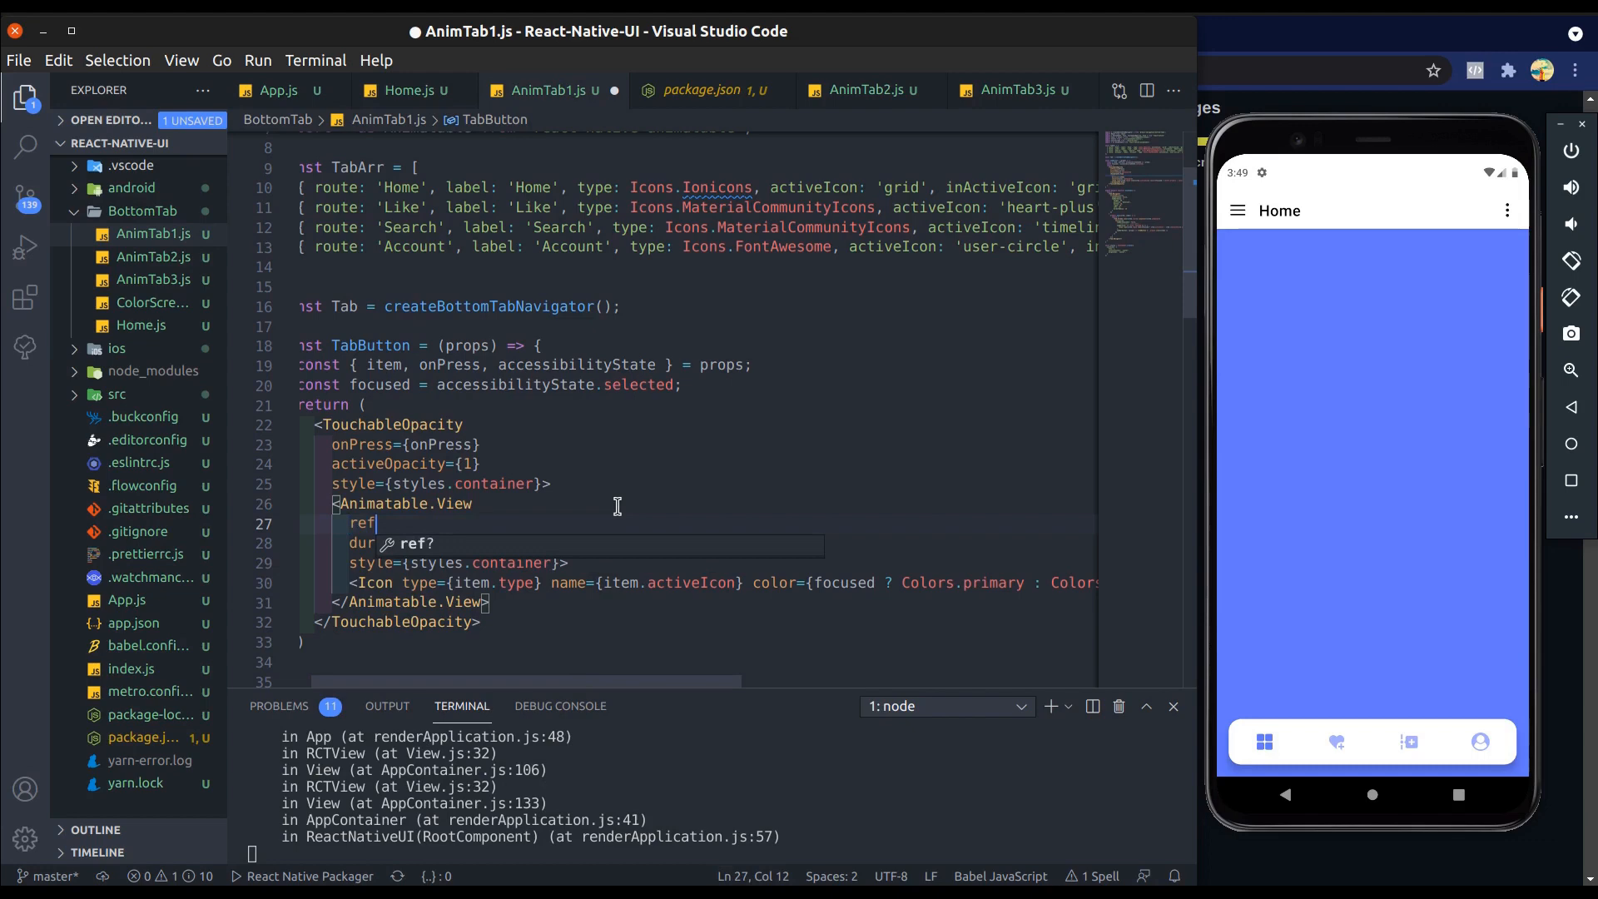
Step: Pass ref={viewRef} to the Animatable.View and declare const viewRef = useRef(null)
{"action": "type", "text": "={viewre}"}
{"action": "type", "text": "const"}
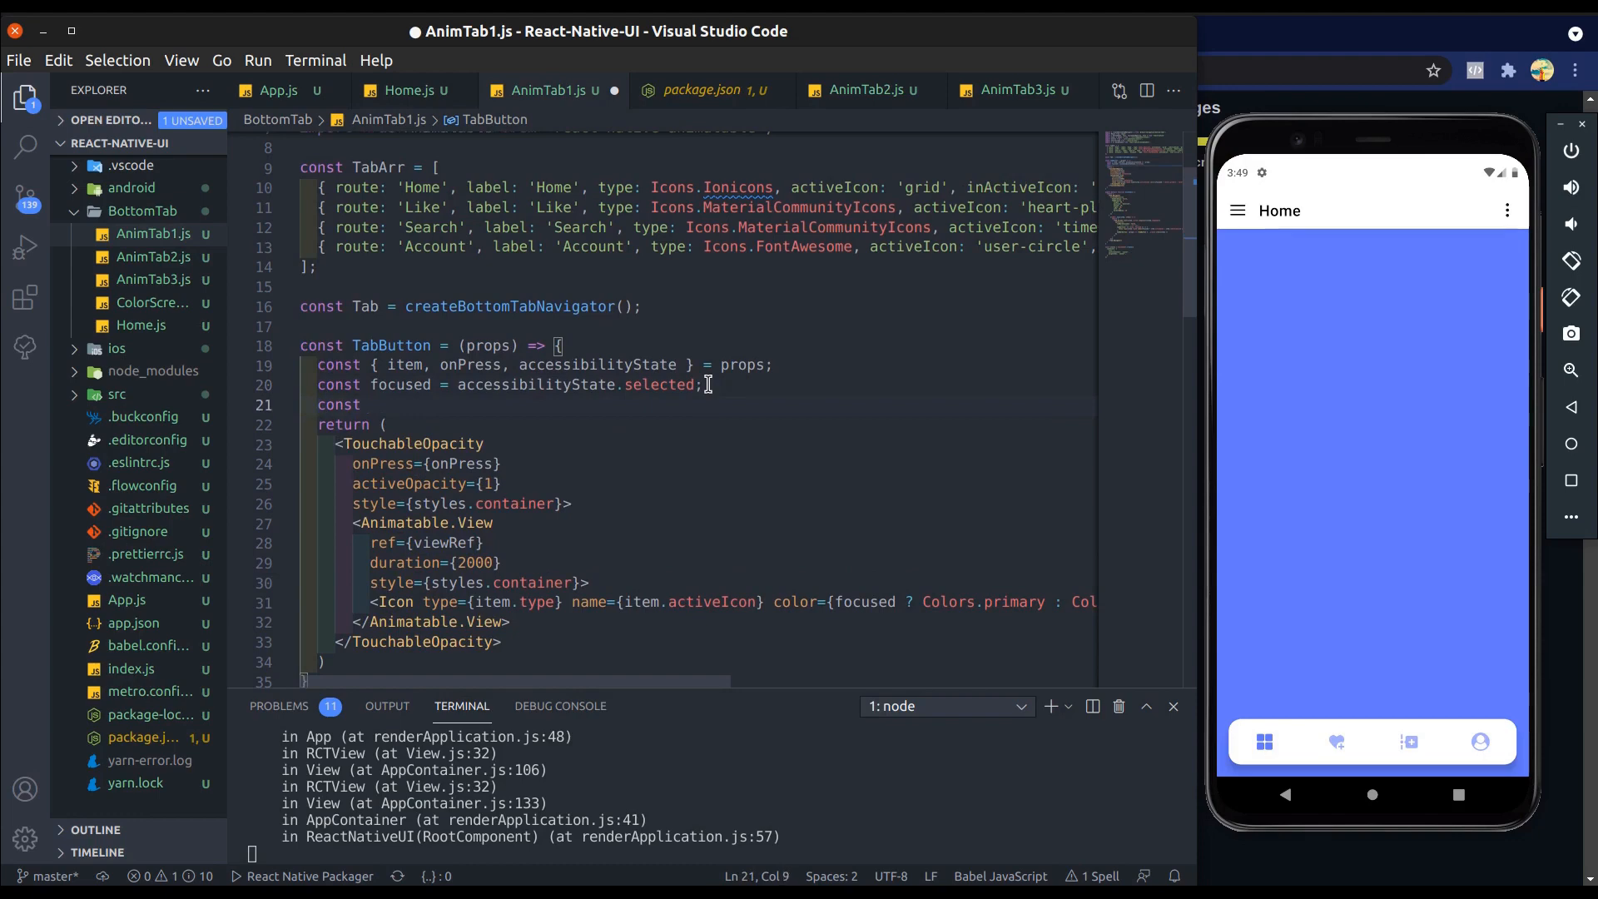
{"action": "type", "text": "viewRef ="}
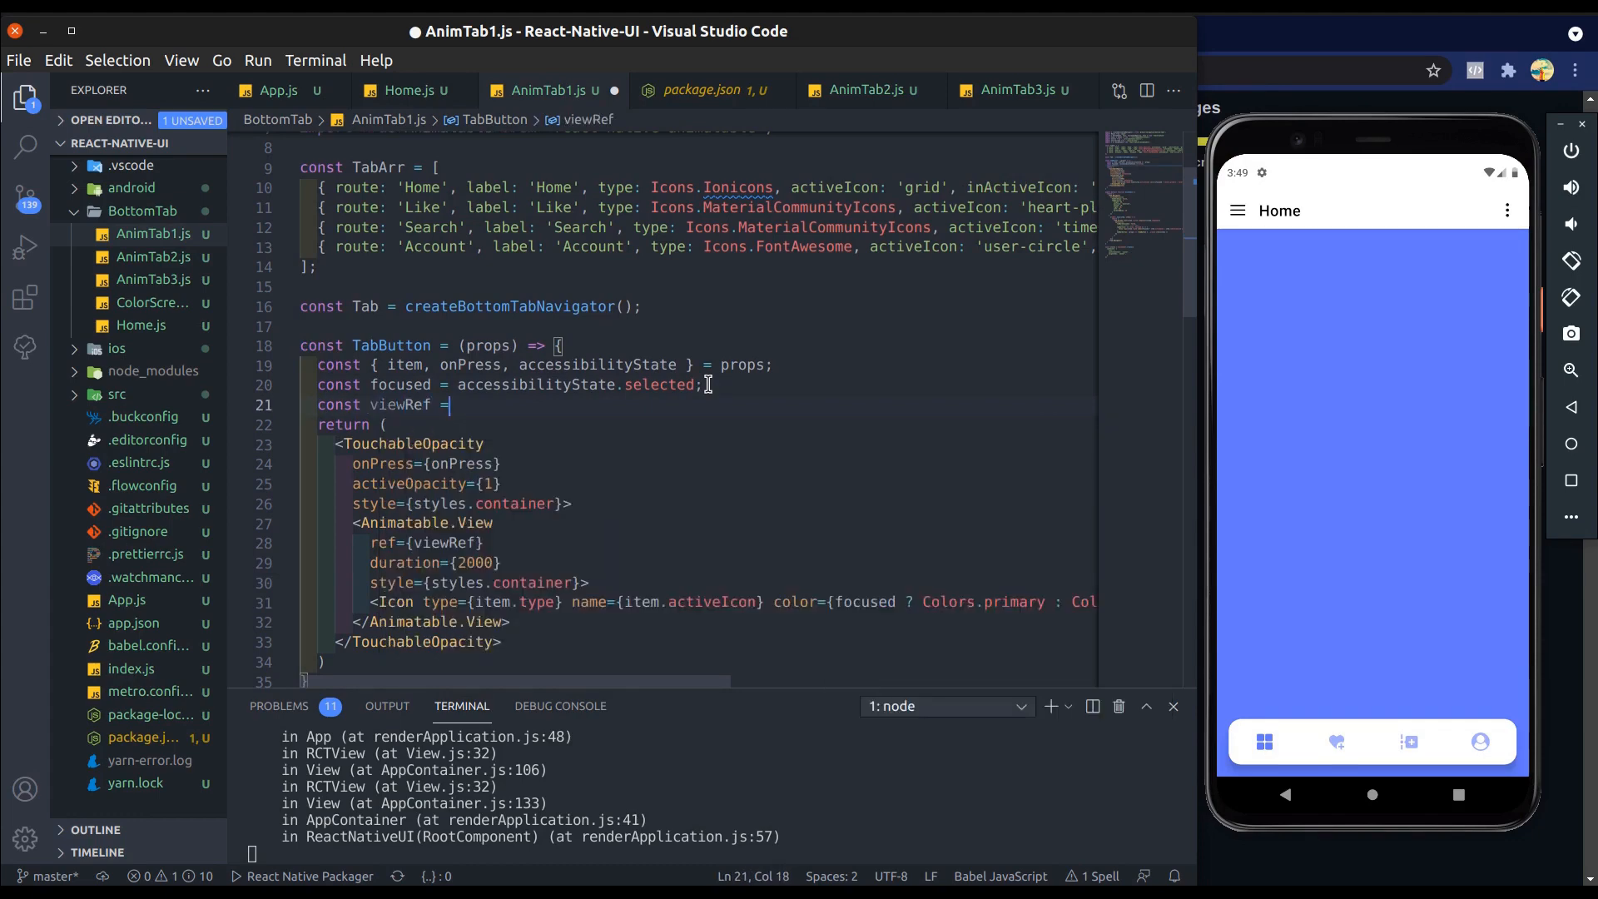
{"action": "type", "text": "useRef("}
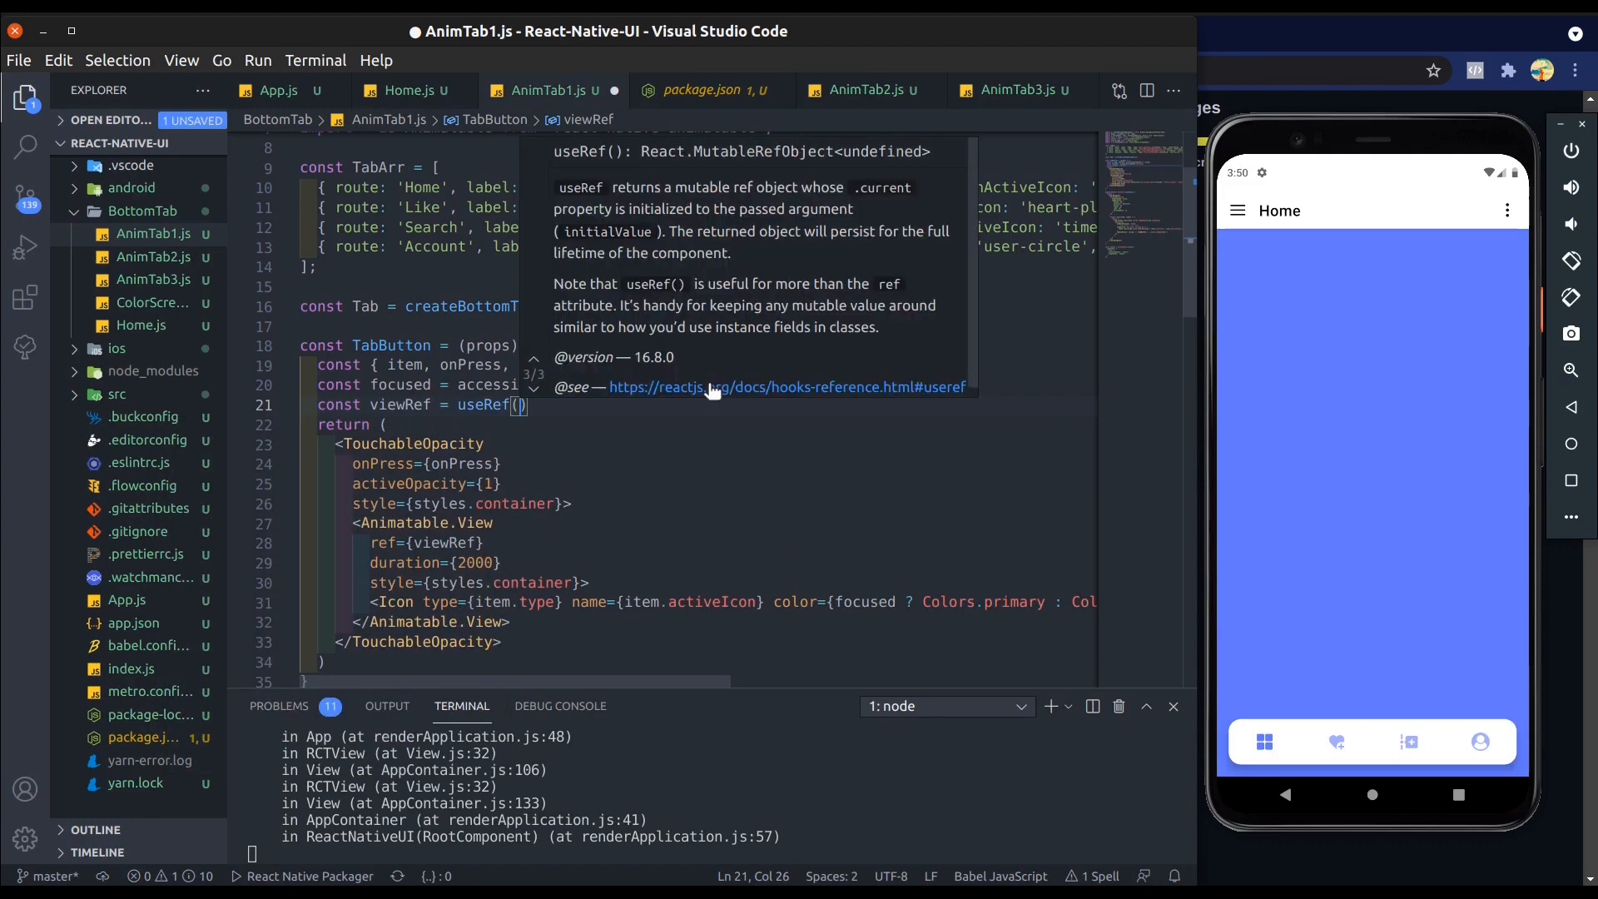
{"action": "type", "text": "null"}
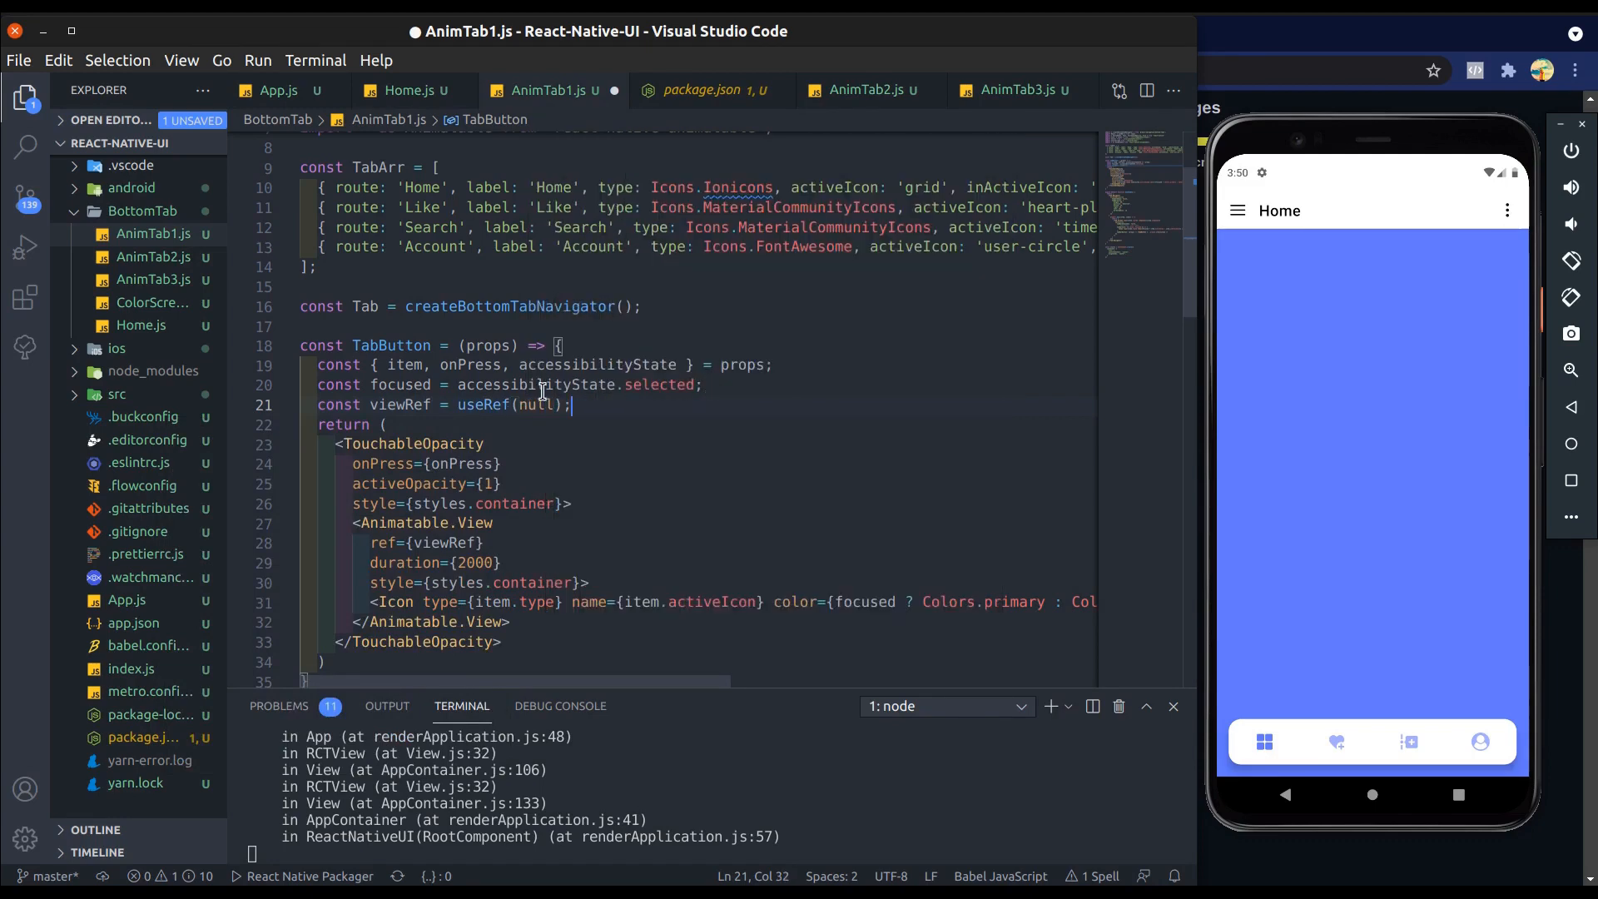
Step: Add a useEffect on focused with an if (focused) branch and an else branch
{"action": "key", "text": "ctrl+s"}
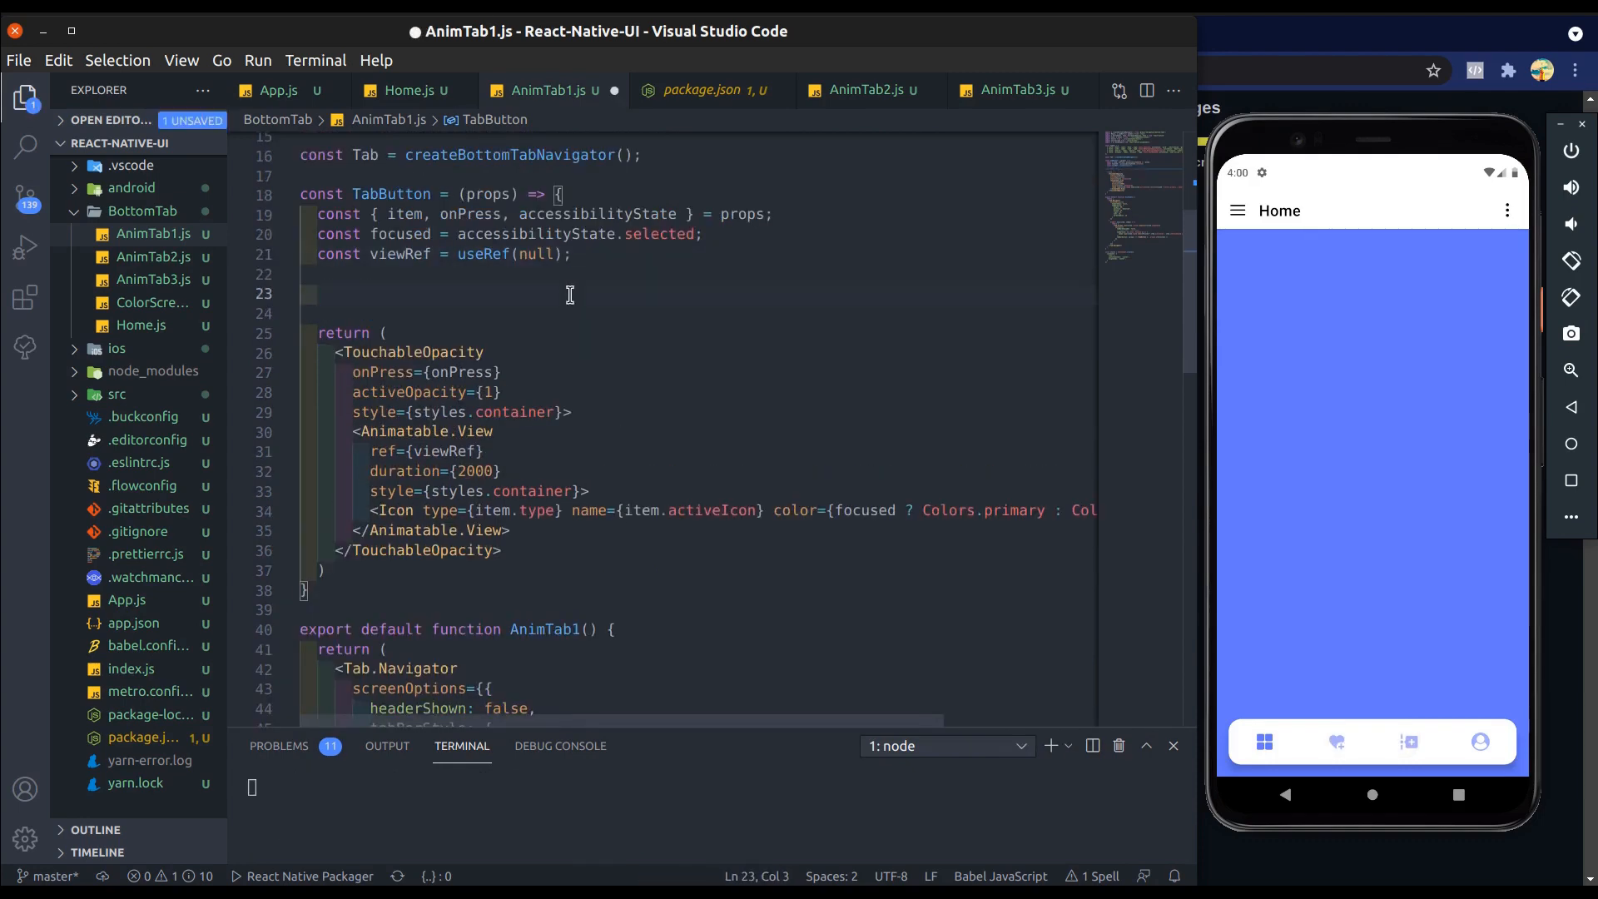
{"action": "type", "text": "useEffect(() => {}, ["}
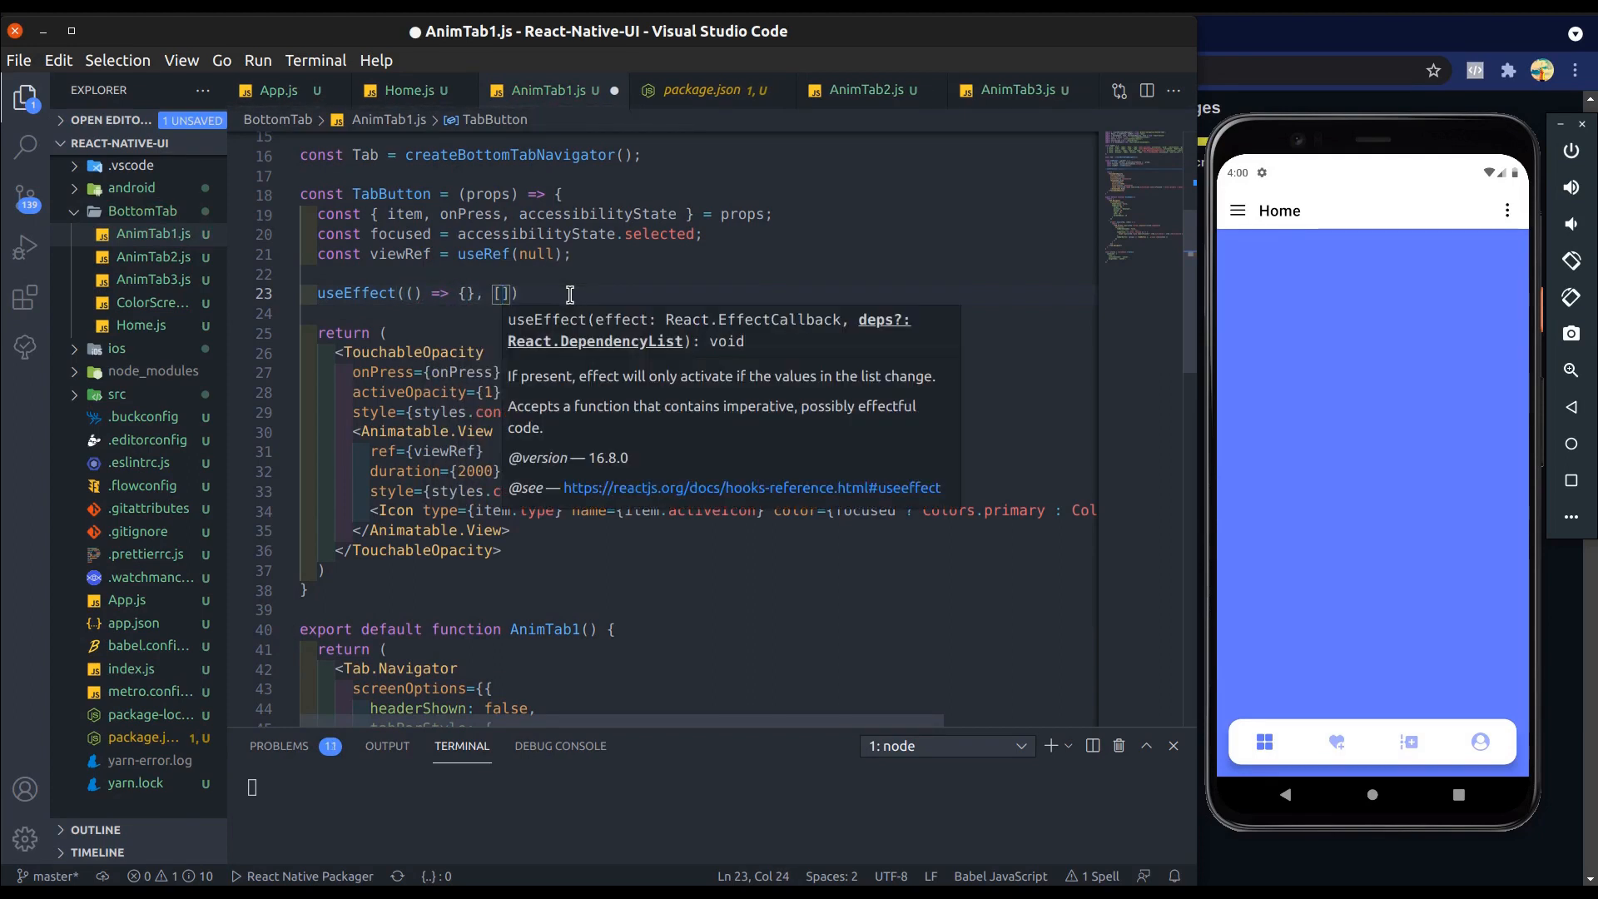
{"action": "type", "text": "focused])"}
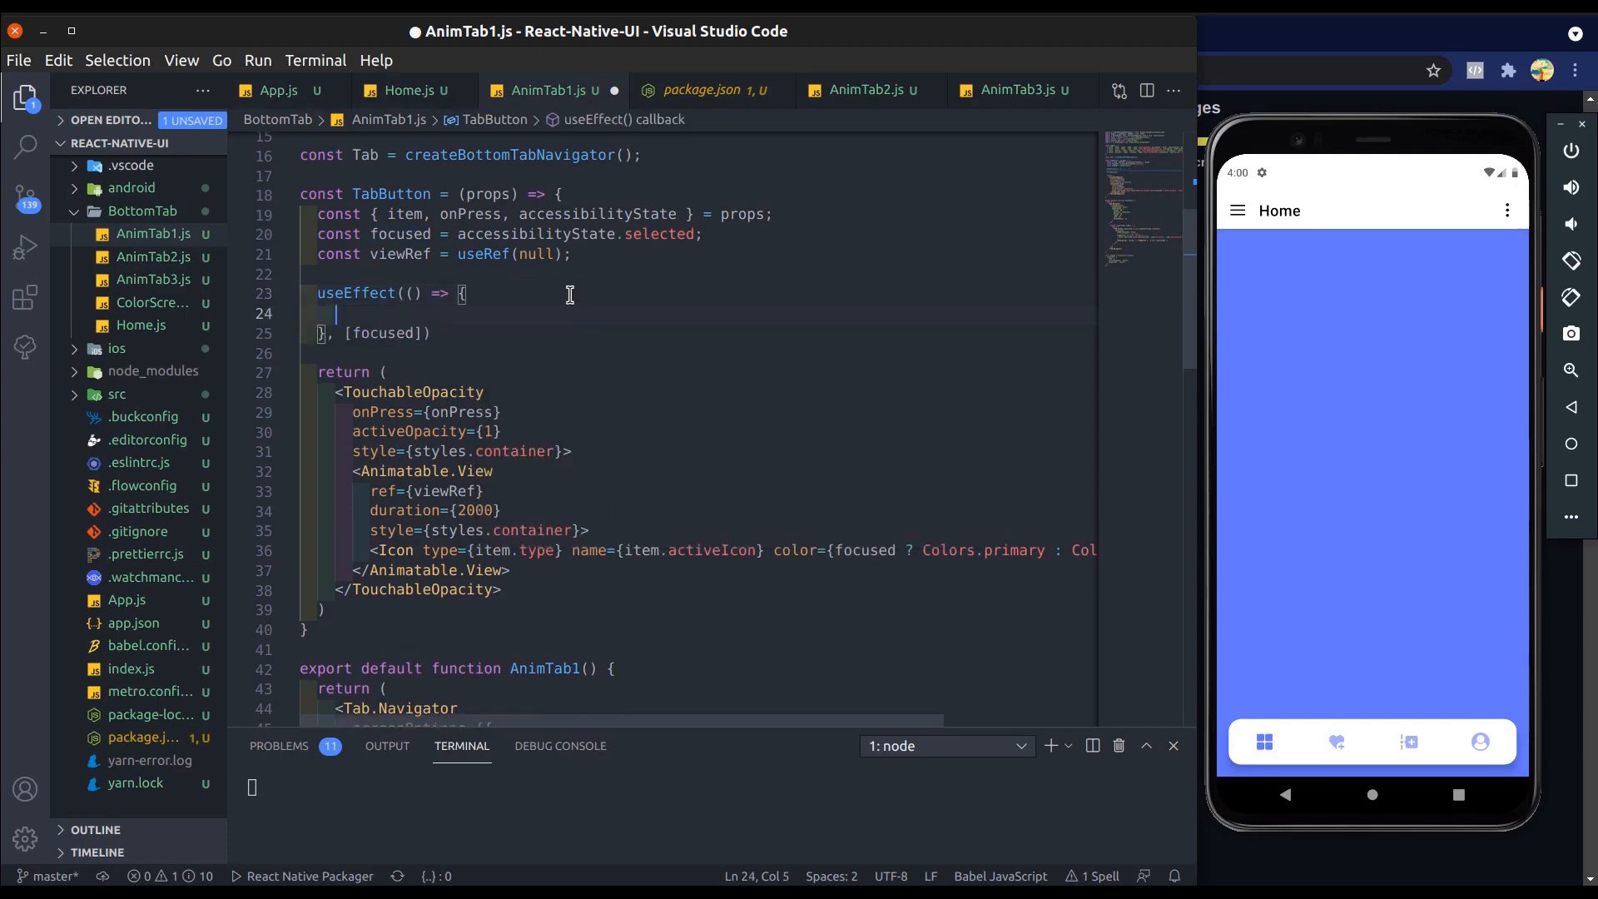
{"action": "type", "text": "if ("}
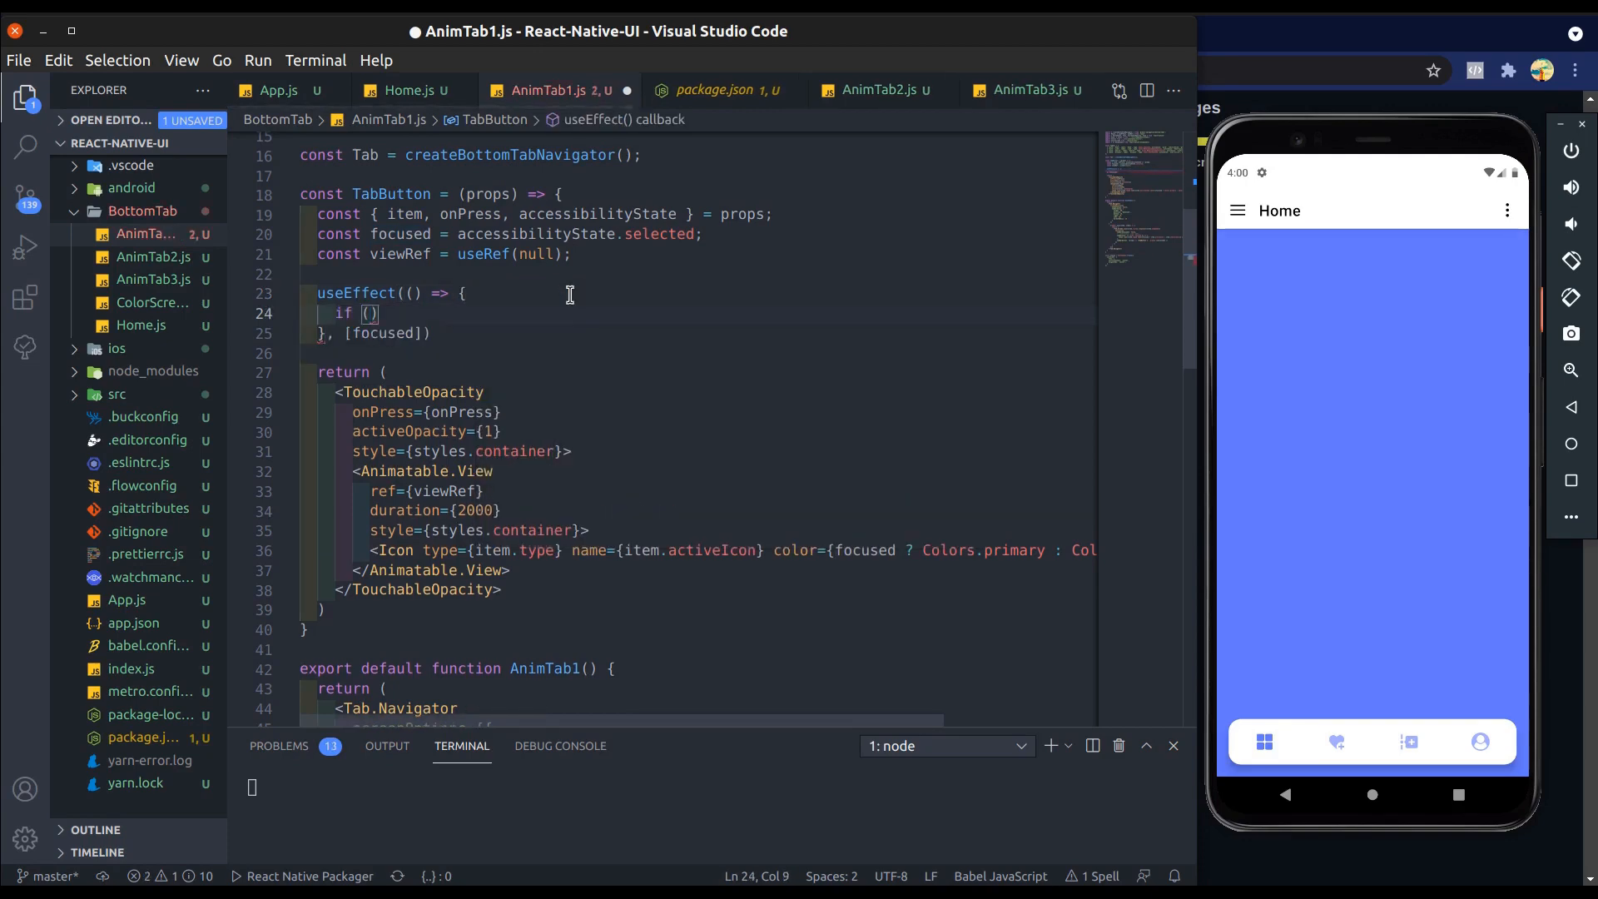
{"action": "type", "text": "focused"}
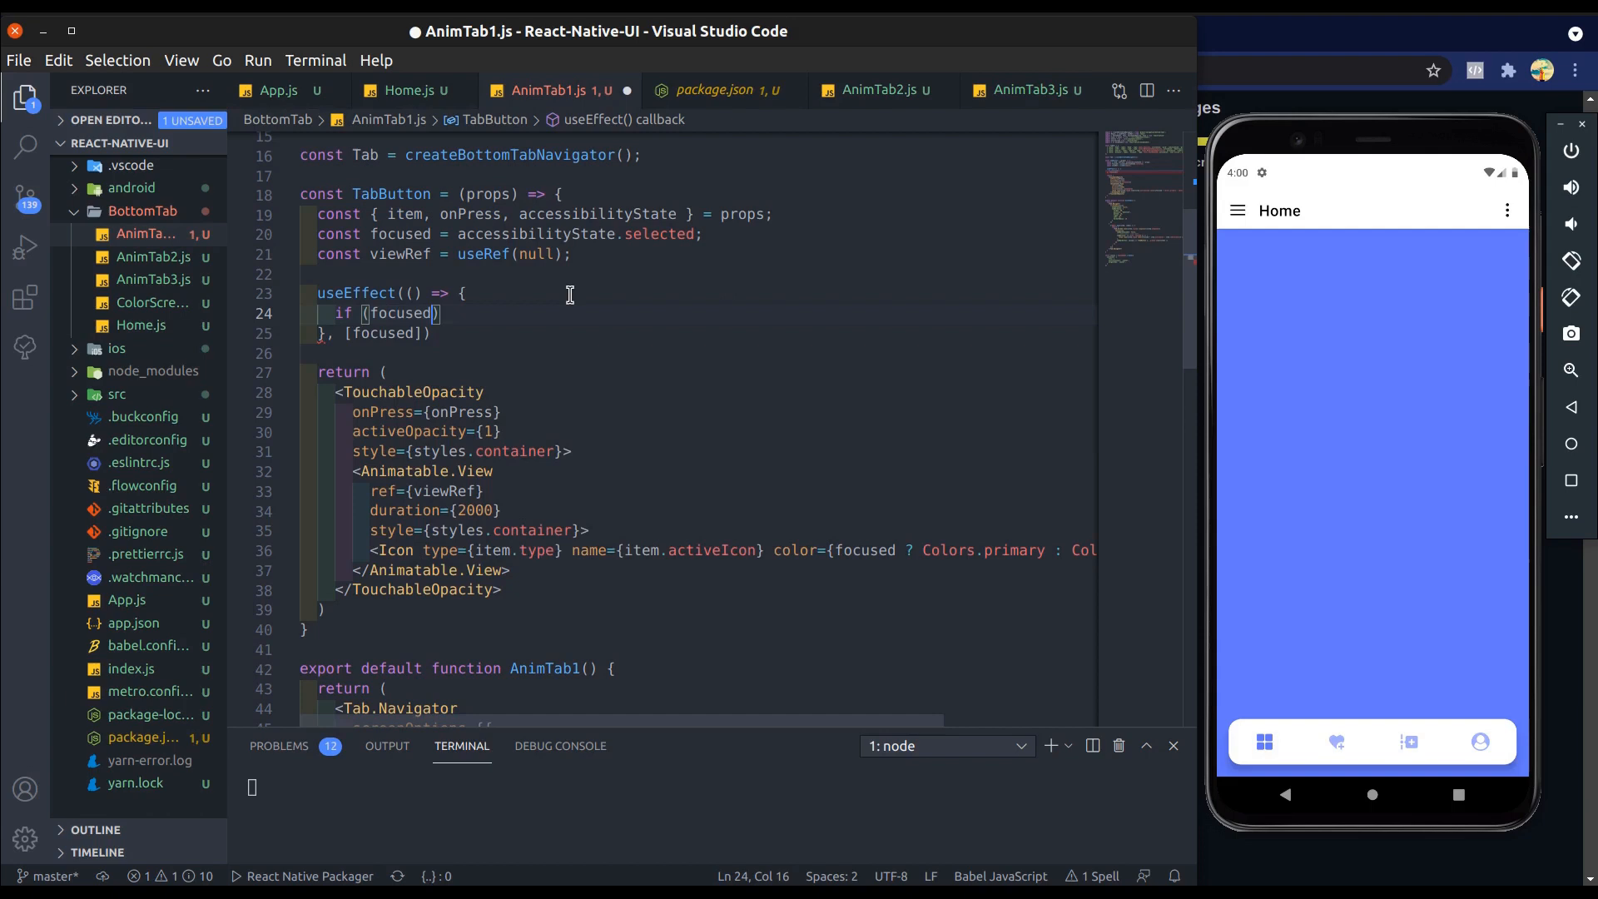
{"action": "type", "text": "{}"}
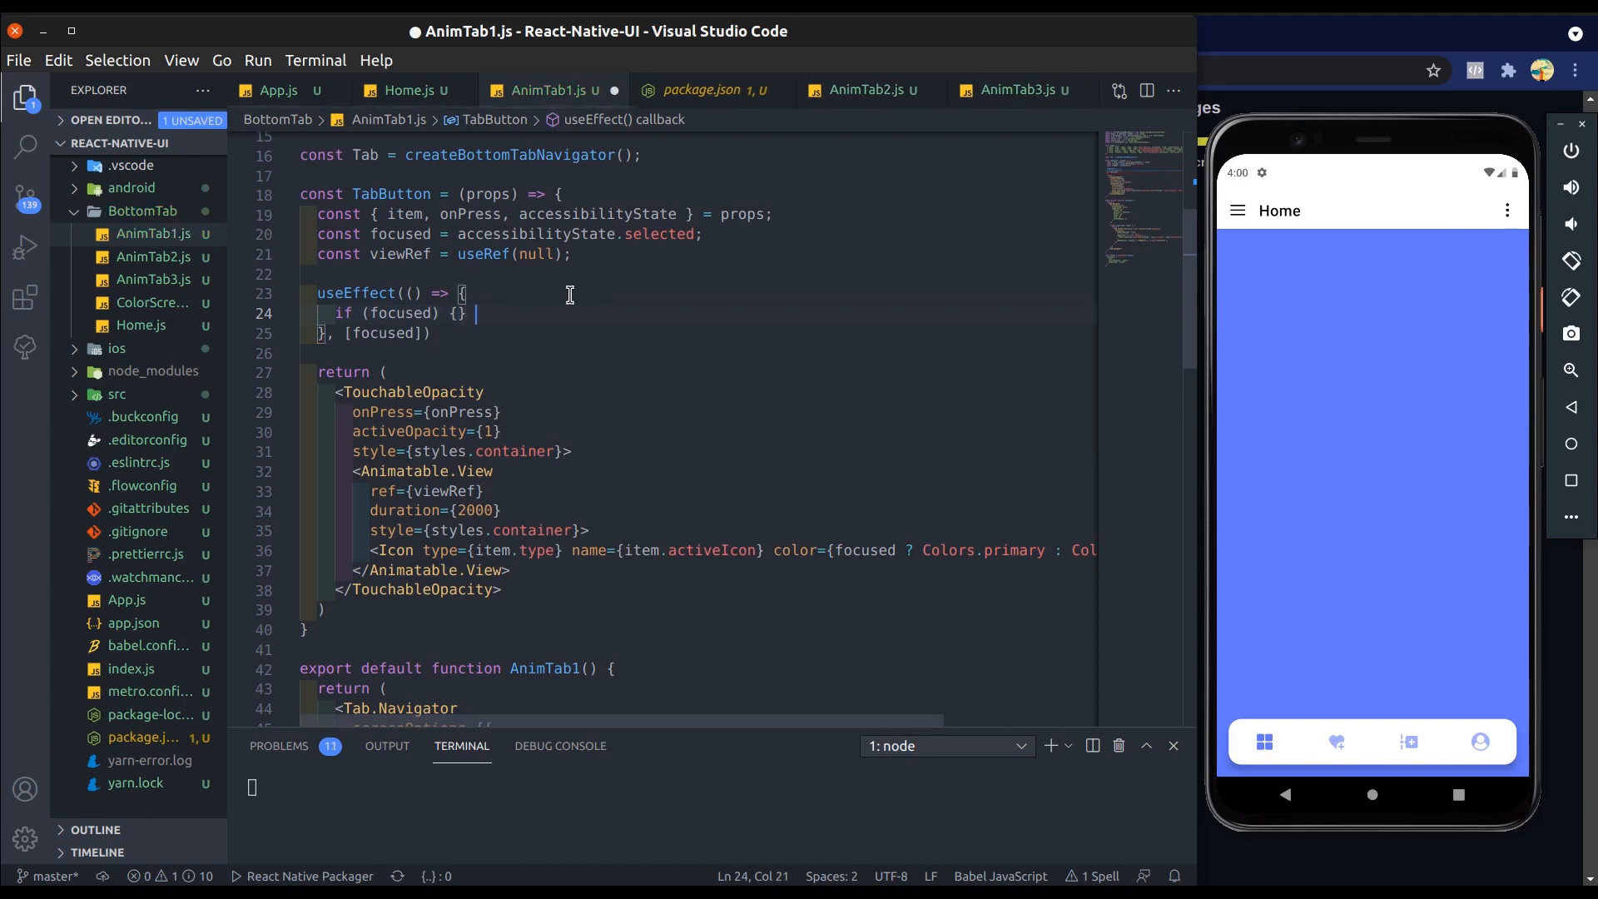
{"action": "type", "text": "else {}"}
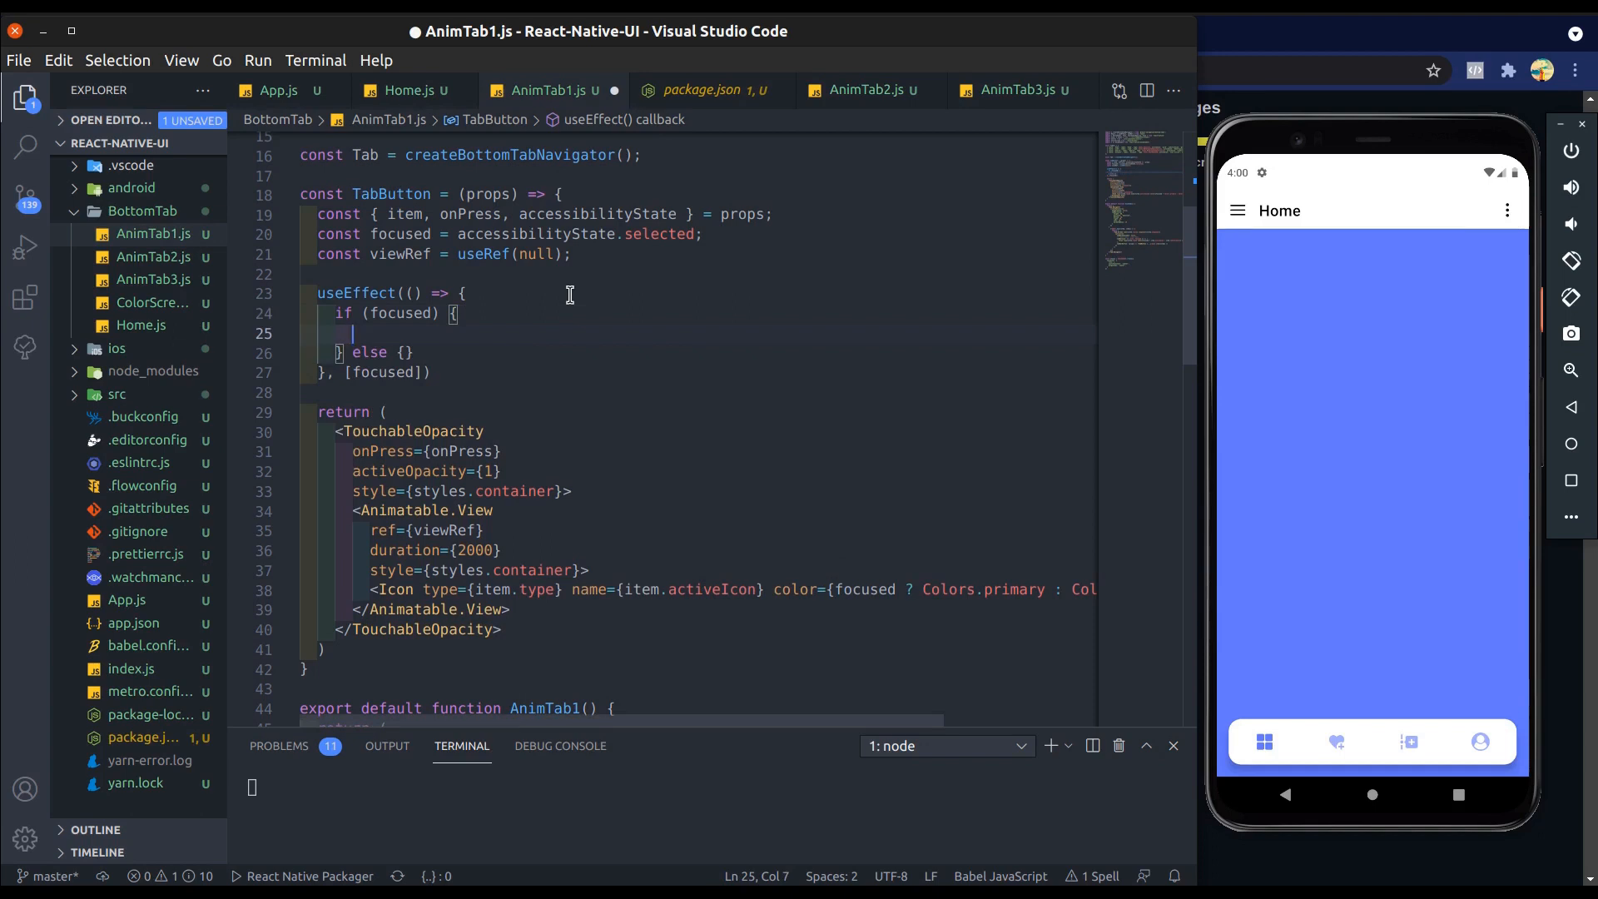
Step: In the if branch, call viewRef.current.animate scaling from 1 to 1.5, and save
{"action": "type", "text": "viewRef"}
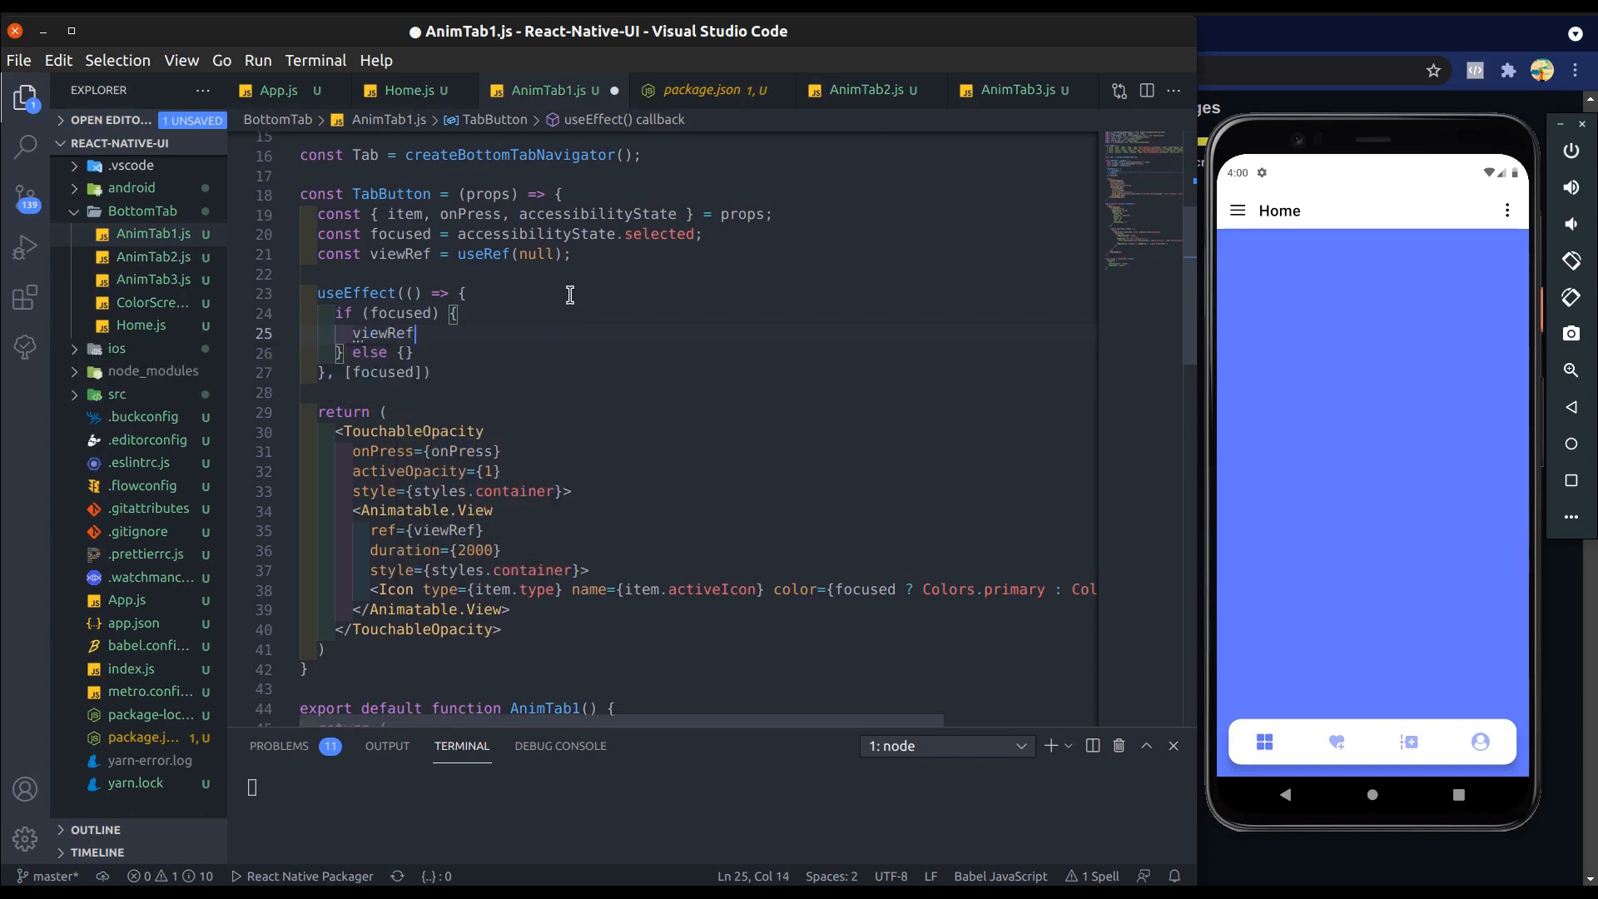
{"action": "type", "text": ".current."}
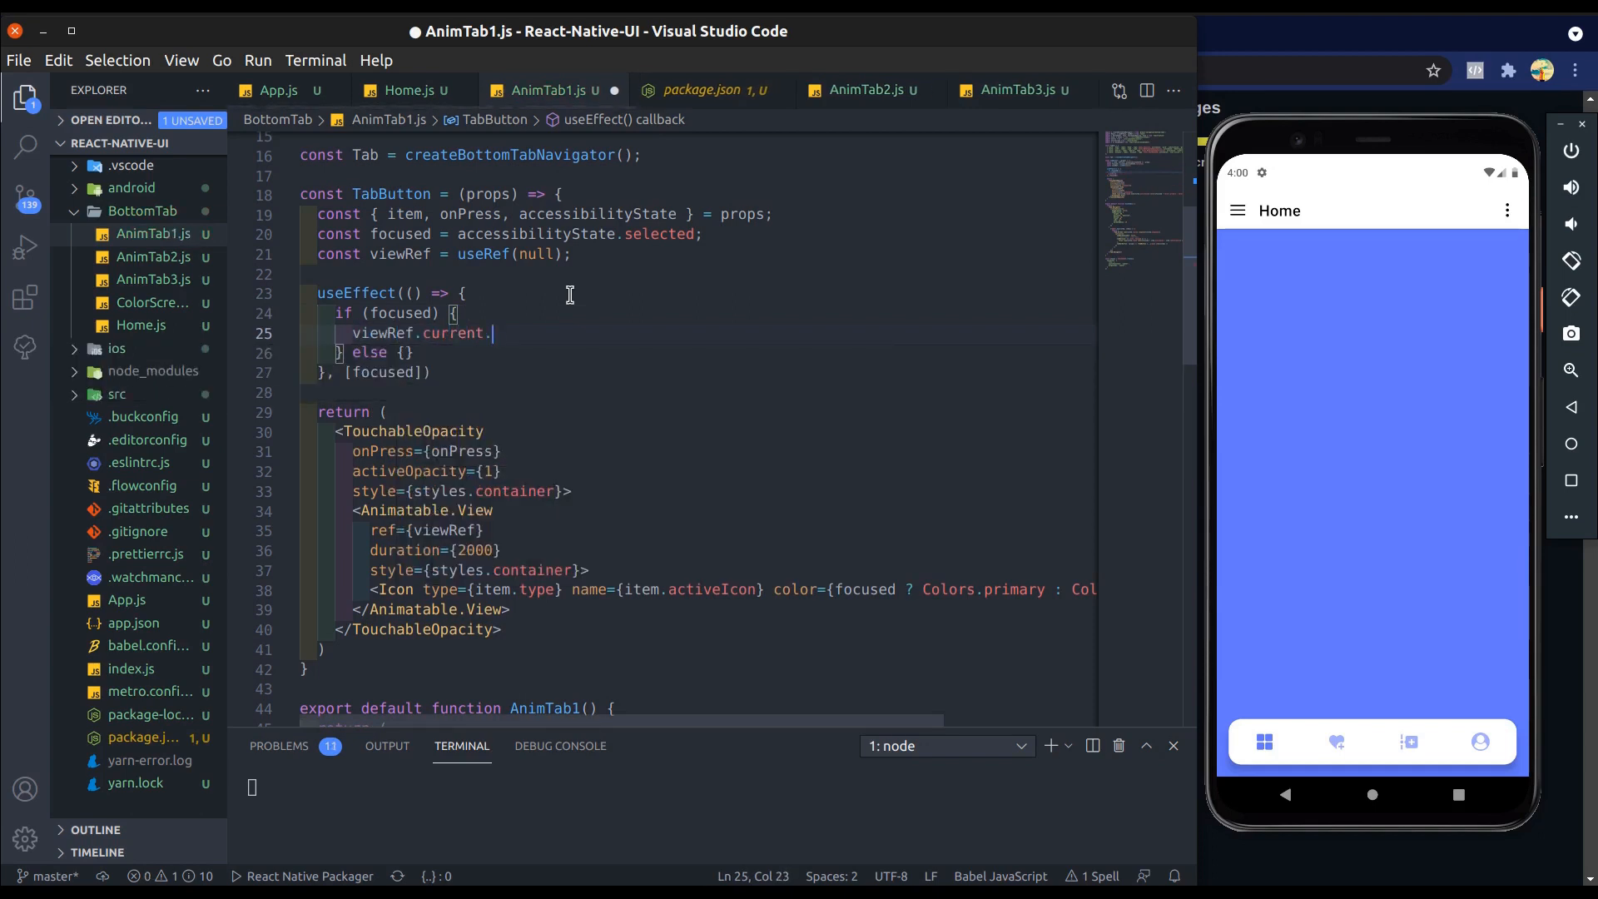
{"action": "type", "text": "animate"}
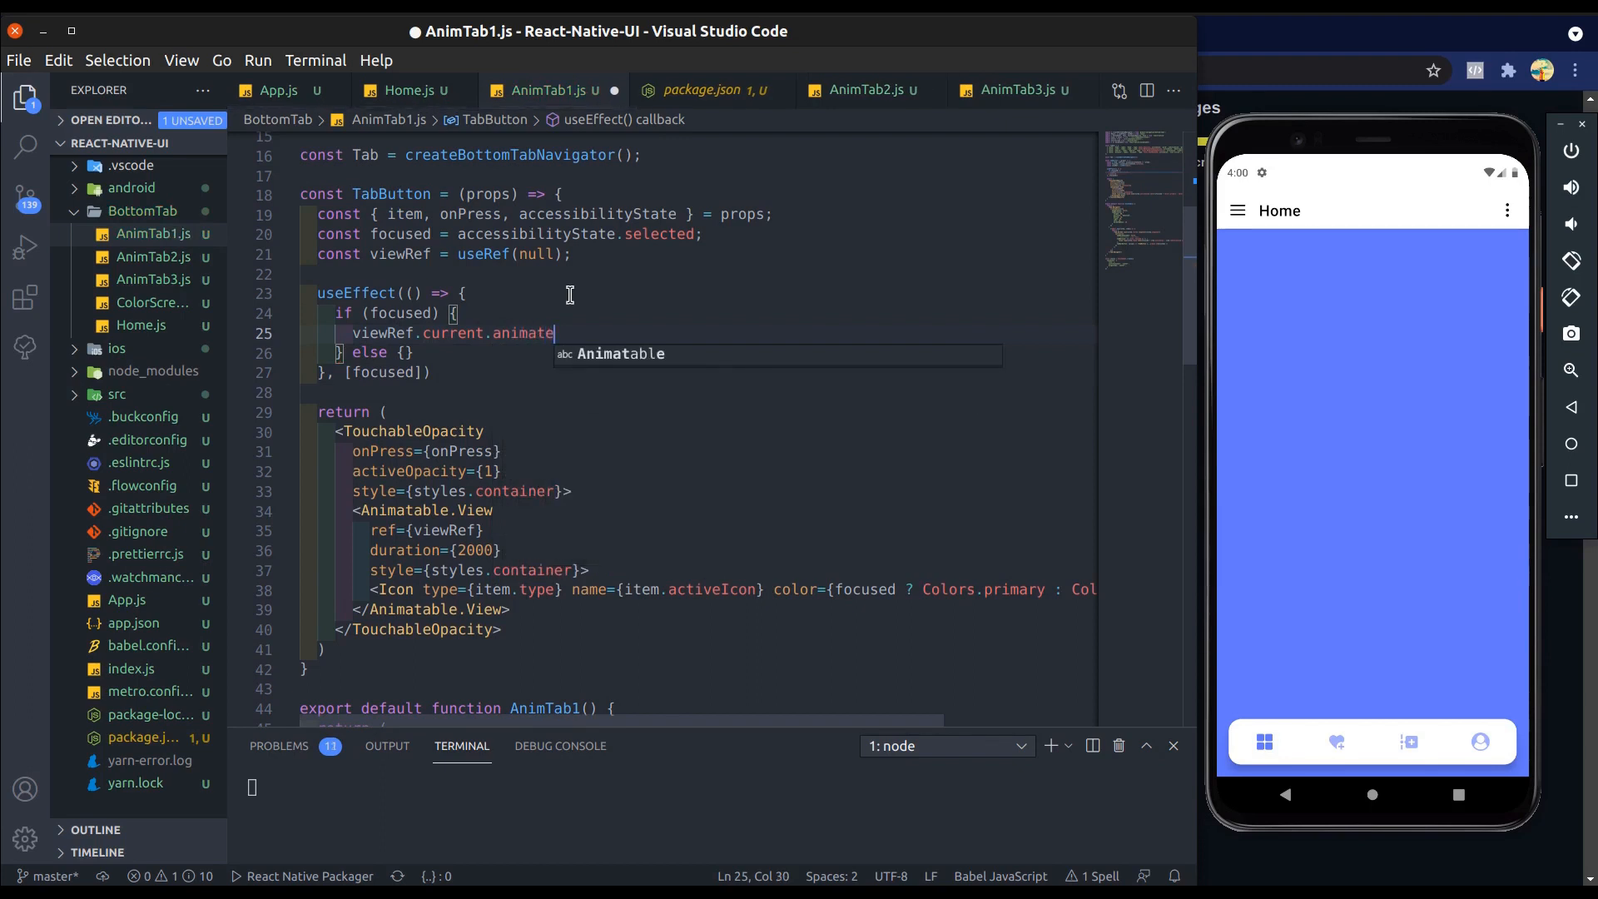
{"action": "type", "text": "();"}
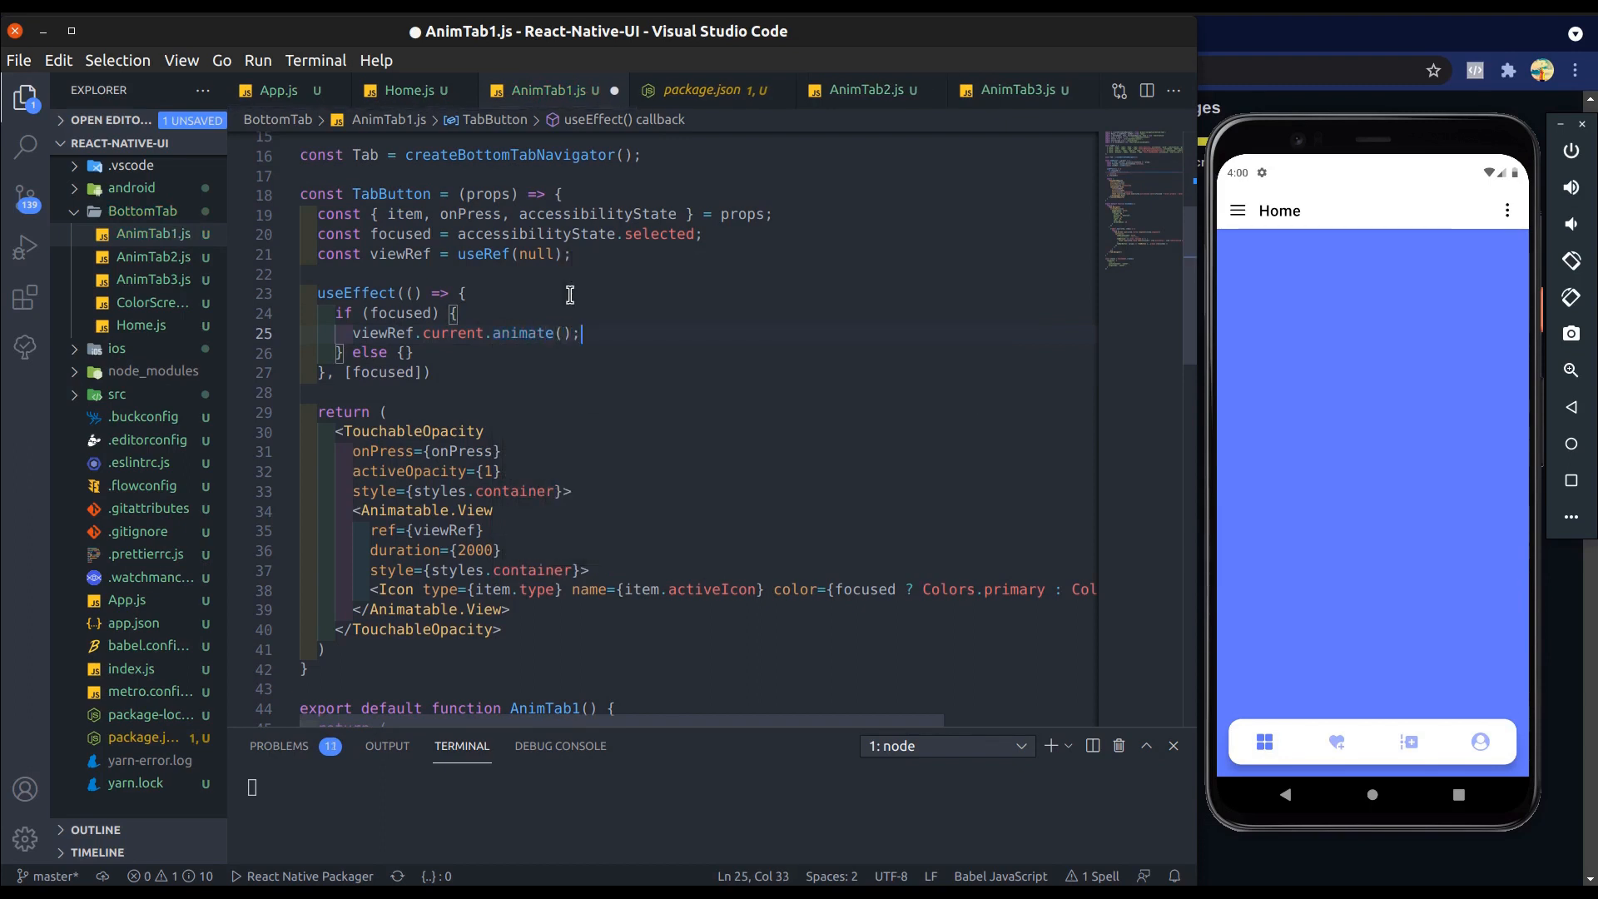
{"action": "type", "text": "{0: }"}
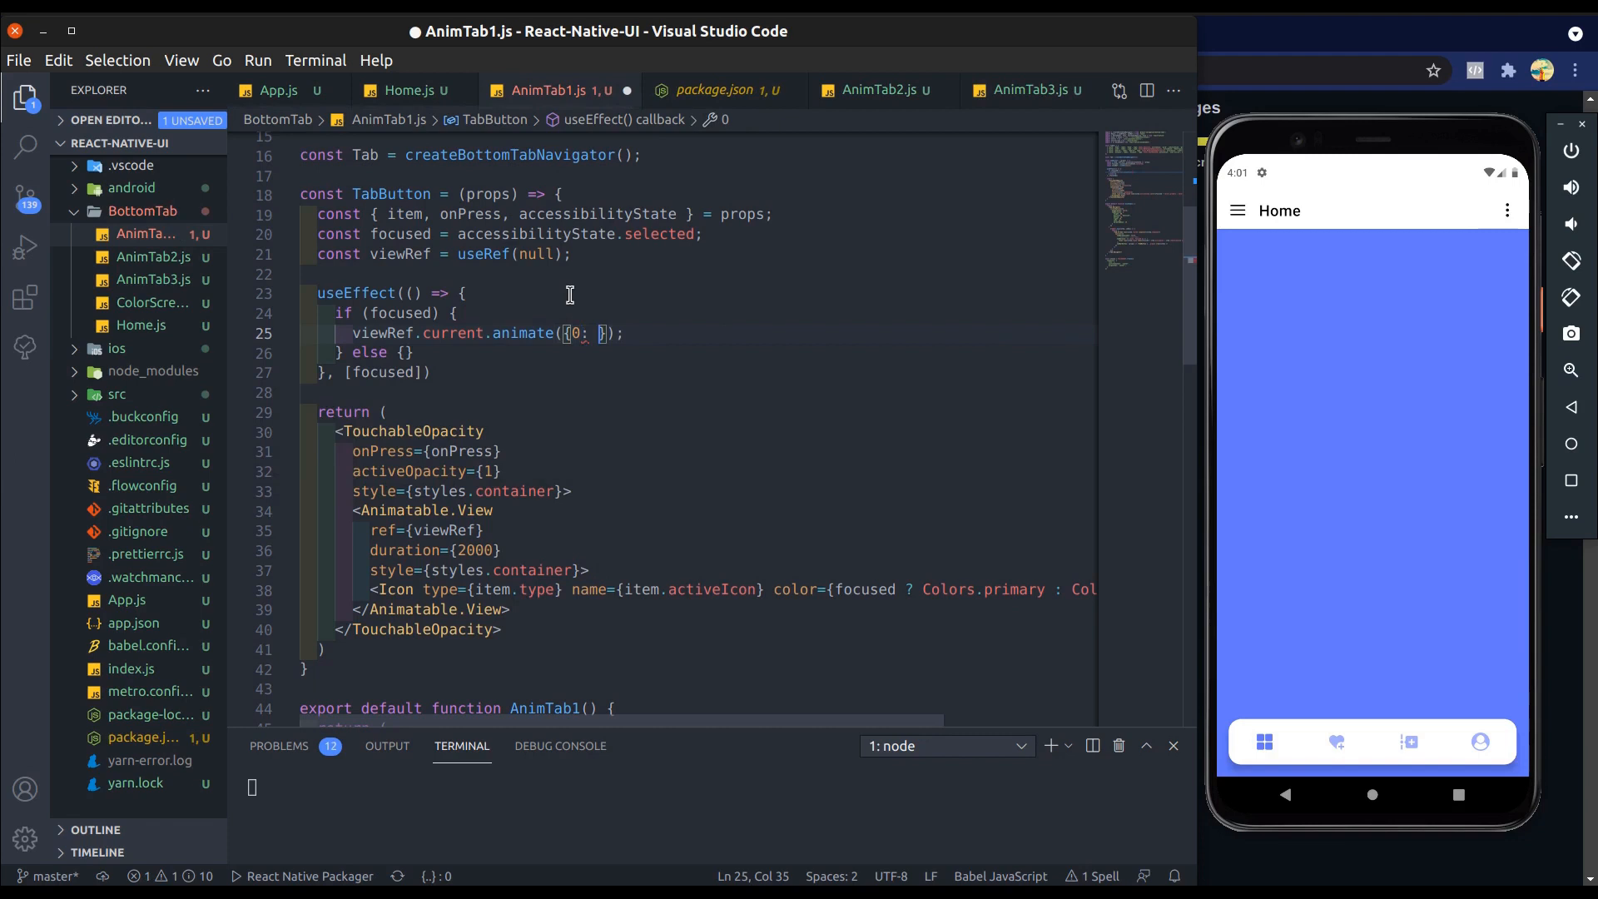
{"action": "type", "text": "{scale:}"}
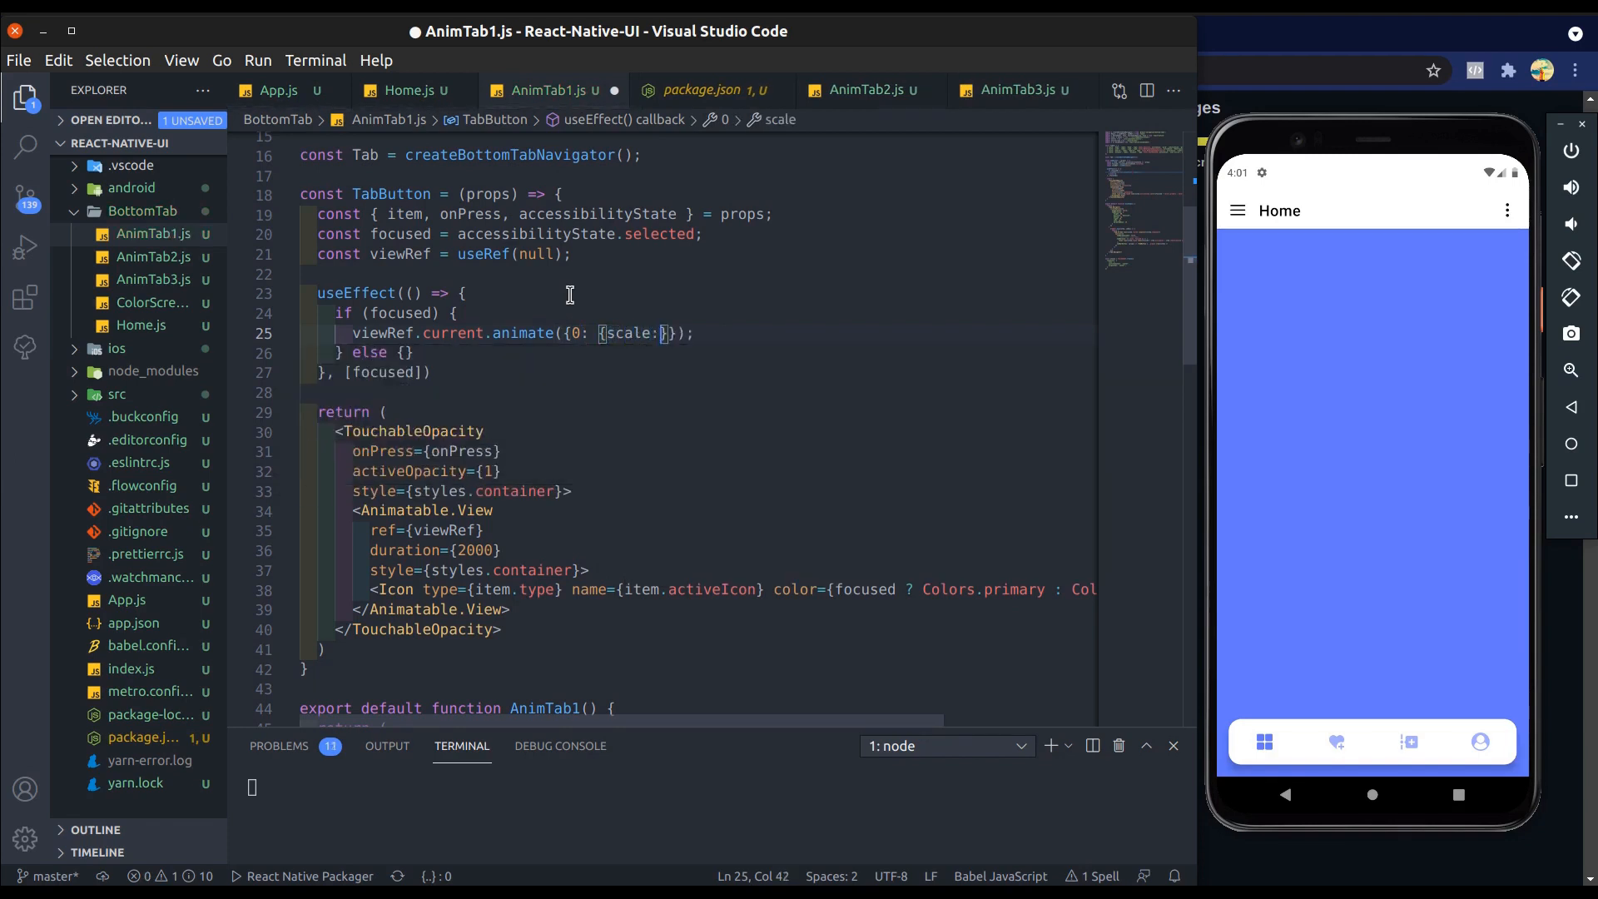
{"action": "type", "text": "1}, 1: {scale: 1.5"}
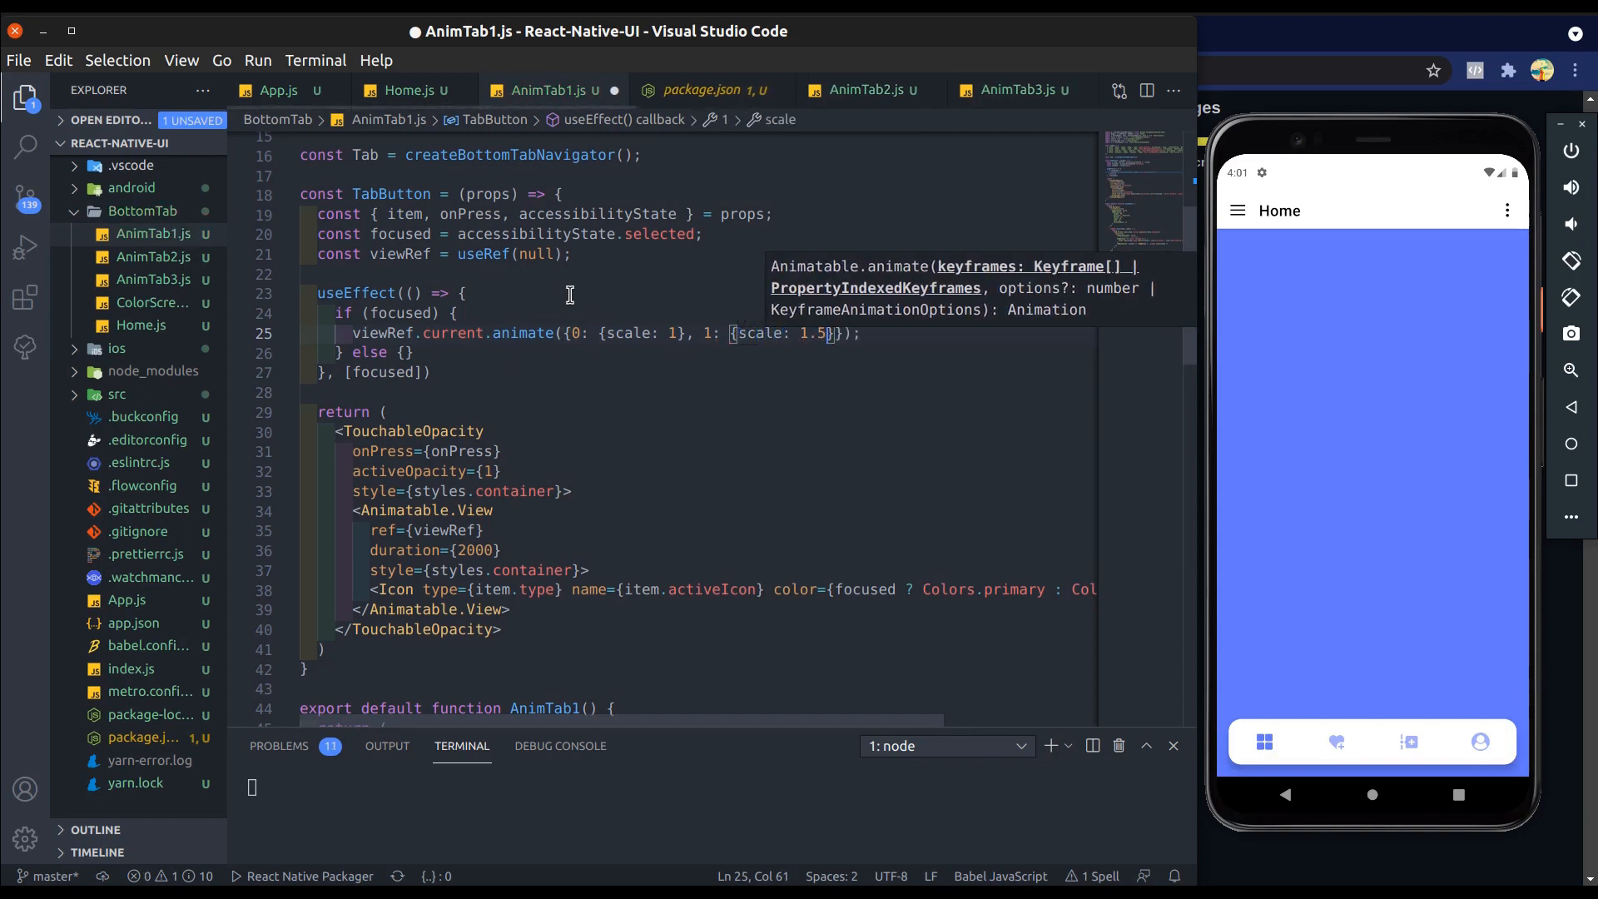
{"action": "key", "text": "ctrl+s"}
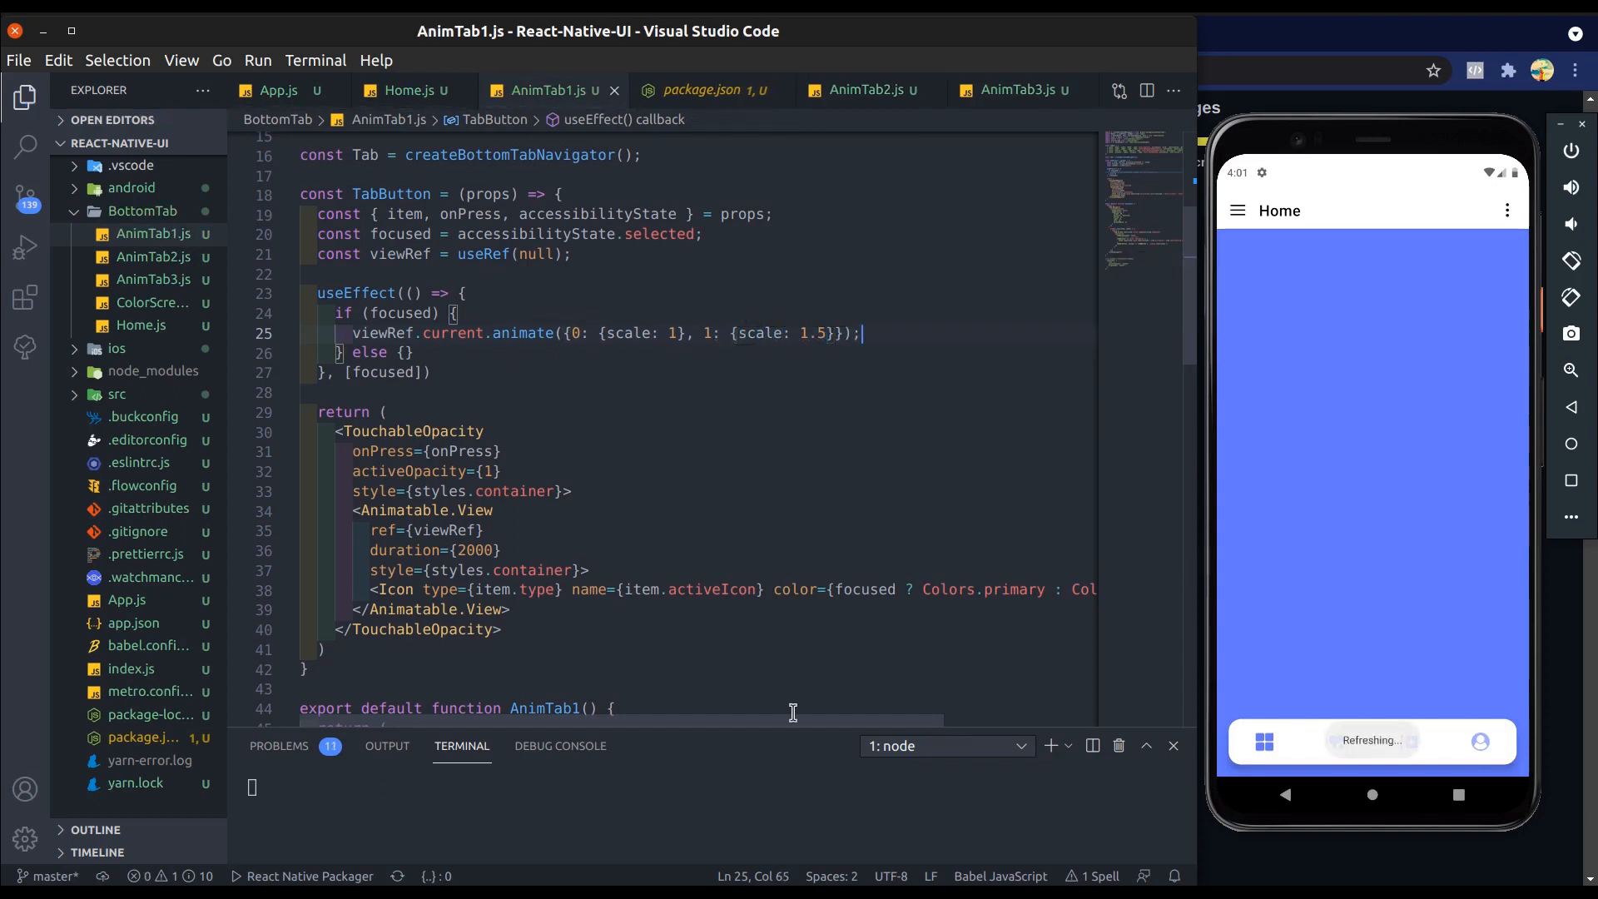
Step: Tap through the Like, Search, Account and Home tabs to watch icons scale up and back
{"action": "left_click", "coordinate": [1336, 741]}
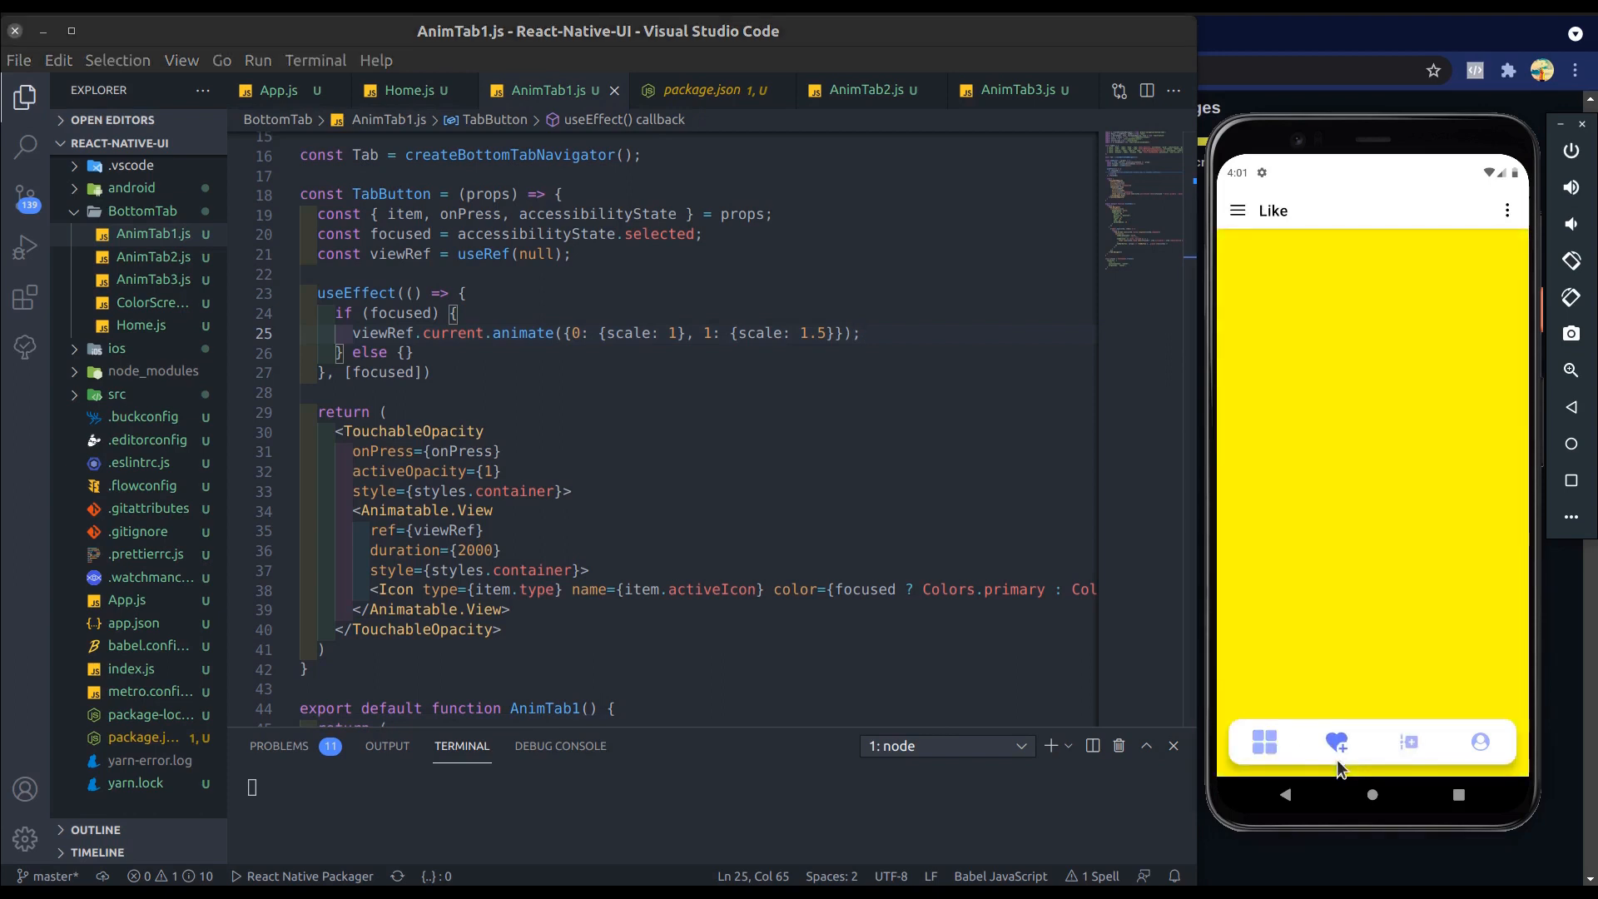
{"action": "left_click", "coordinate": [1479, 740]}
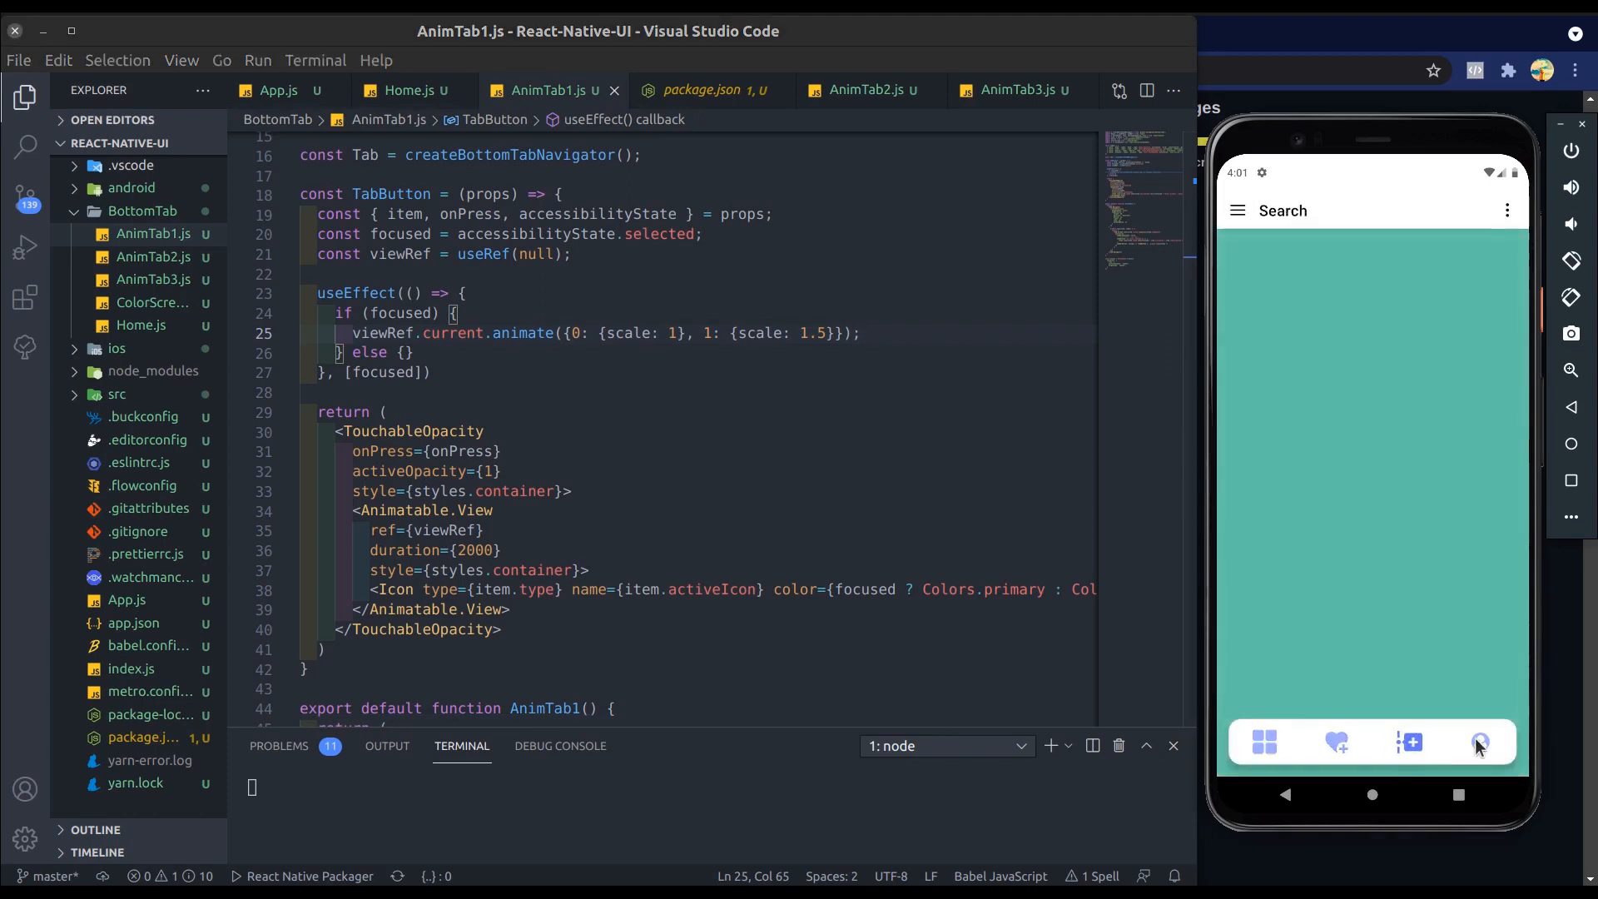
{"action": "left_click", "coordinate": [1479, 742]}
{"action": "type", "text": "viewRef.current.animate({0: {scale: 1.5}, 1: {scale: 1}});"}
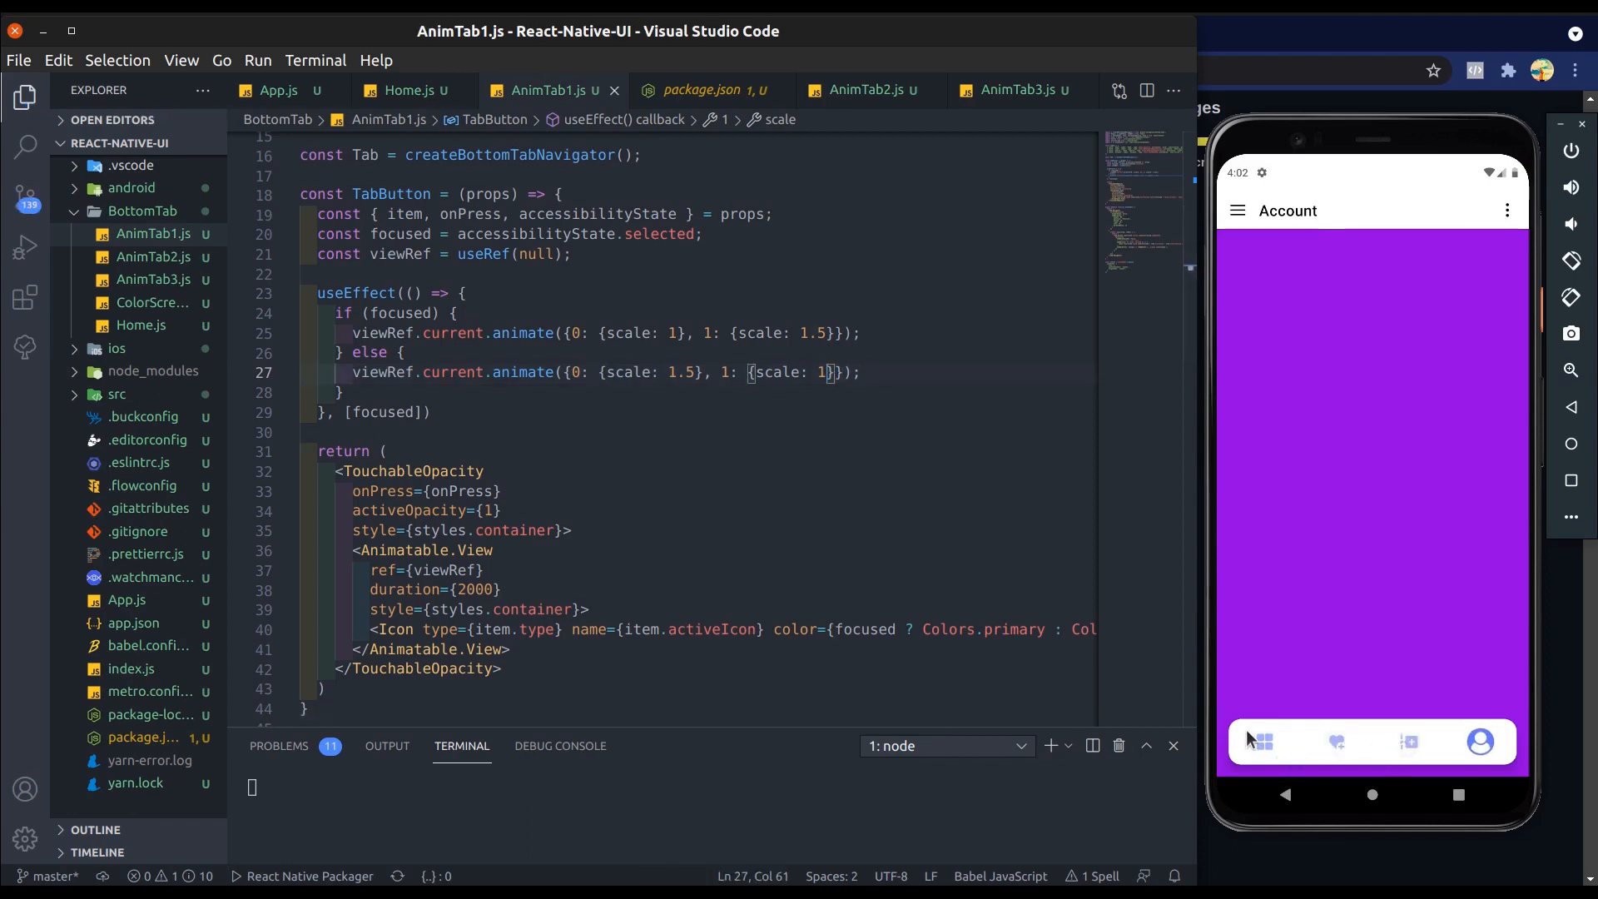
{"action": "left_click", "coordinate": [1264, 742]}
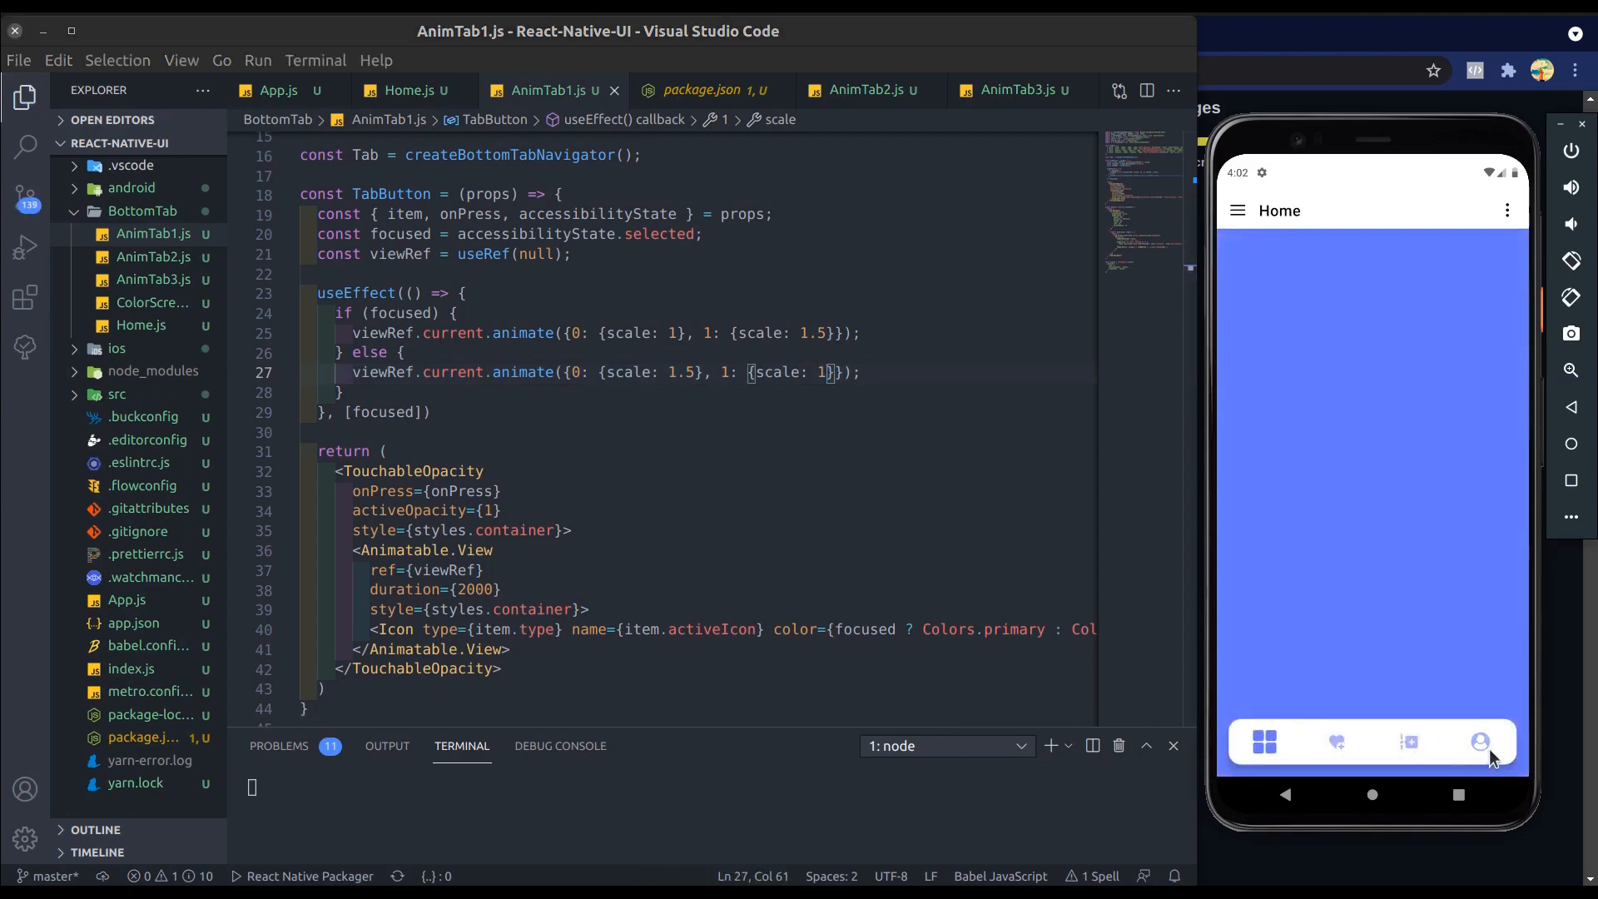
{"action": "left_click", "coordinate": [1335, 742]}
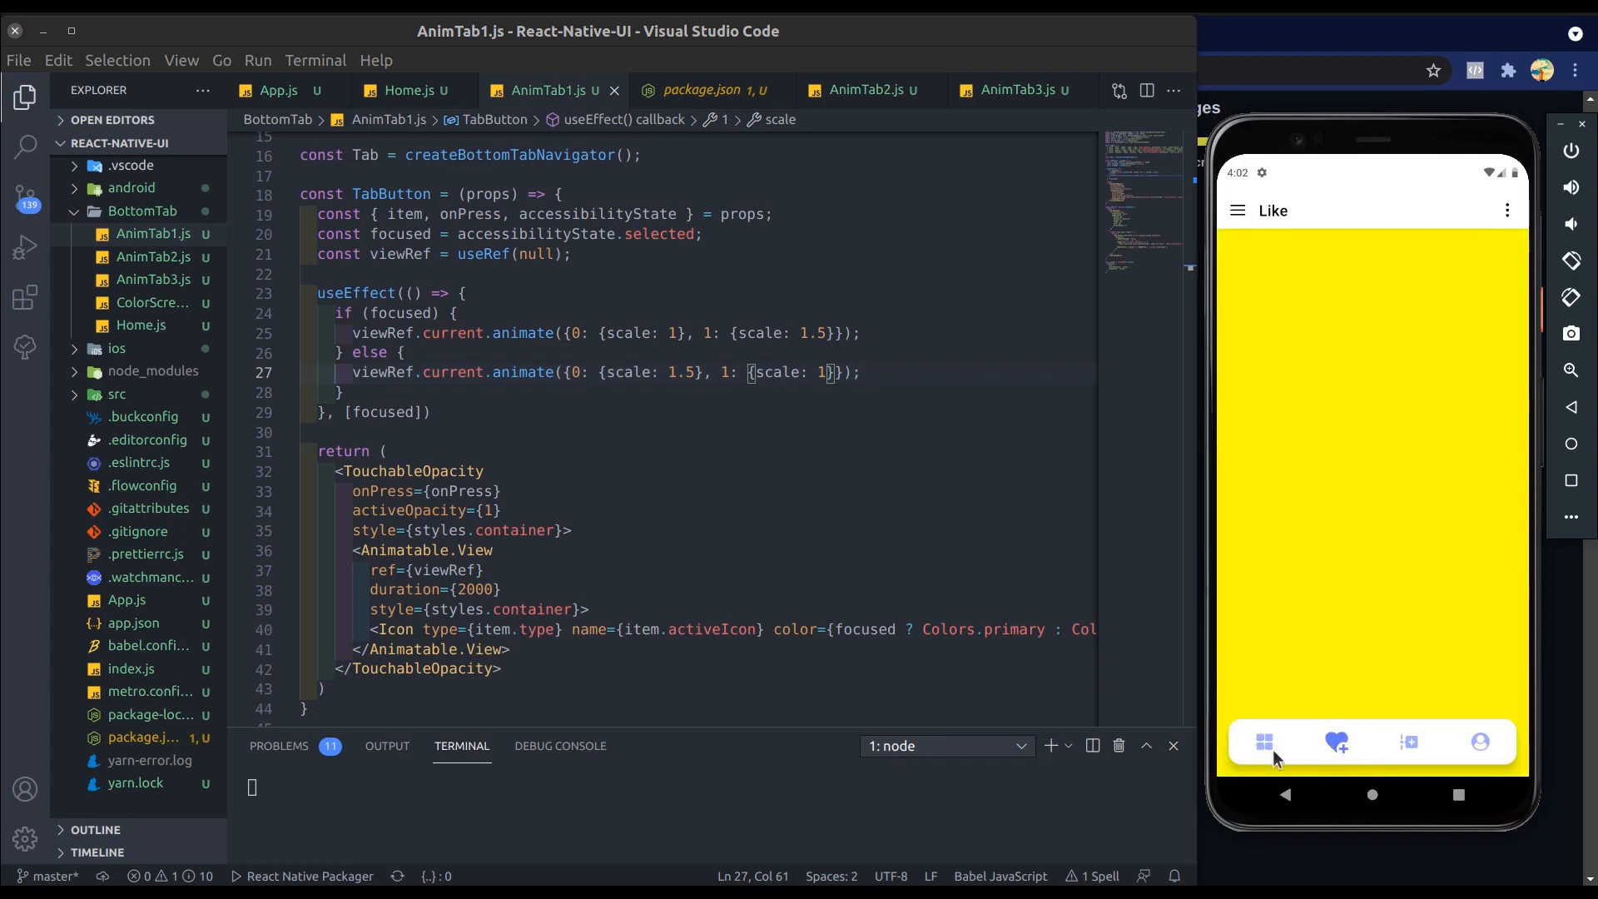
{"action": "scroll", "scroll_direction": "up", "scroll_amount": 3}
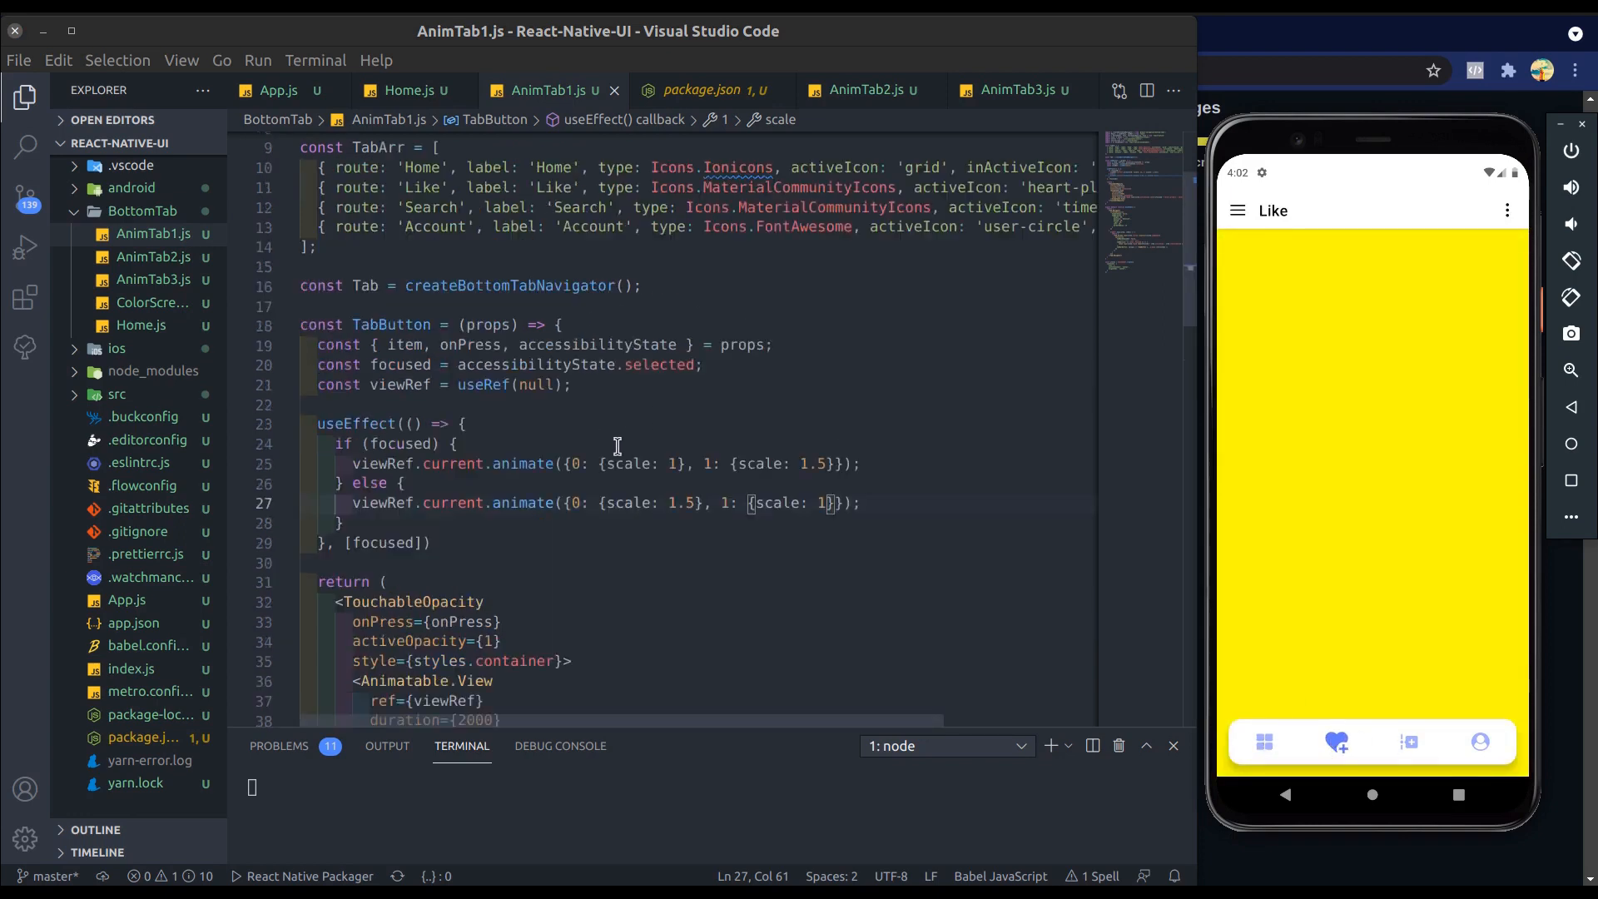
Step: Start the scale at 0.5 and add rotate keyframes '0deg' to '360deg', then save
{"action": "type", "text": ".5,"}
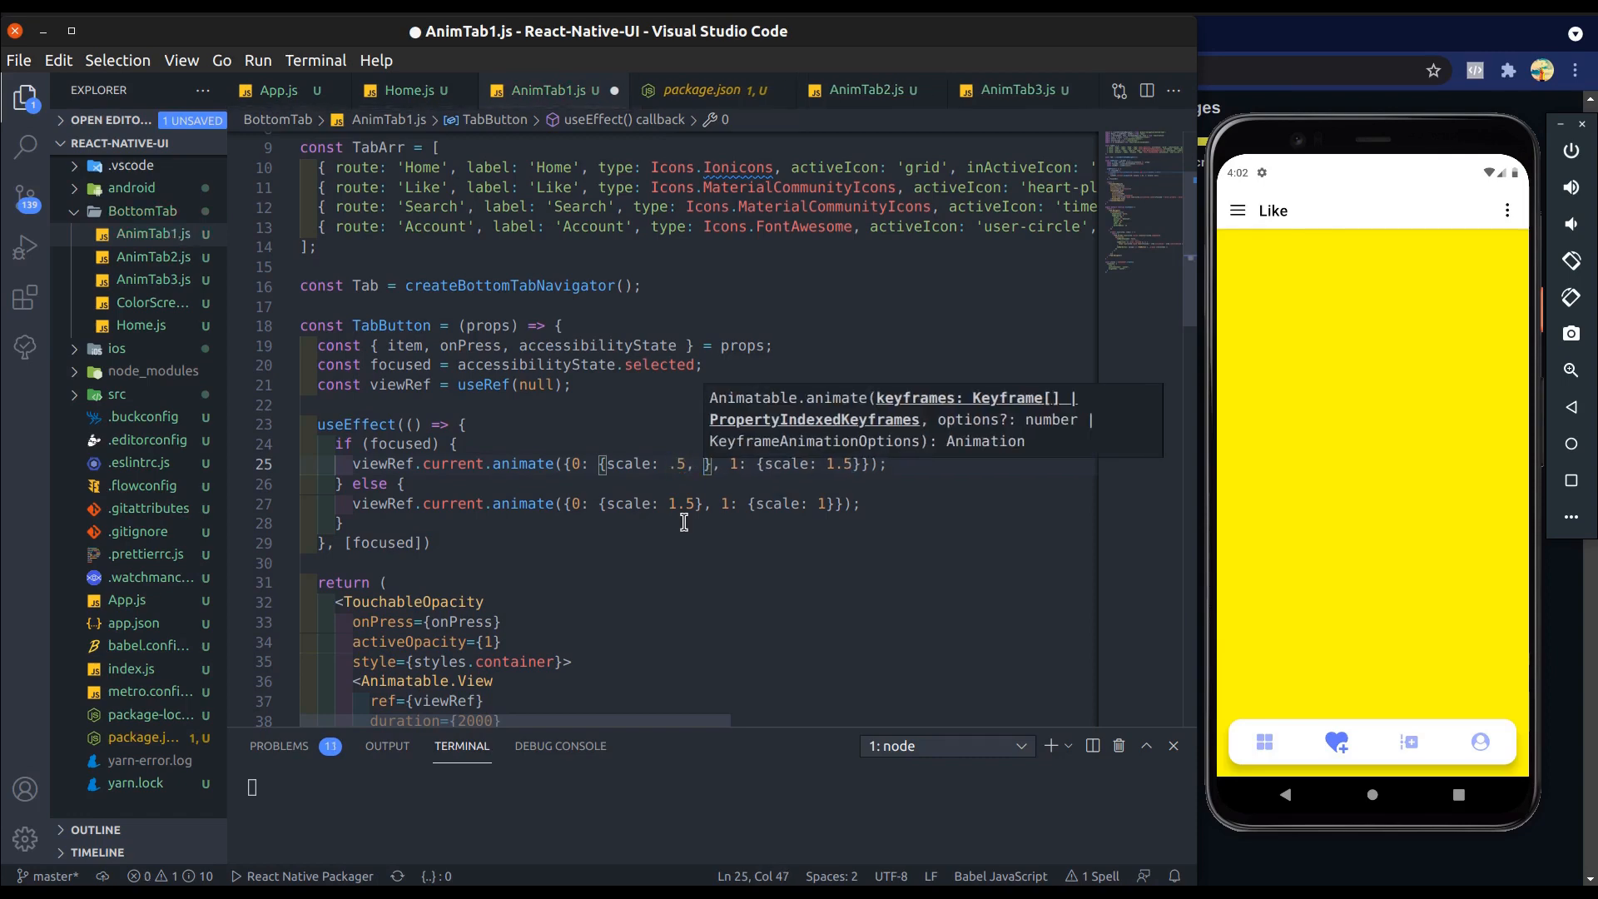
{"action": "type", "text": "rotate:"}
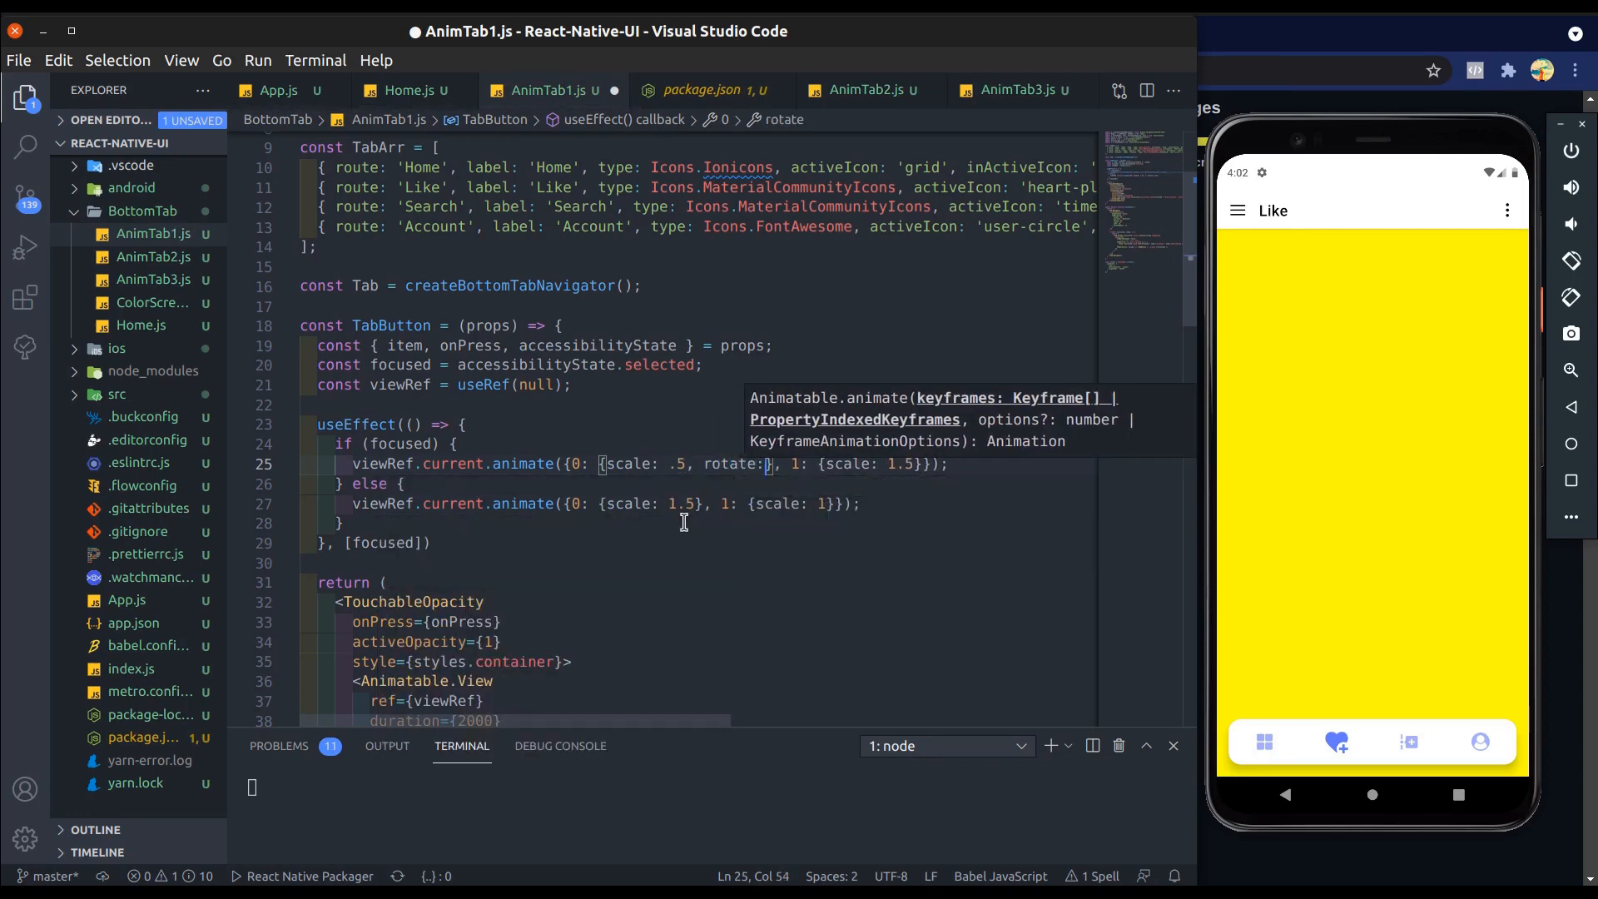
{"action": "type", "text": "''"}
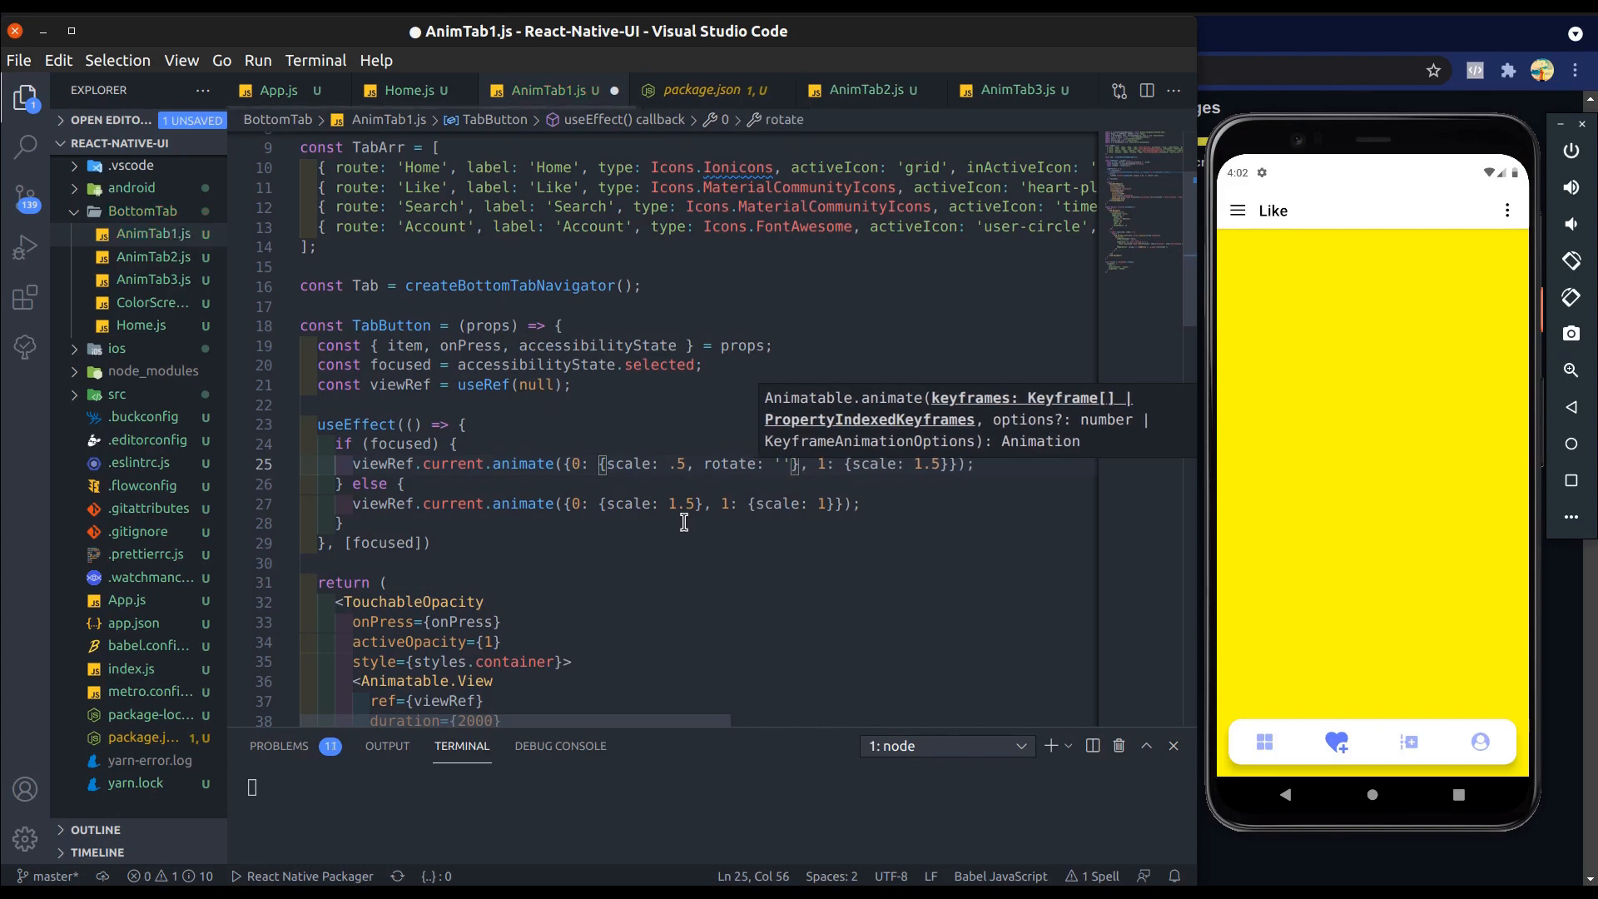
{"action": "type", "text": "0deg"}
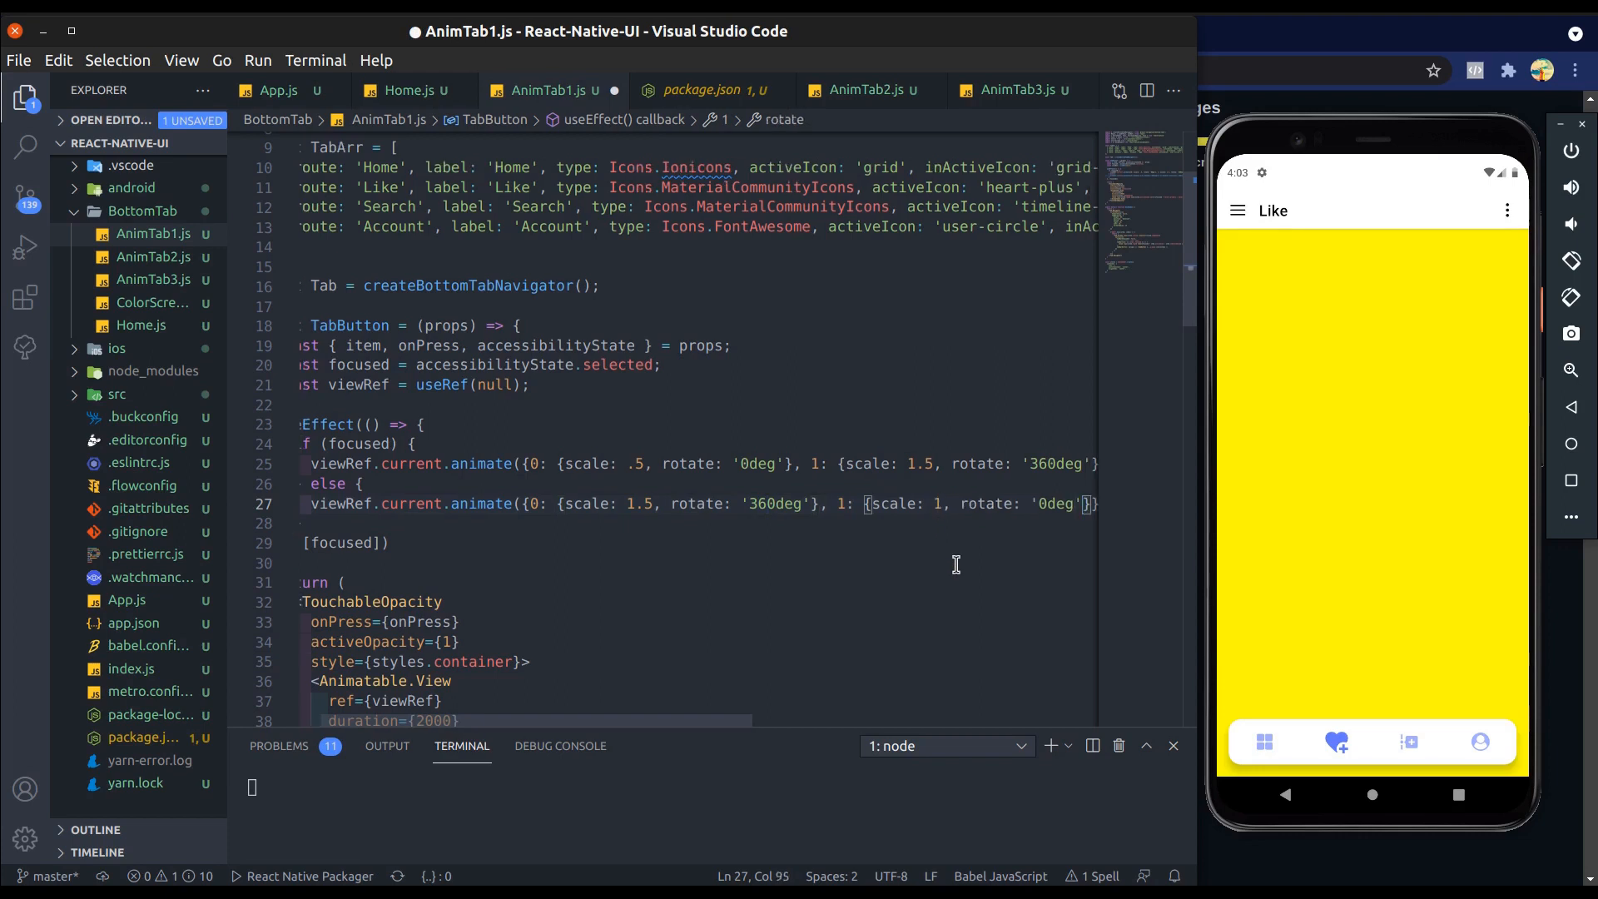
{"action": "key", "text": "ctrl+s"}
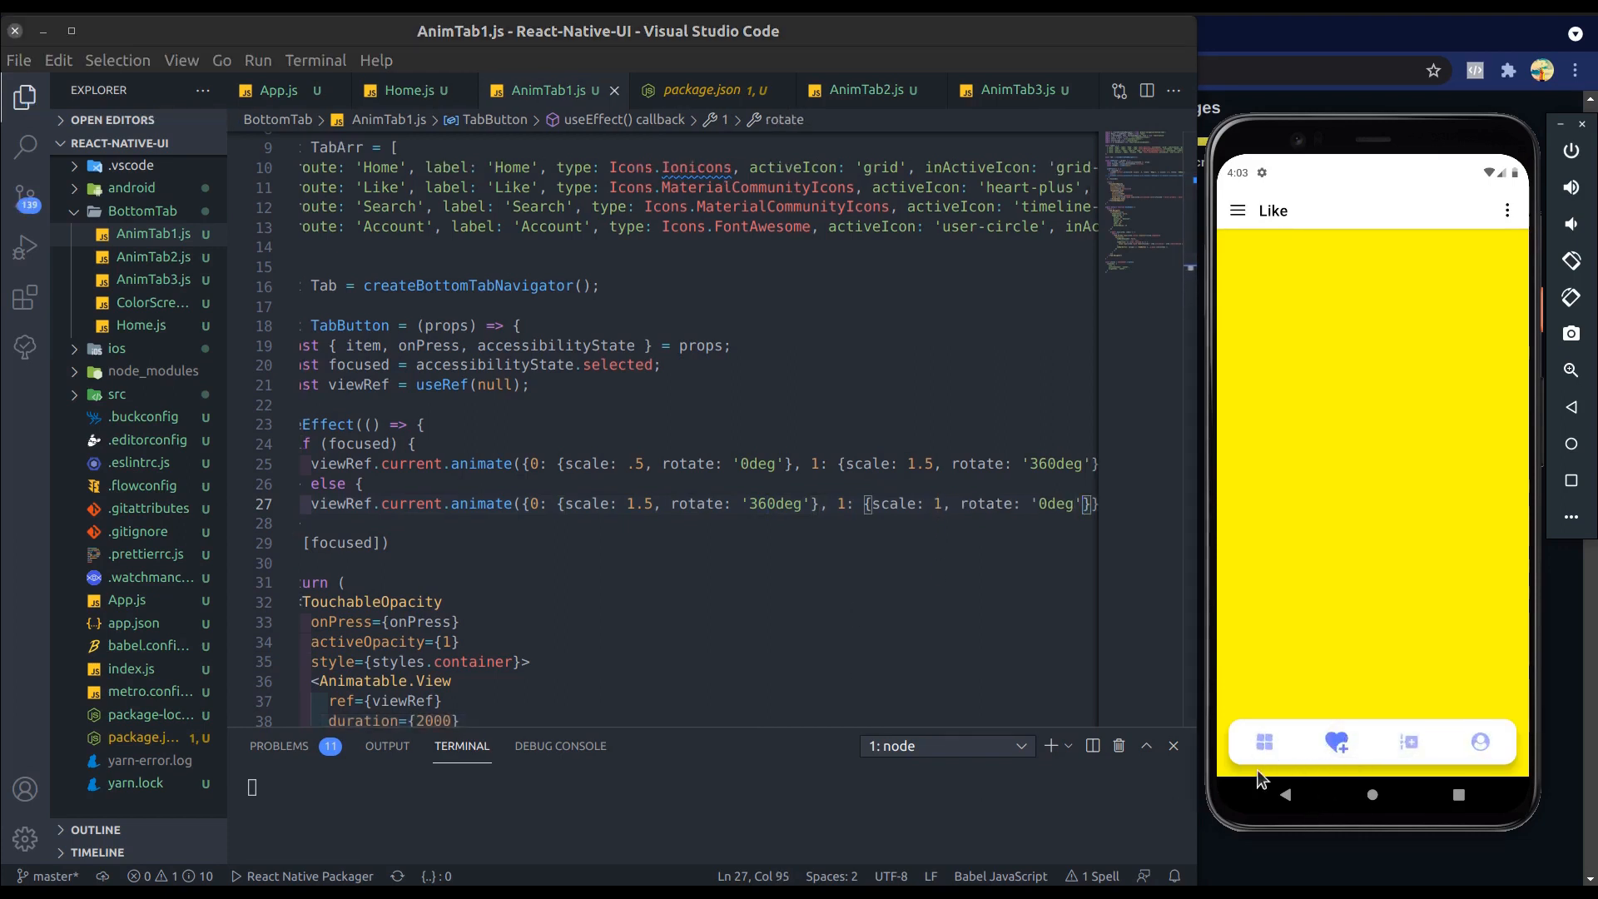
Step: Tap through the Search, Account and Home tabs to check the faster 1000 ms spin
{"action": "left_click", "coordinate": [1408, 741]}
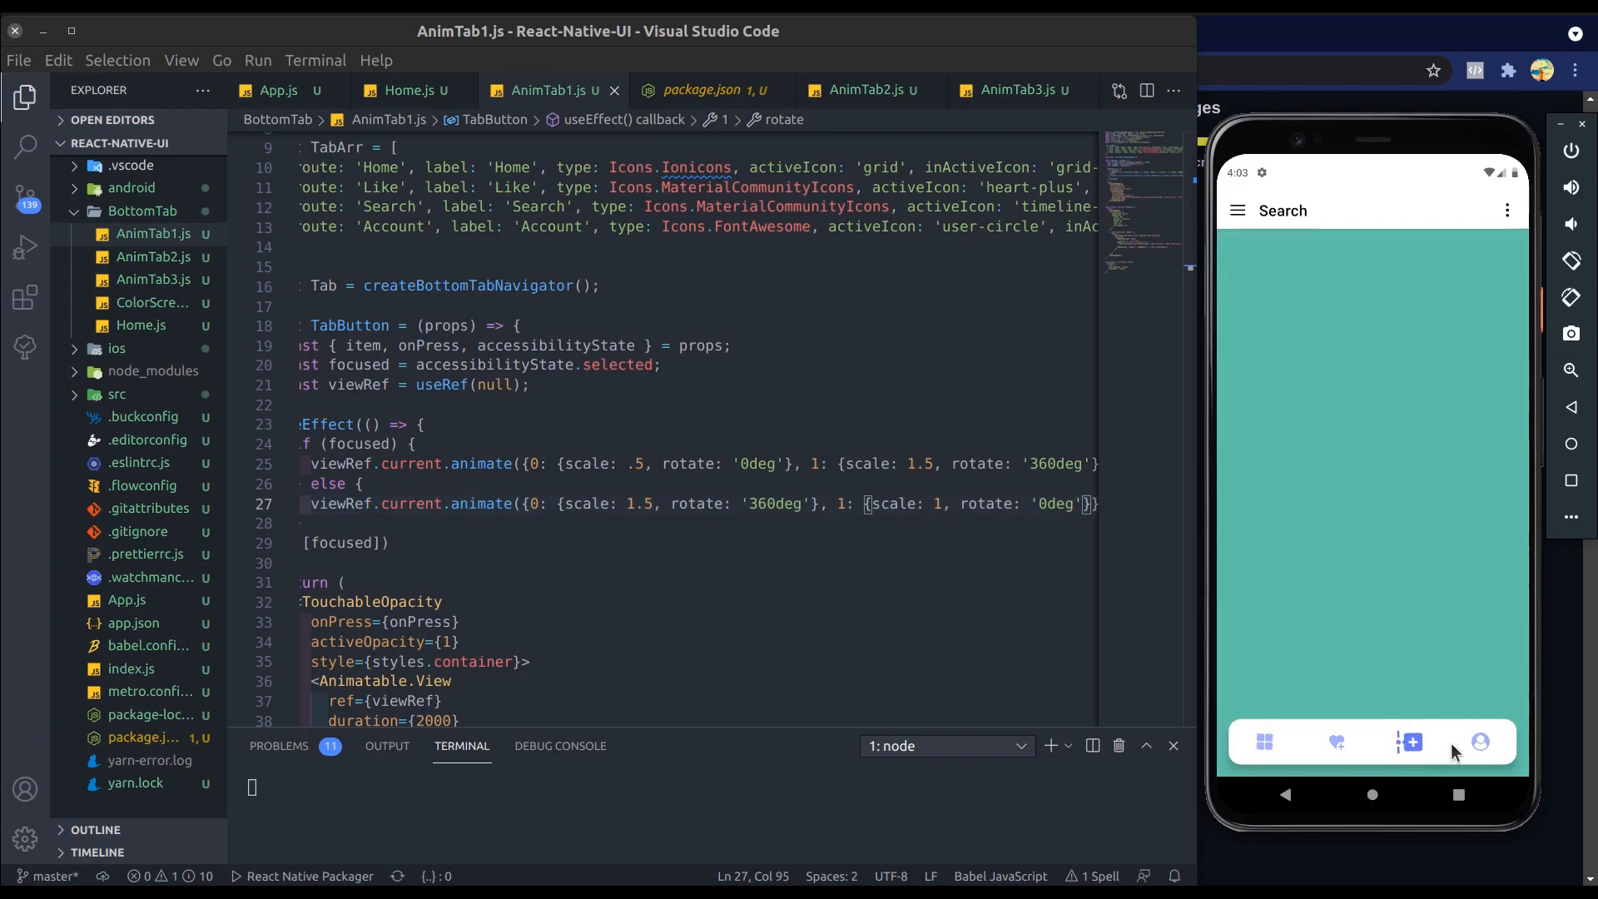
{"action": "left_click", "coordinate": [1480, 741]}
{"action": "type", "text": "1"}
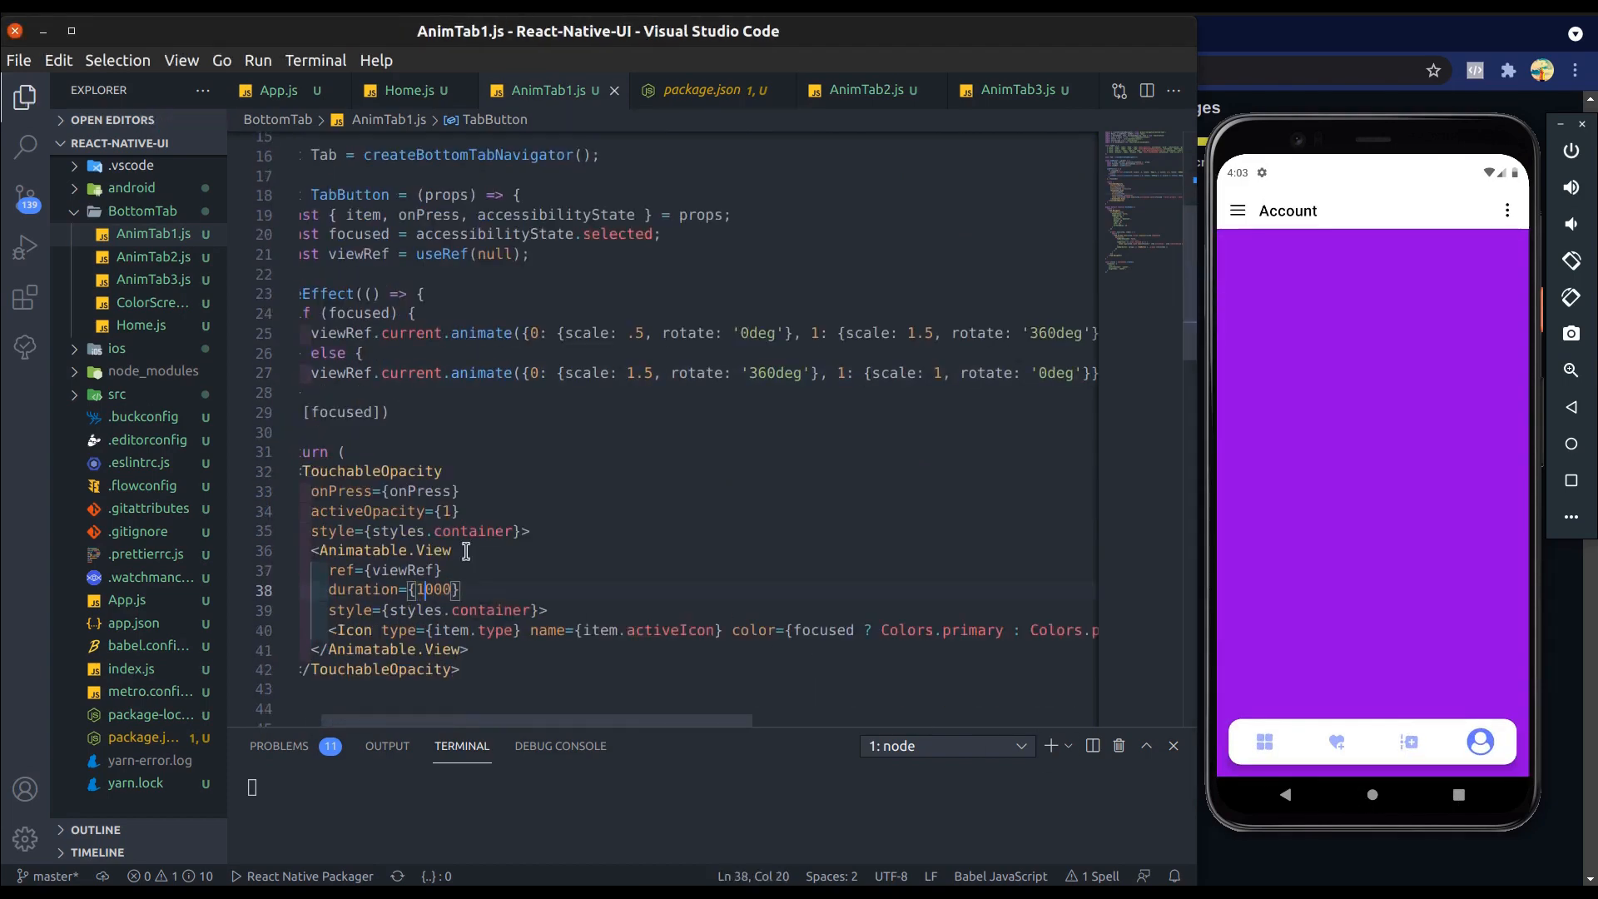
{"action": "left_click", "coordinate": [1264, 742]}
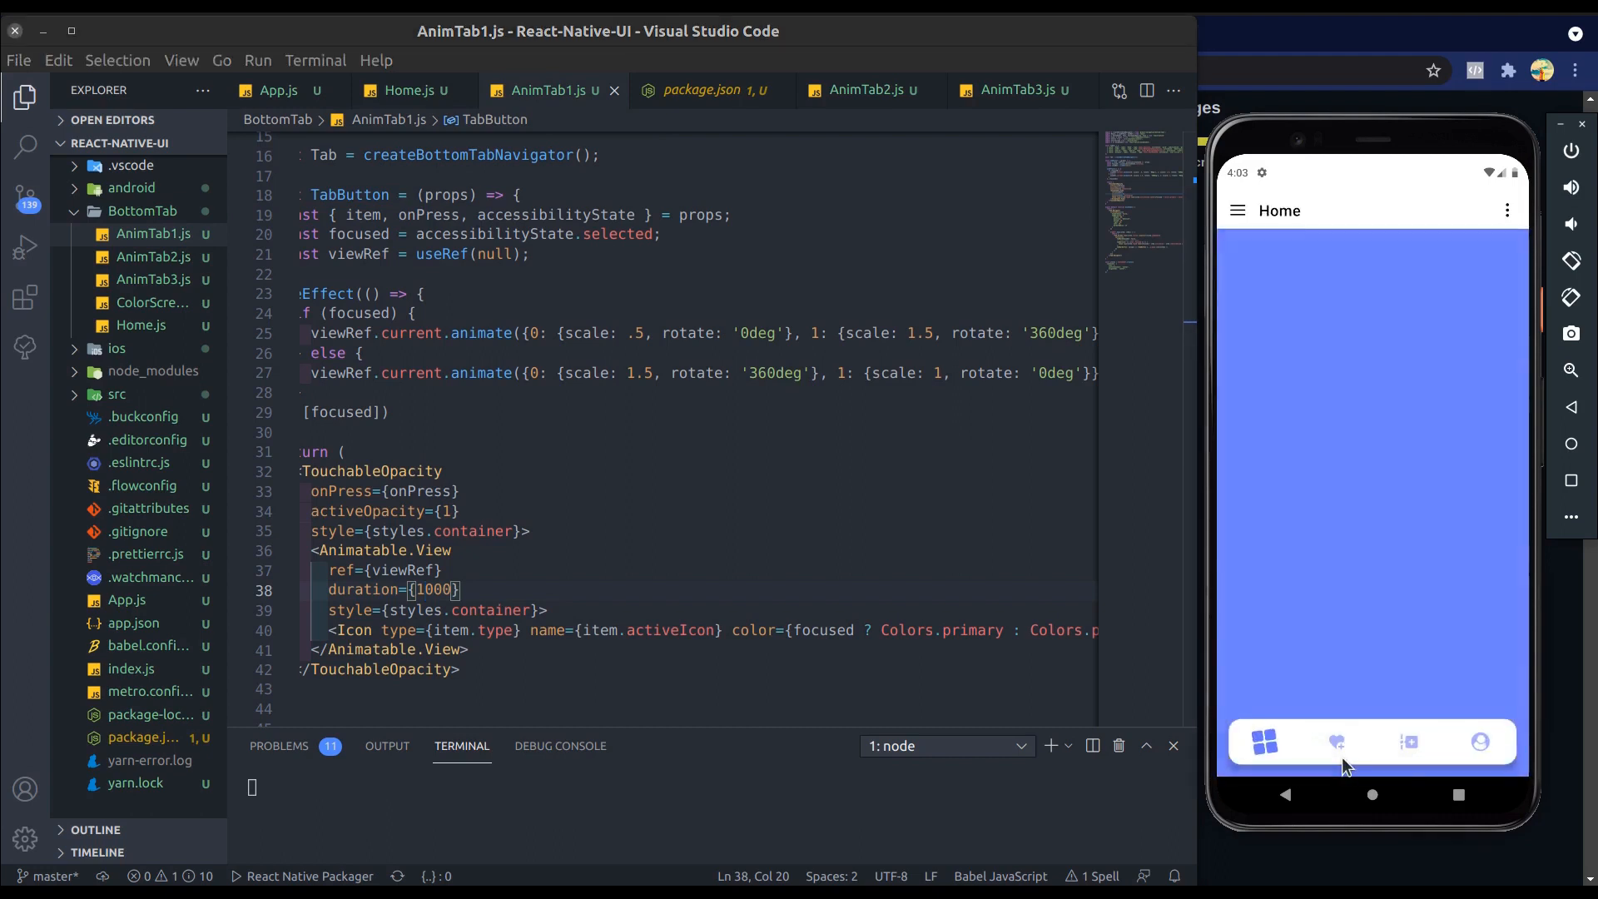
{"action": "left_click", "coordinate": [1480, 742]}
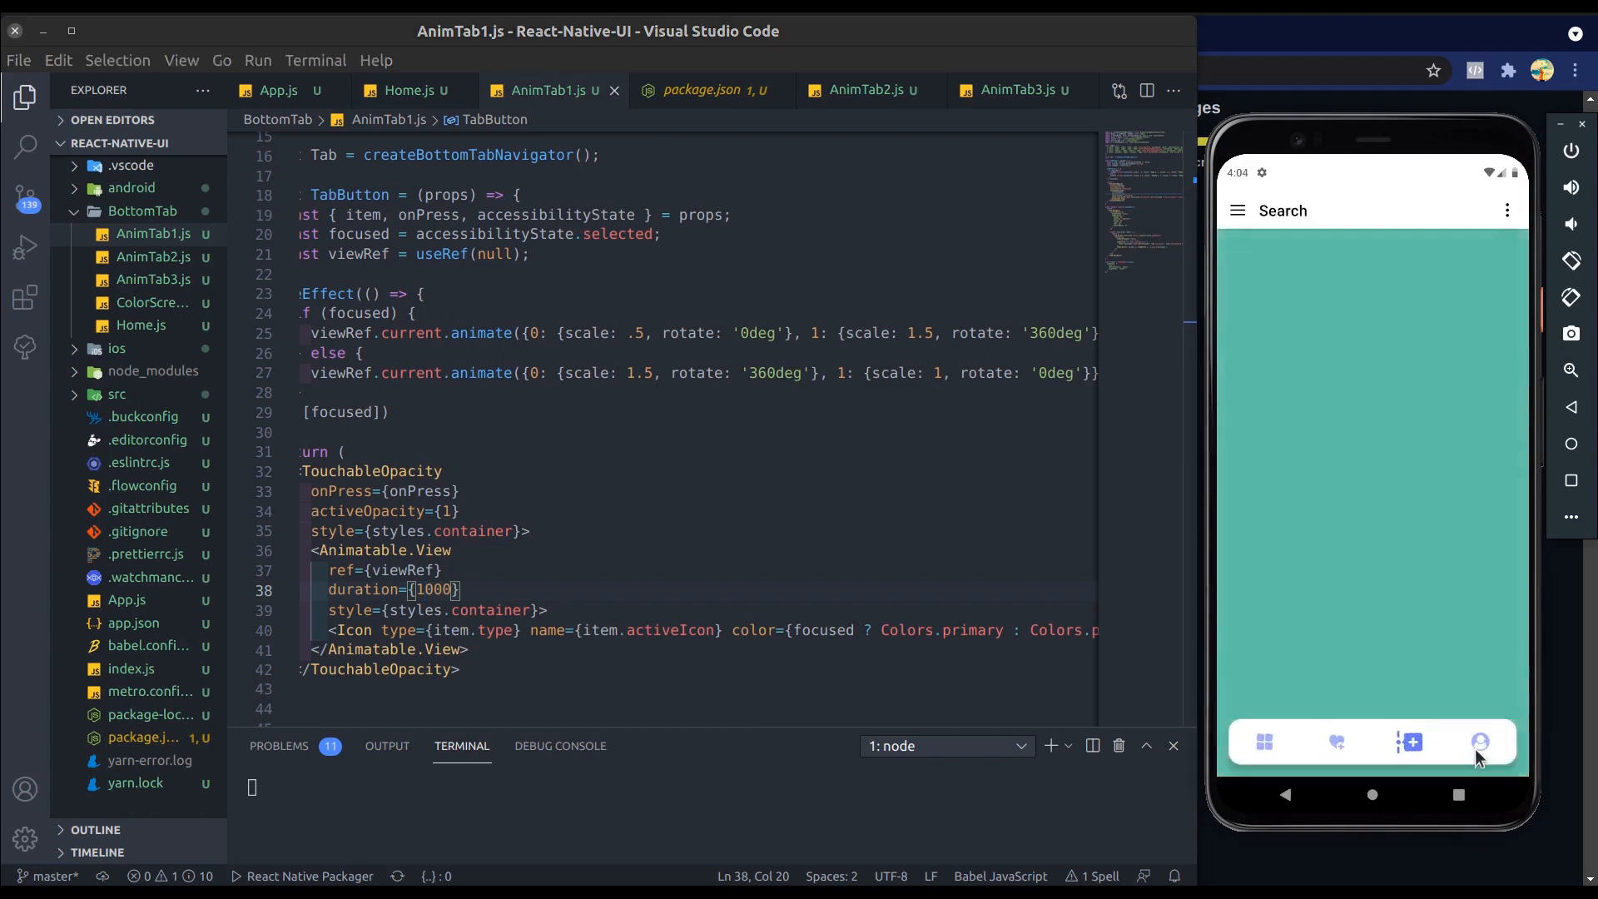
{"action": "left_click", "coordinate": [1479, 742]}
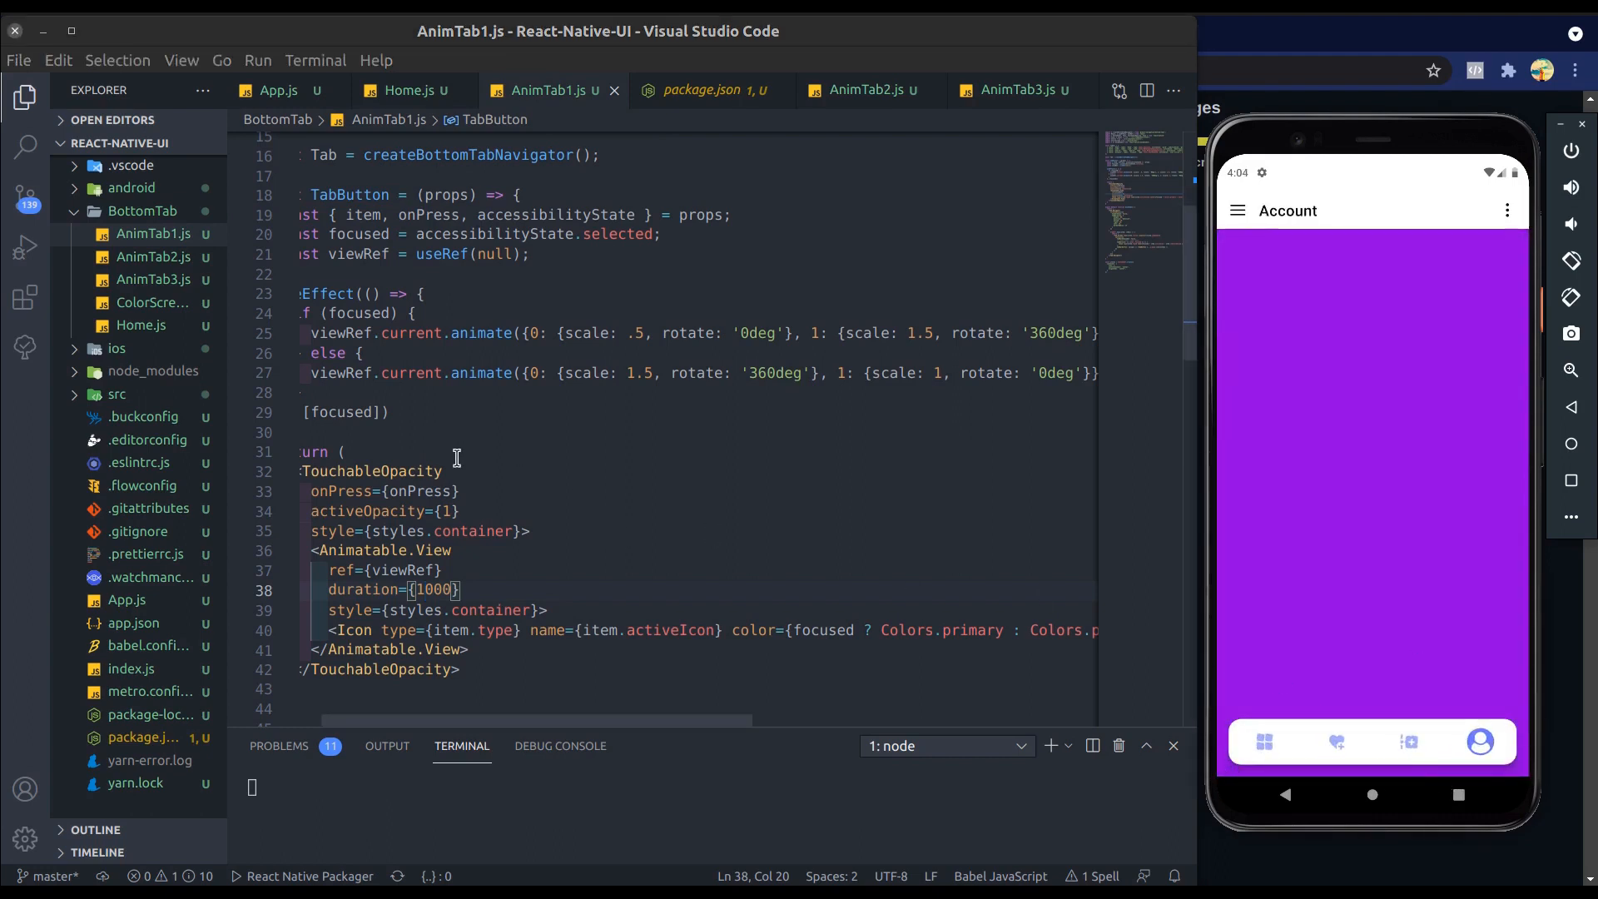
{"action": "left_click", "coordinate": [346, 452]}
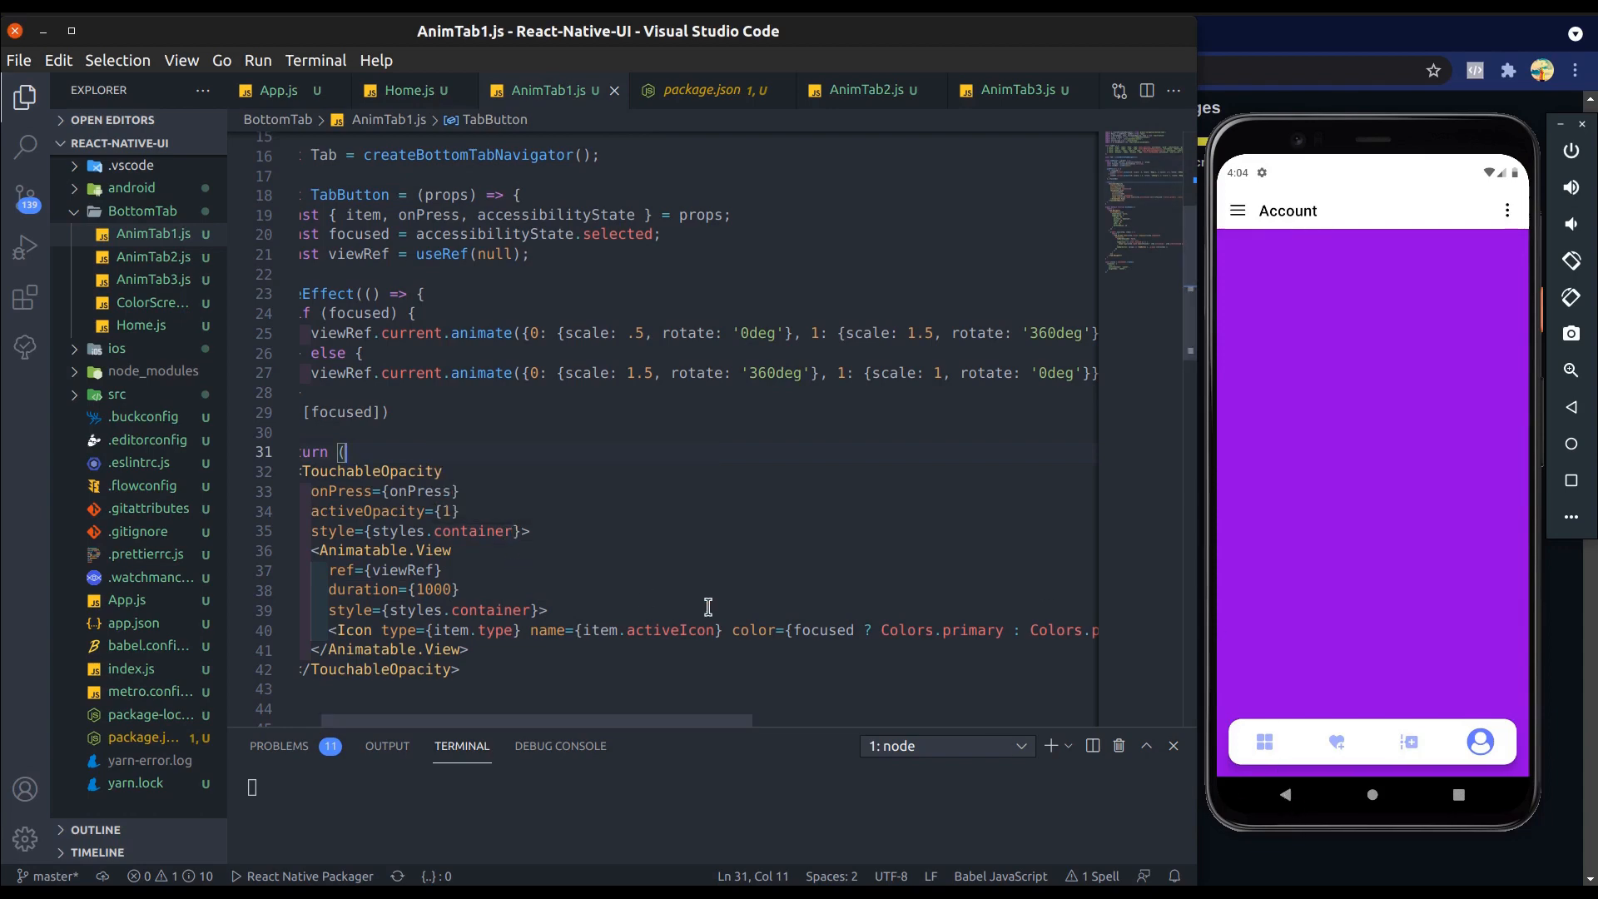
Step: Highlight the focused flag, then tap Search, Account and Home to verify filled/outline icons swap
{"action": "scroll", "scroll_direction": "down", "scroll_amount": 3}
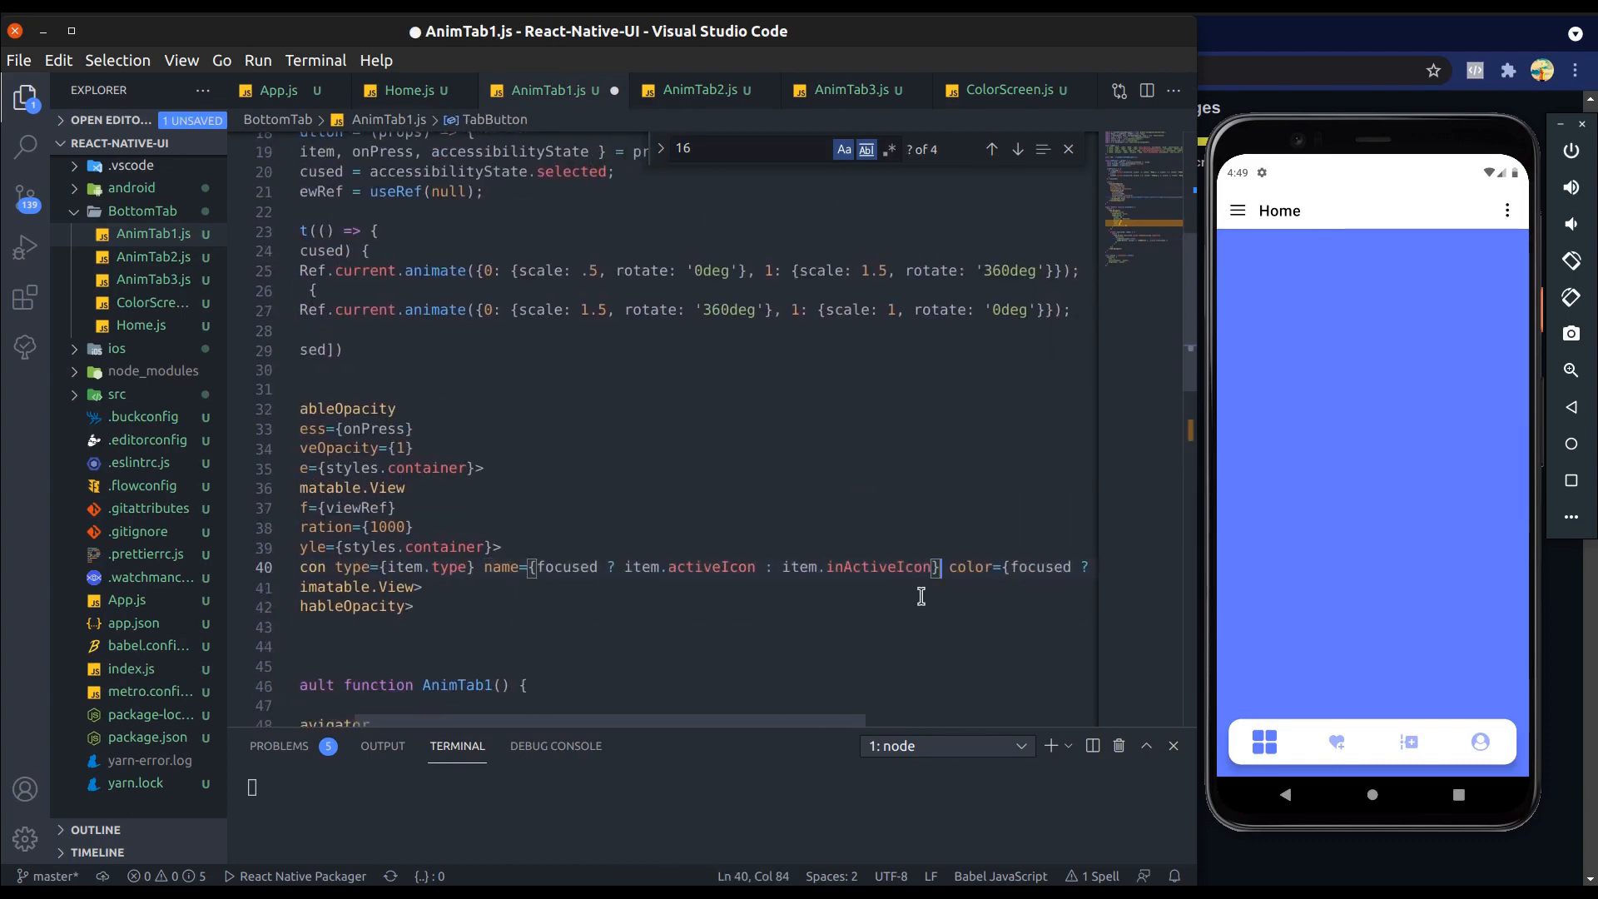
{"action": "double_click", "coordinate": [568, 567]}
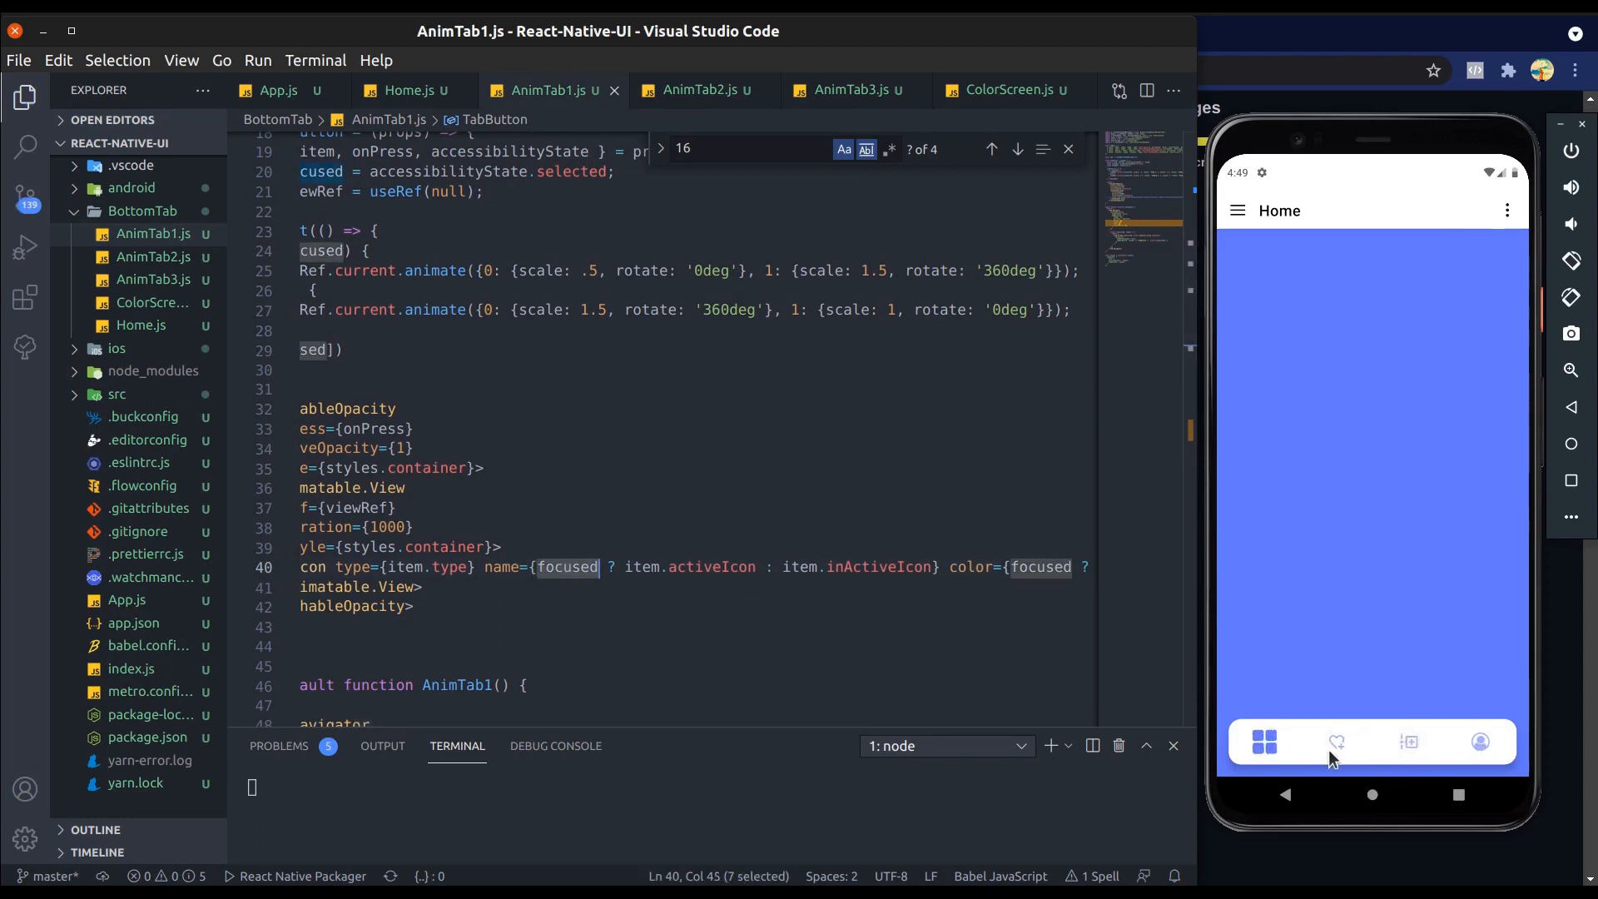
{"action": "left_click", "coordinate": [1336, 740]}
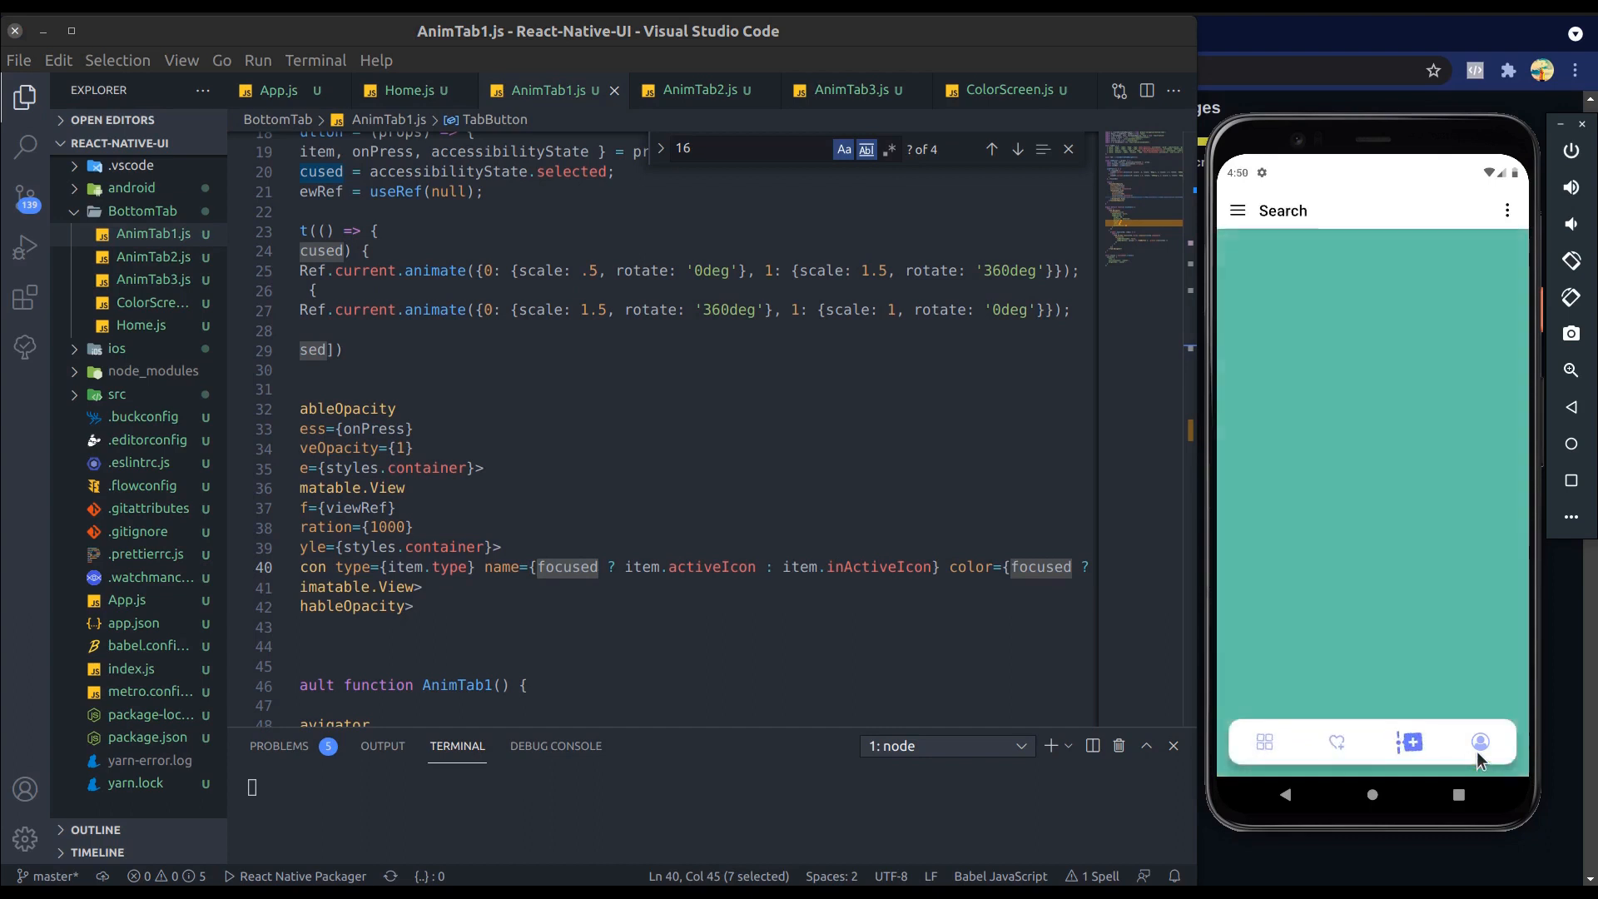
{"action": "left_click", "coordinate": [1481, 742]}
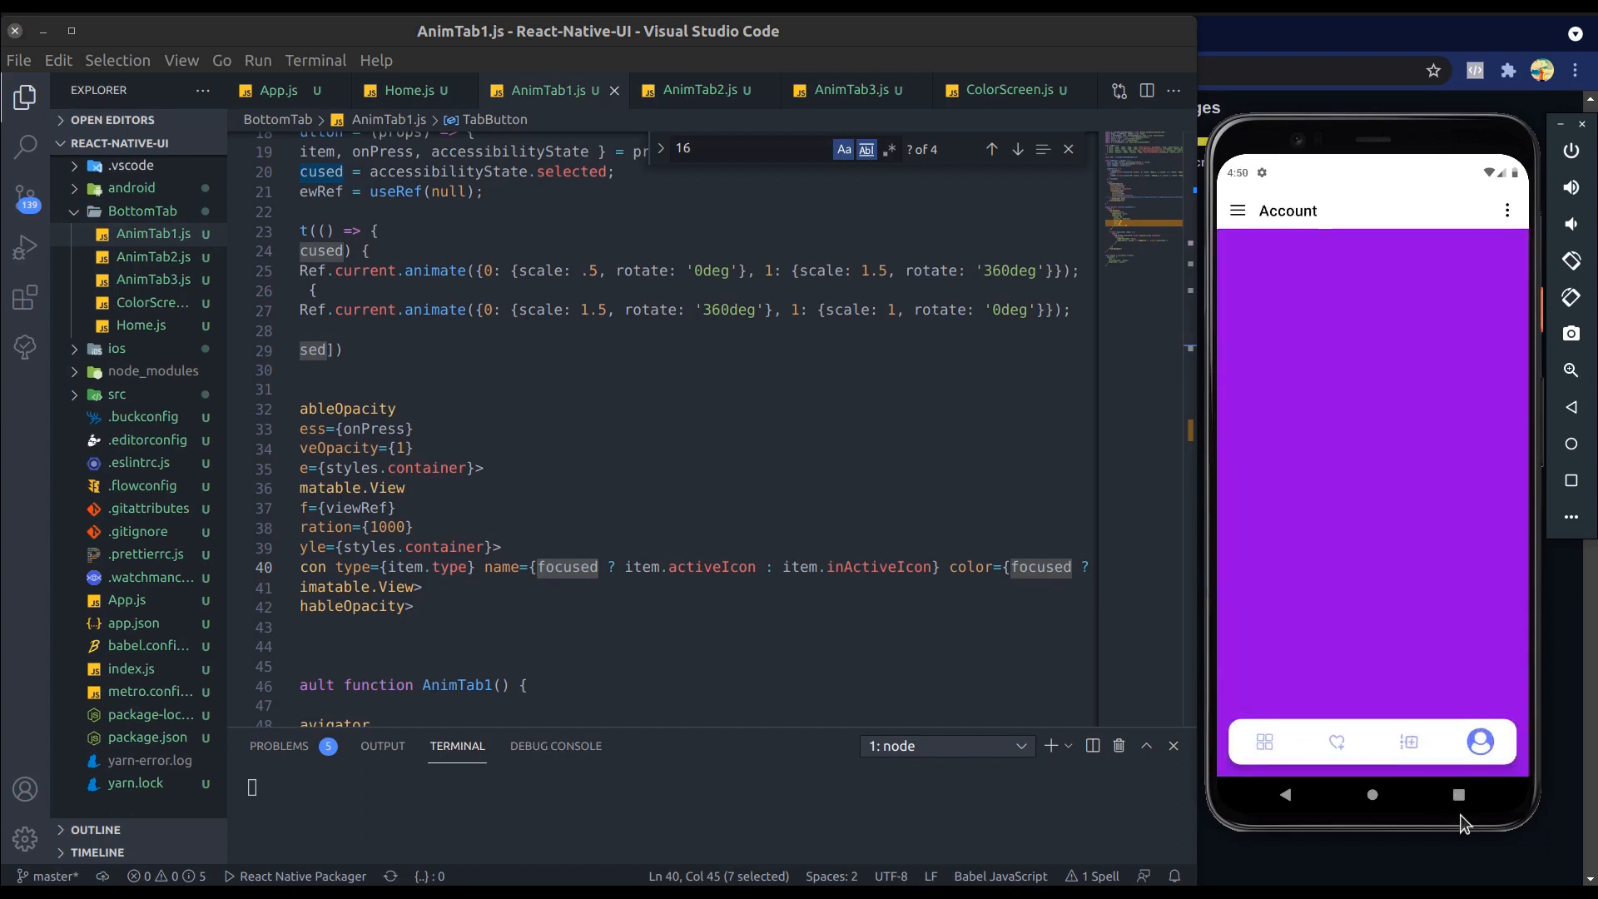
{"action": "left_click", "coordinate": [1263, 742]}
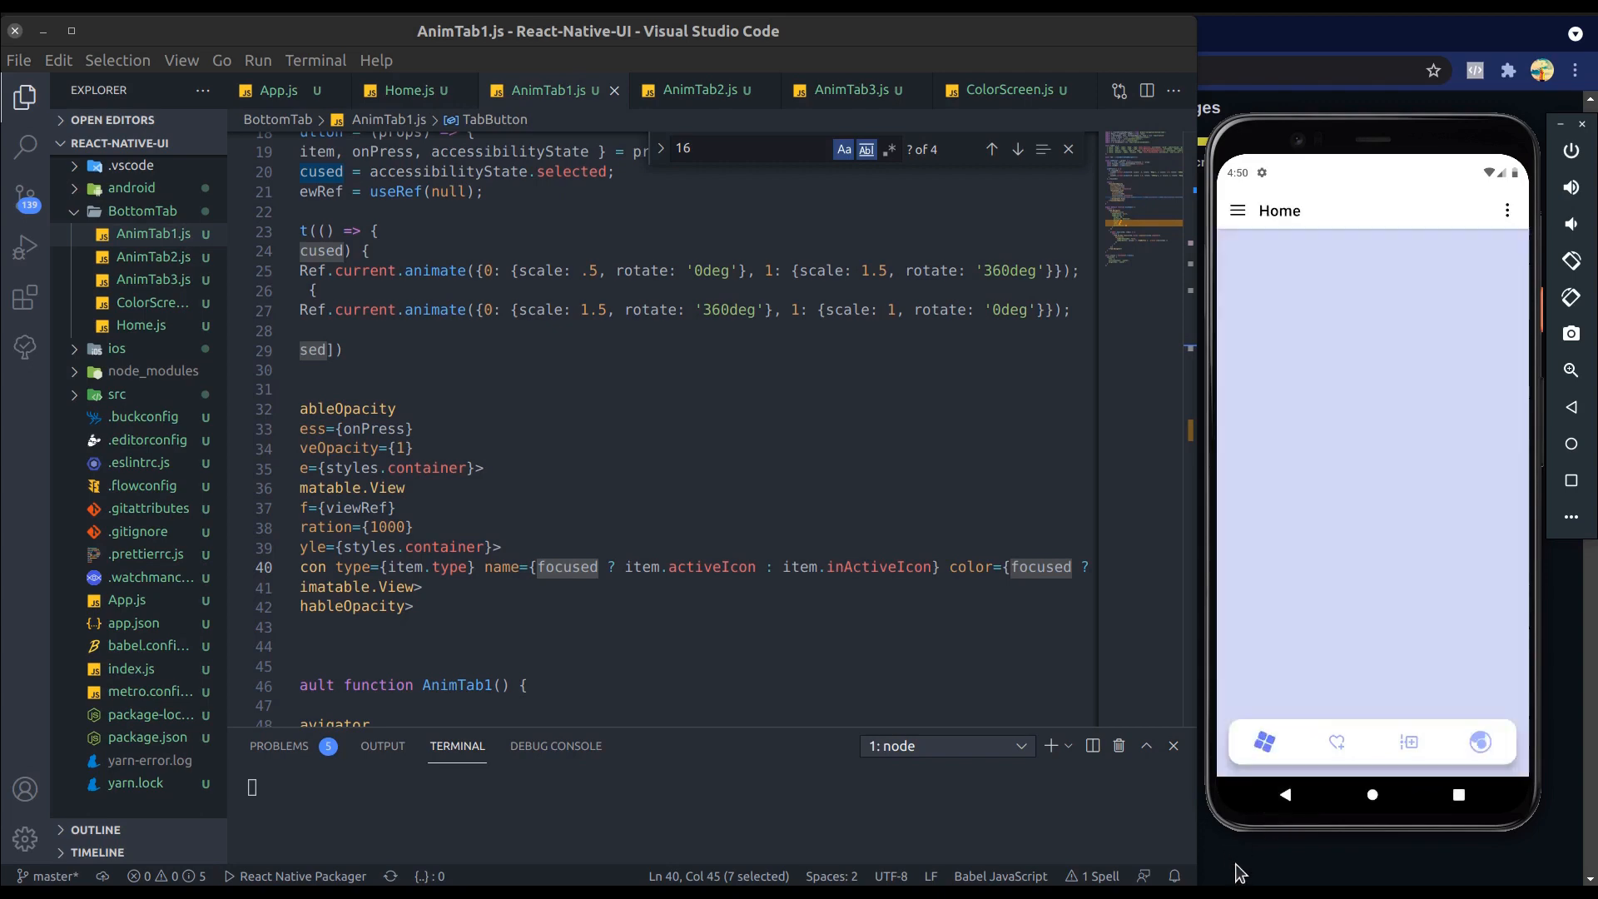